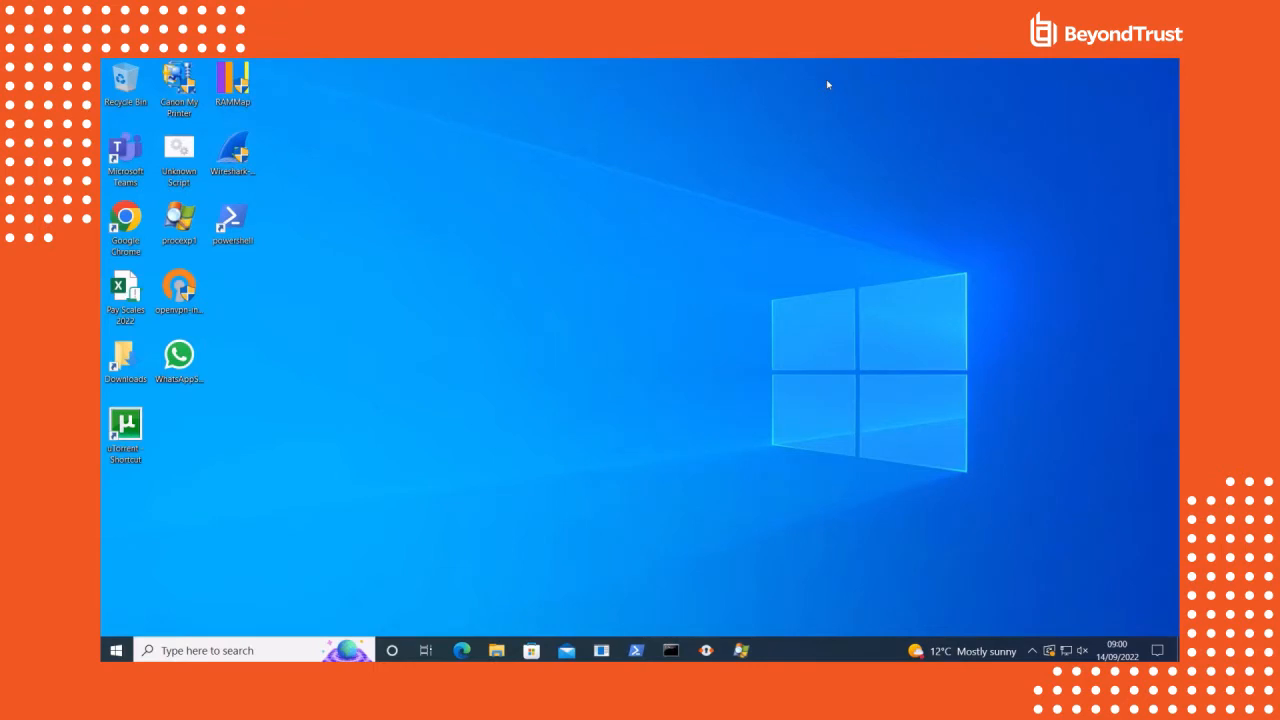
mouse_move(776, 88)
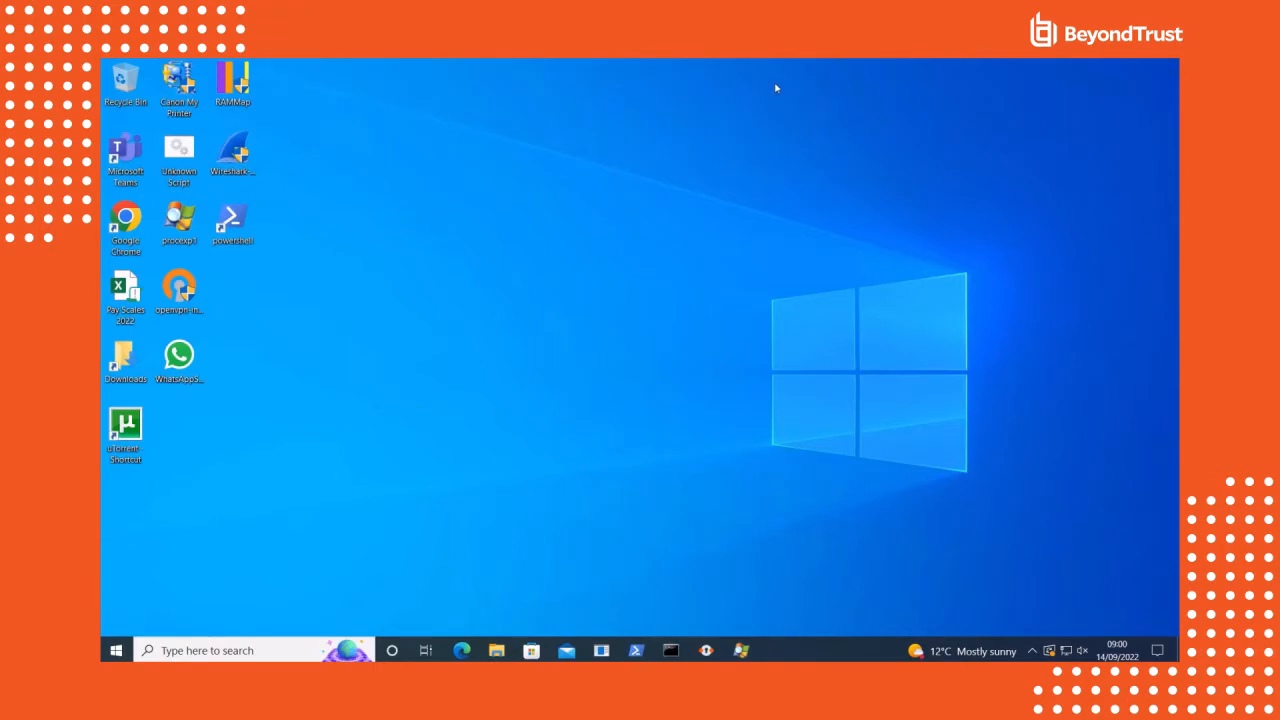
mouse_move(258, 160)
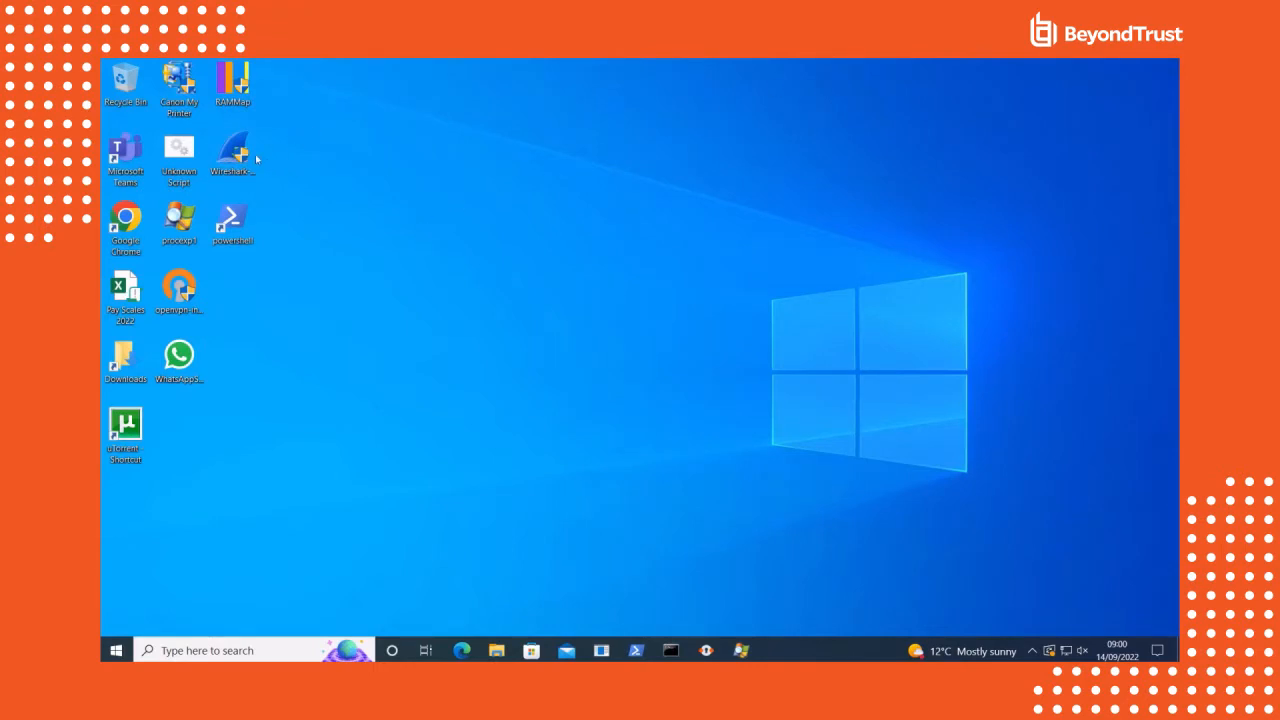
mouse_move(232, 150)
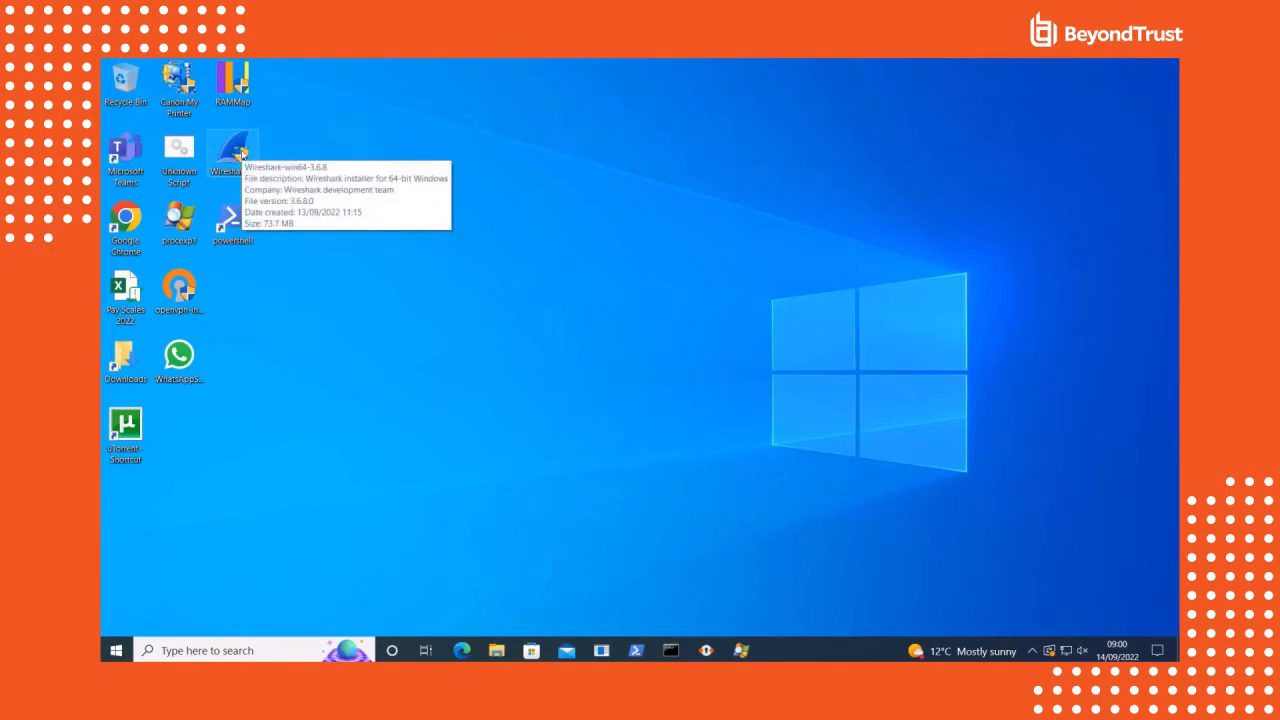
Try running the Wireshark installer from the desktop
double_click(232, 150)
type("cont")
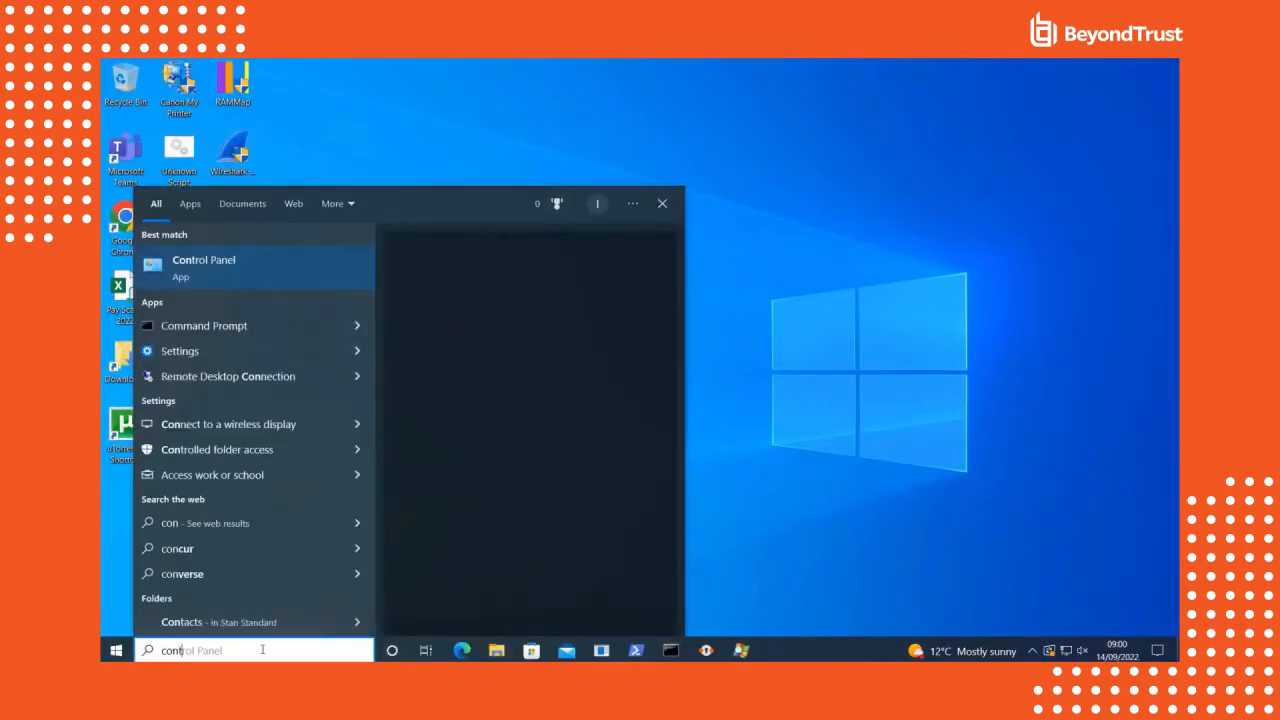
Try disabling the Ethernet0 adapter, decline the UAC prompt, and close Network Connections
left_click(204, 267)
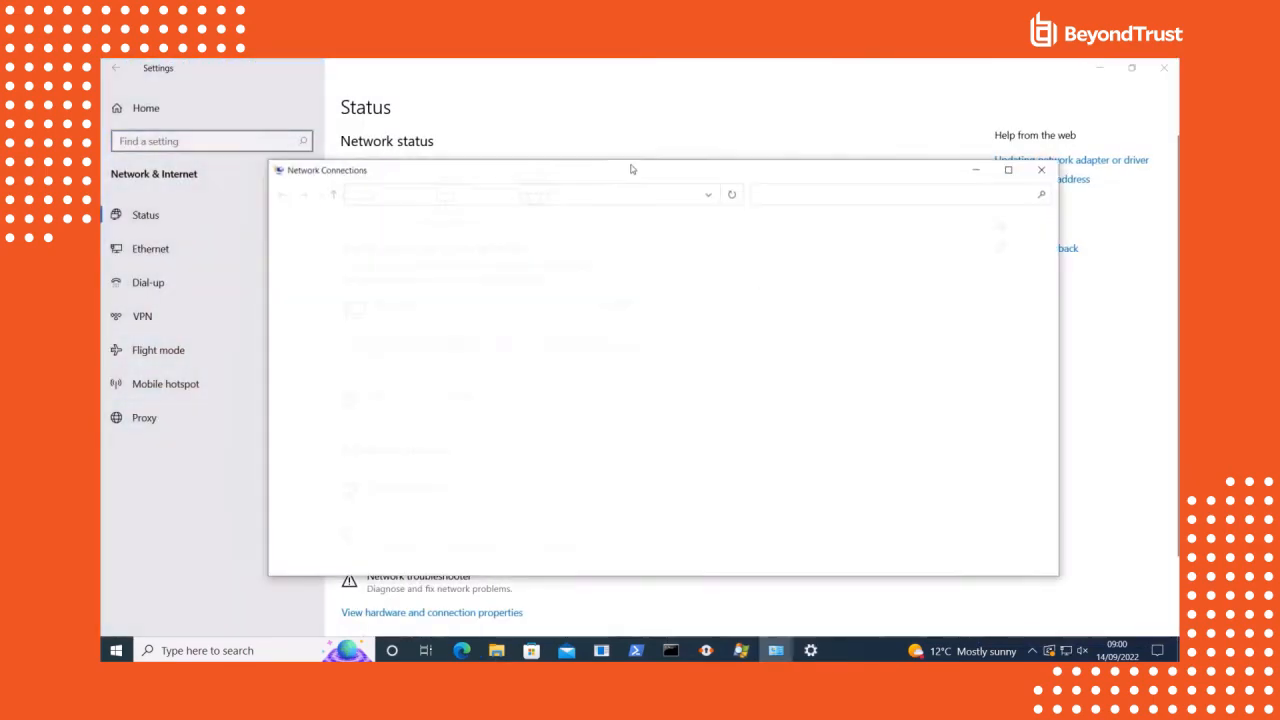
right_click(514, 255)
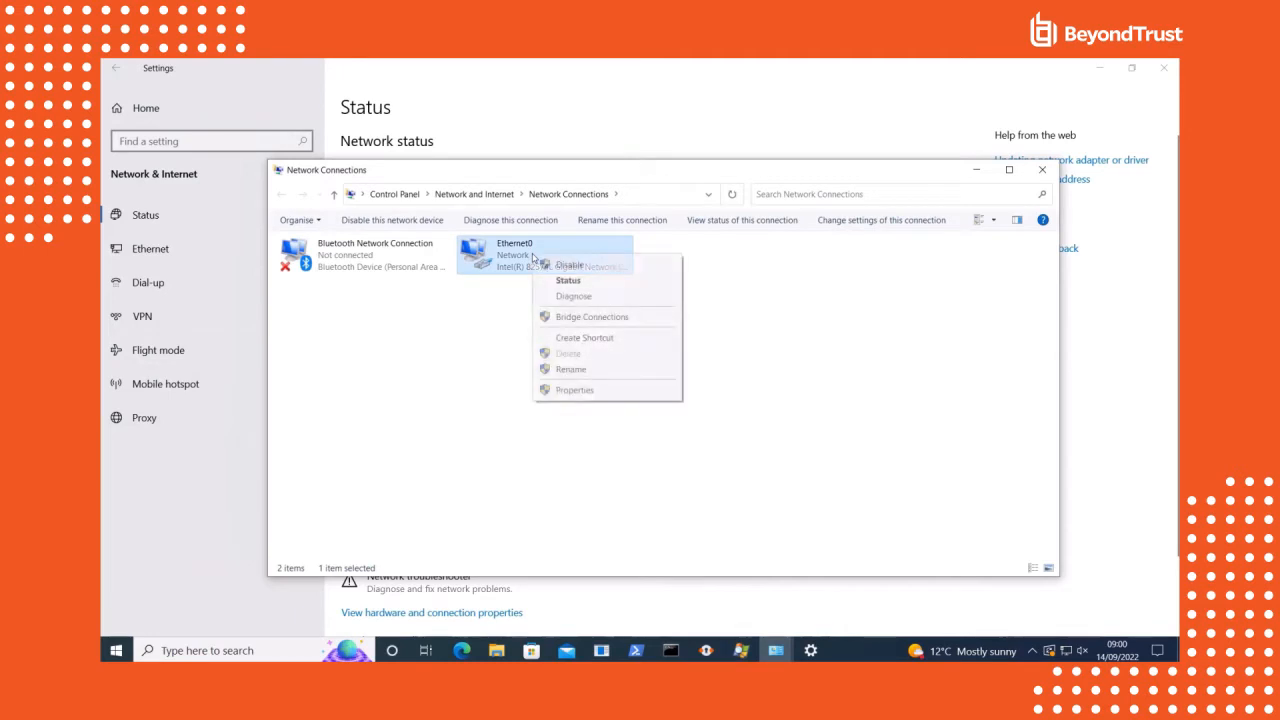
left_click(574, 390)
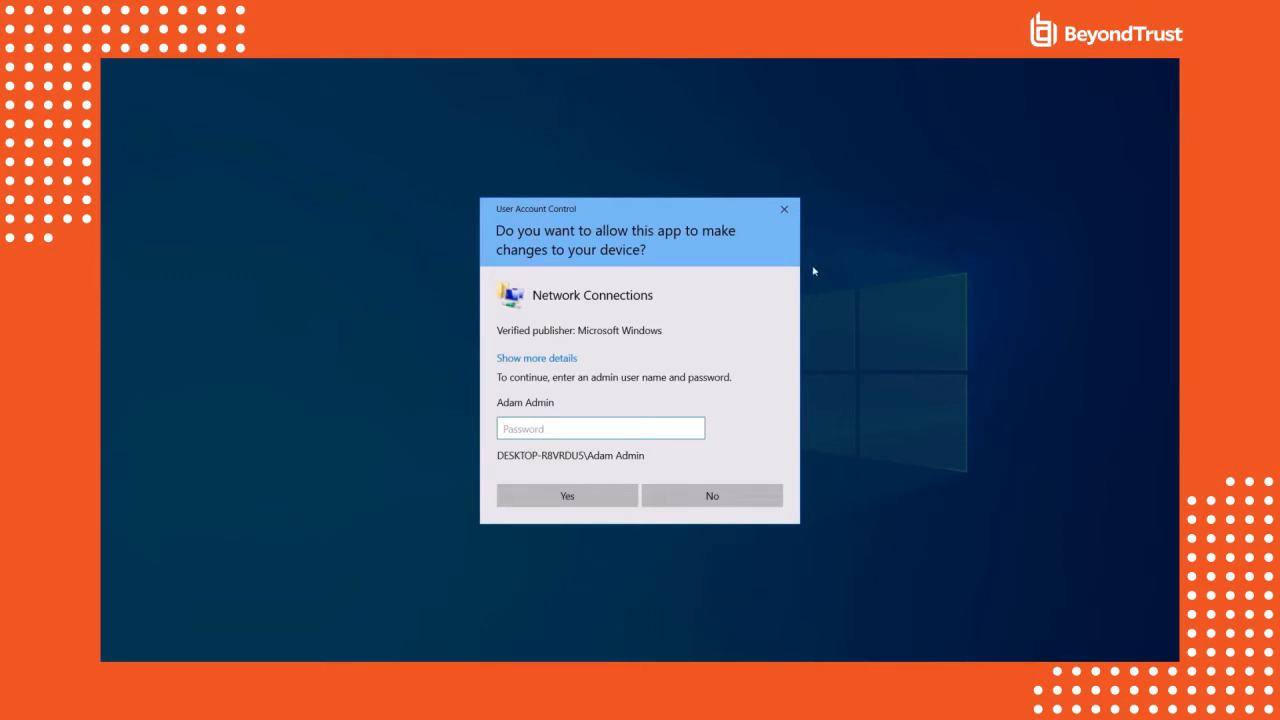
left_click(566, 495)
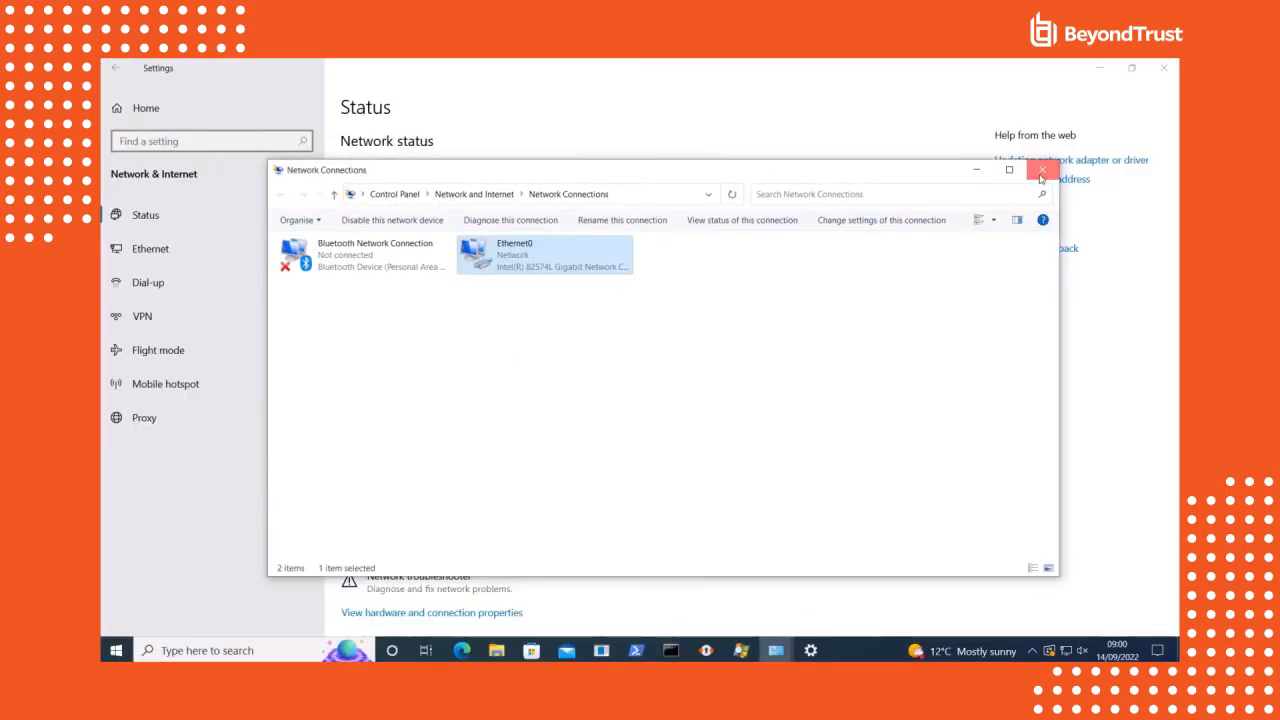
left_click(1041, 169)
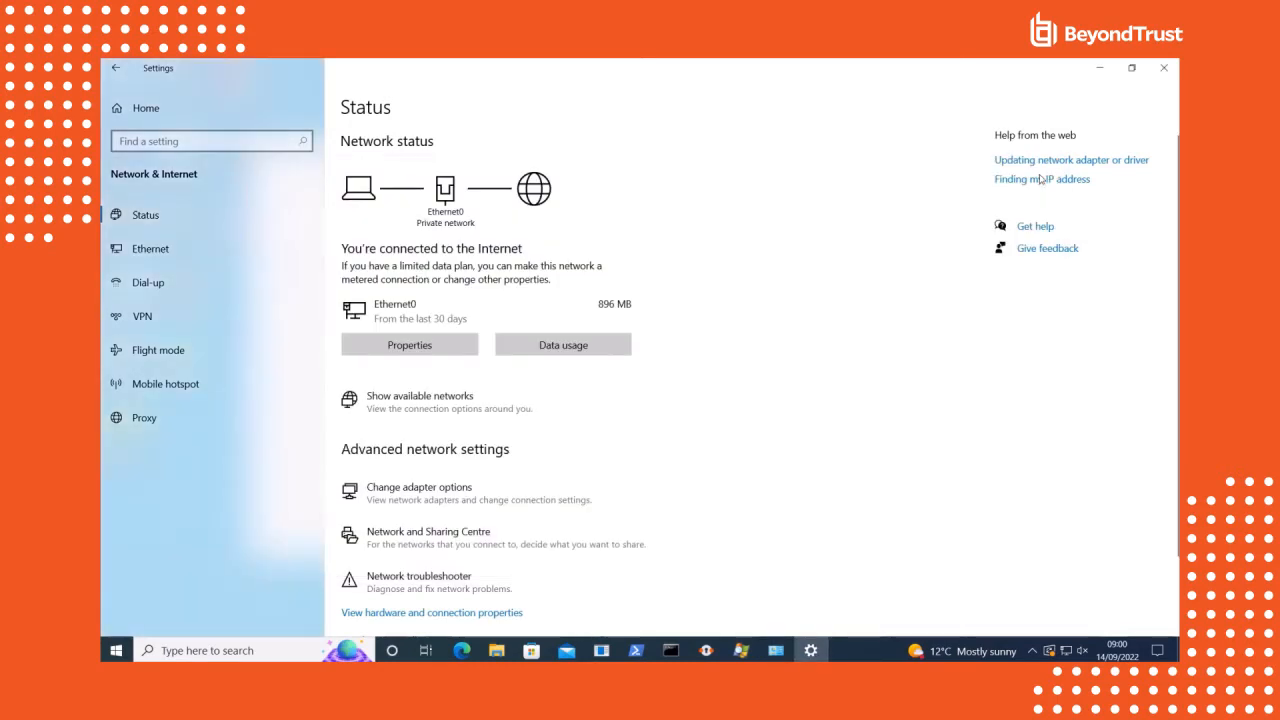
mouse_move(915, 338)
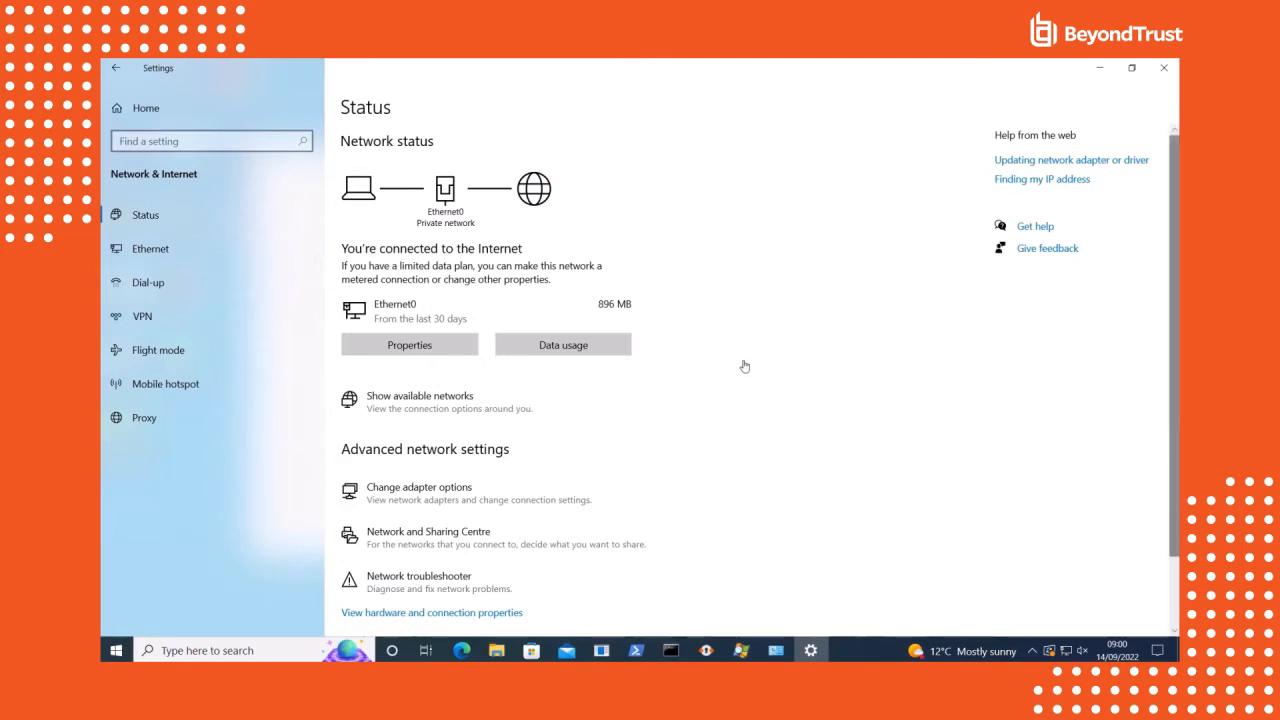
mouse_move(1002, 323)
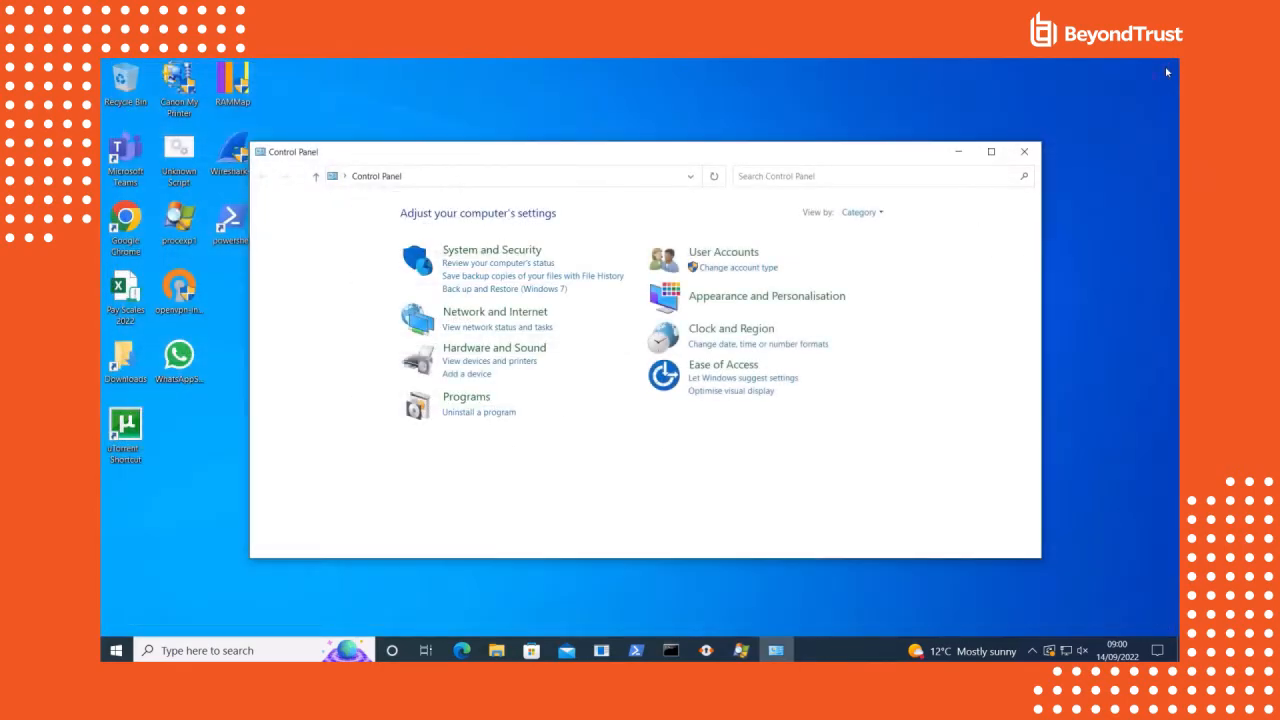
Close the Control Panel window, leaving the bare Windows 10 desktop
left_click(1023, 151)
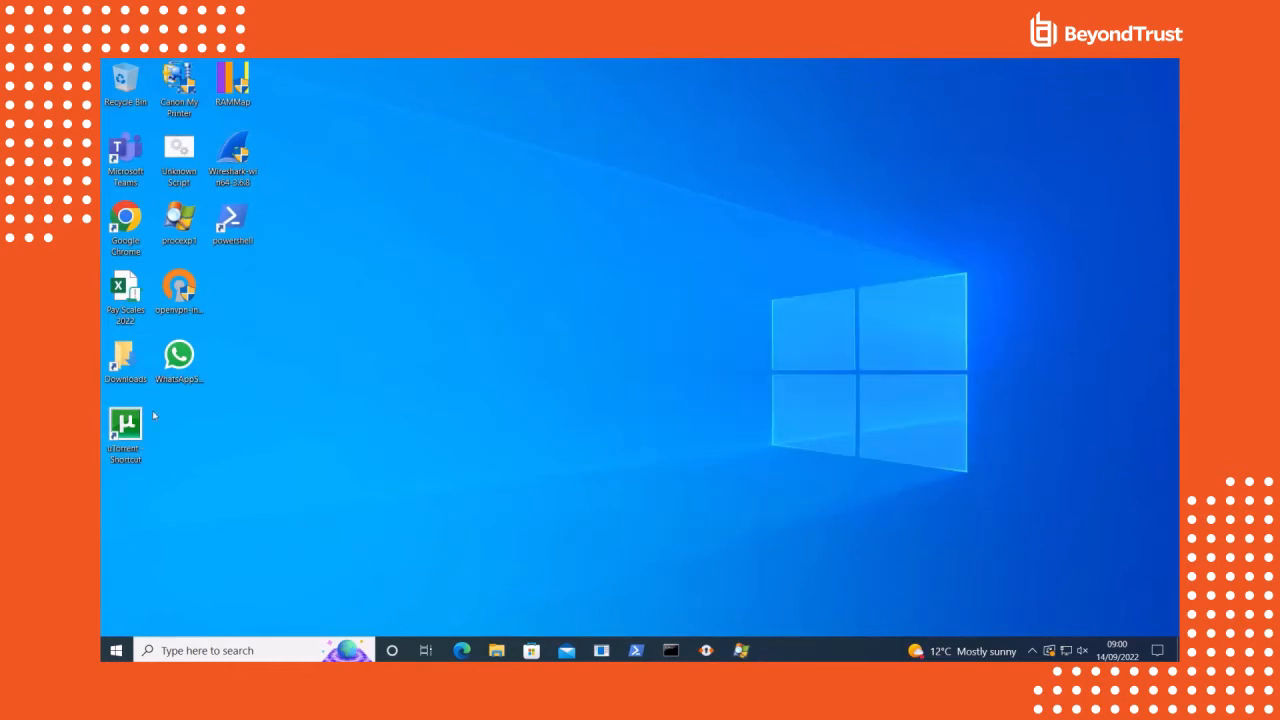
Try uTorrent and Unknown Script, then open and close the Pay Scales 2022 workbook
double_click(125, 425)
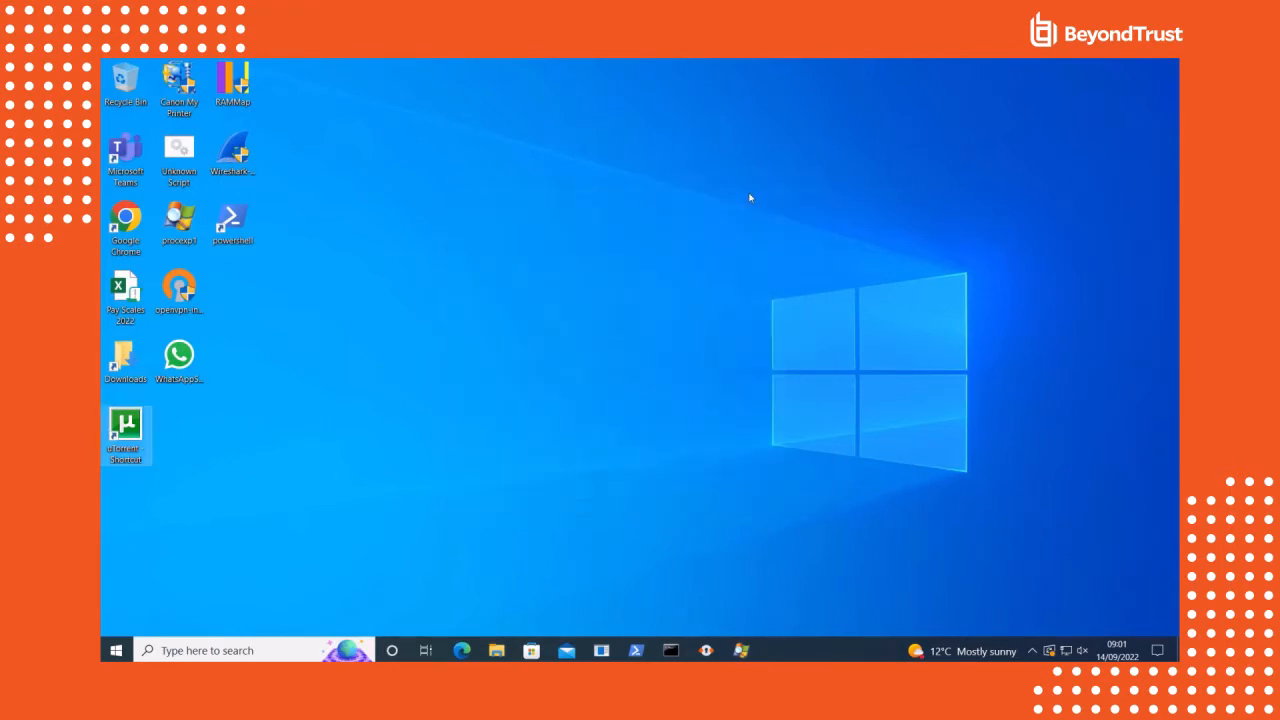
right_click(178, 150)
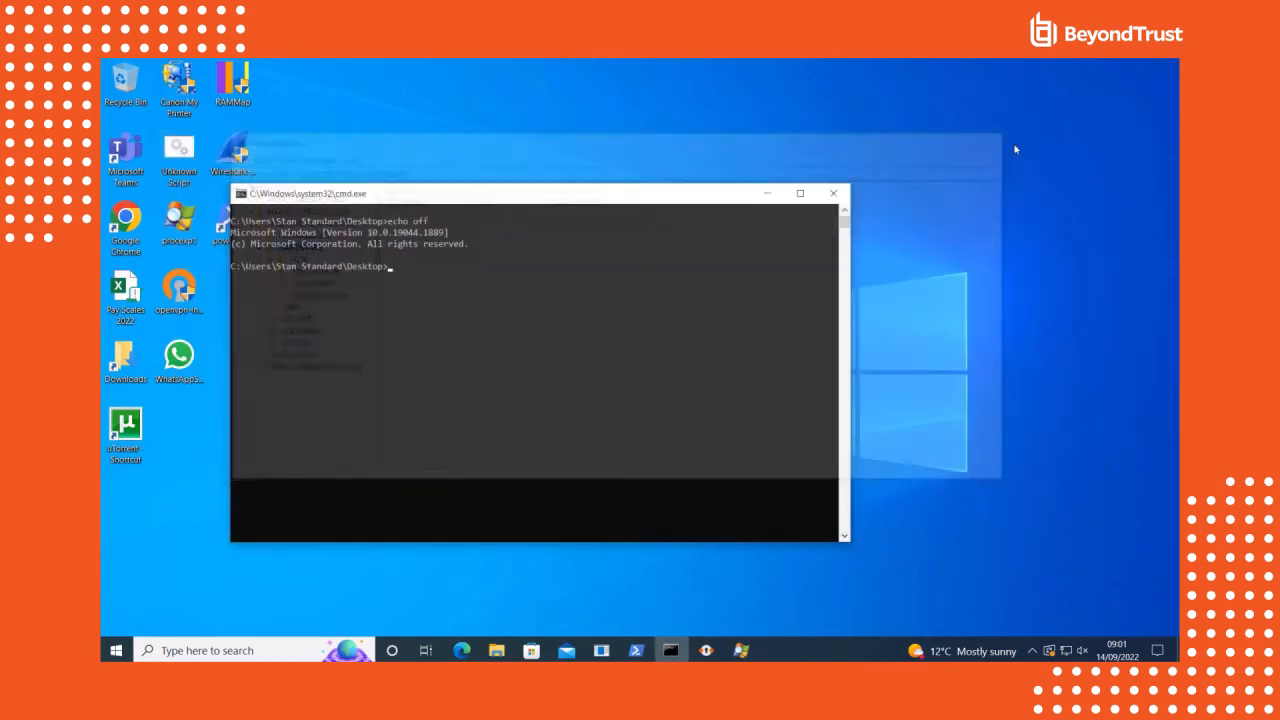
left_click(833, 192)
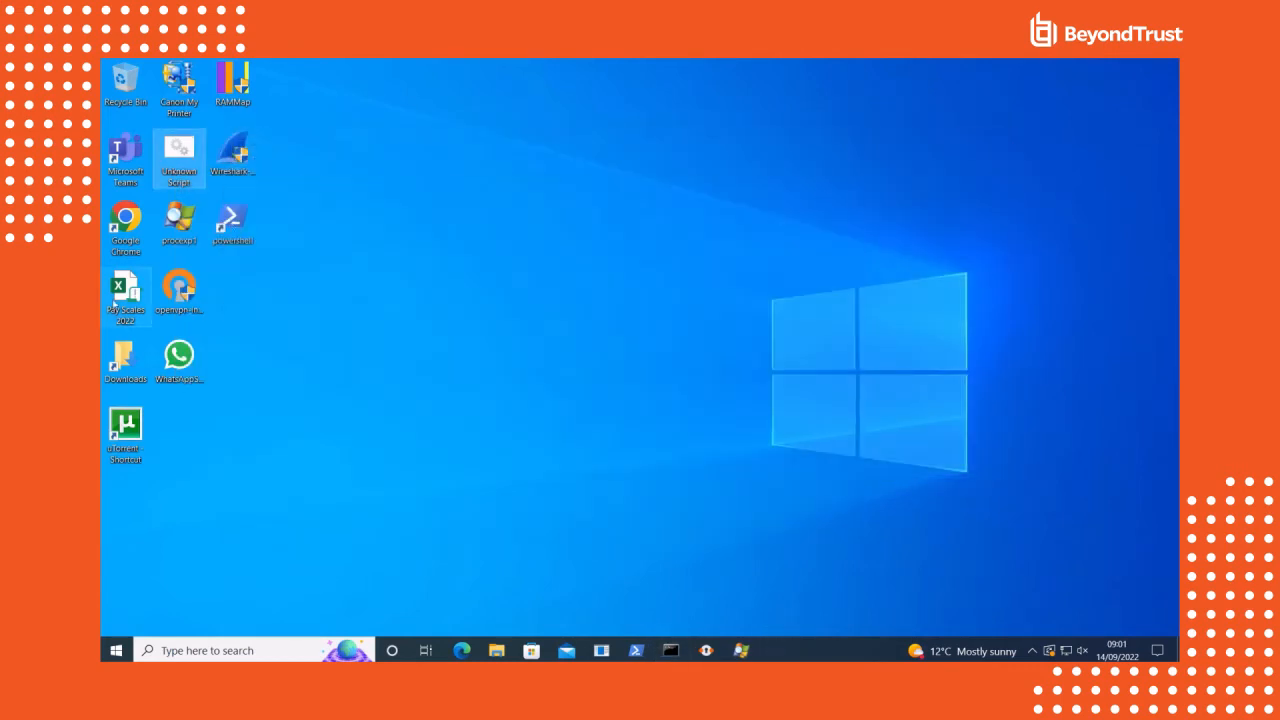
mouse_move(126, 285)
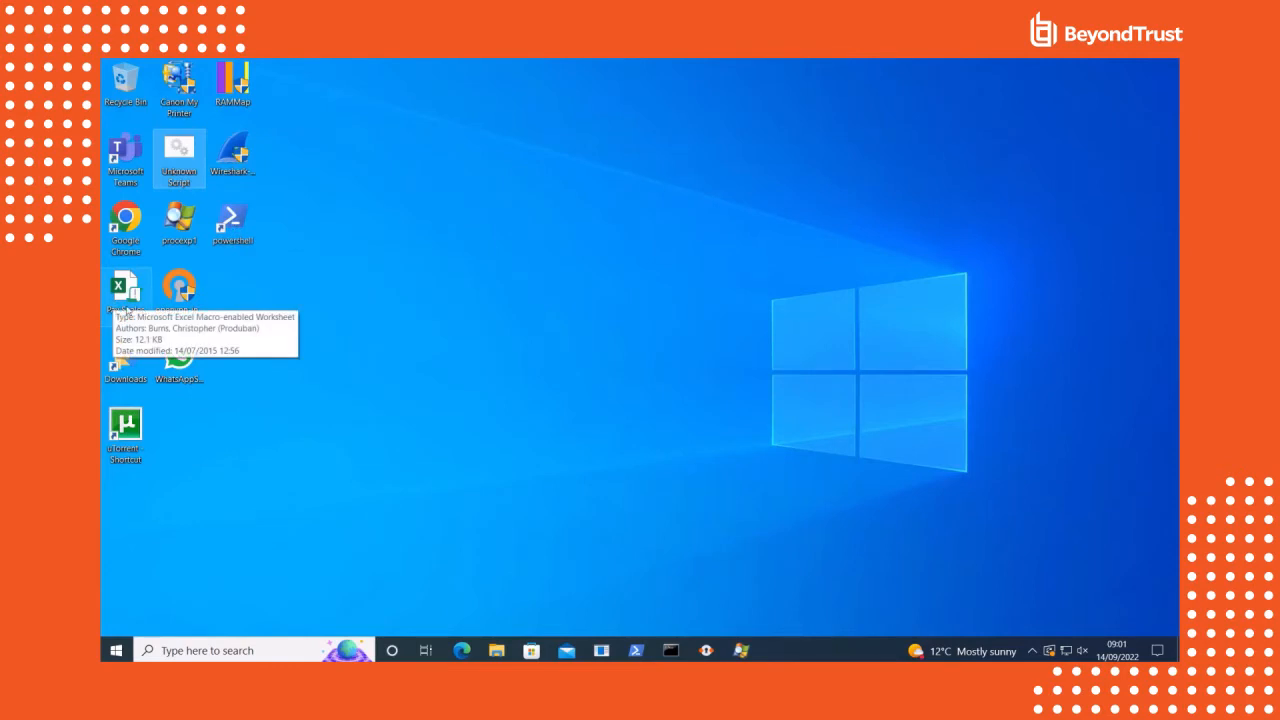
double_click(125, 285)
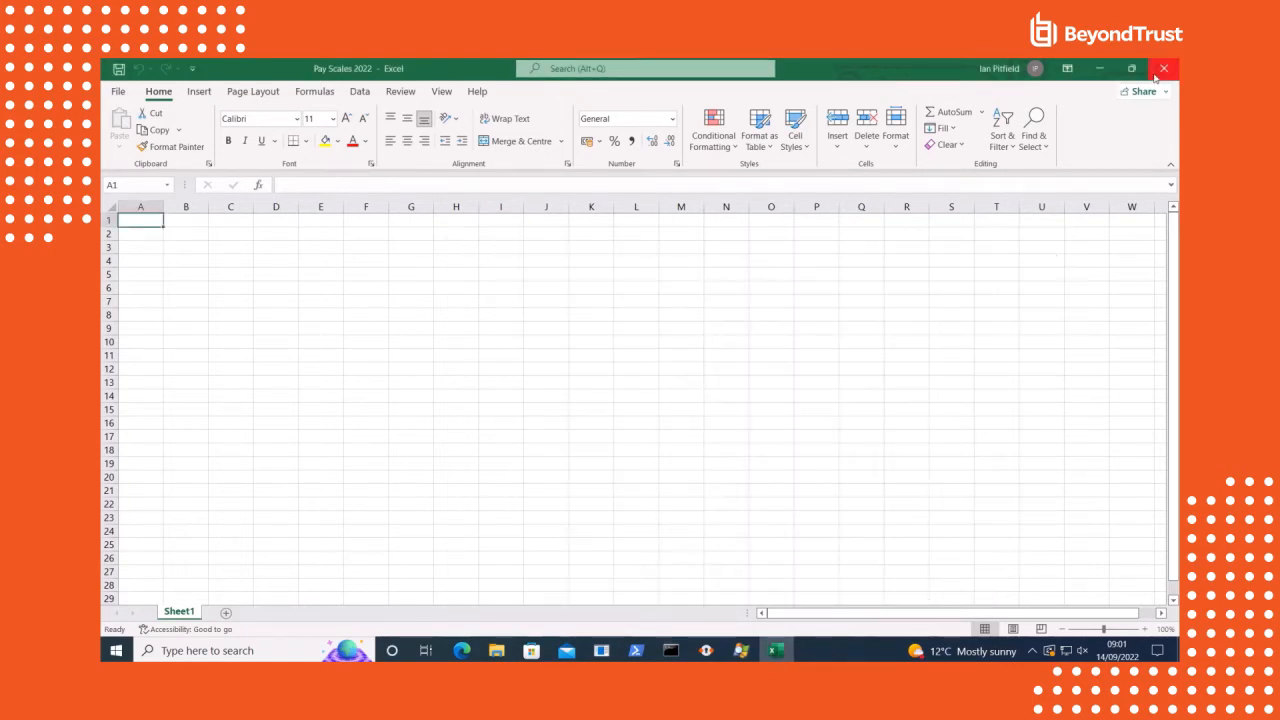
left_click(1163, 68)
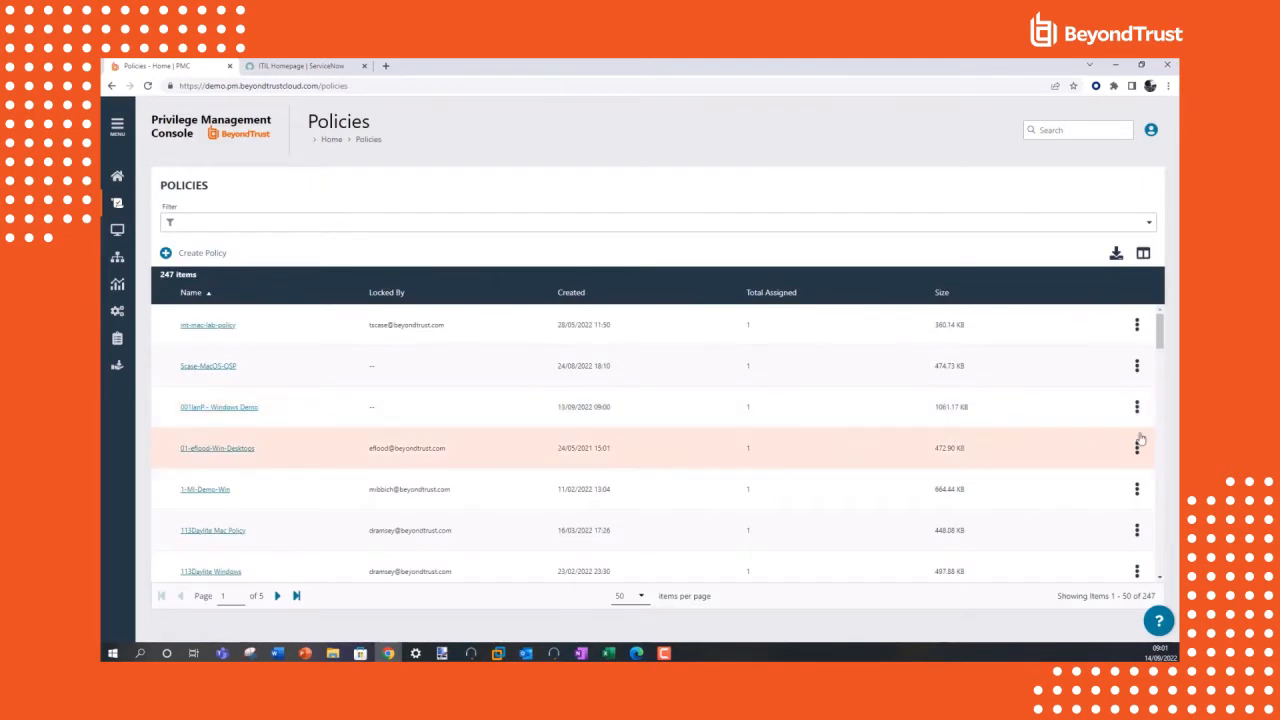
Open the 001IanP - Windows Demo policy via Edit & Lock Policy
left_click(1136, 407)
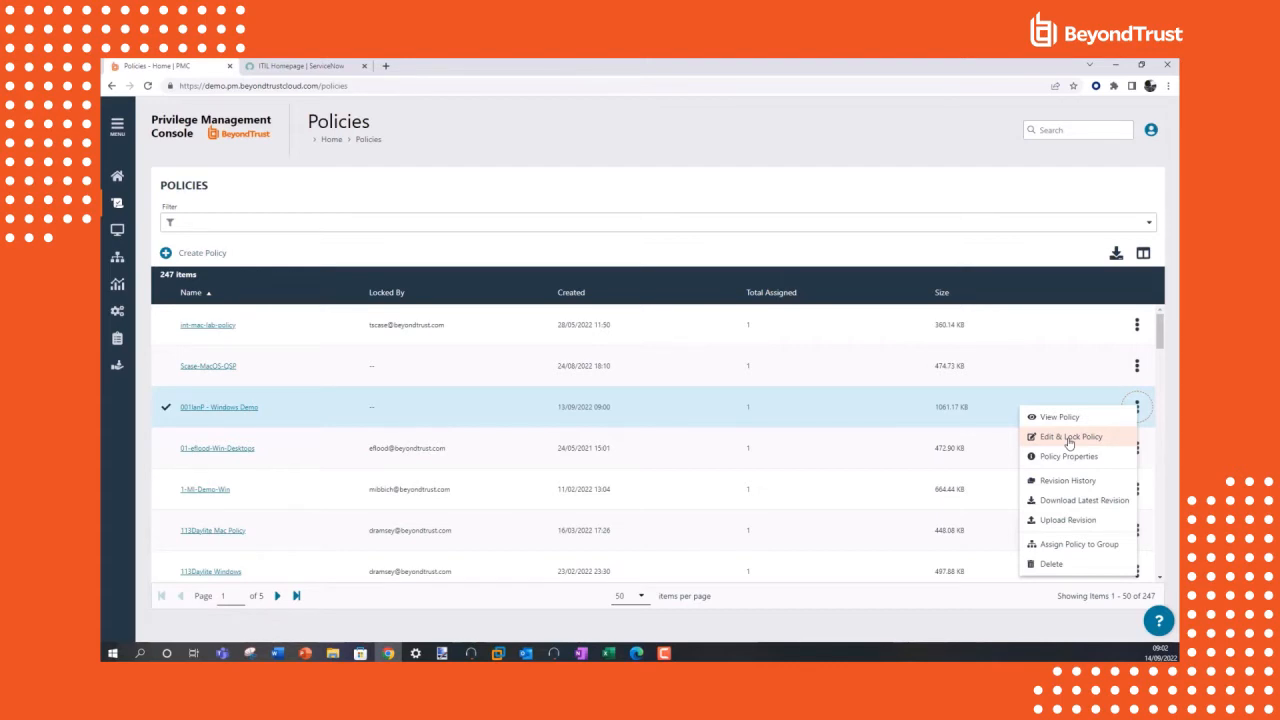
left_click(1071, 436)
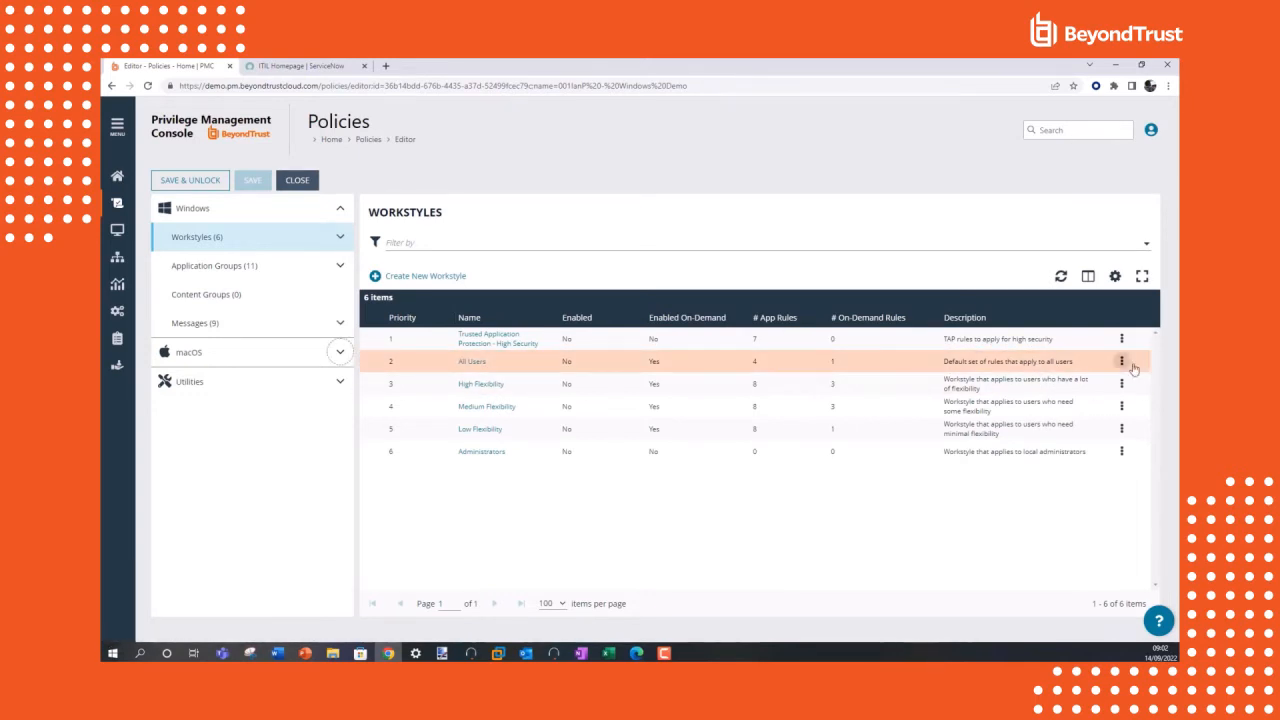
Enable the All Users and High Flexibility workstyles, then open High Flexibility's settings
left_click(1121, 361)
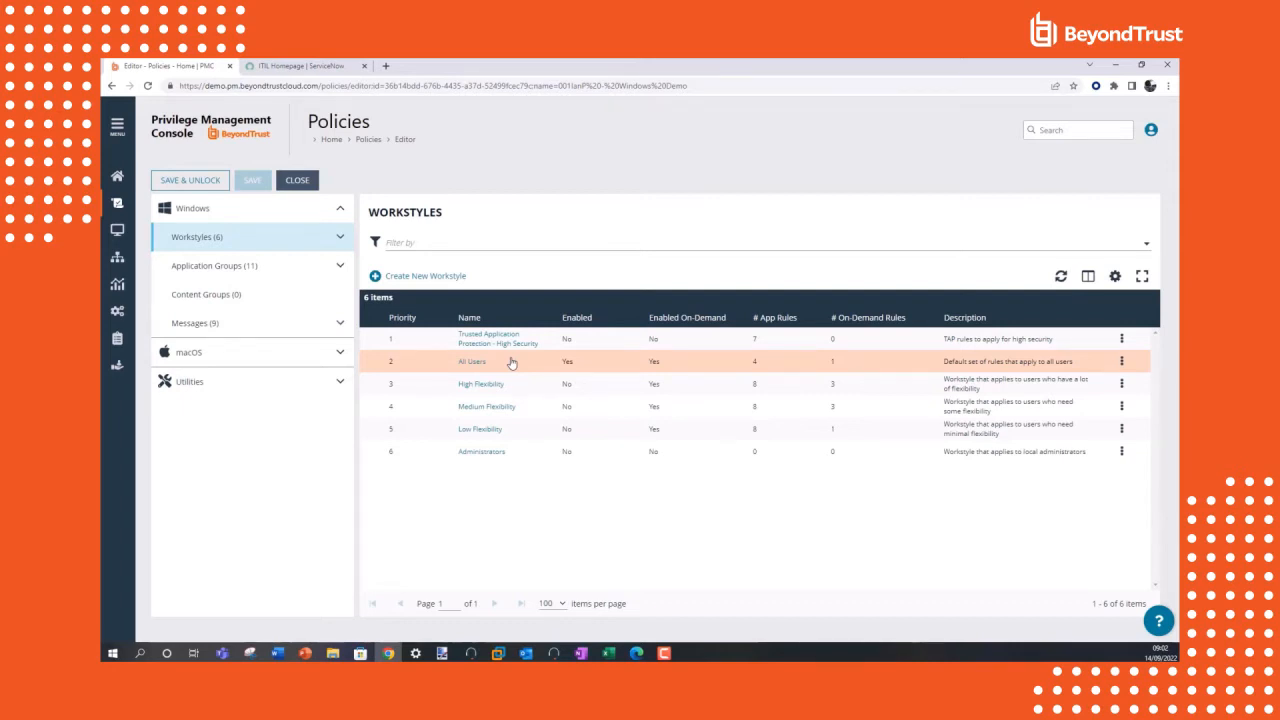
mouse_move(1135, 391)
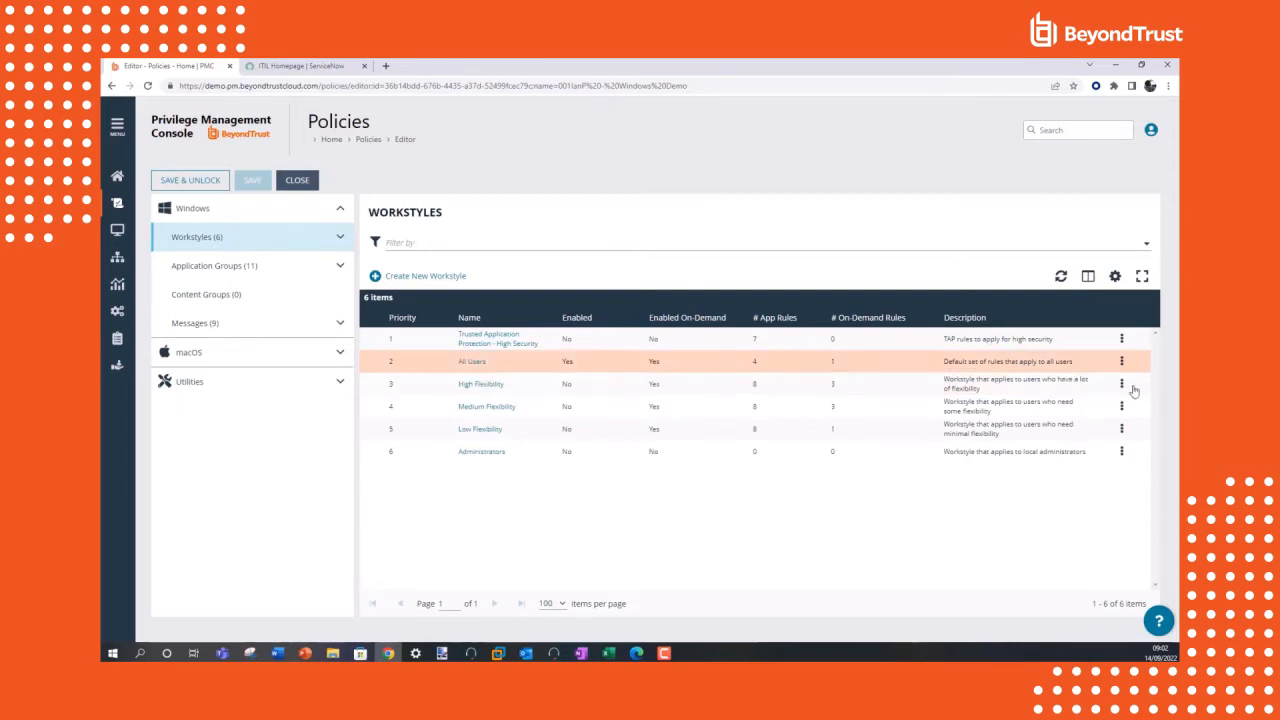
left_click(1121, 384)
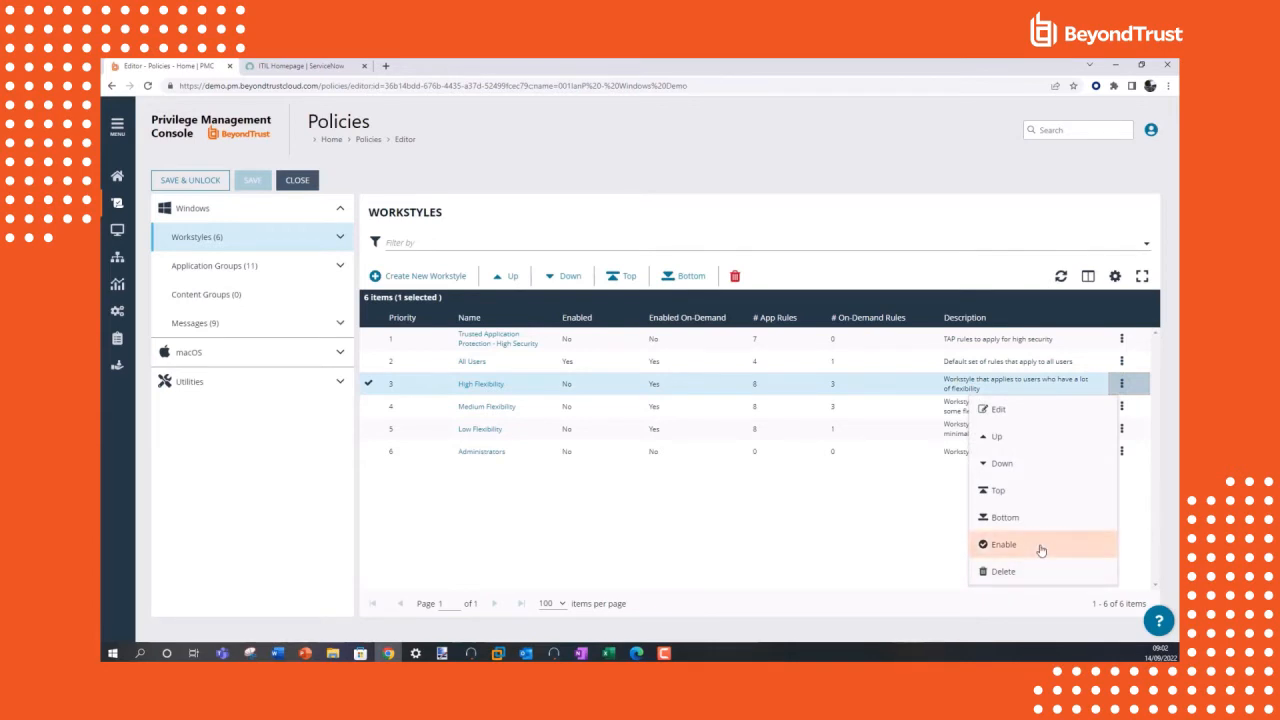
left_click(1003, 544)
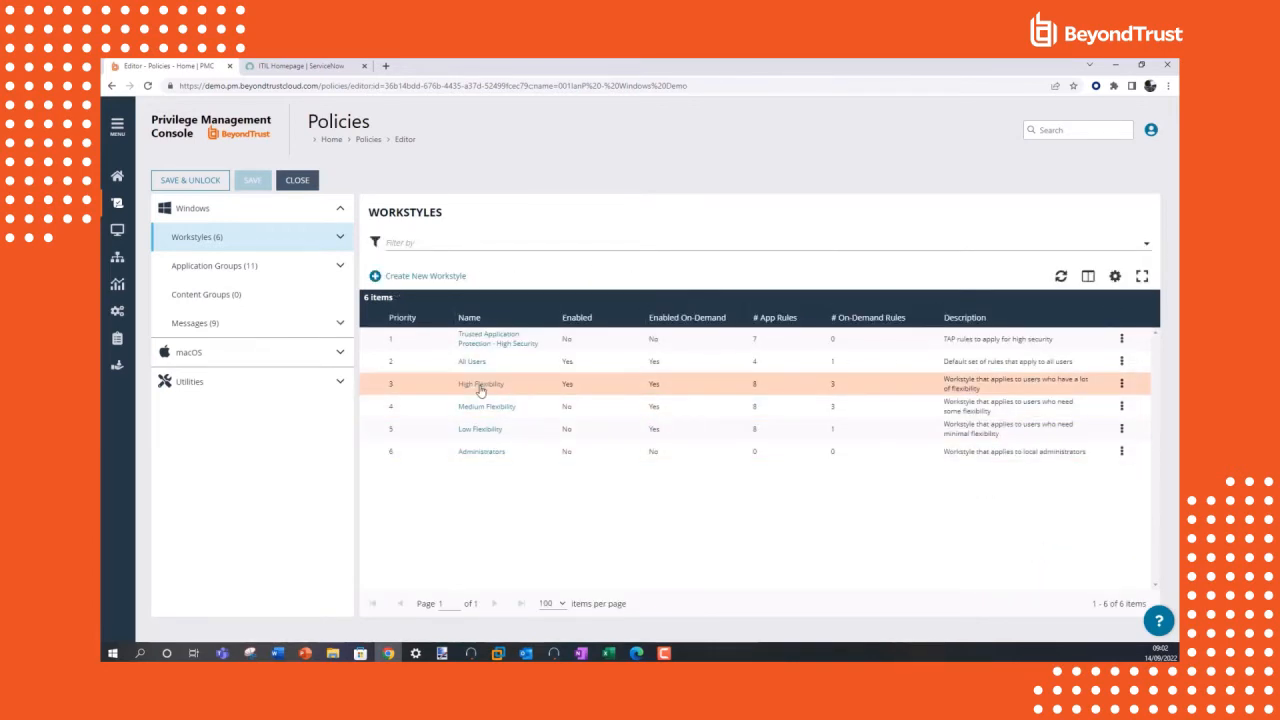
left_click(480, 384)
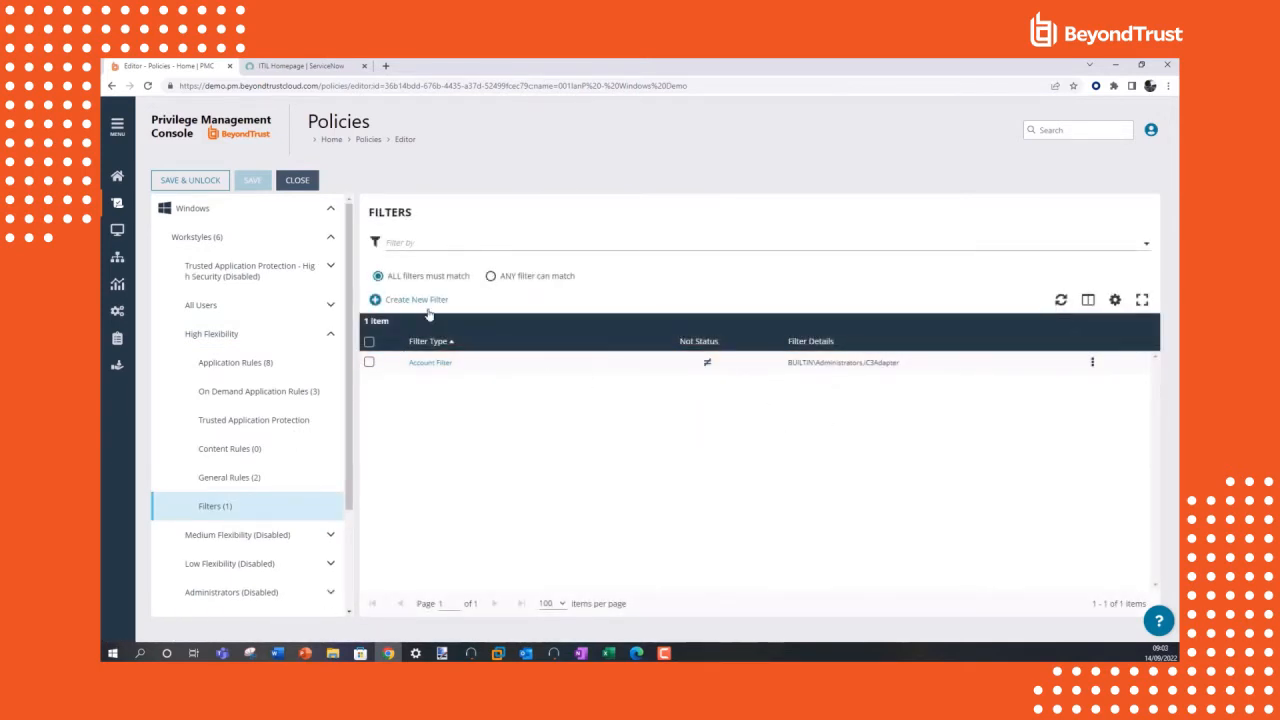
Review the filter types, then save, unlock and assign the latest revision to Windows Demo
left_click(416, 299)
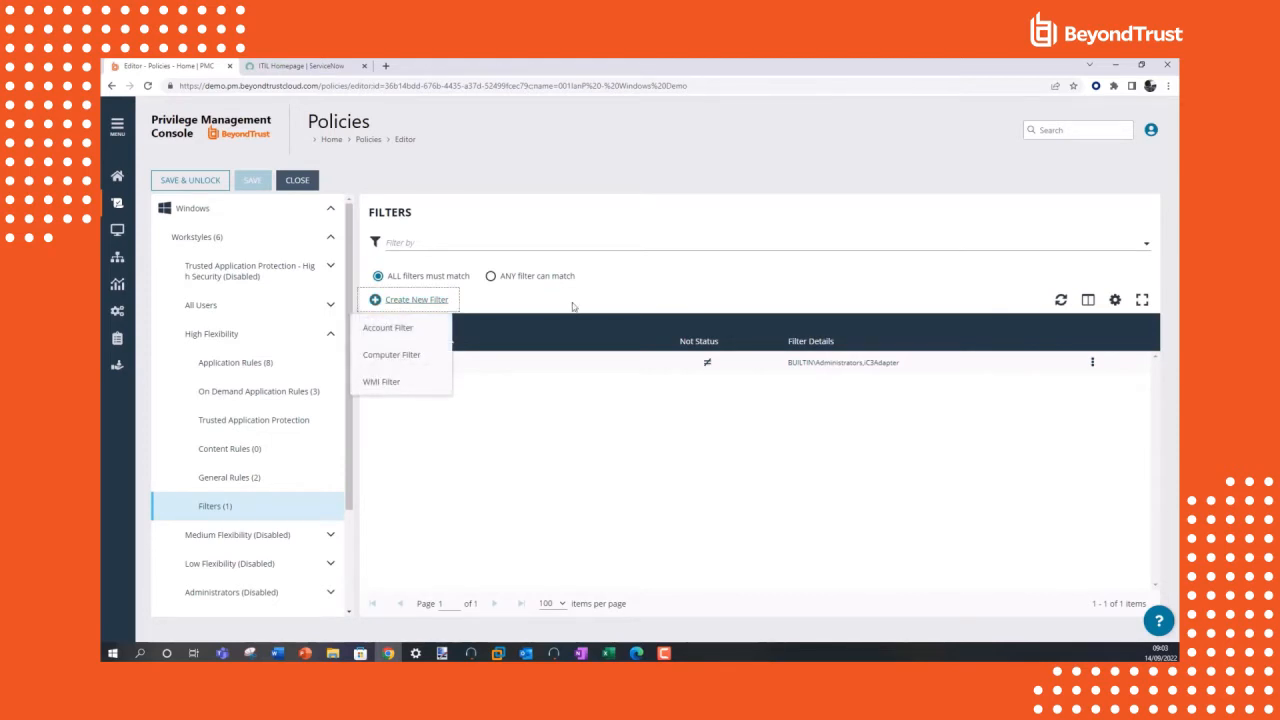
mouse_move(636, 308)
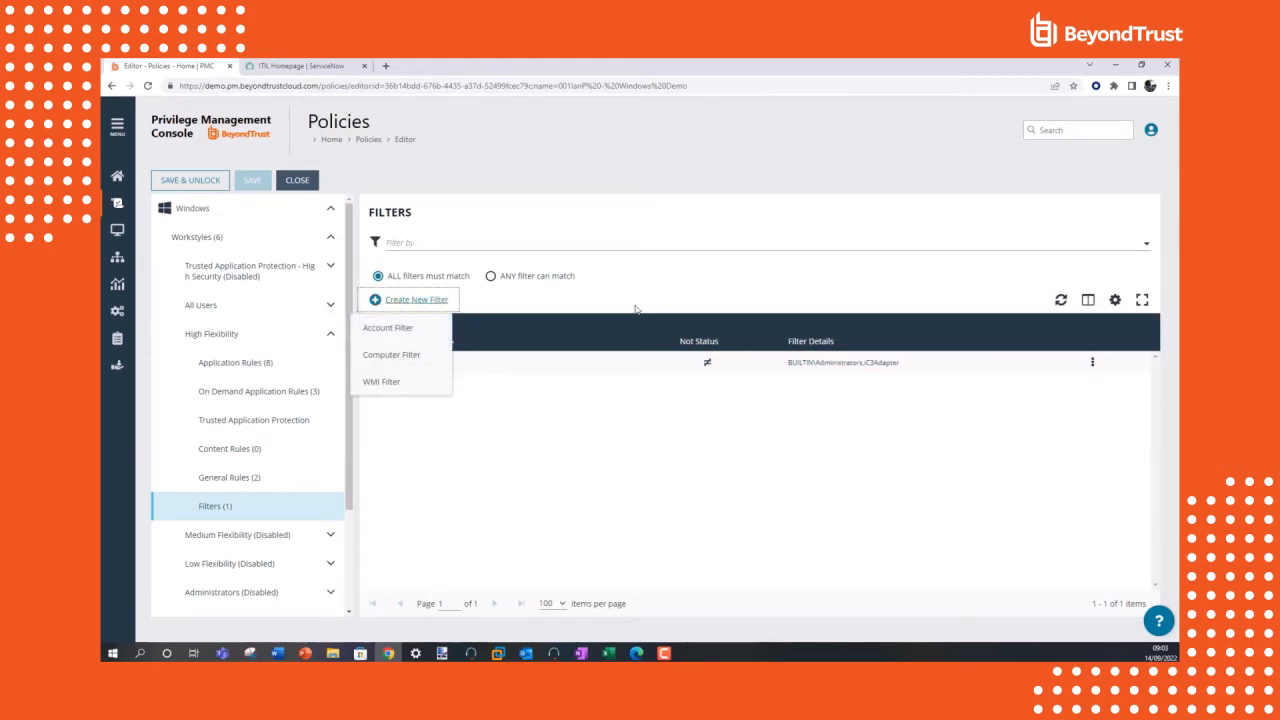
left_click(387, 327)
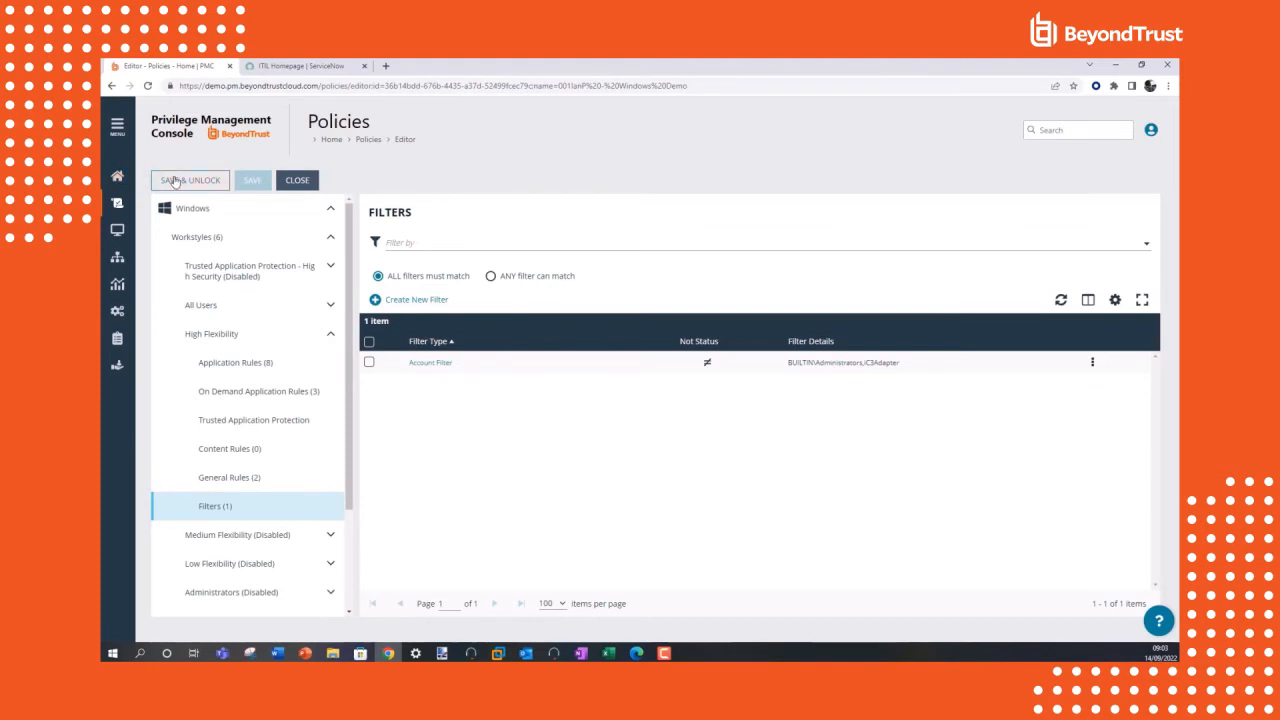
left_click(189, 180)
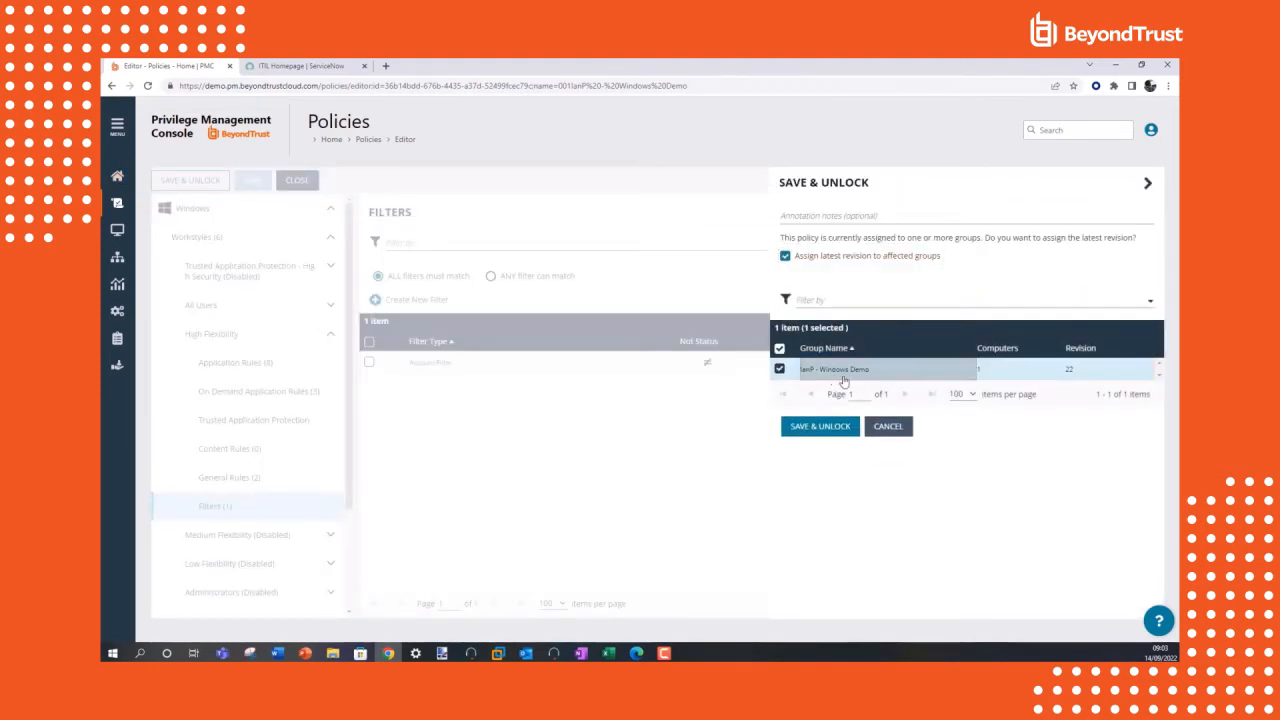
left_click(819, 426)
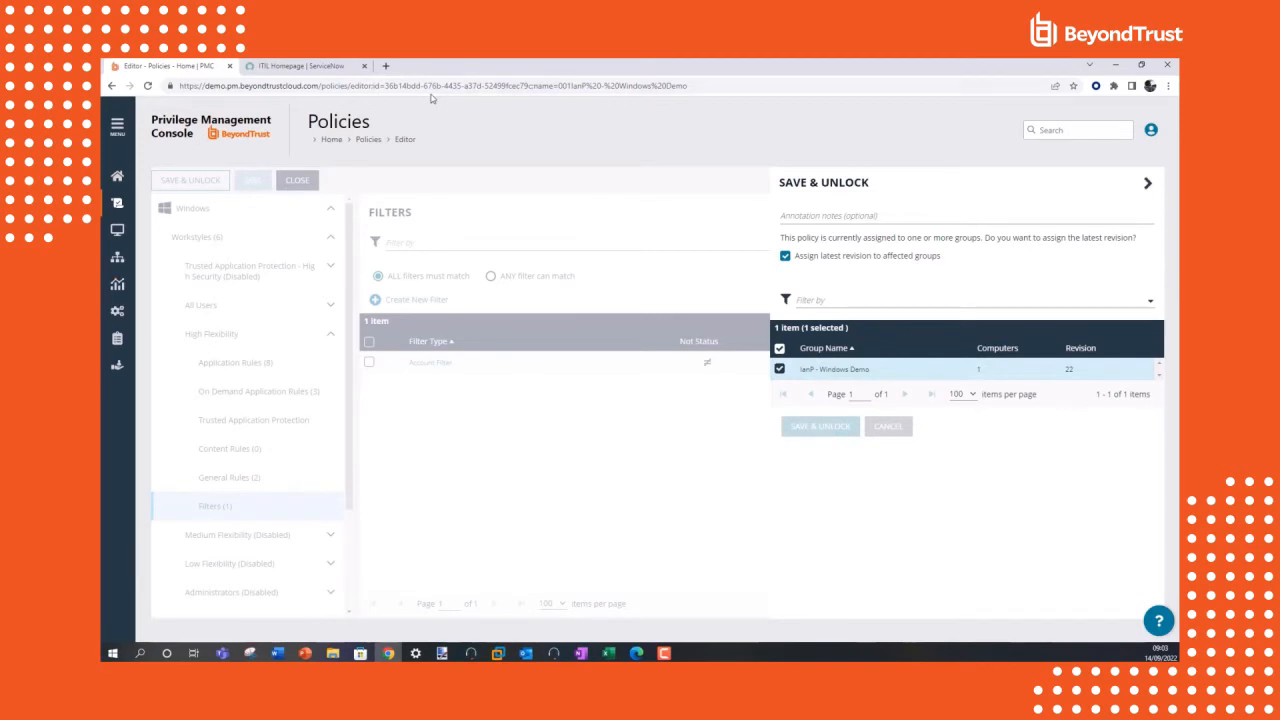
left_click(252, 180)
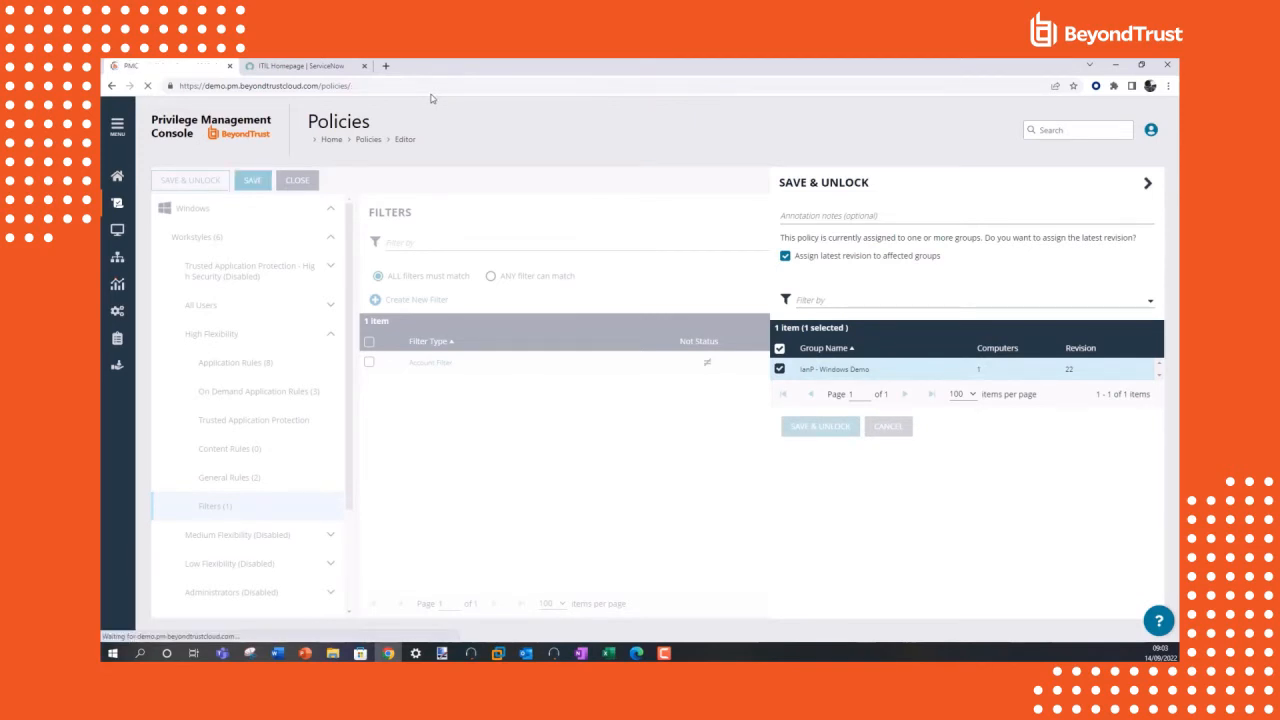
left_click(819, 426)
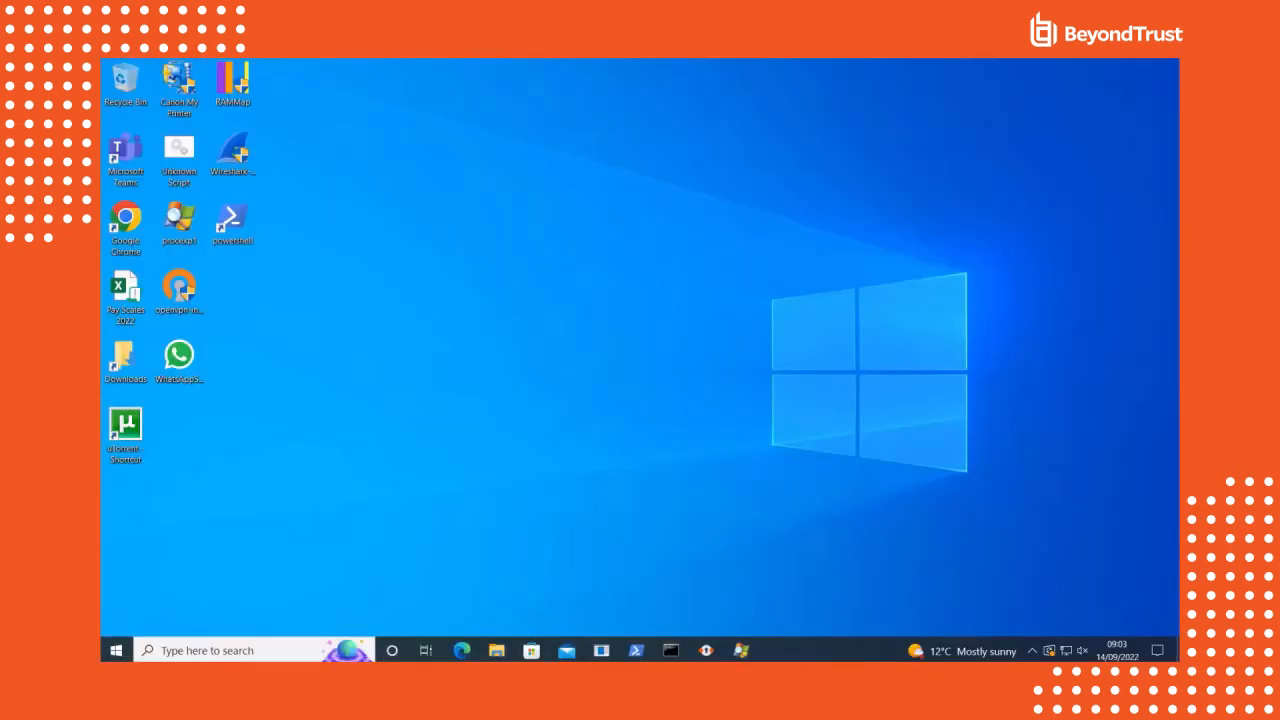
type("d")
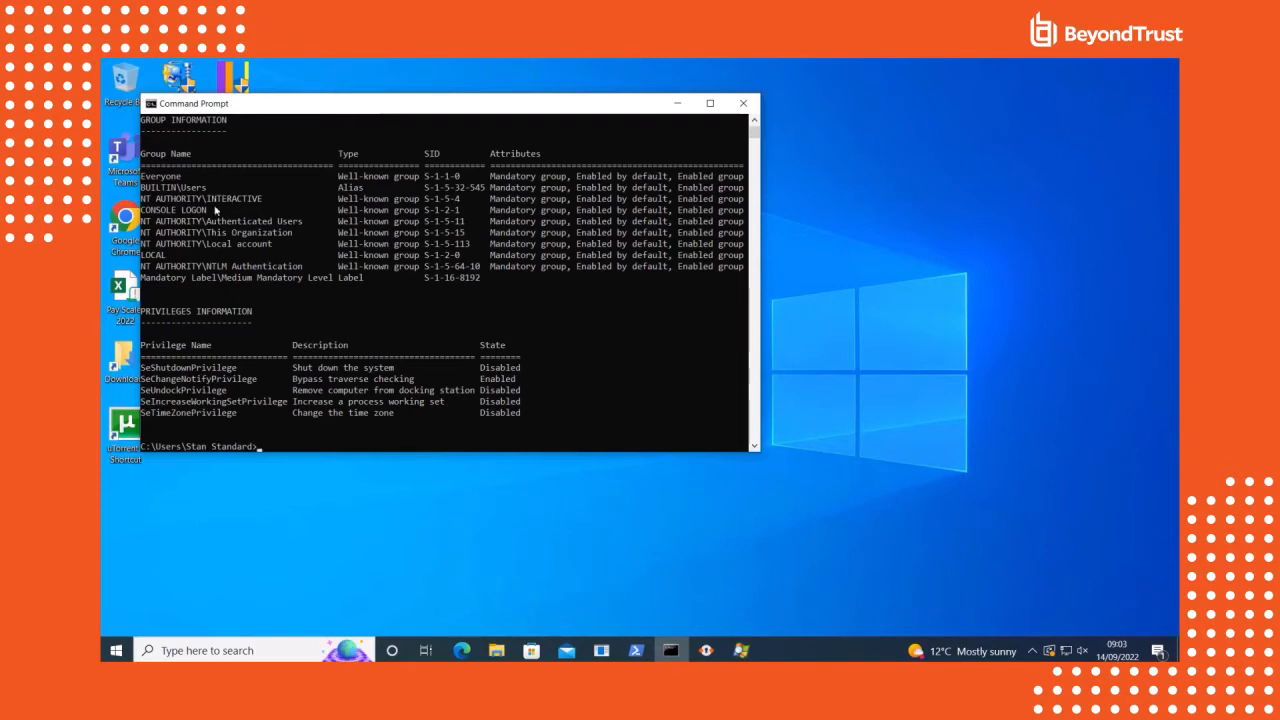
mouse_move(276, 224)
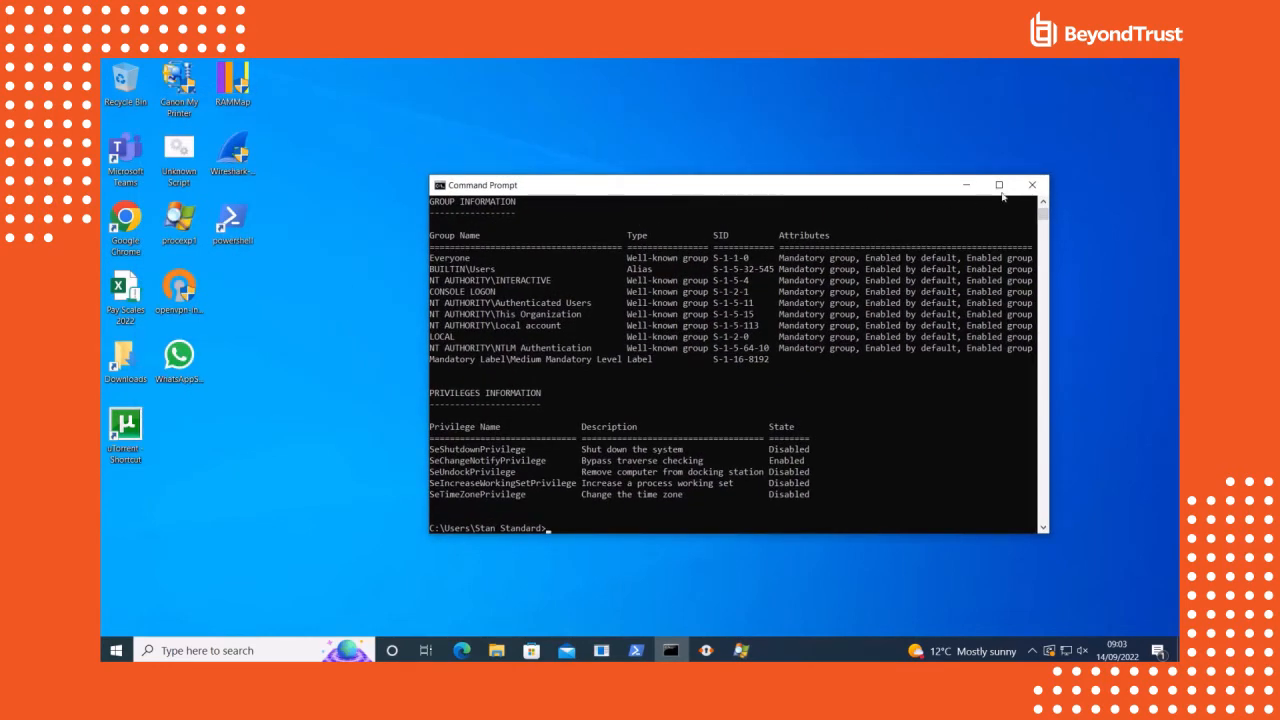
left_click(1031, 185)
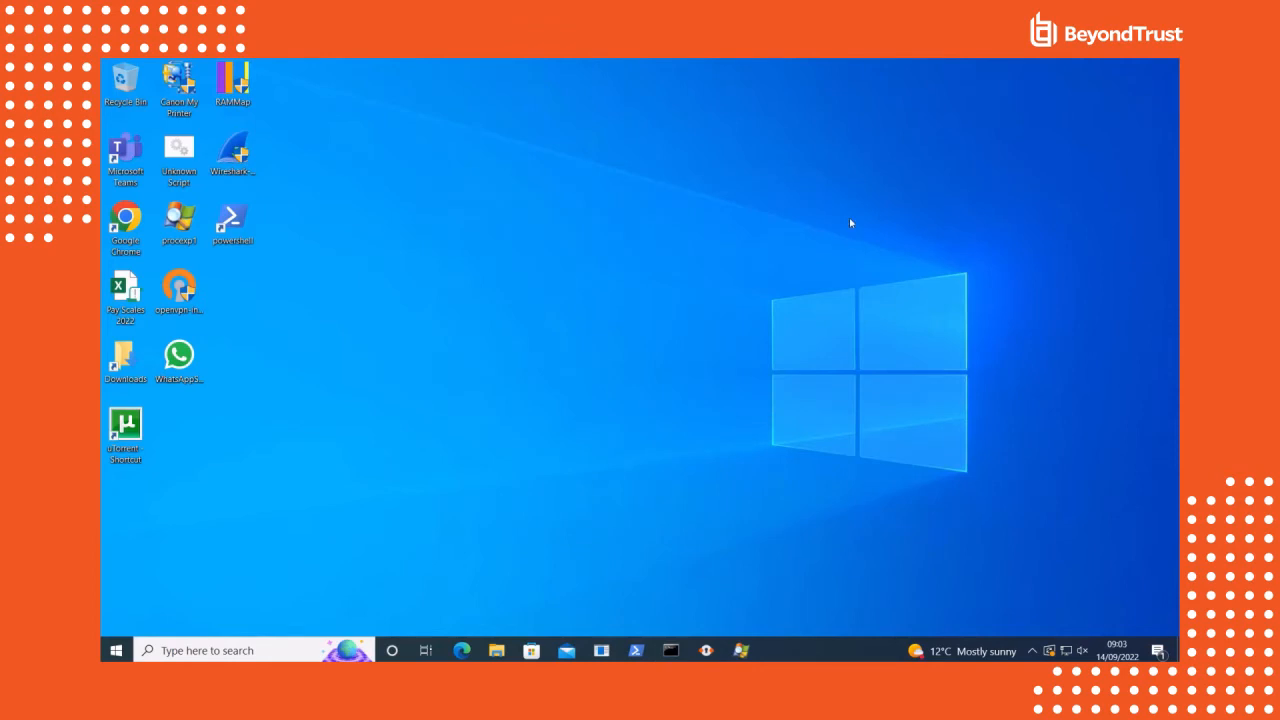
mouse_move(313, 299)
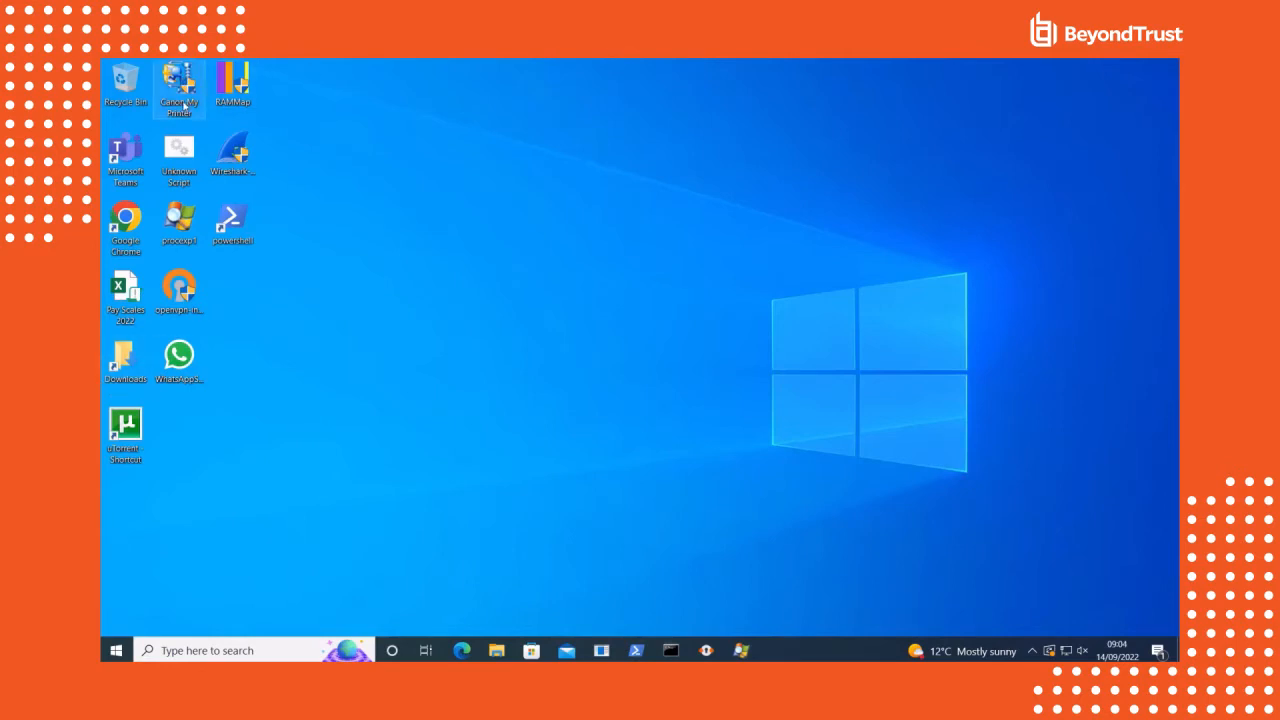
Install Canon My Printer with United Kingdom residence and the default installation folder
double_click(179, 88)
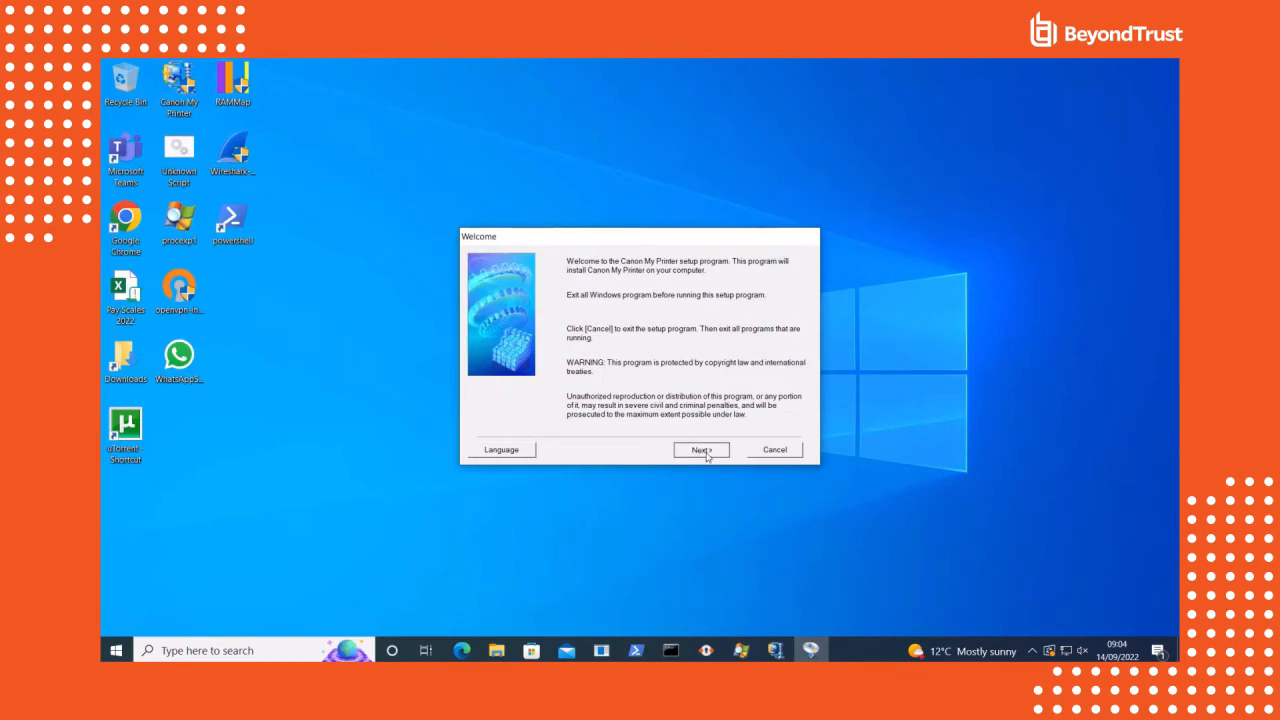
left_click(700, 449)
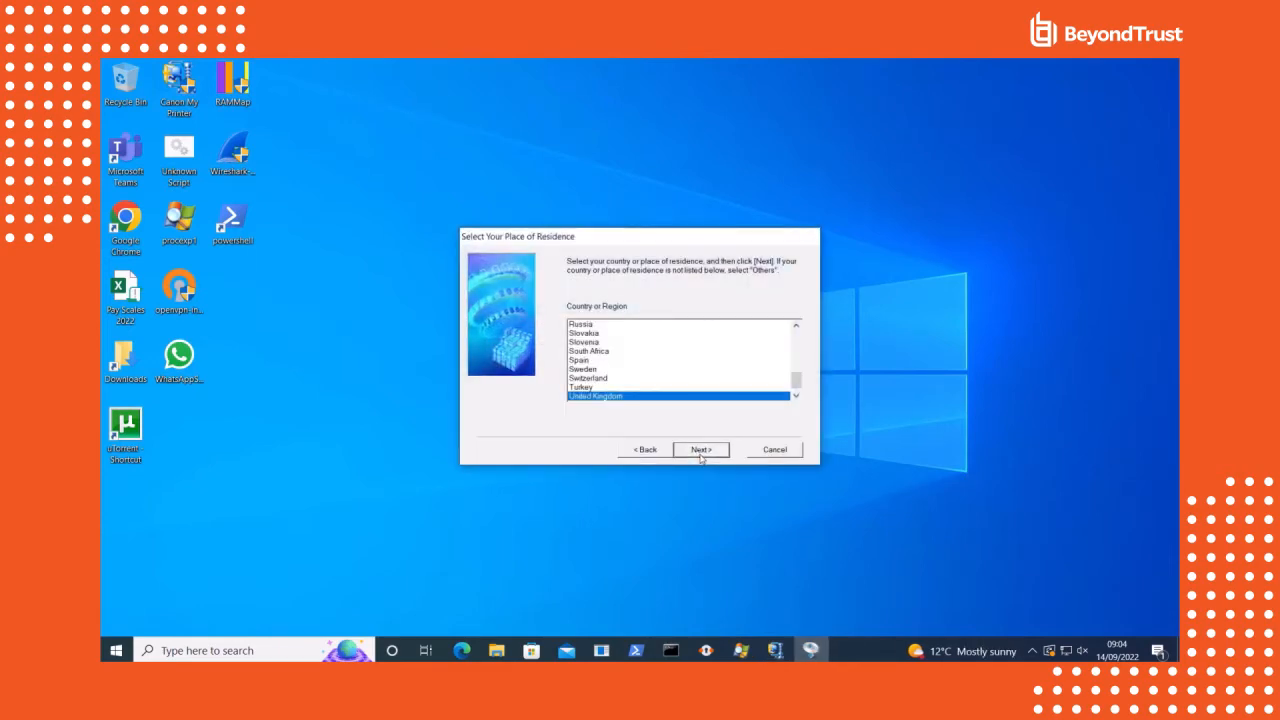
left_click(700, 449)
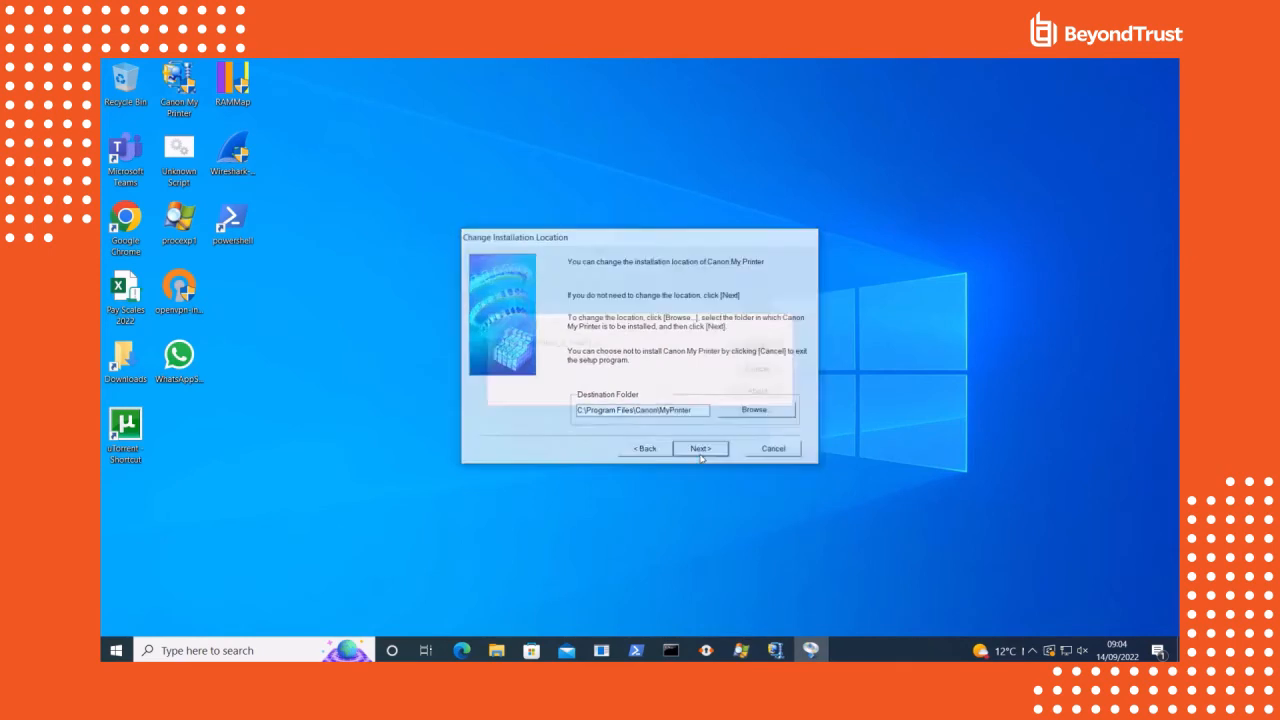
left_click(700, 448)
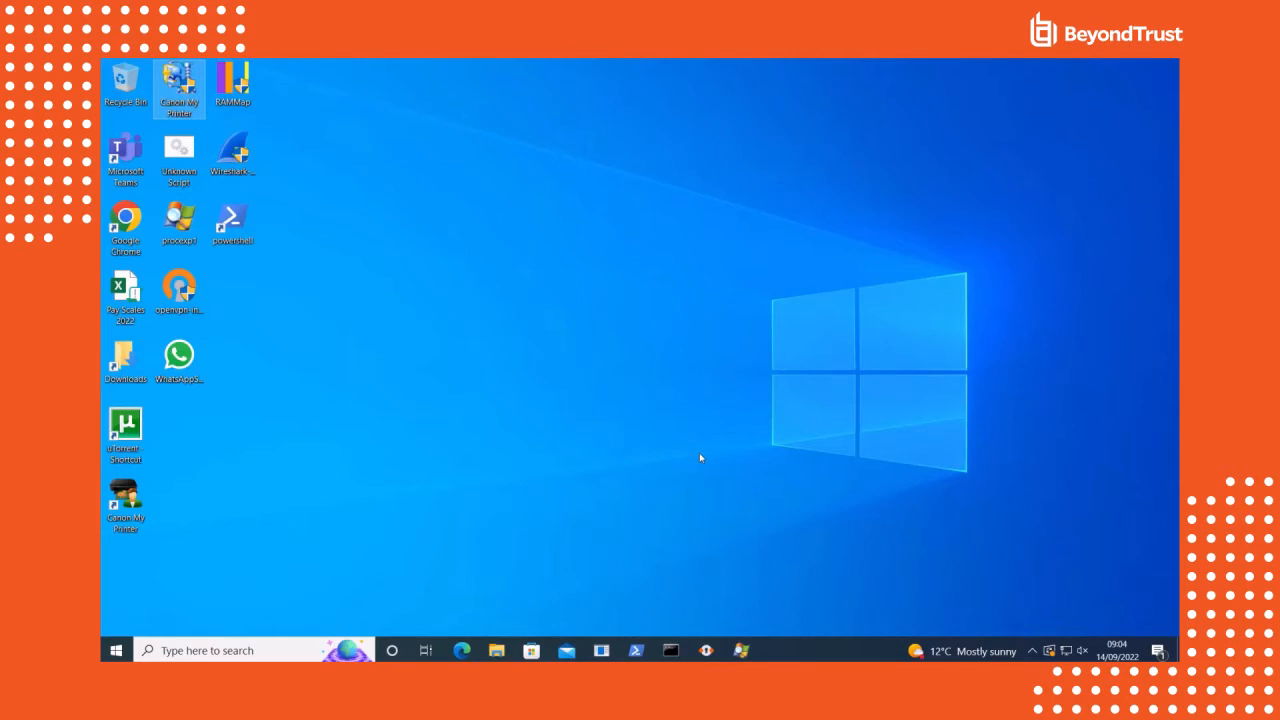
mouse_move(595, 367)
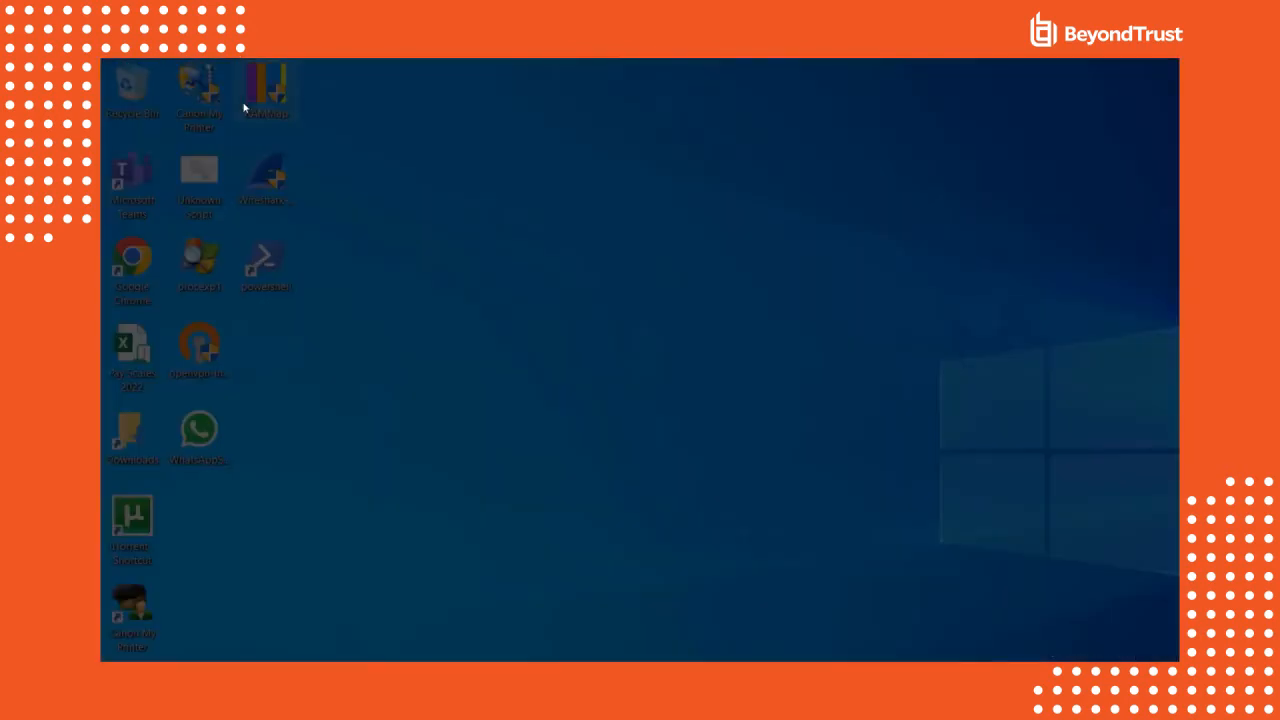
double_click(266, 90)
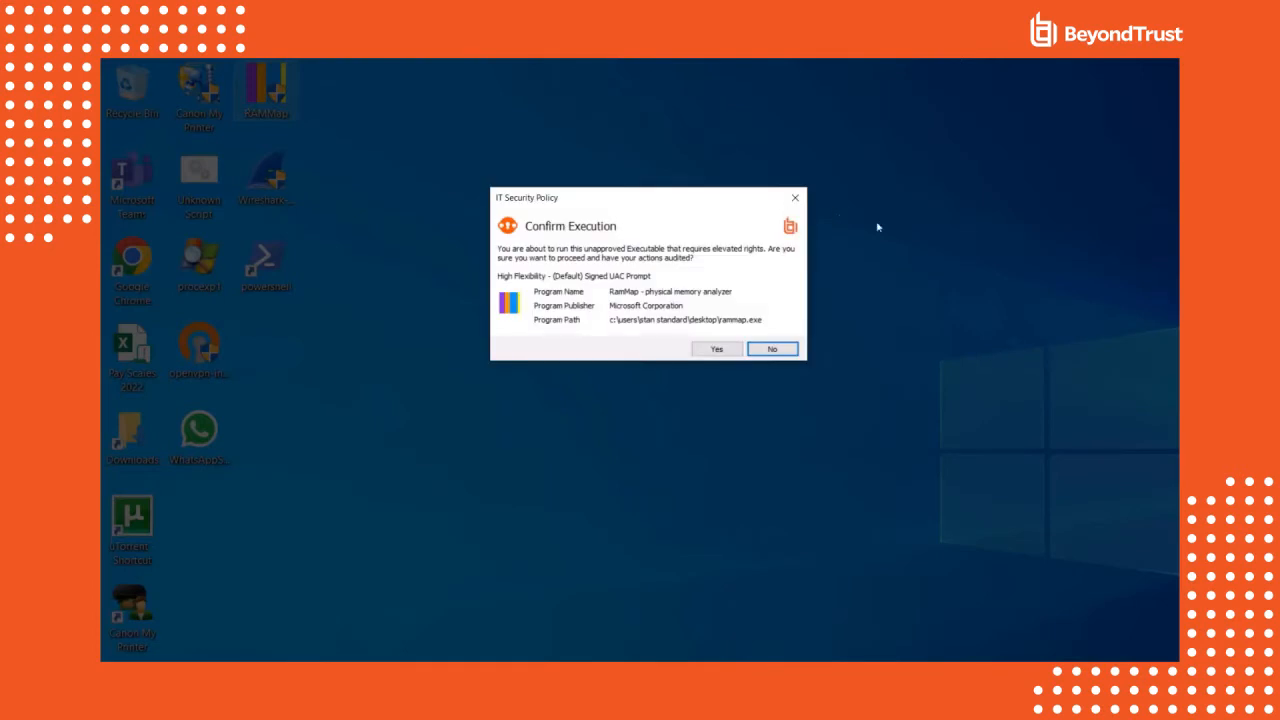
mouse_move(668, 248)
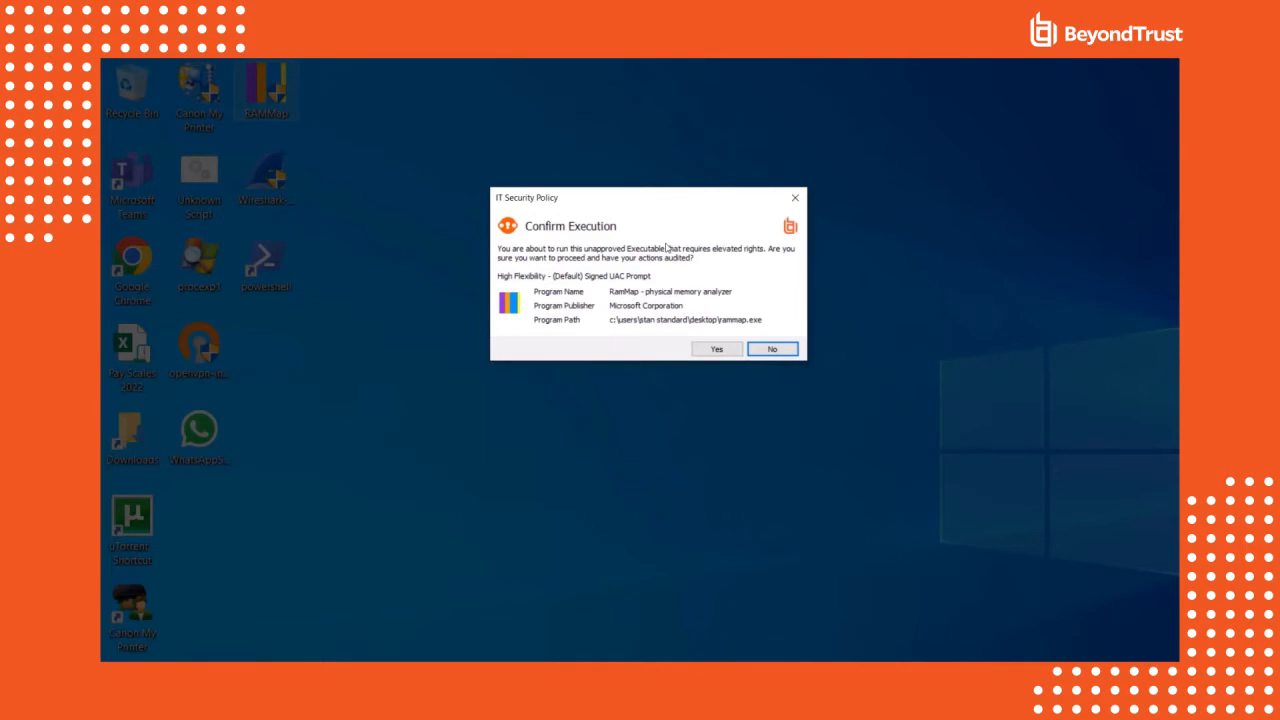
mouse_move(725, 231)
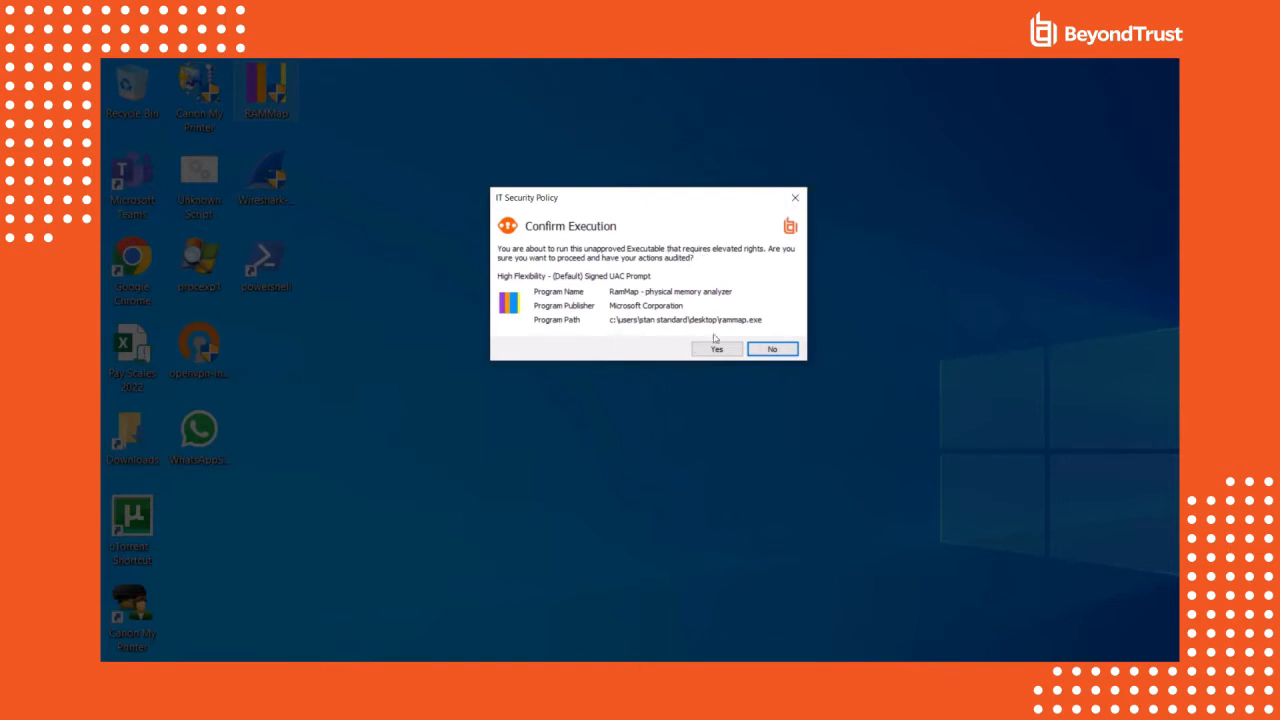
mouse_move(601, 328)
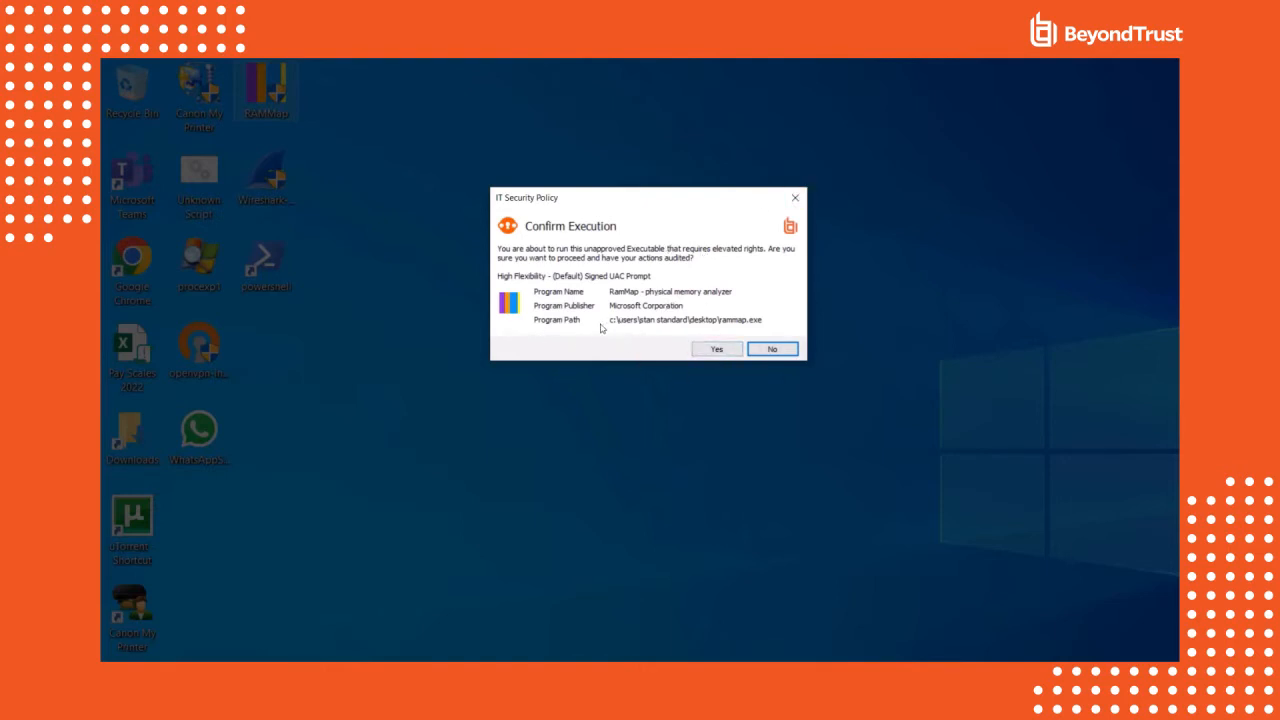
left_click(772, 348)
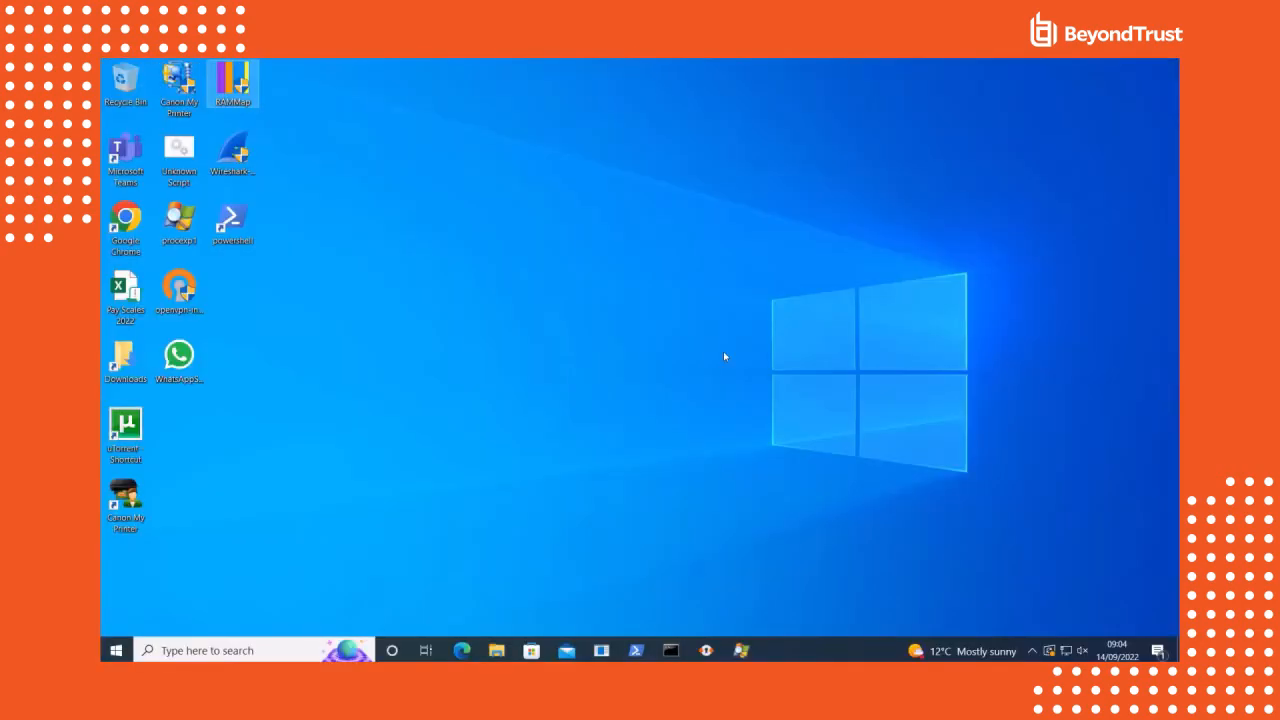
double_click(232, 85)
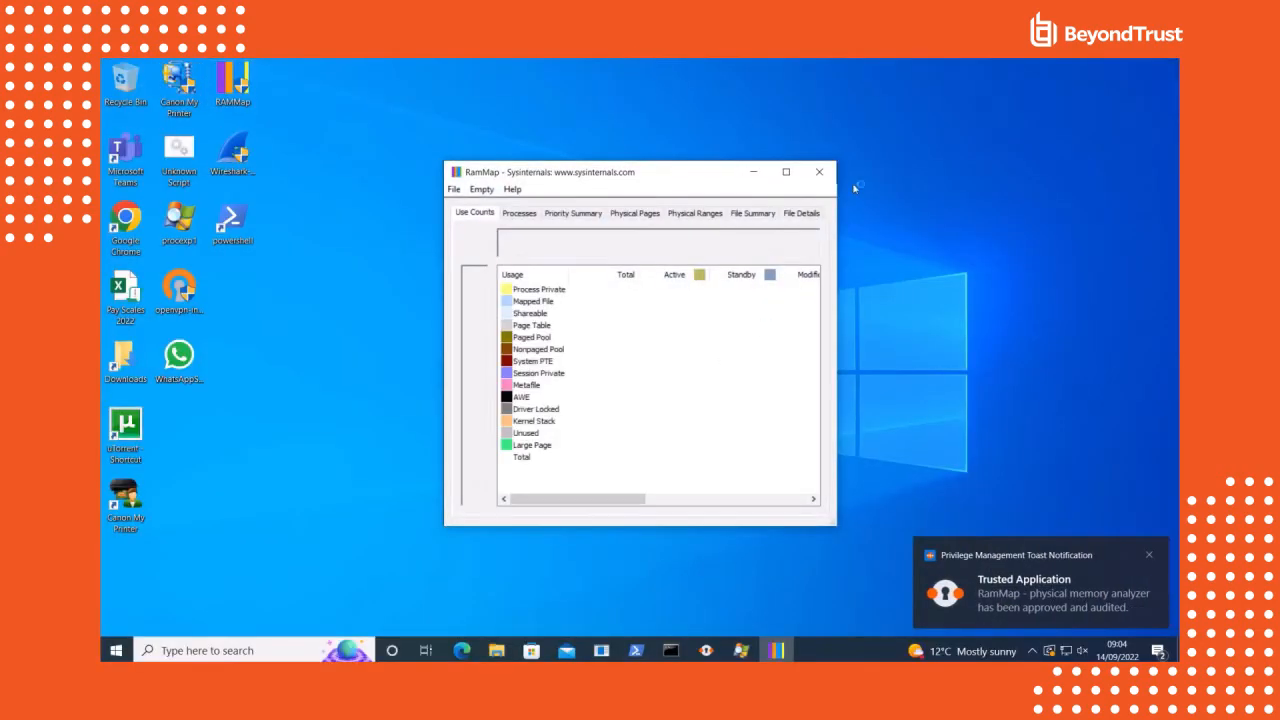
left_click(819, 172)
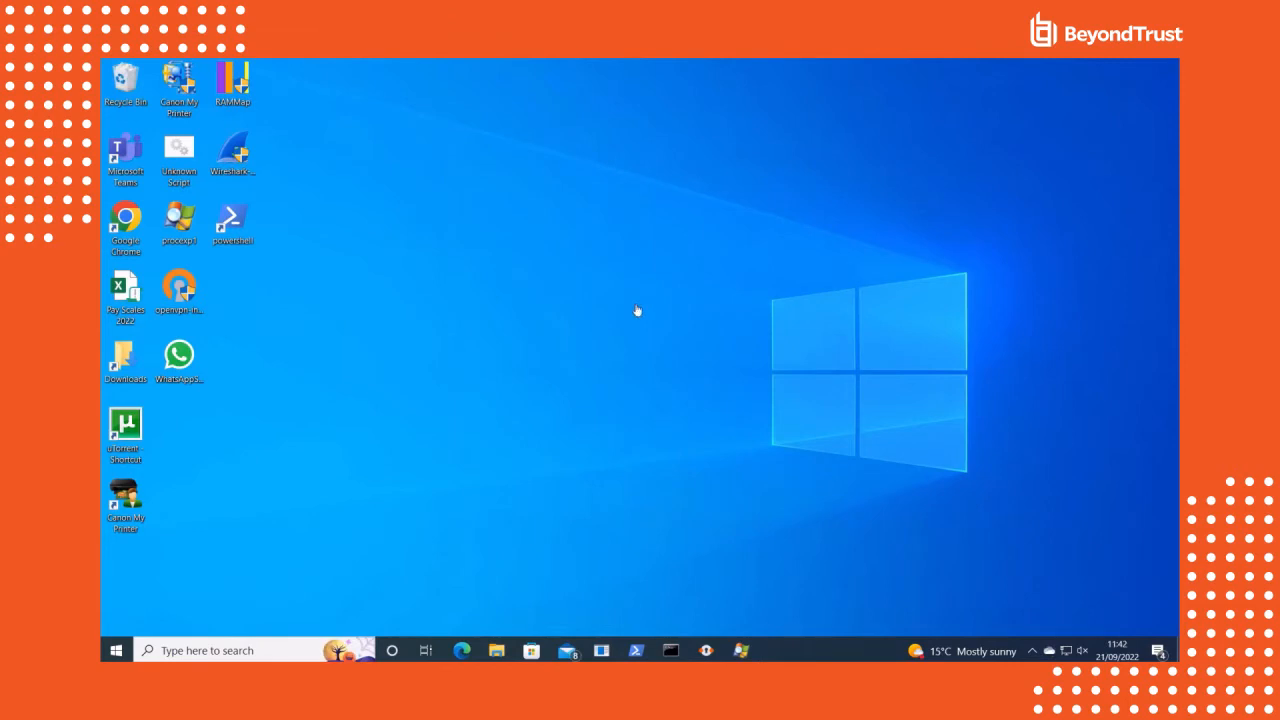
mouse_move(178, 290)
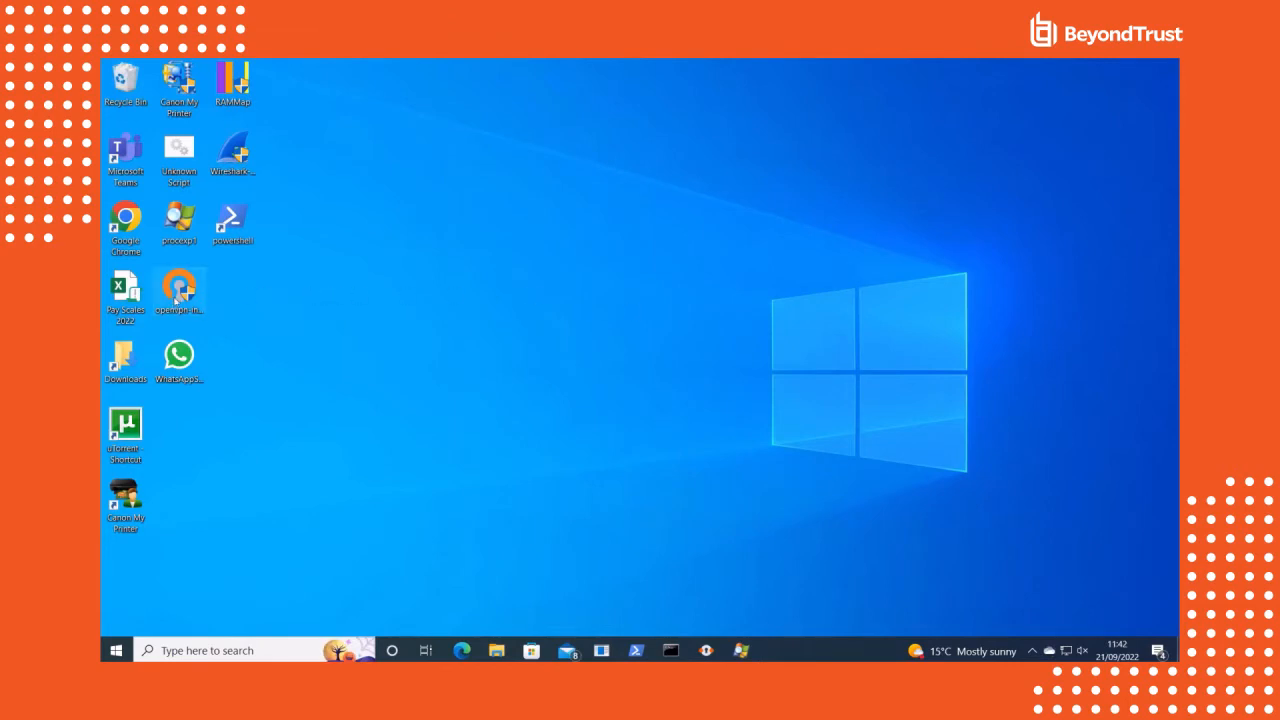
right_click(179, 290)
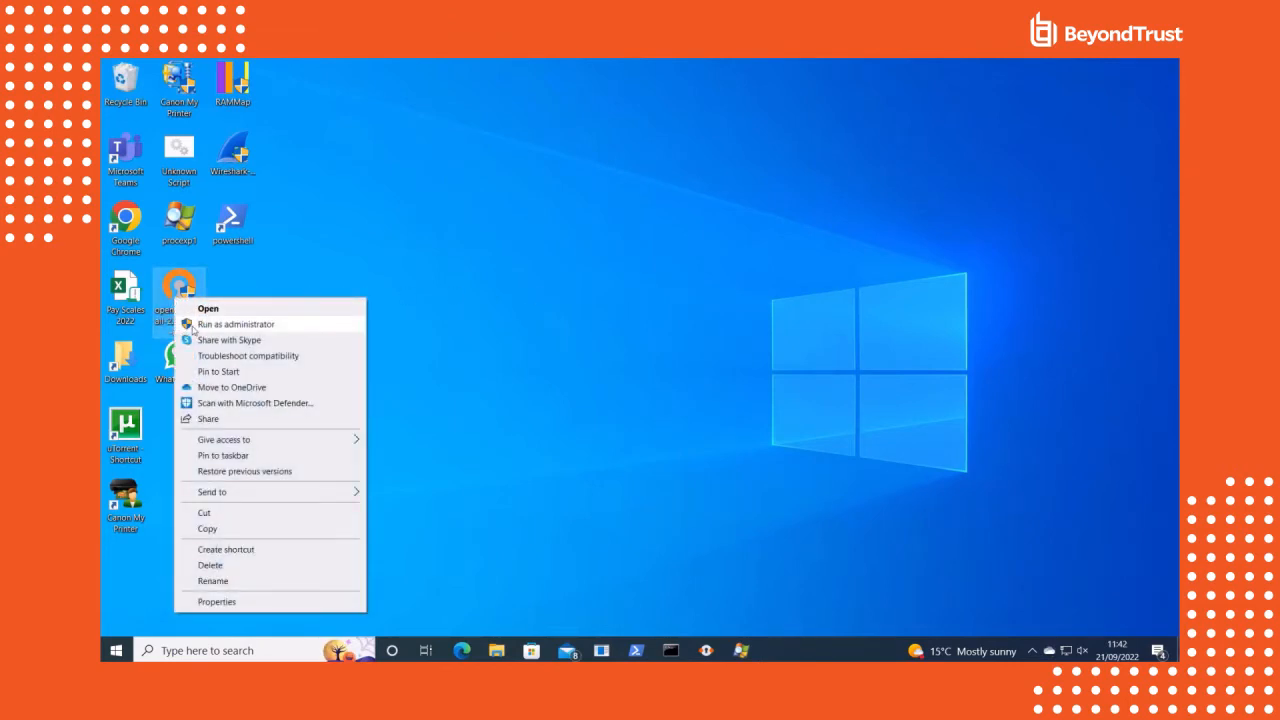
left_click(235, 323)
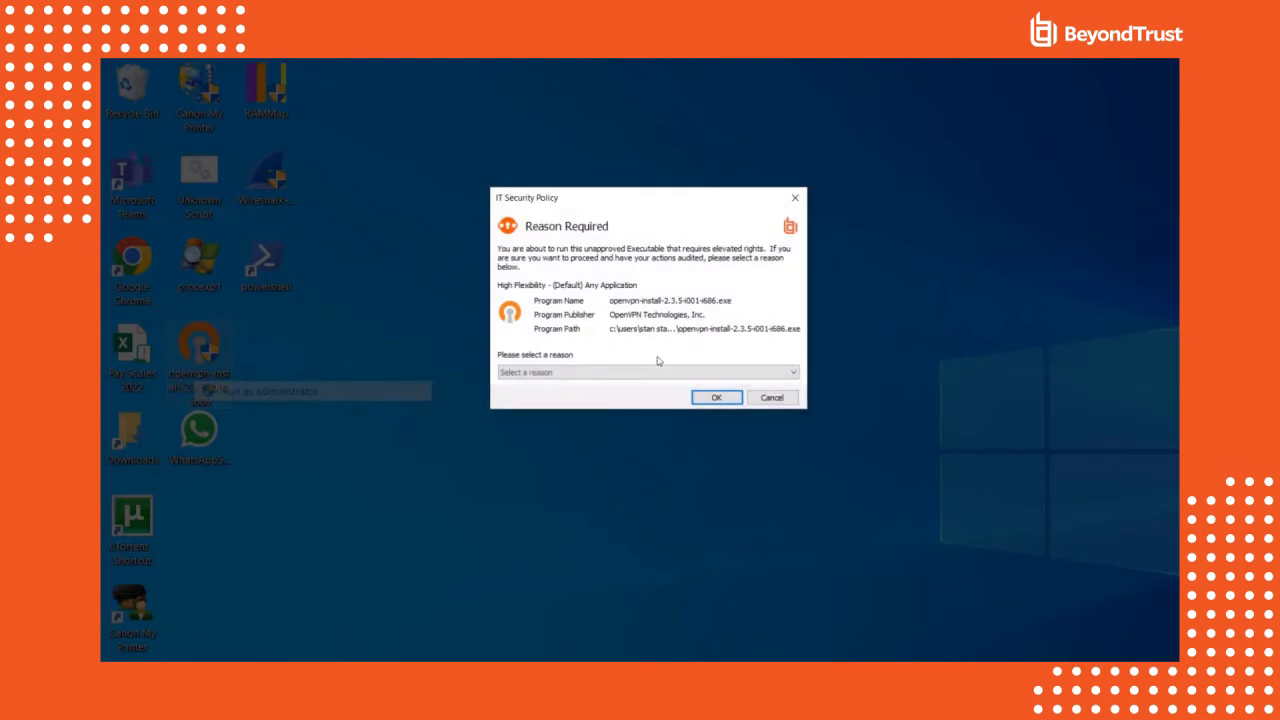
left_click(647, 371)
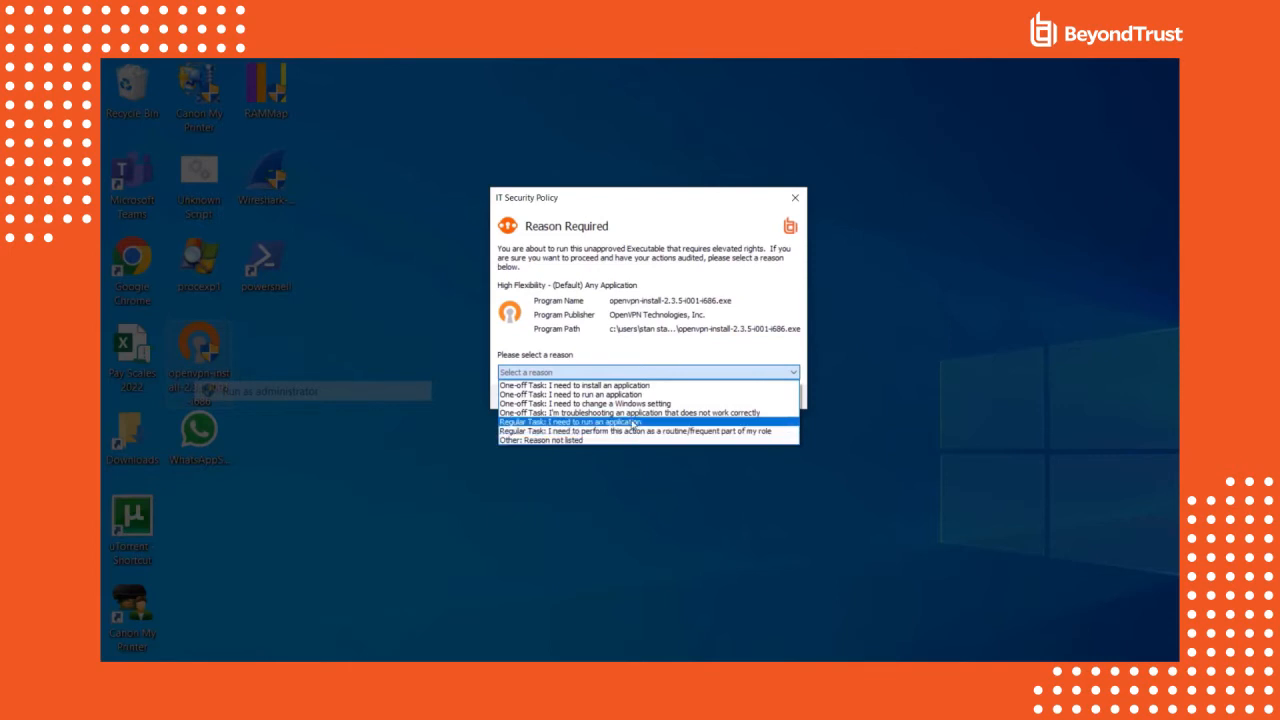
mouse_move(575, 385)
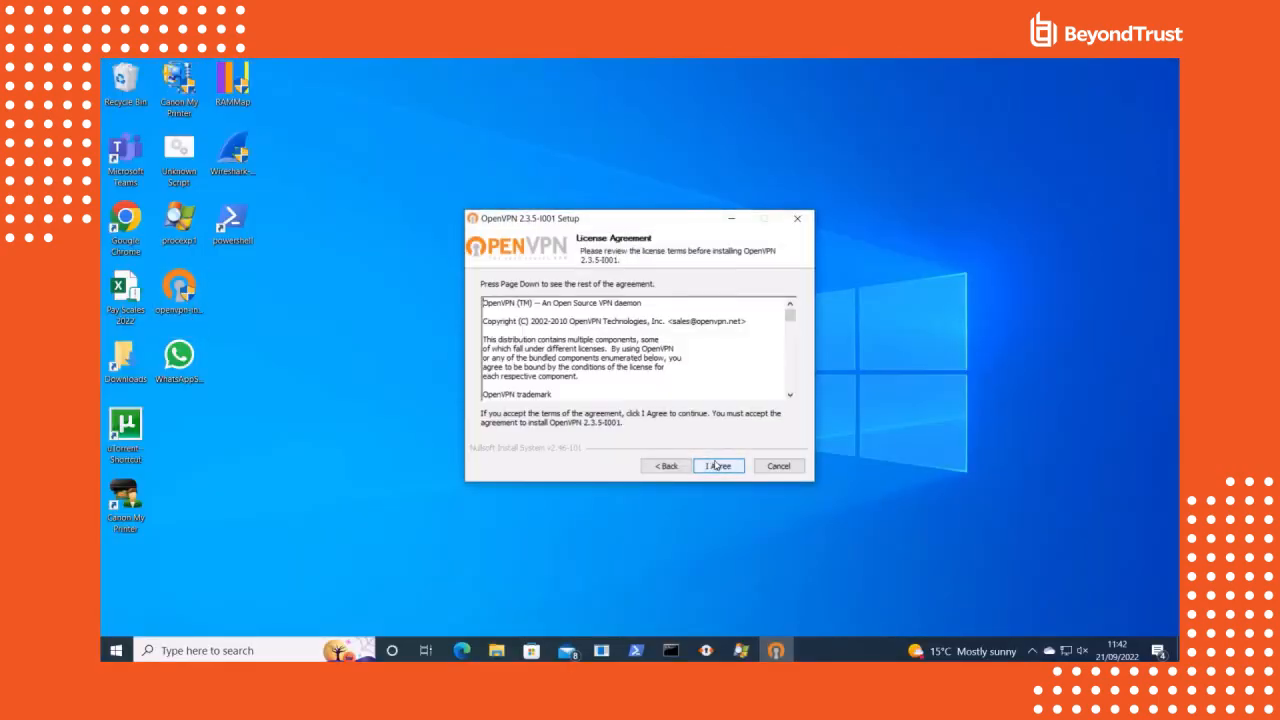
left_click(718, 465)
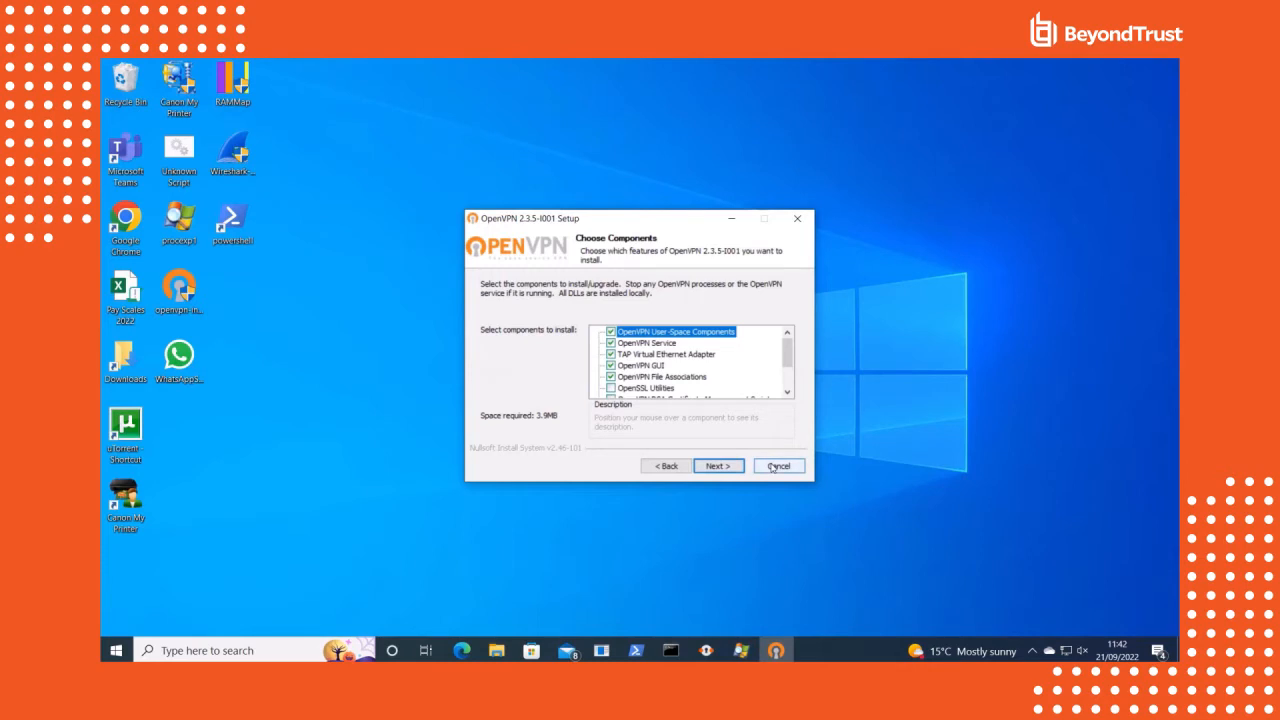
left_click(778, 465)
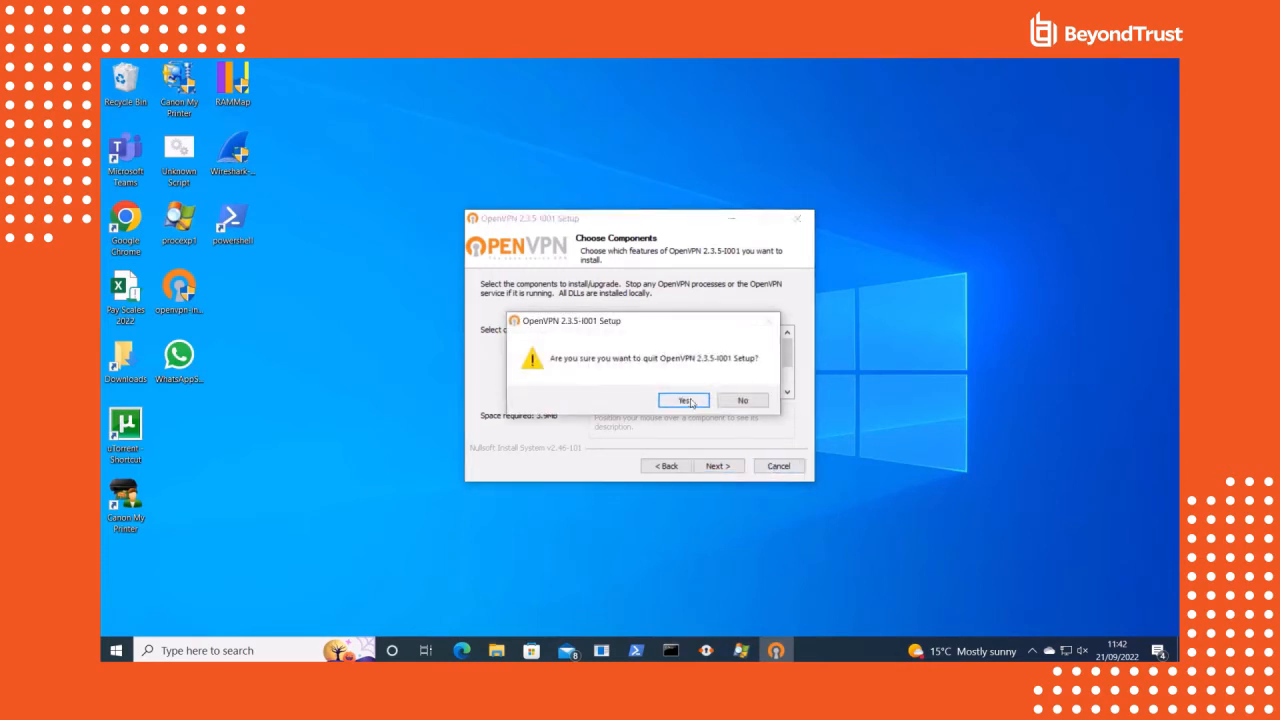
left_click(684, 400)
type("I need this n")
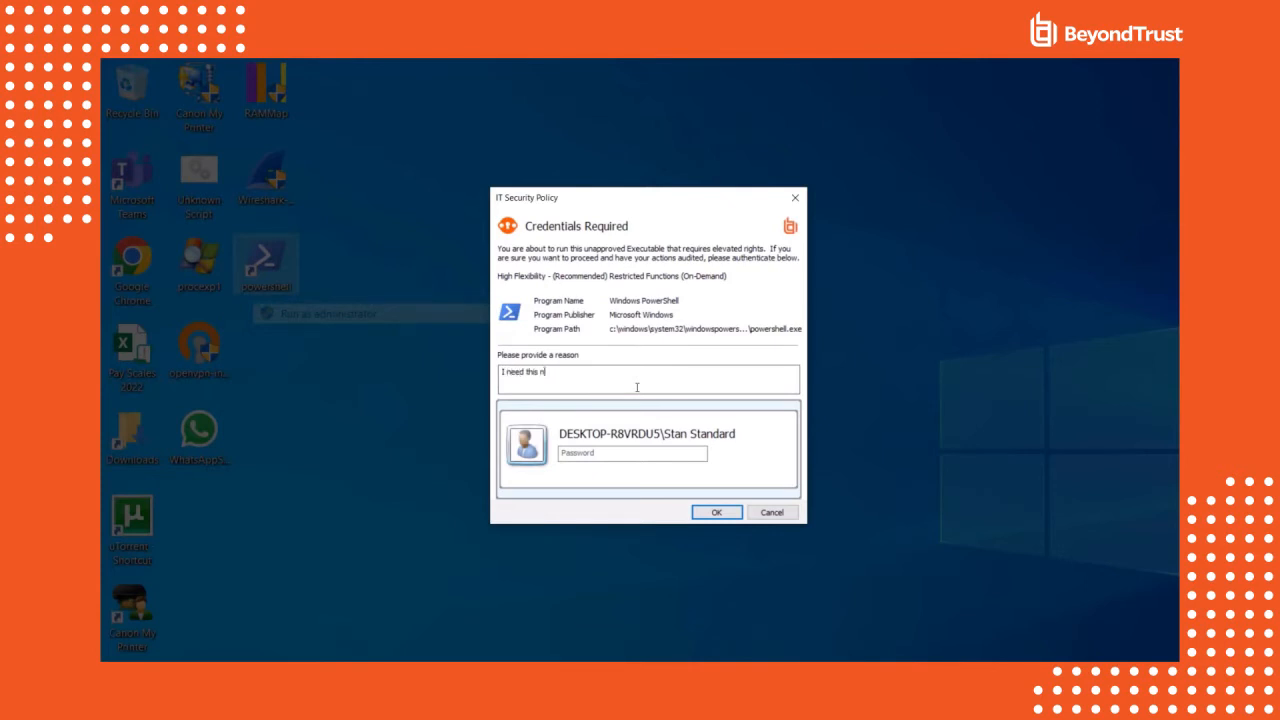
Enter the reason and administrator password to run PowerShell elevated
type("••••")
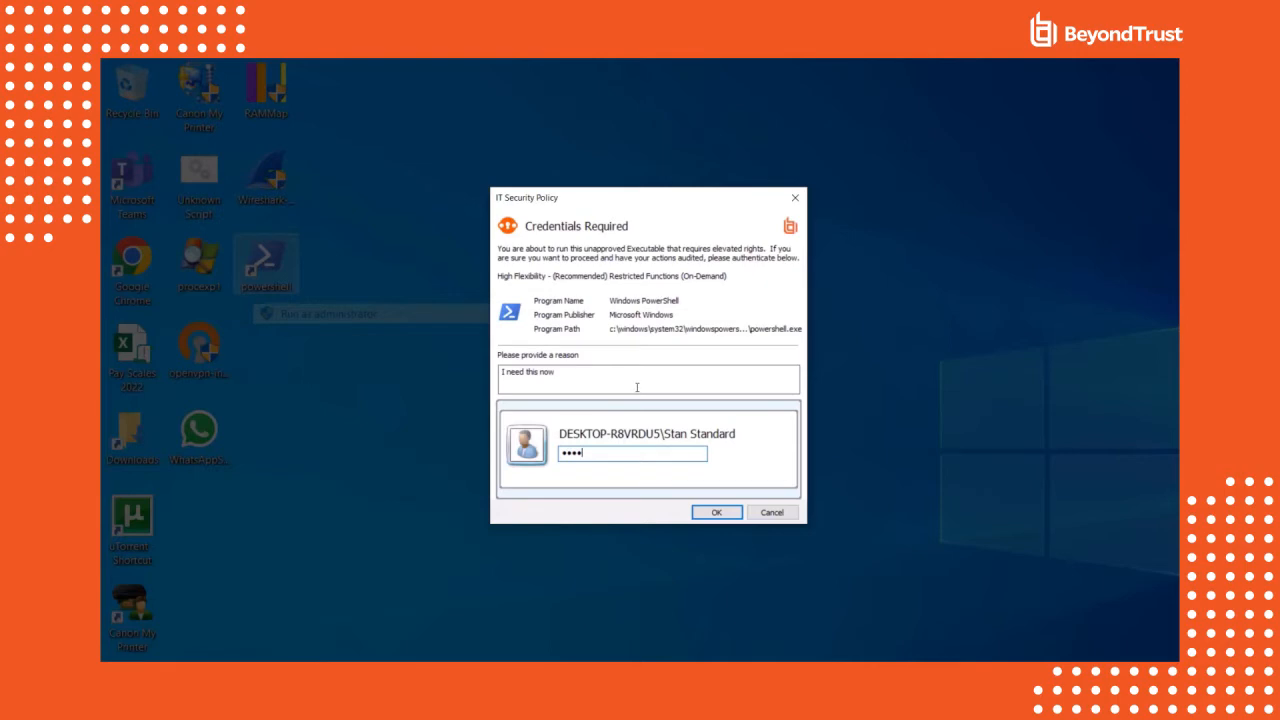
mouse_move(735, 420)
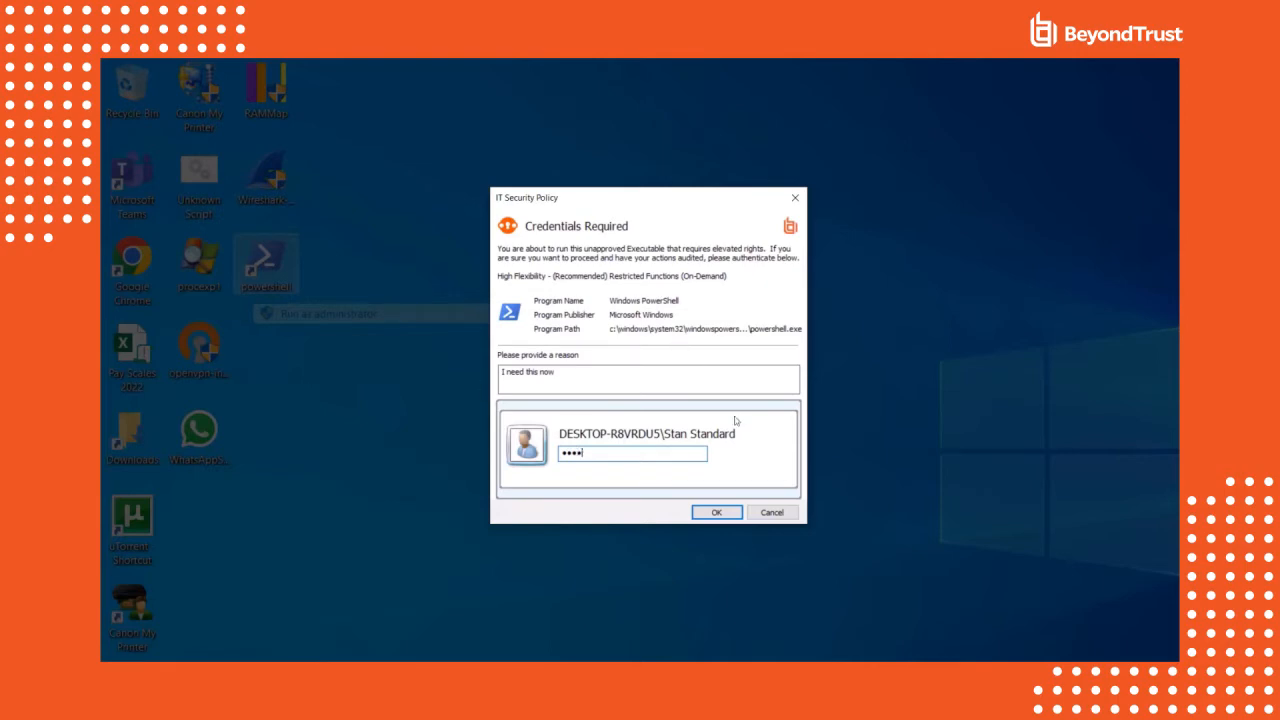
left_click(716, 512)
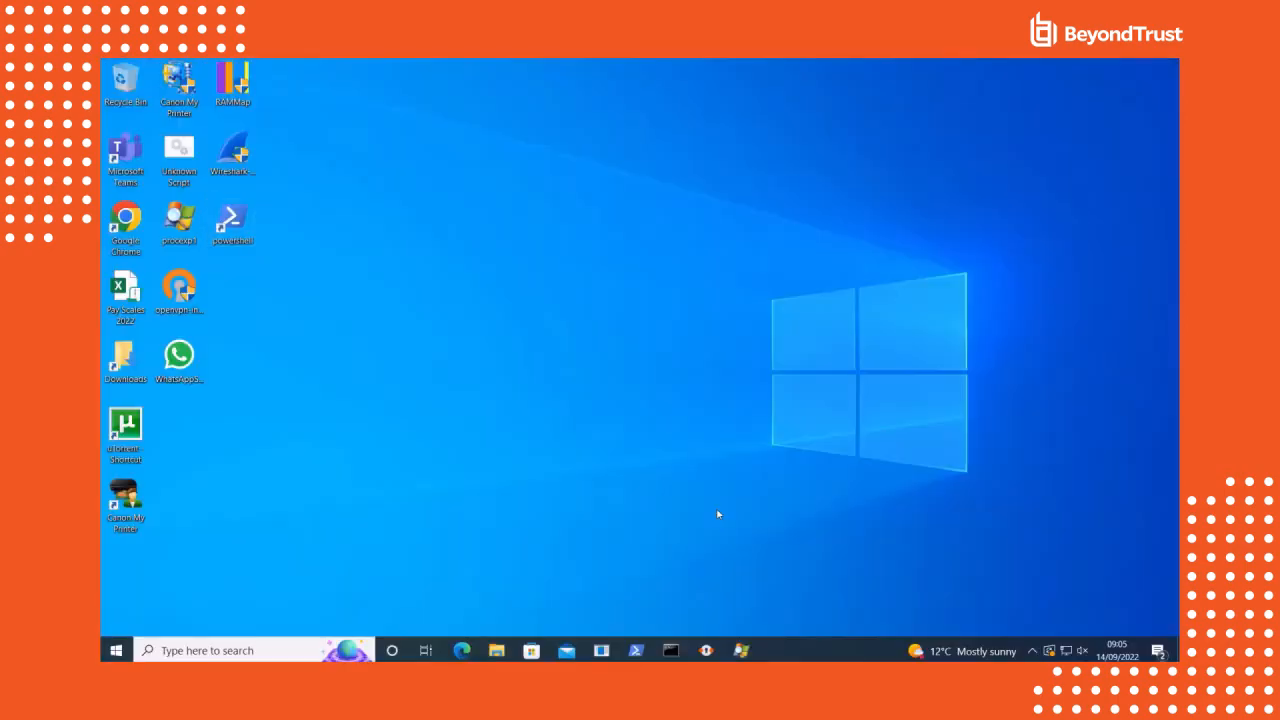
left_click(635, 651)
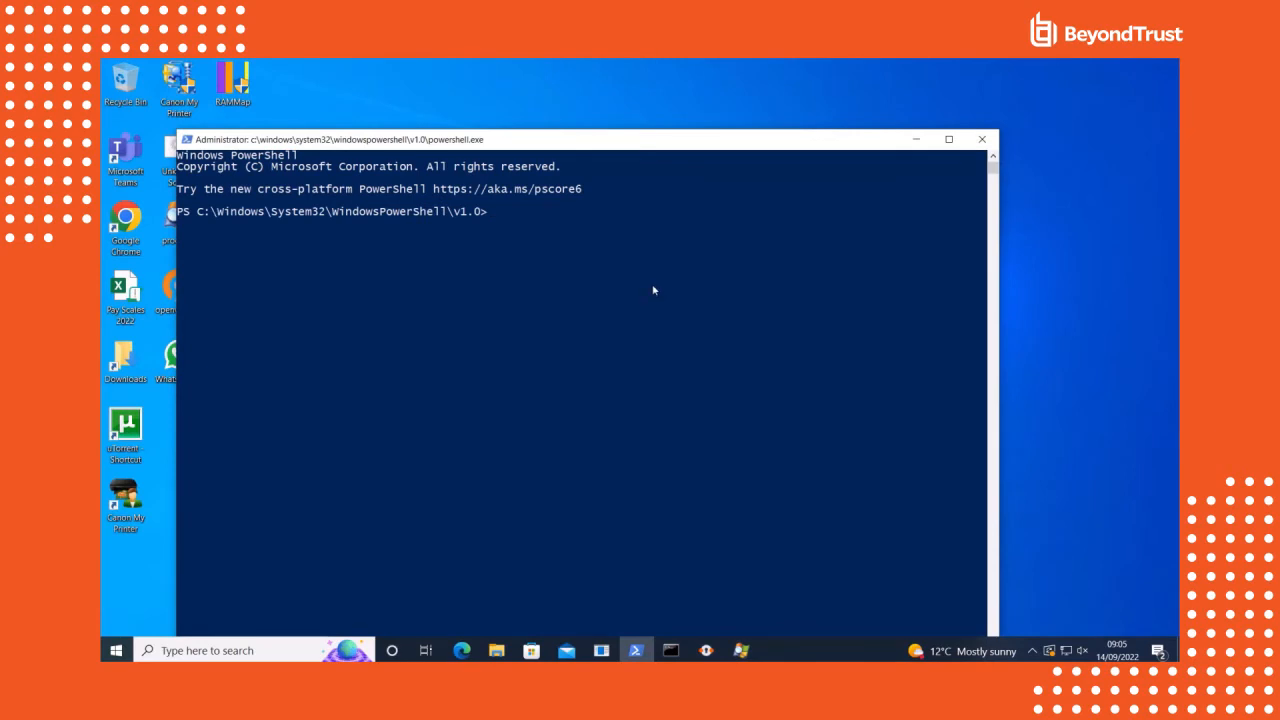
Close the administrator PowerShell window
left_click(947, 139)
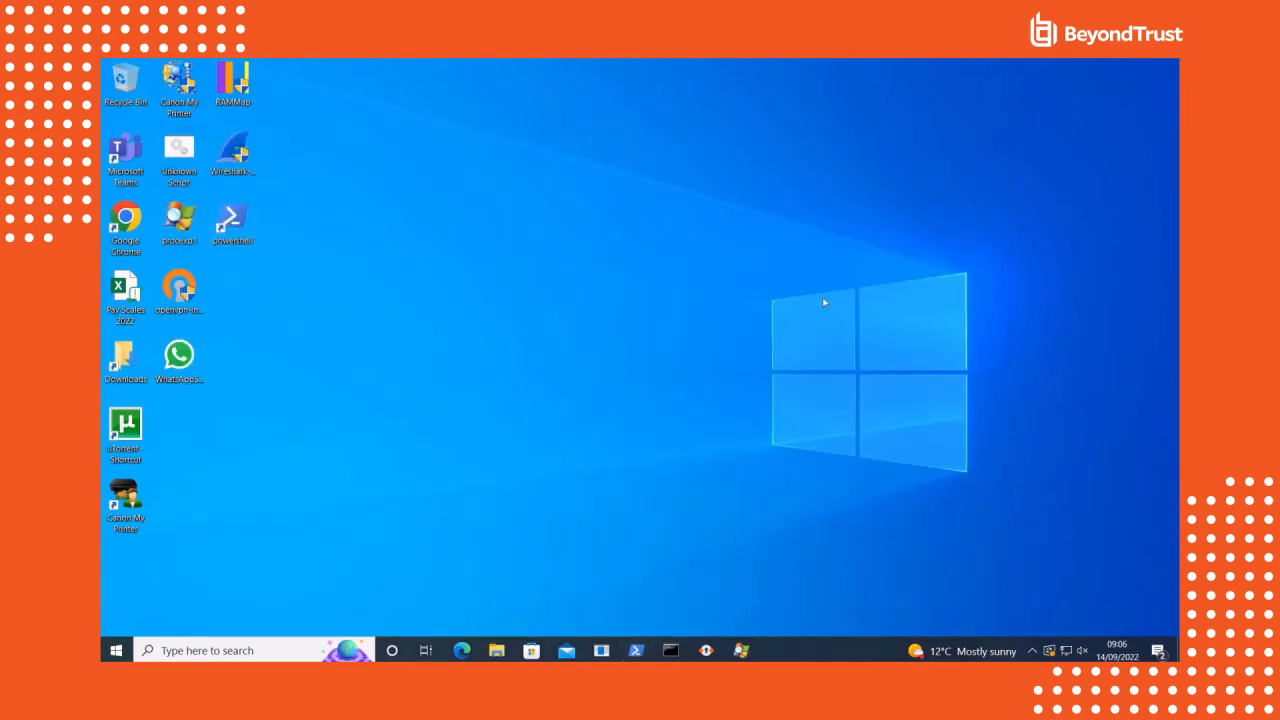
mouse_move(510, 320)
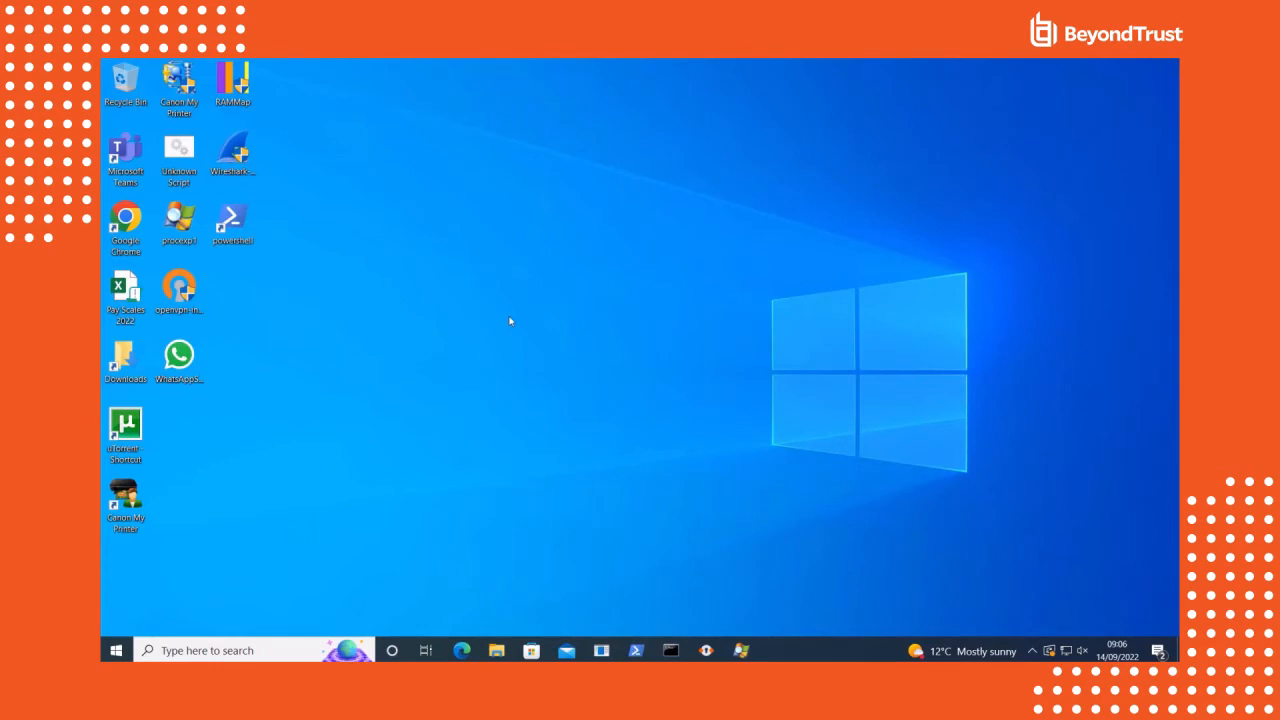
mouse_move(102, 598)
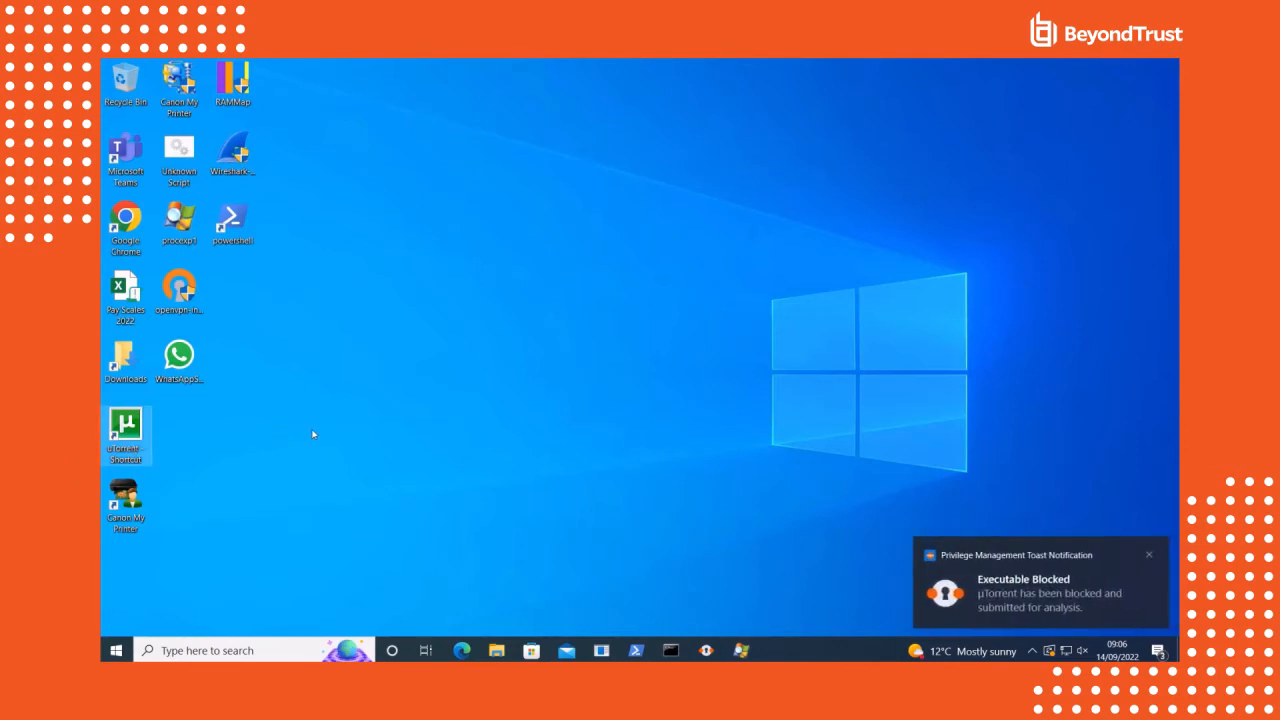
mouse_move(205, 365)
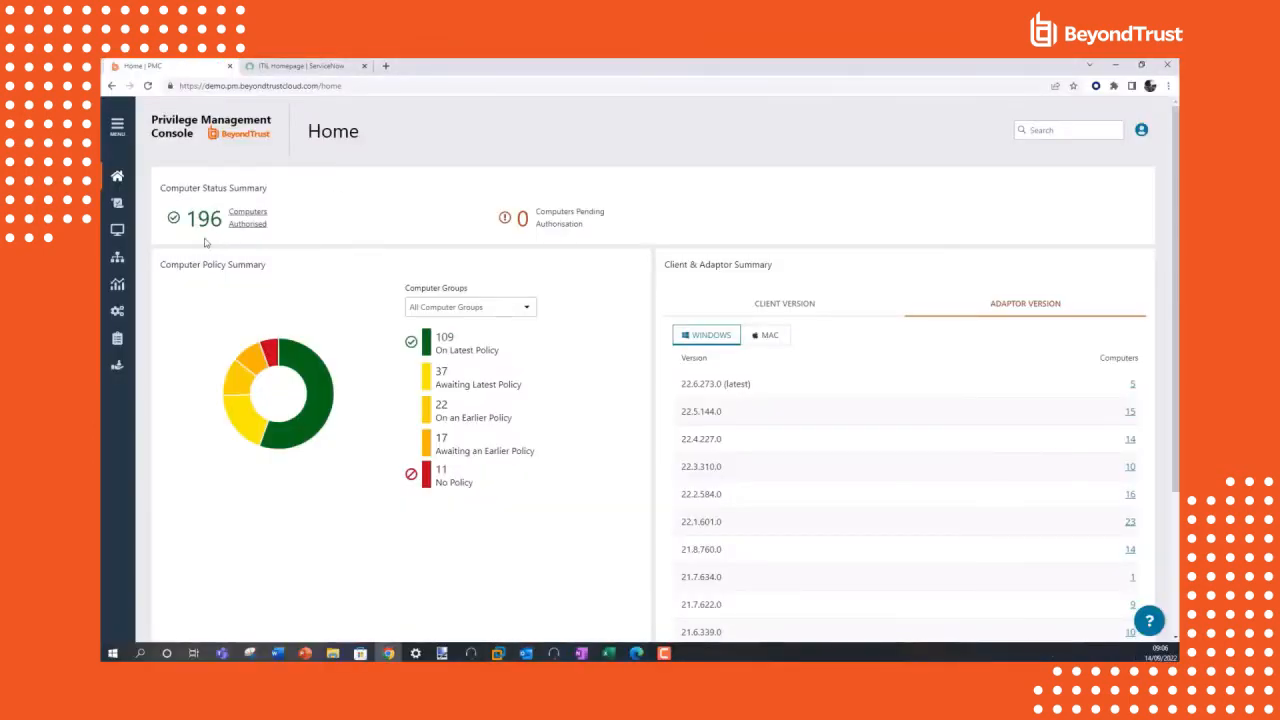
Open the Windows Demo policy and lock it for editing
left_click(117, 202)
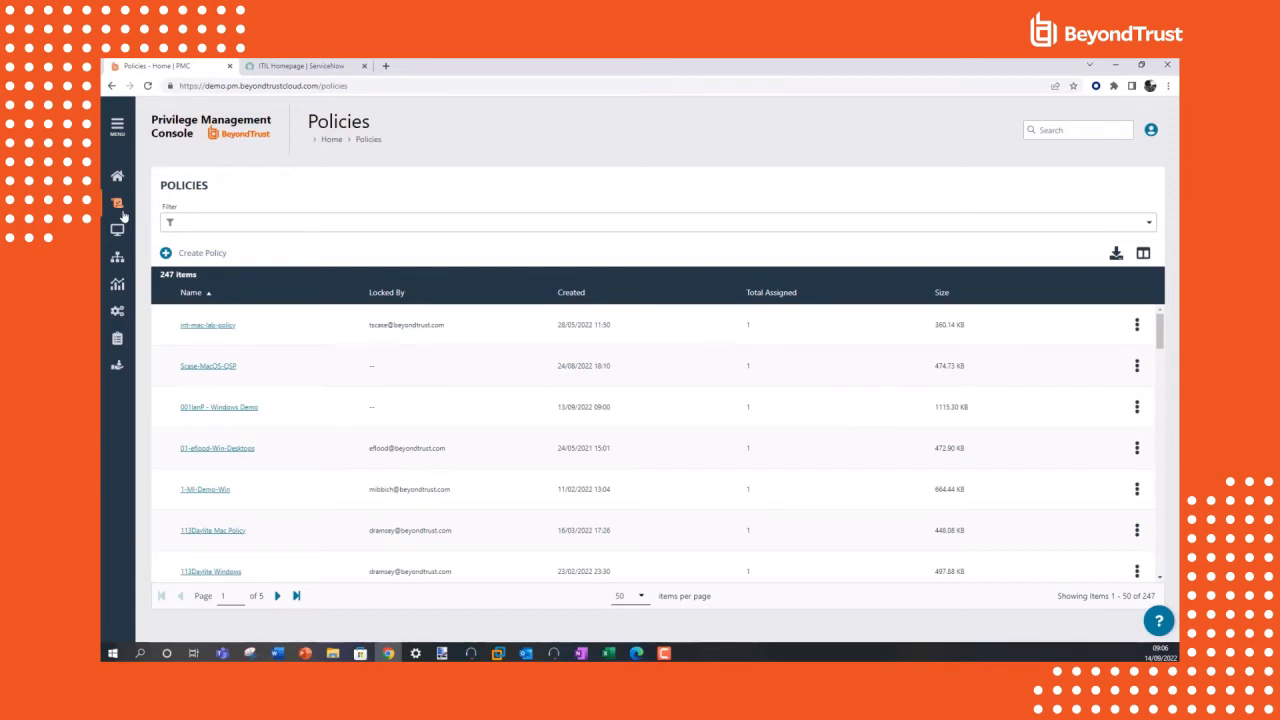
mouse_move(237, 407)
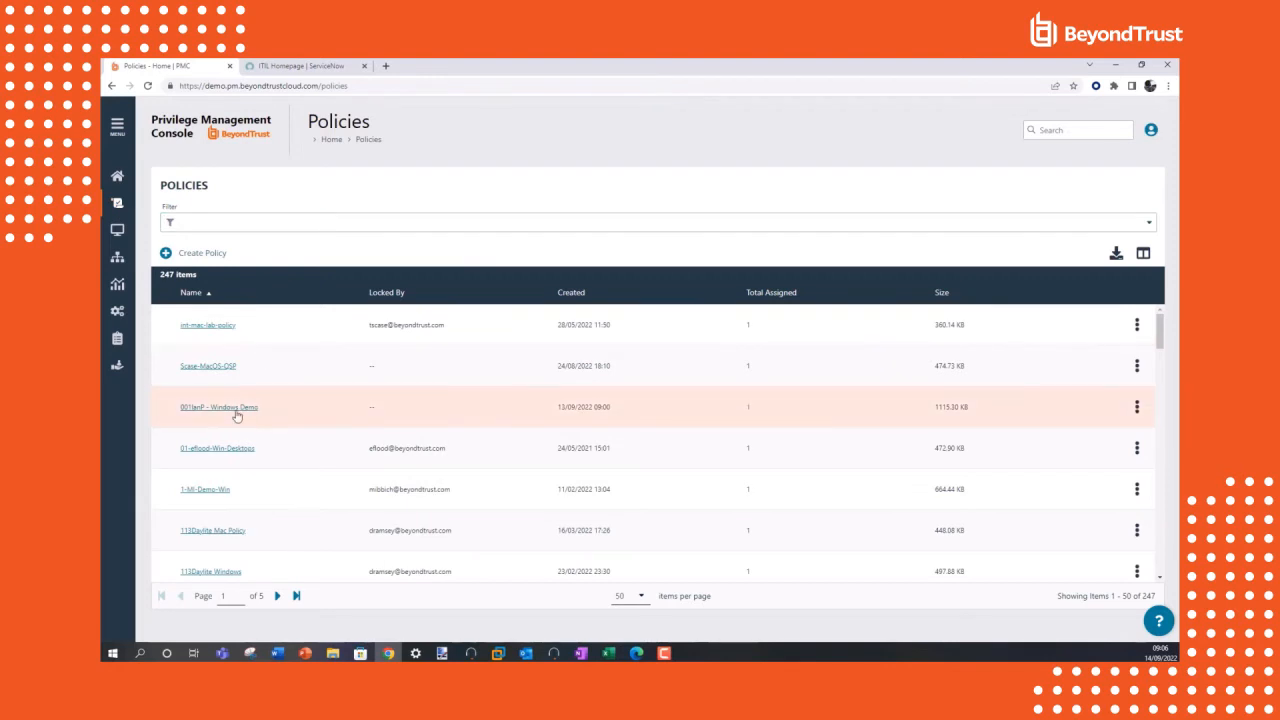
left_click(218, 407)
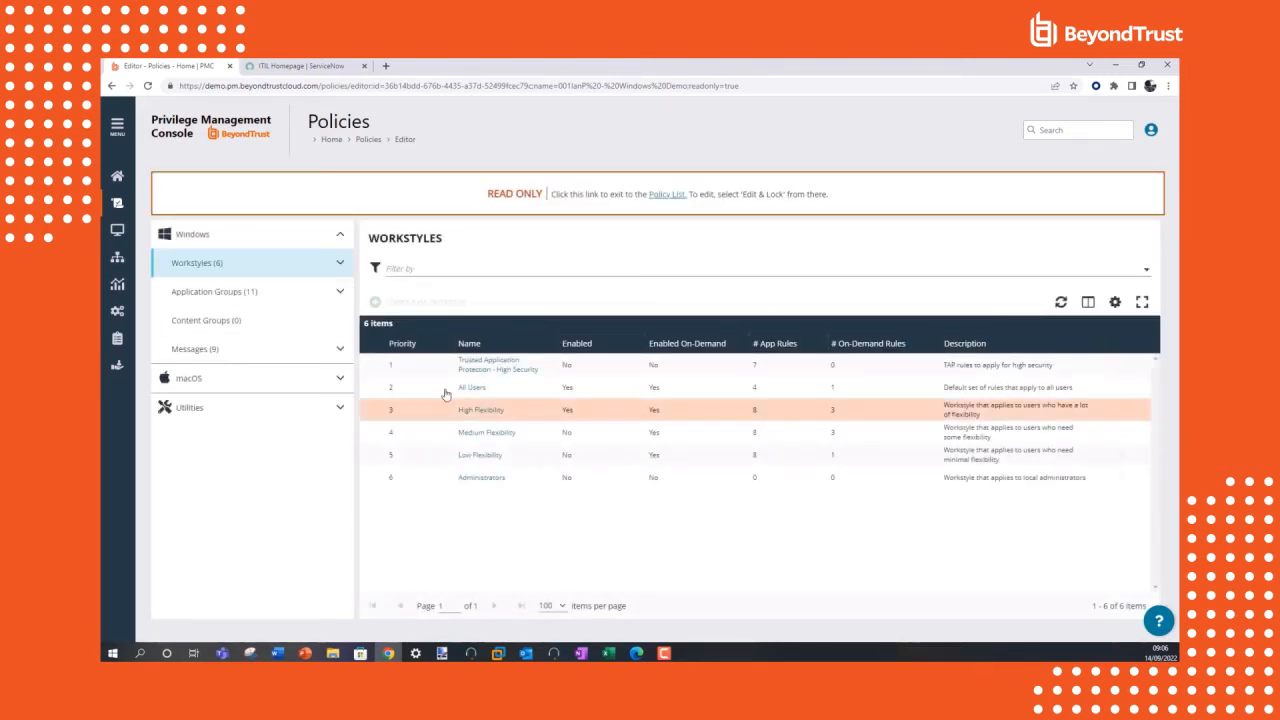
left_click(1121, 383)
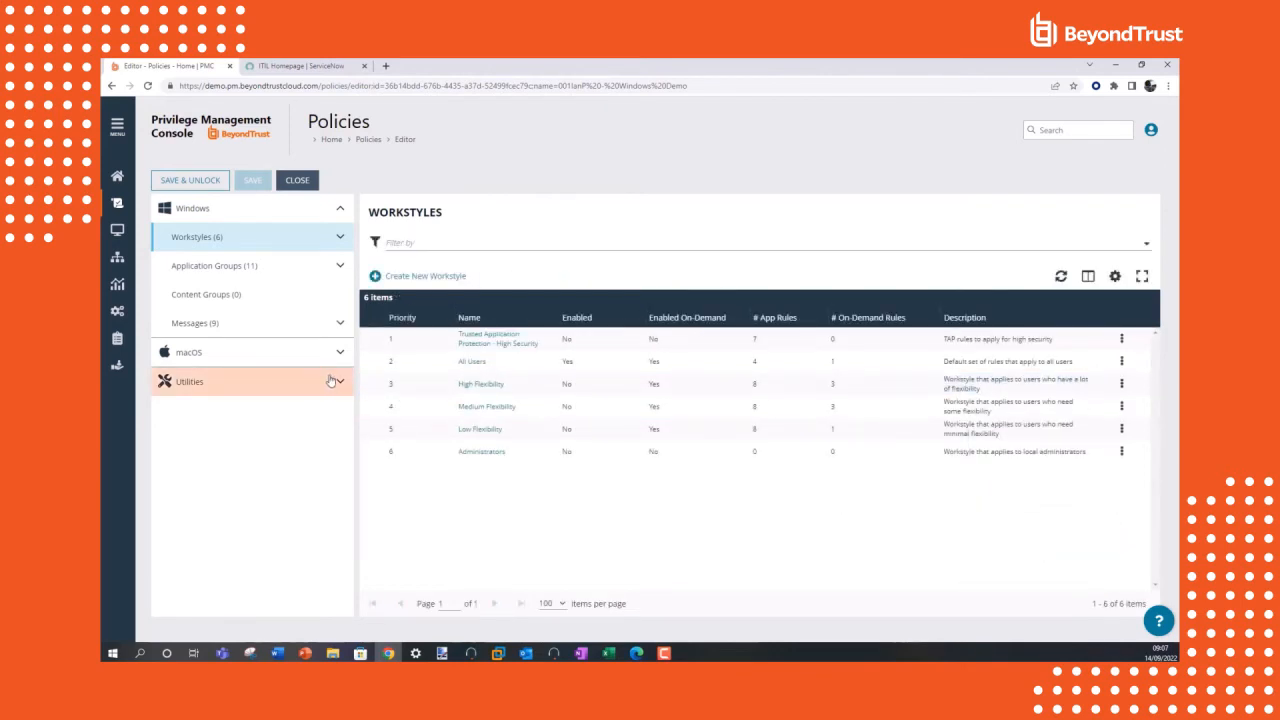
left_click(1121, 429)
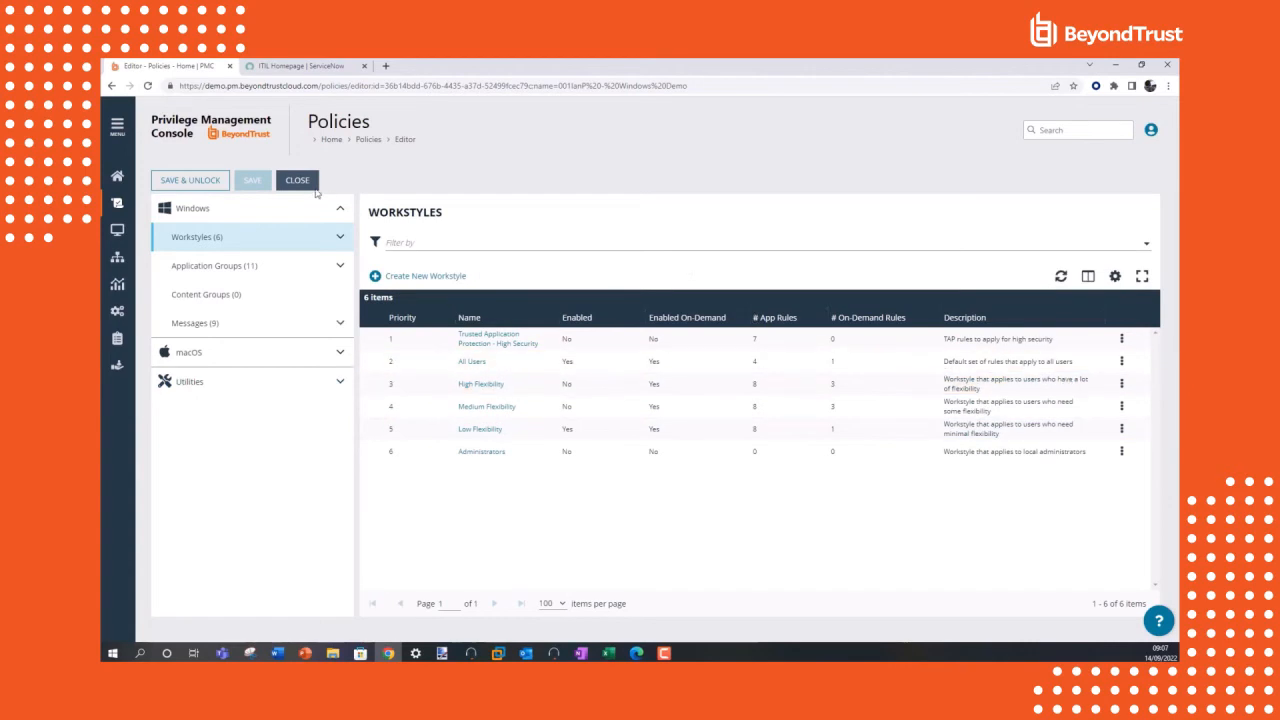
Save and unlock the policy, assigning its latest revision to the Windows demo computer group
left_click(190, 180)
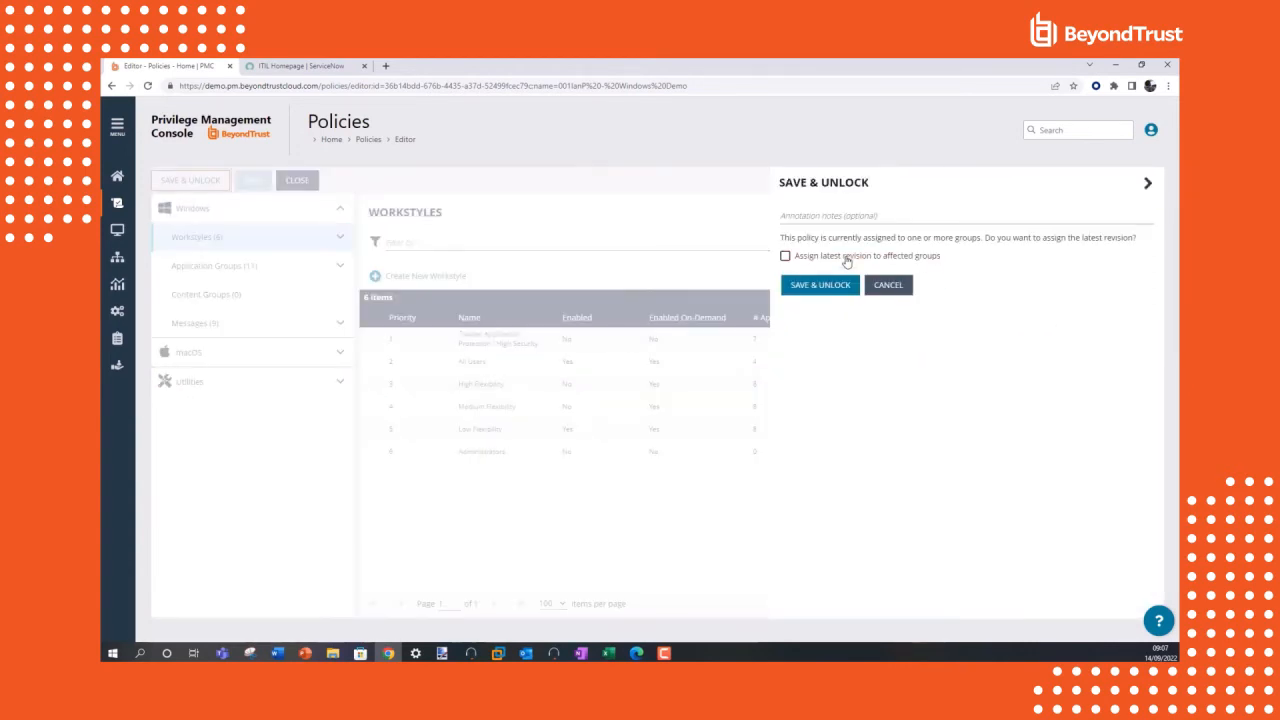
left_click(785, 255)
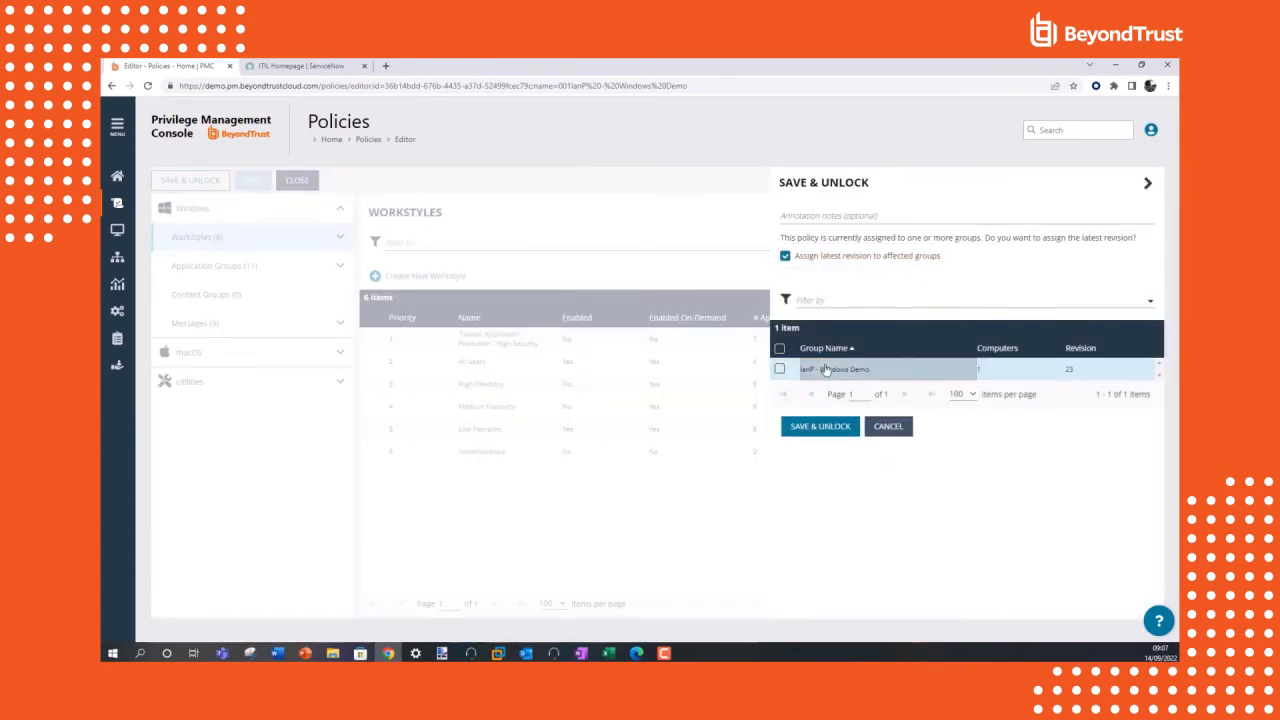
left_click(779, 369)
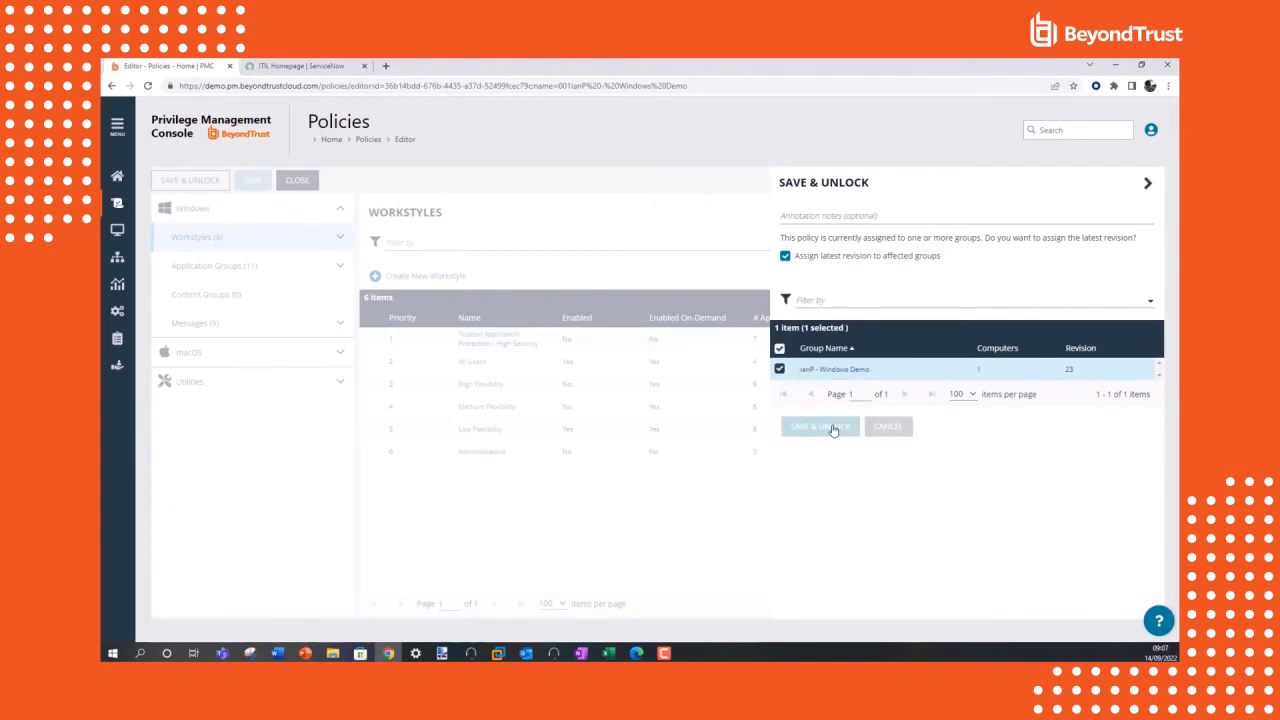
left_click(820, 426)
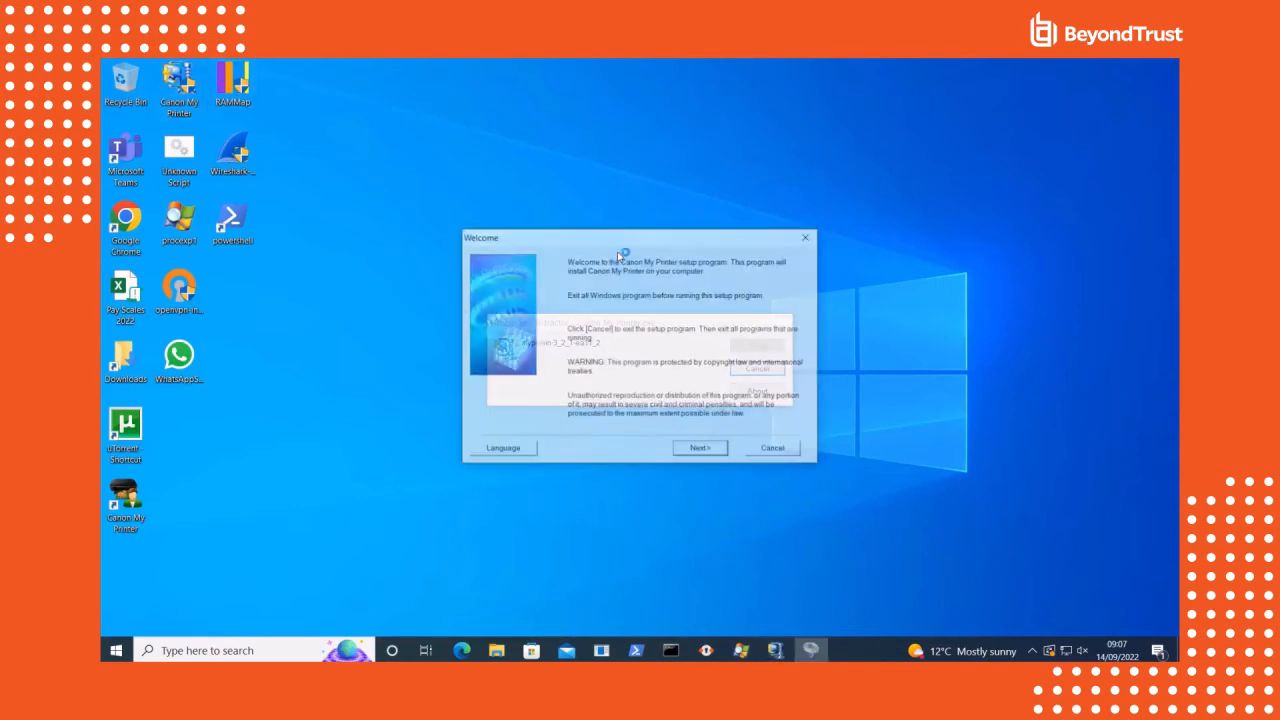
Cancel the Canon My Printer installation and confirm the cancellation
left_click(772, 447)
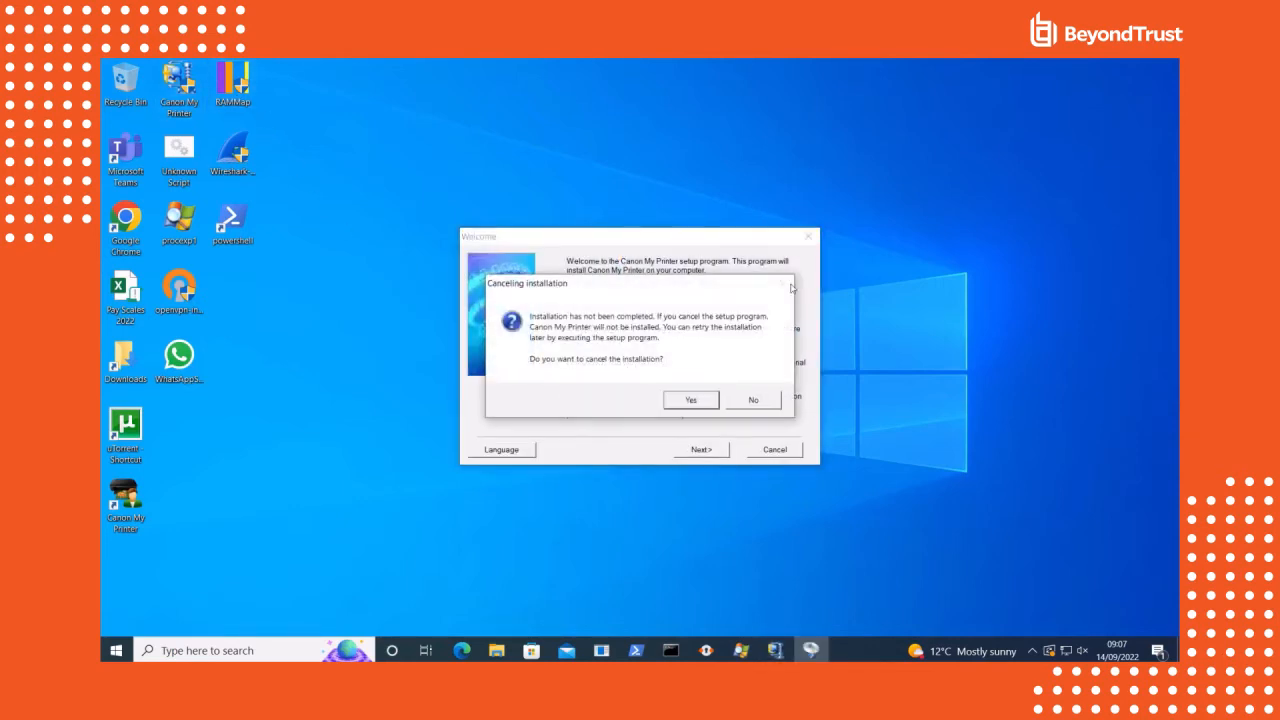
left_click(689, 399)
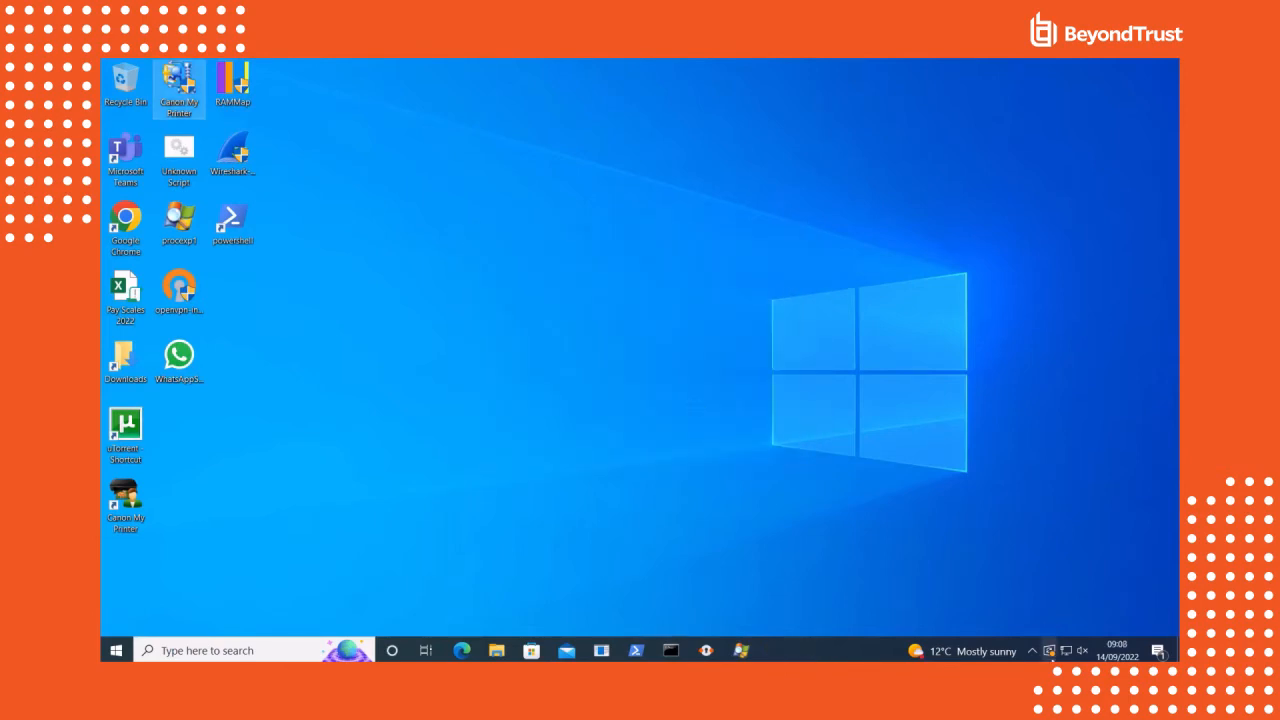
mouse_move(1048, 650)
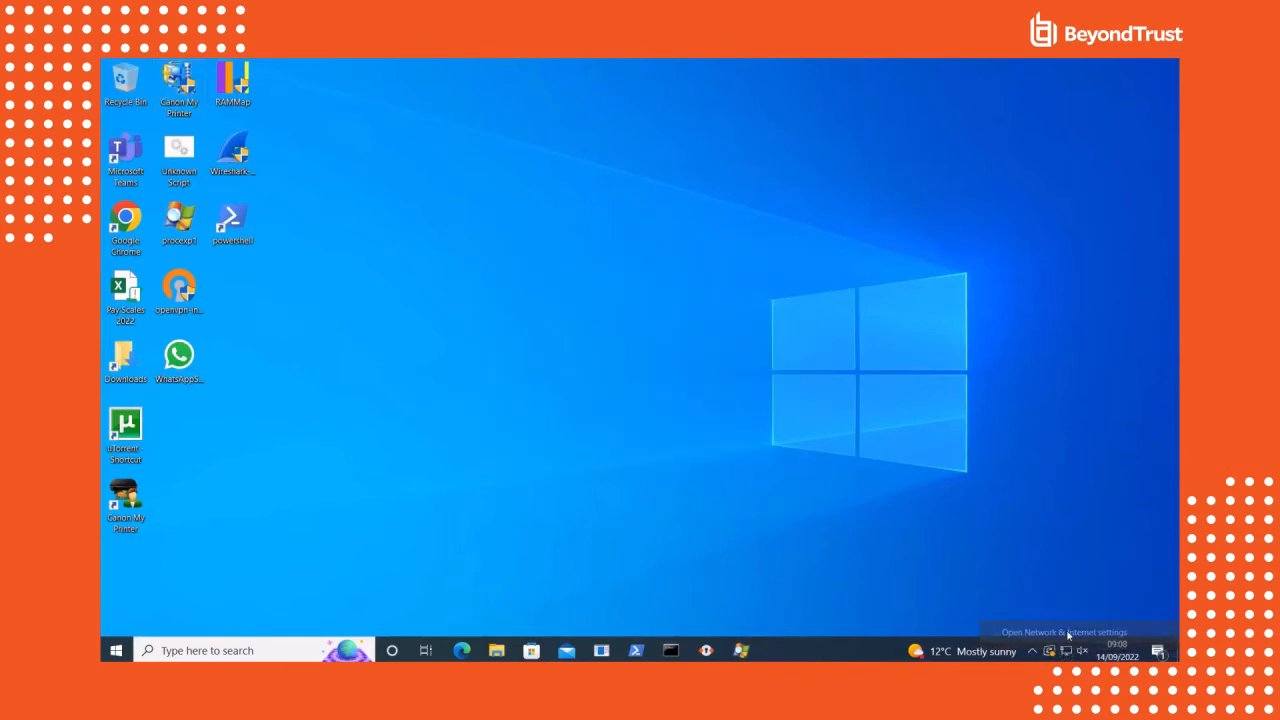
left_click(1064, 632)
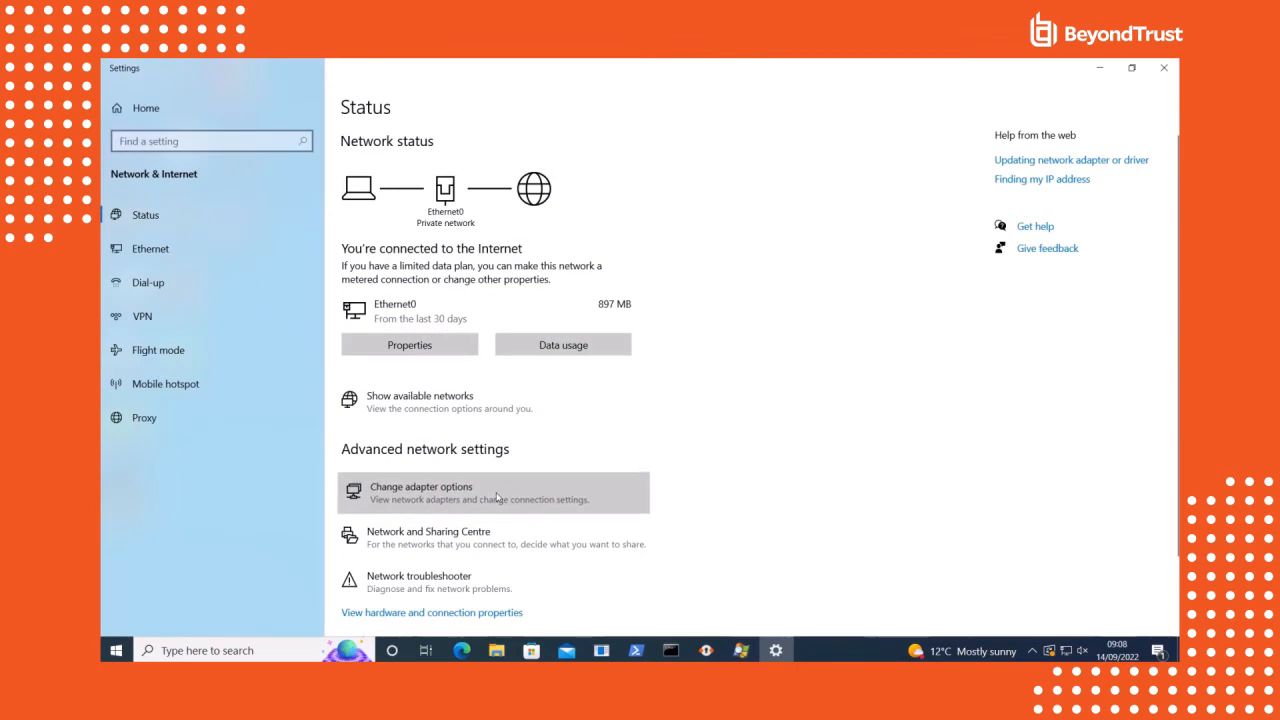
left_click(420, 492)
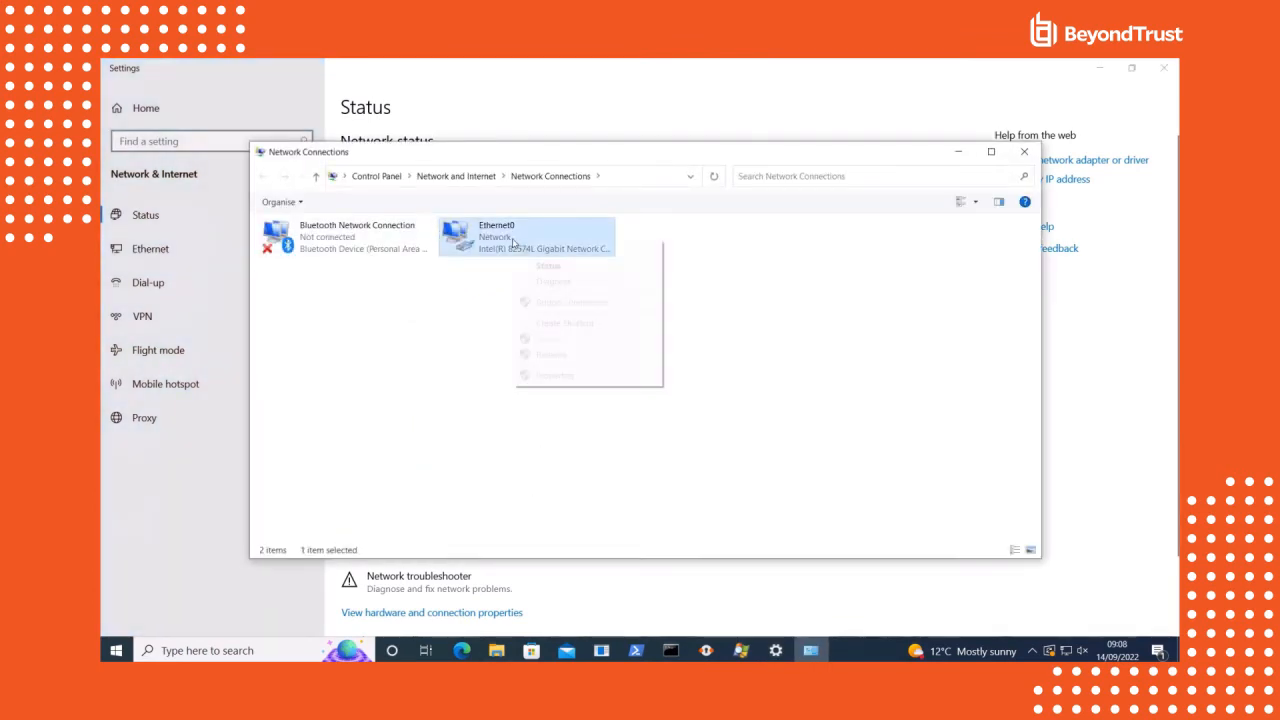
left_click(555, 375)
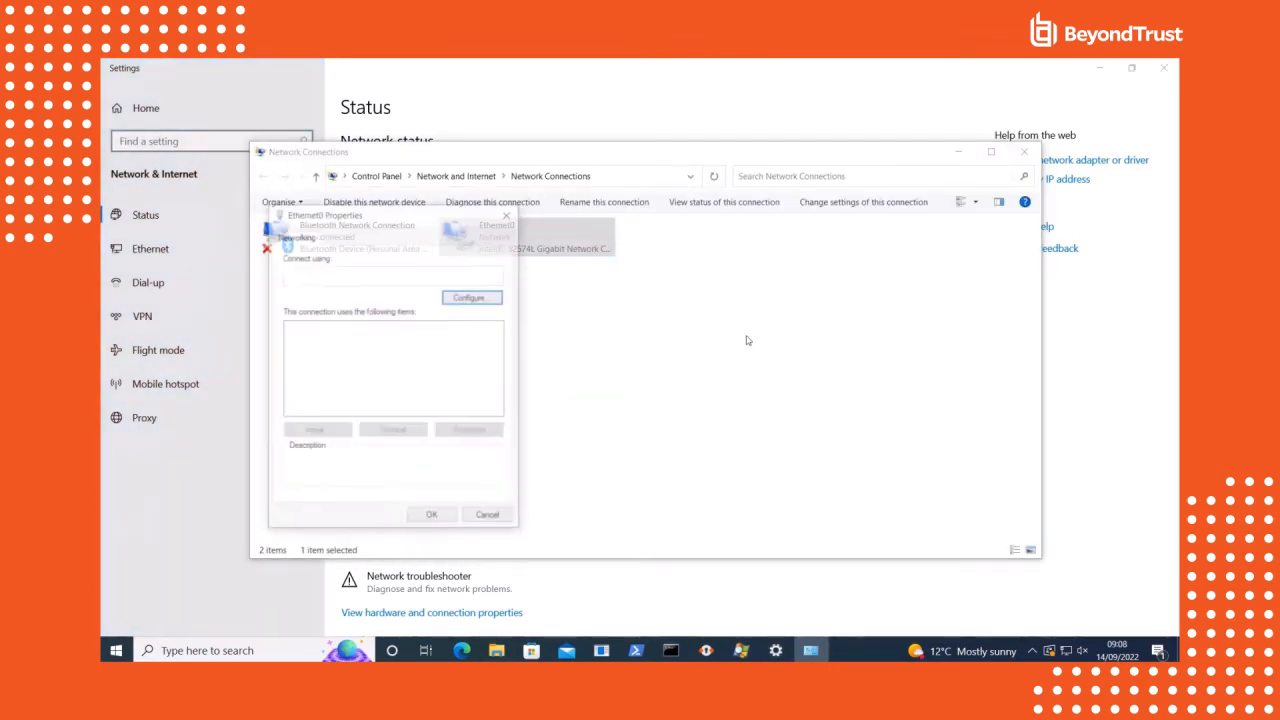
left_click(487, 514)
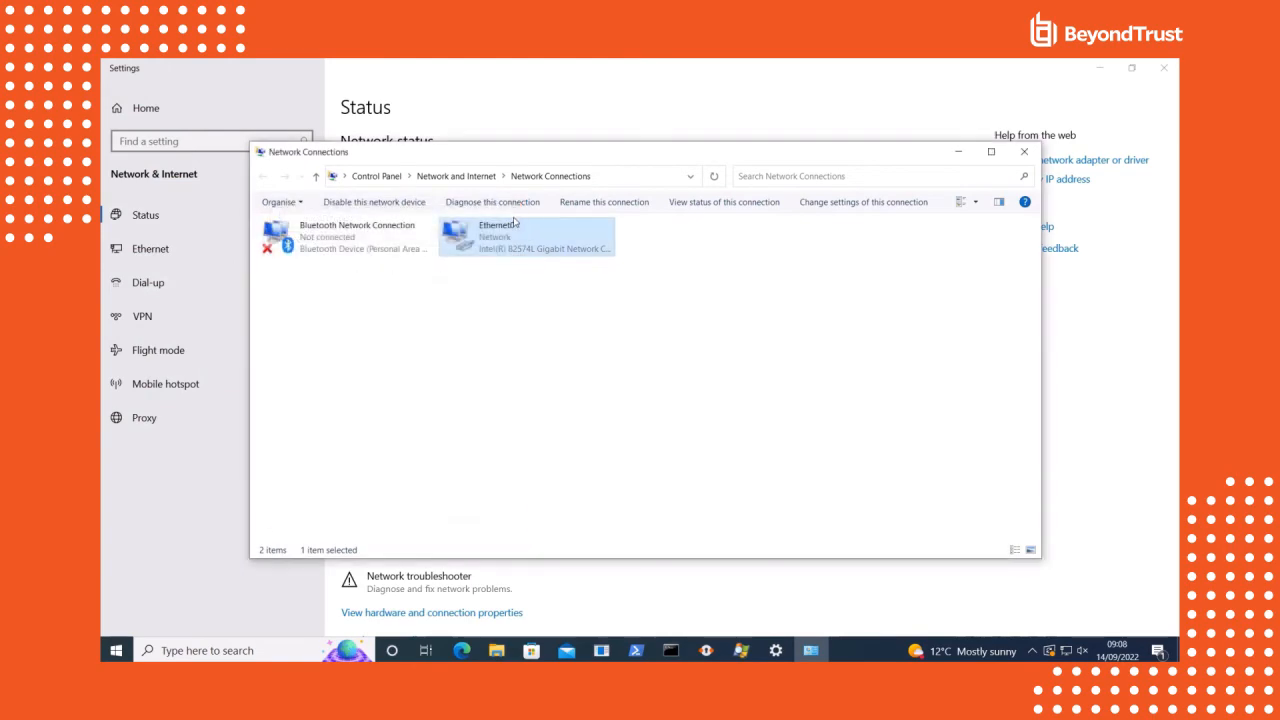
left_click(1024, 151)
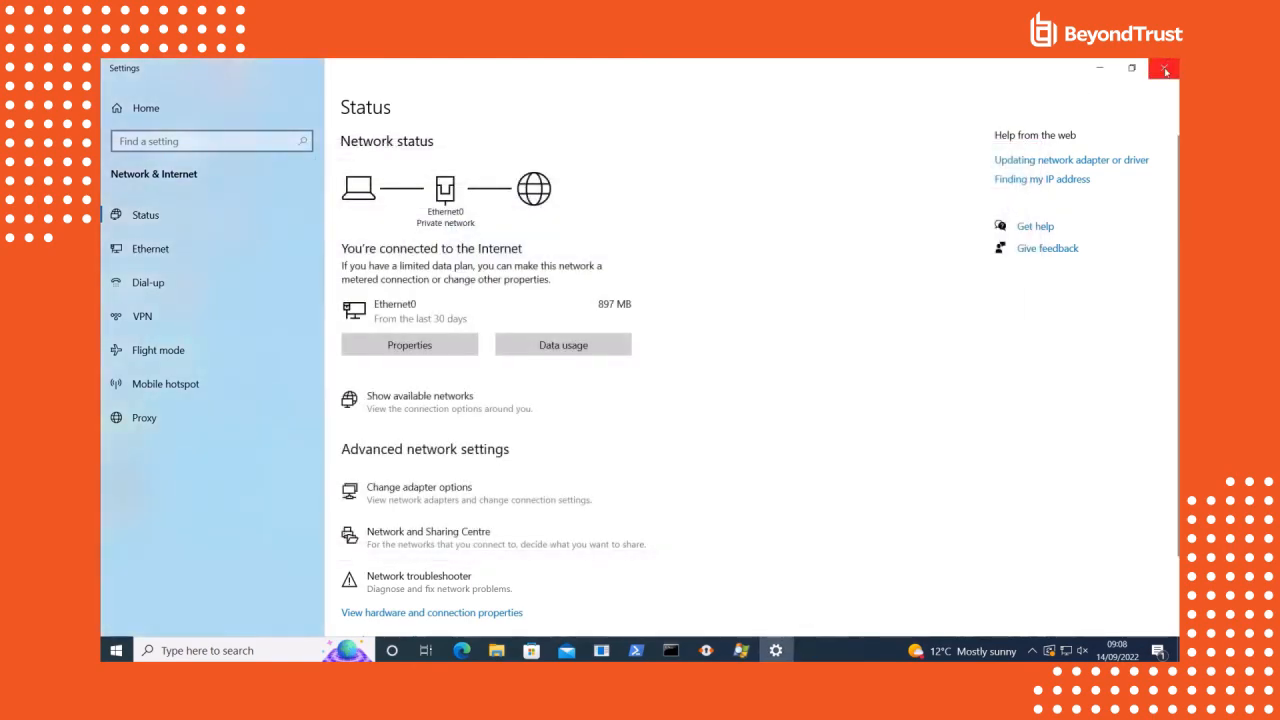
left_click(1163, 68)
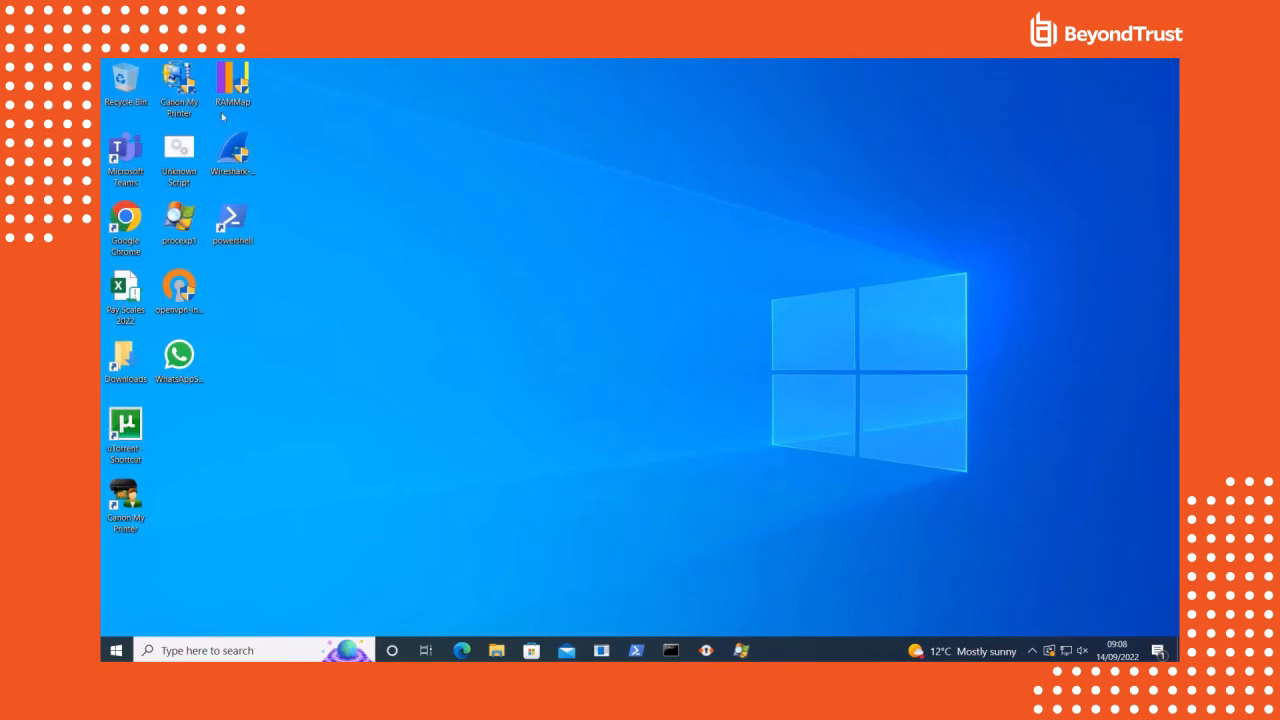
mouse_move(232, 155)
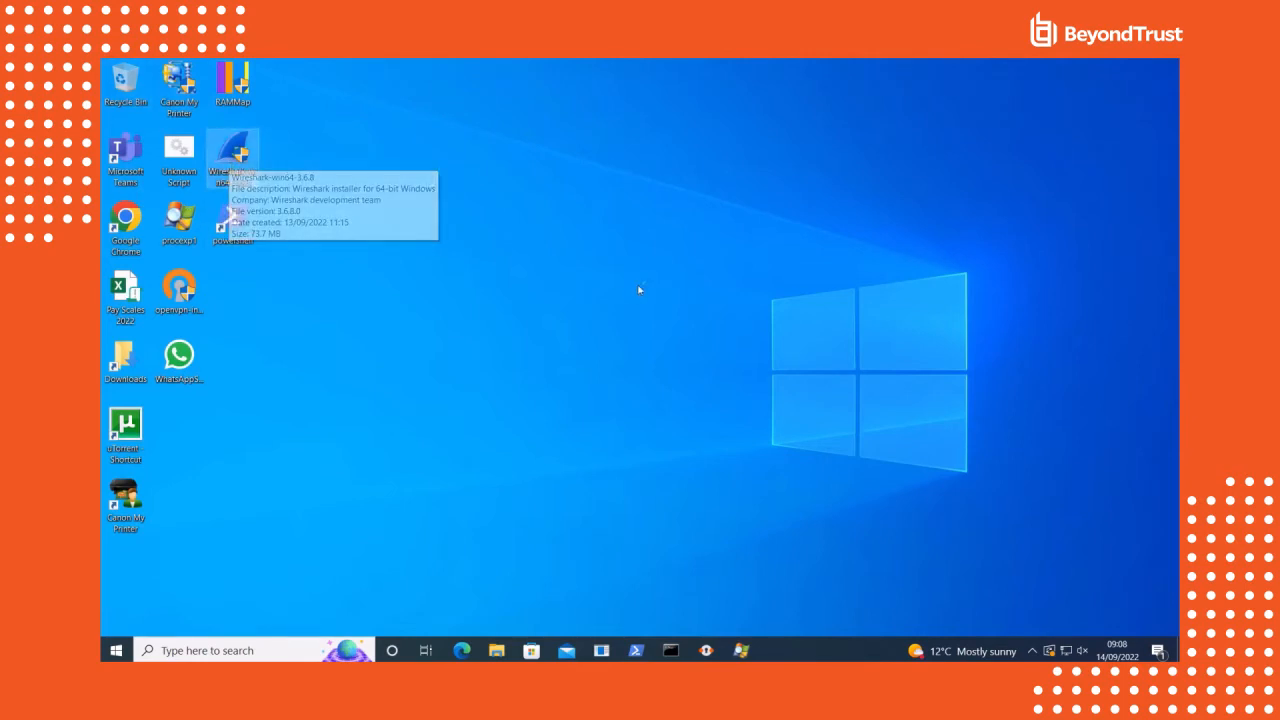
Request helpdesk authorization for the Wireshark installer with reason 'I need this for my role'
double_click(232, 152)
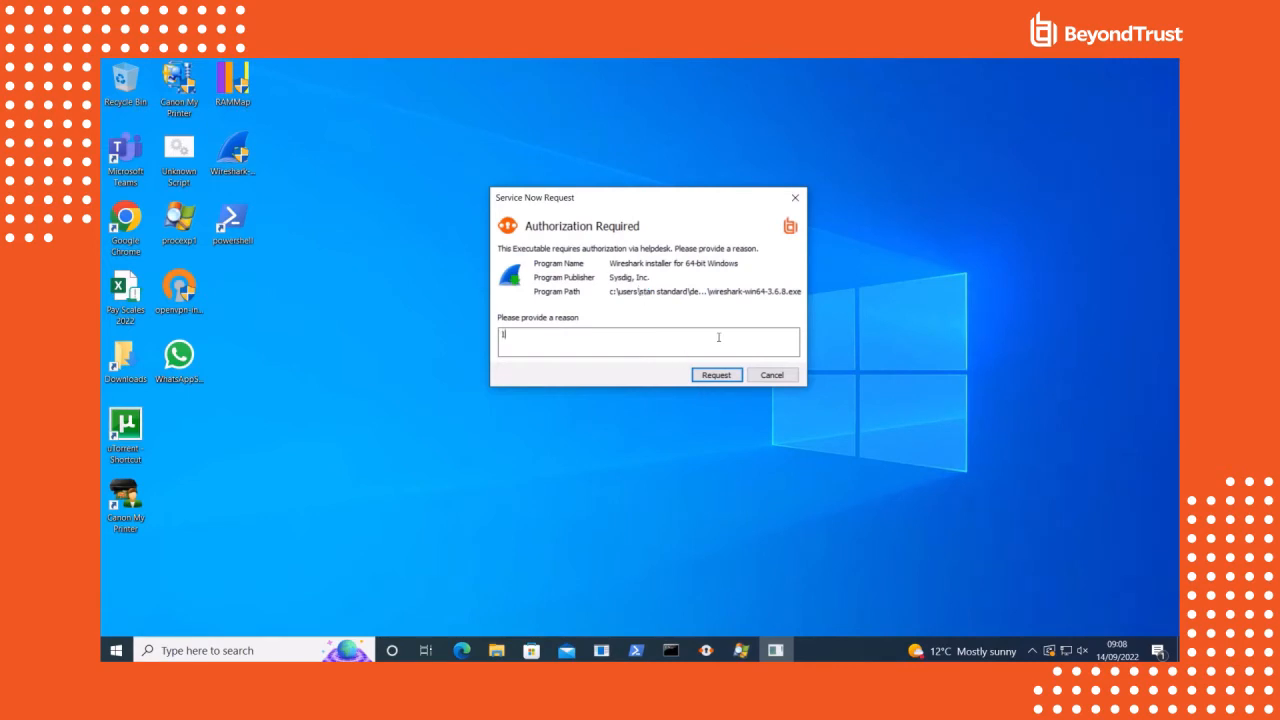
type("I need this for my role")
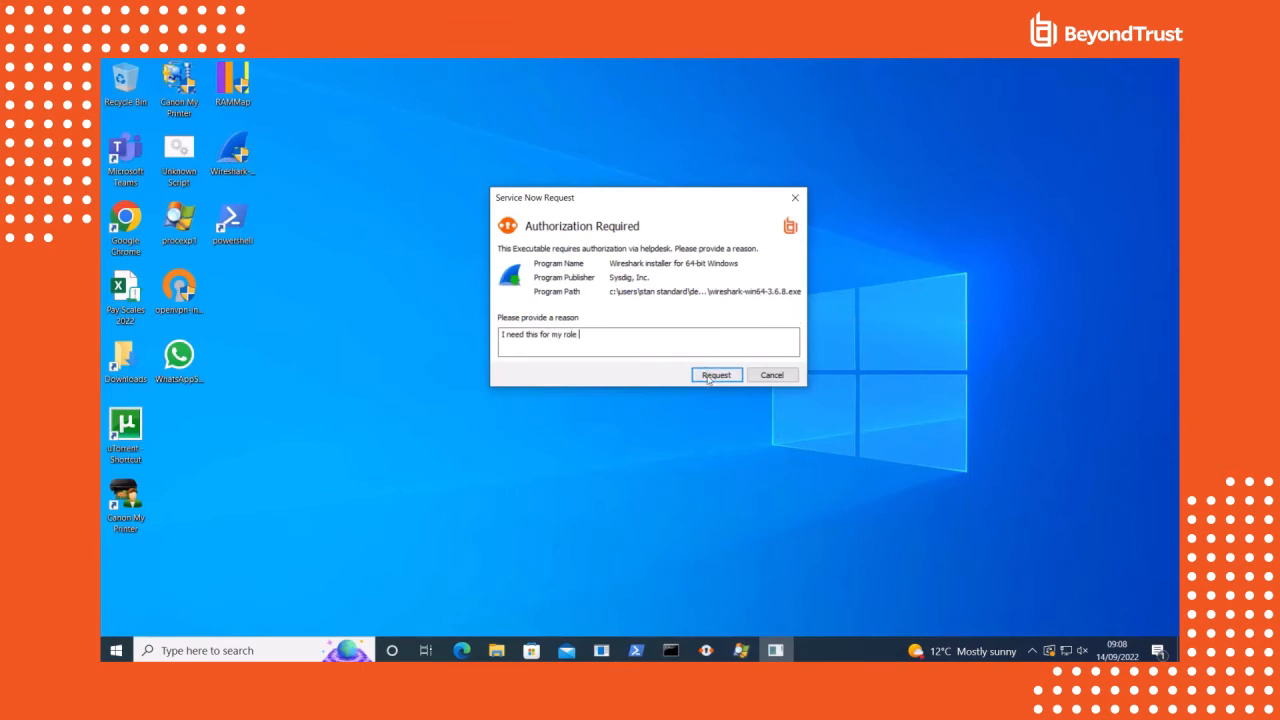
left_click(716, 374)
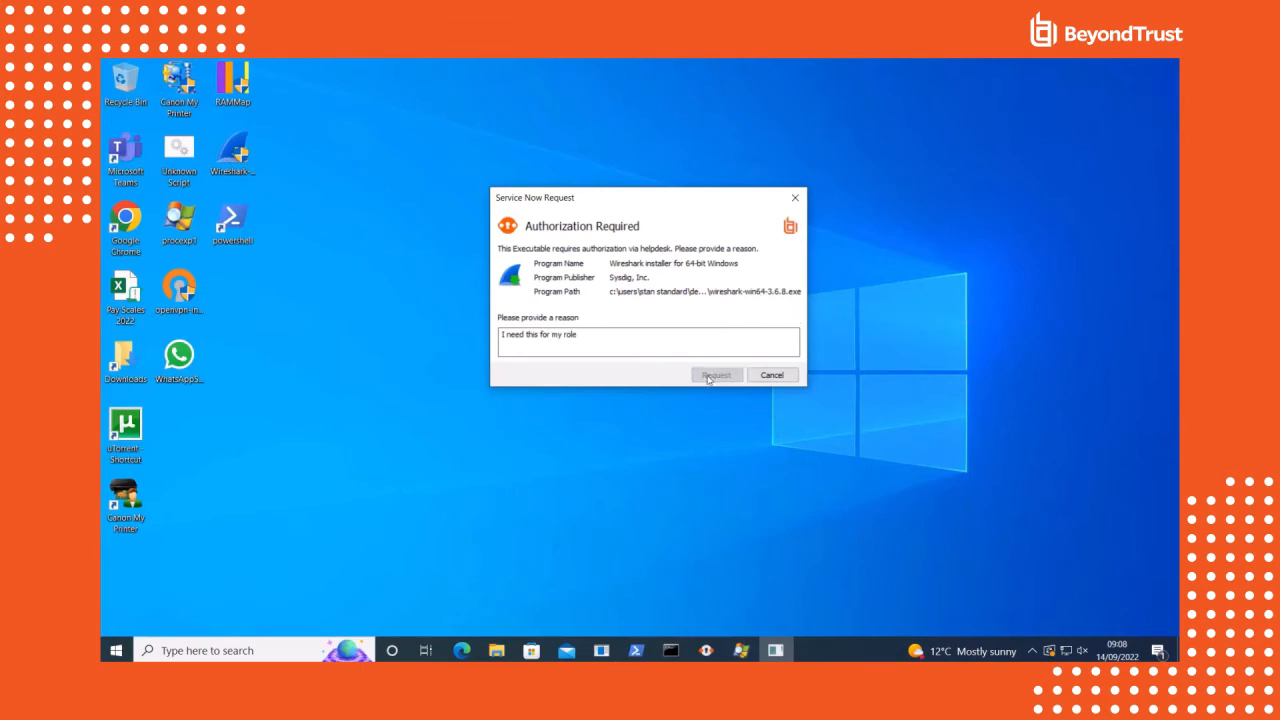
left_click(716, 374)
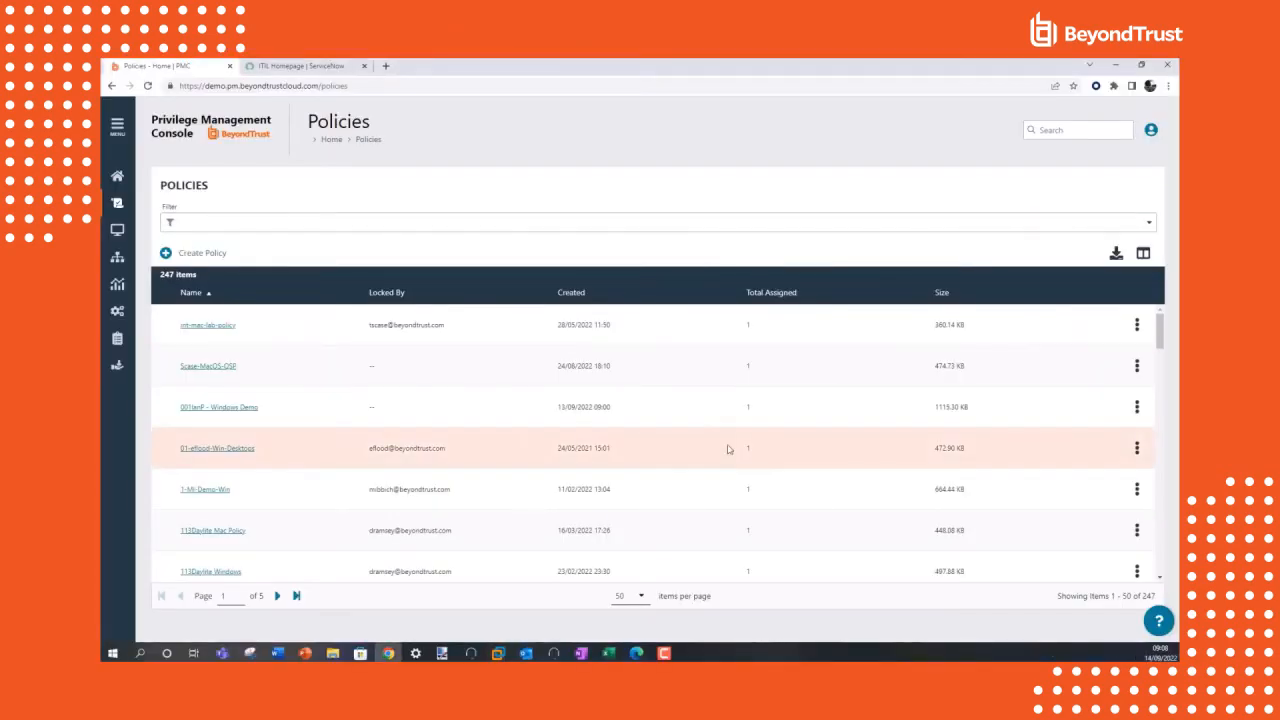
Open incident INC0010808 from ServiceNow's Service Desk incidents list
left_click(300, 65)
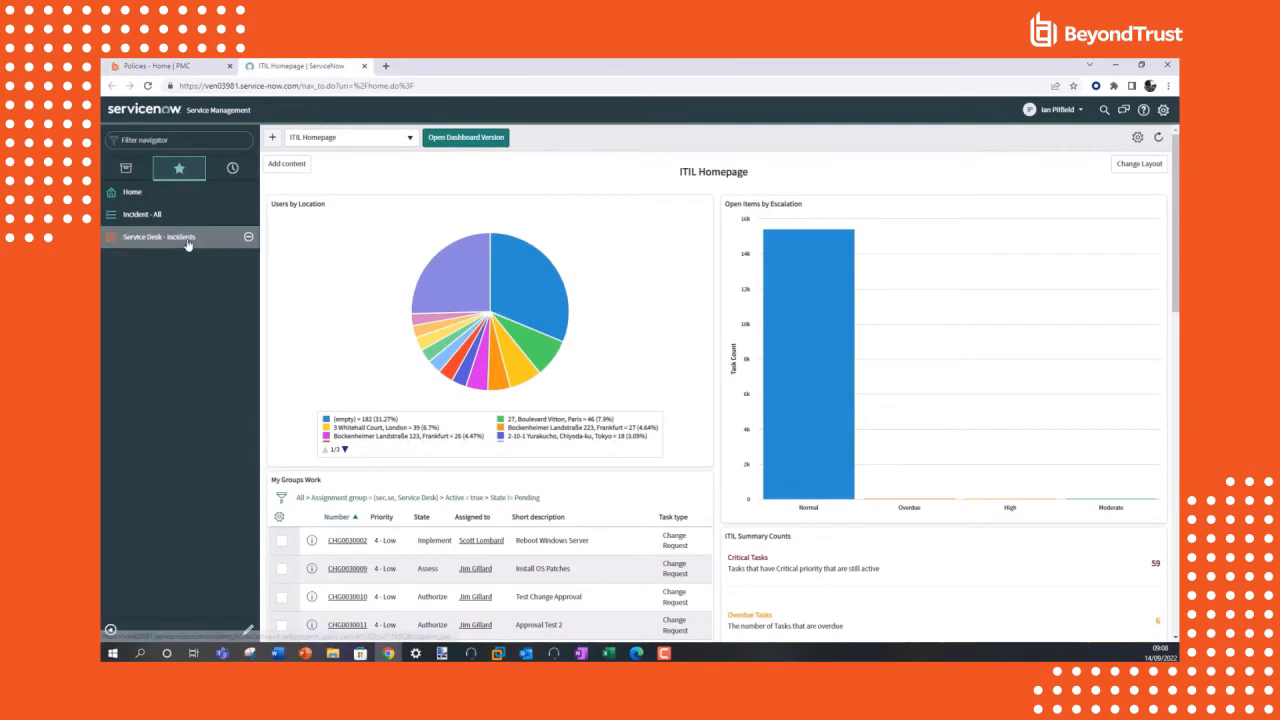
left_click(158, 236)
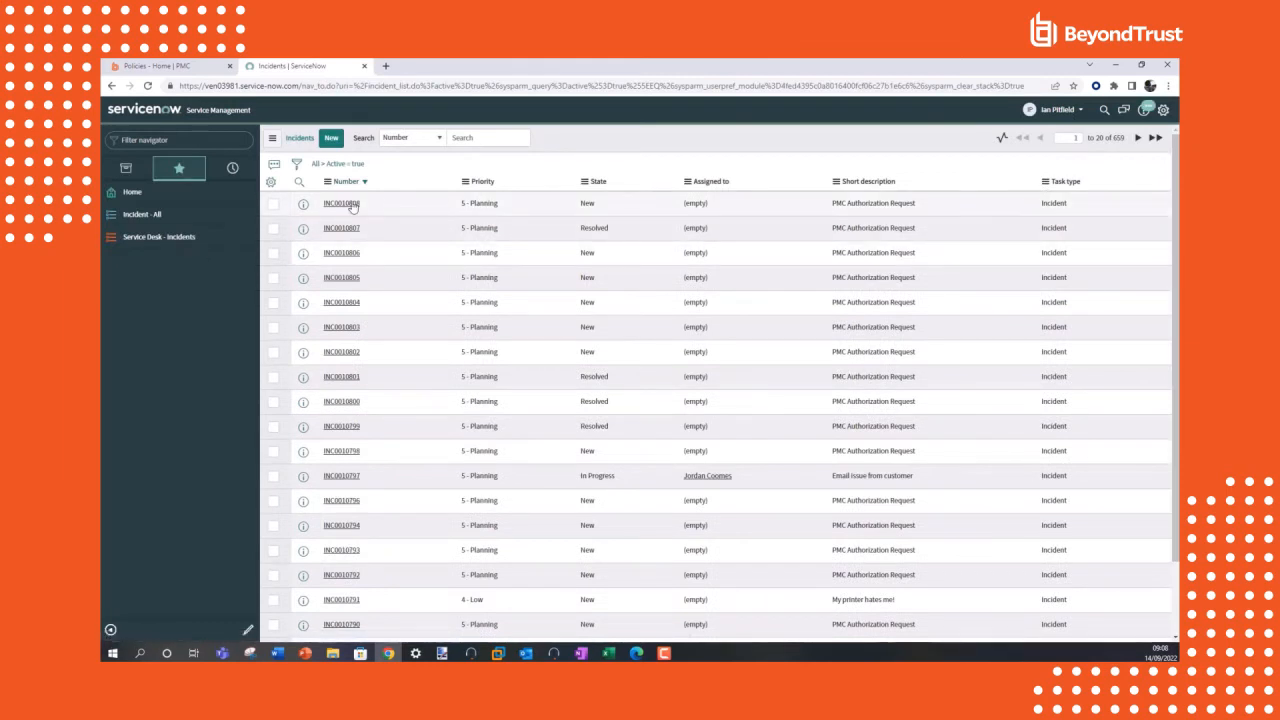
left_click(341, 203)
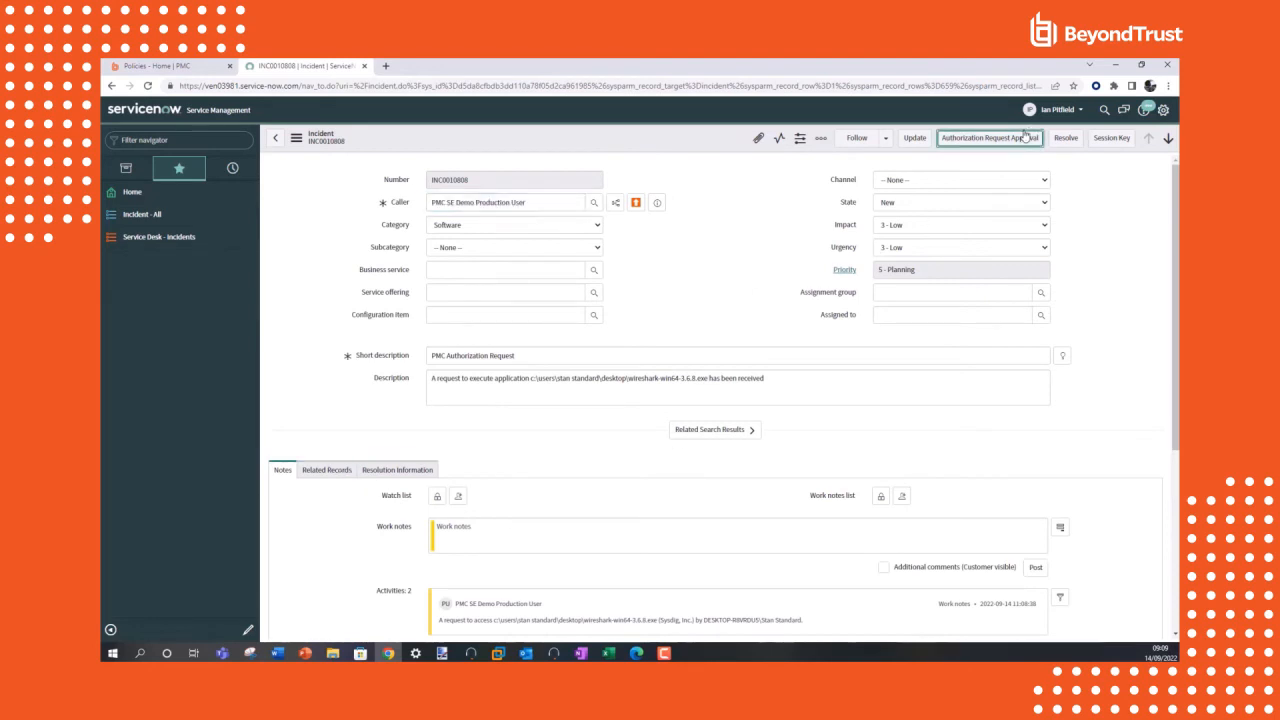
Approve the Wireshark request in INC0010808 with a 'Once' duration
left_click(989, 137)
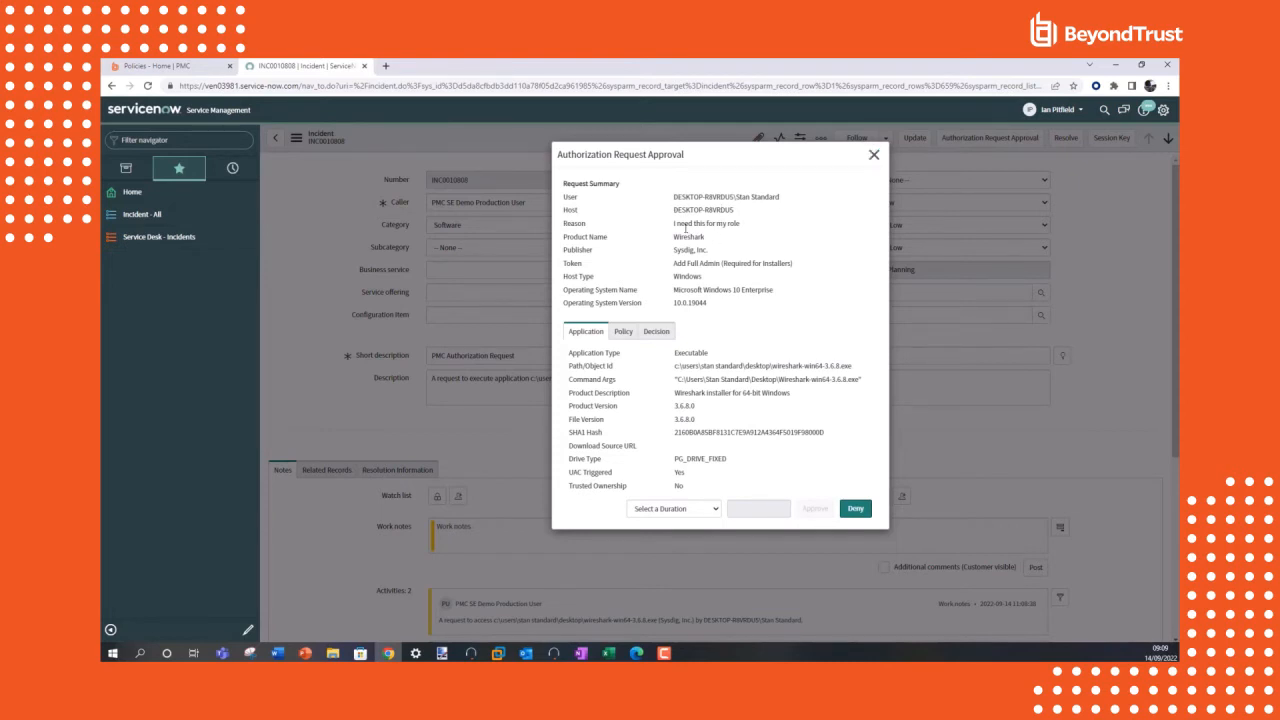
mouse_move(750, 222)
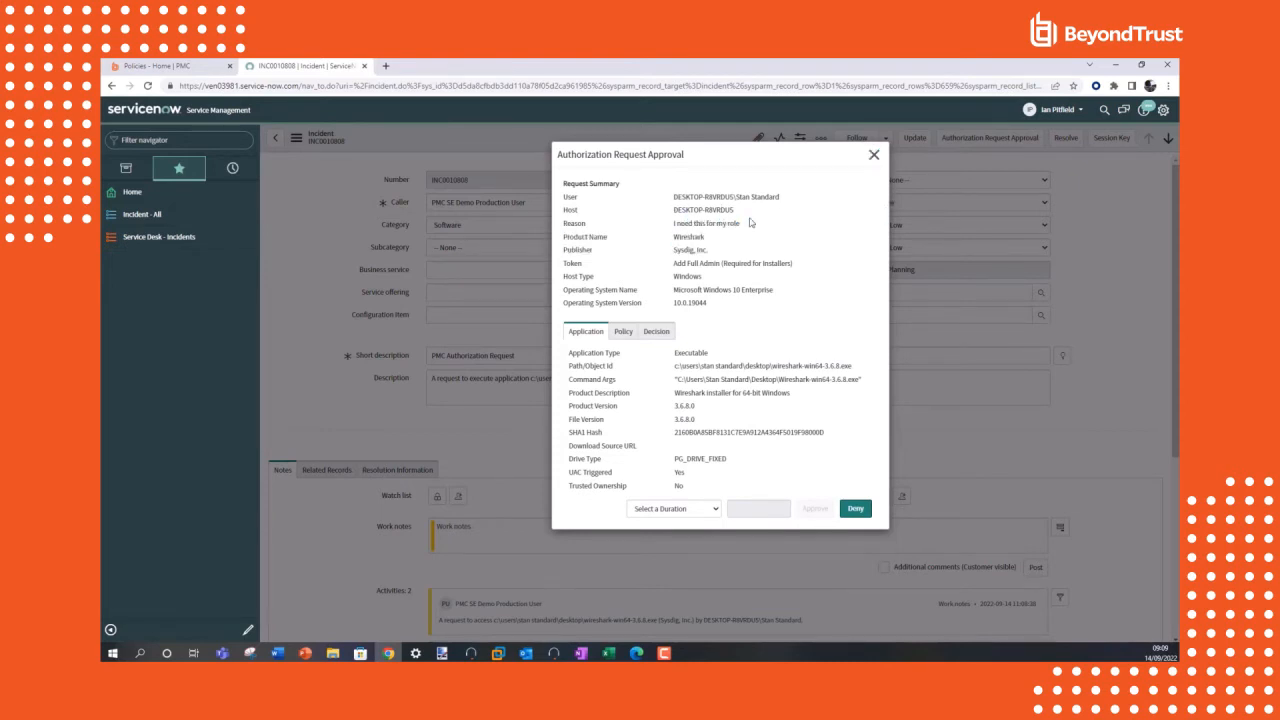
mouse_move(719, 347)
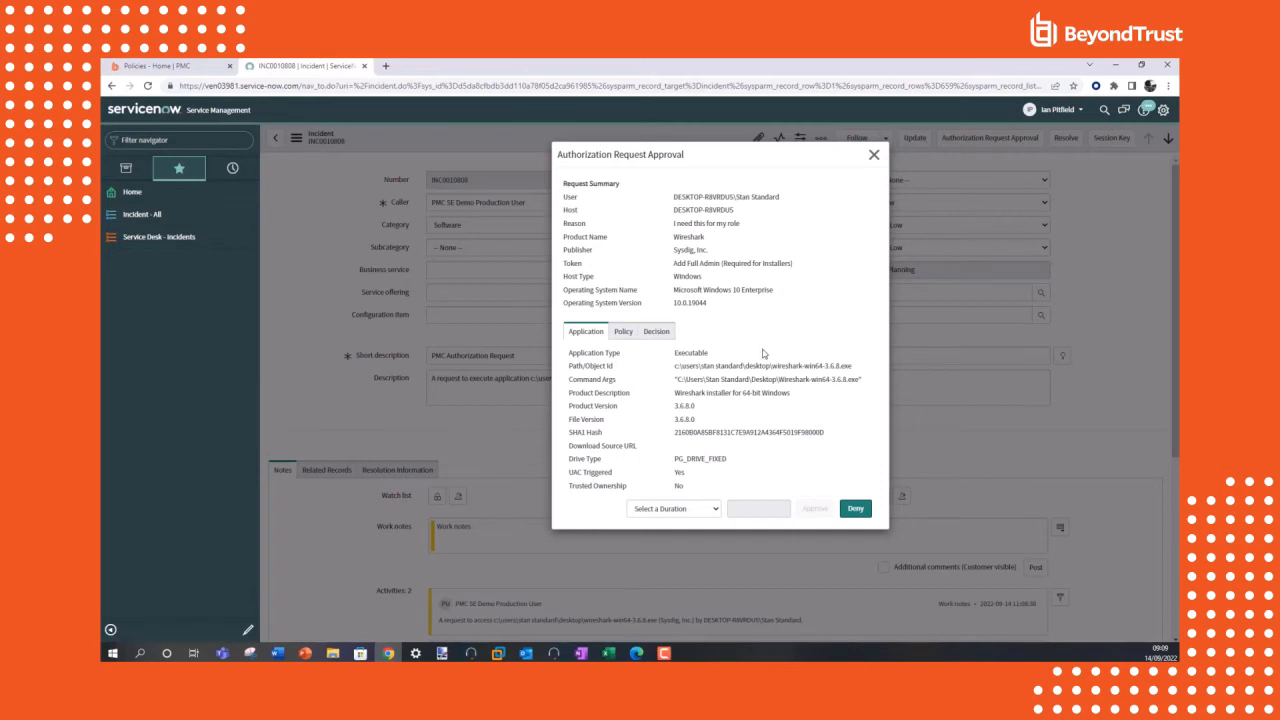
left_click(673, 508)
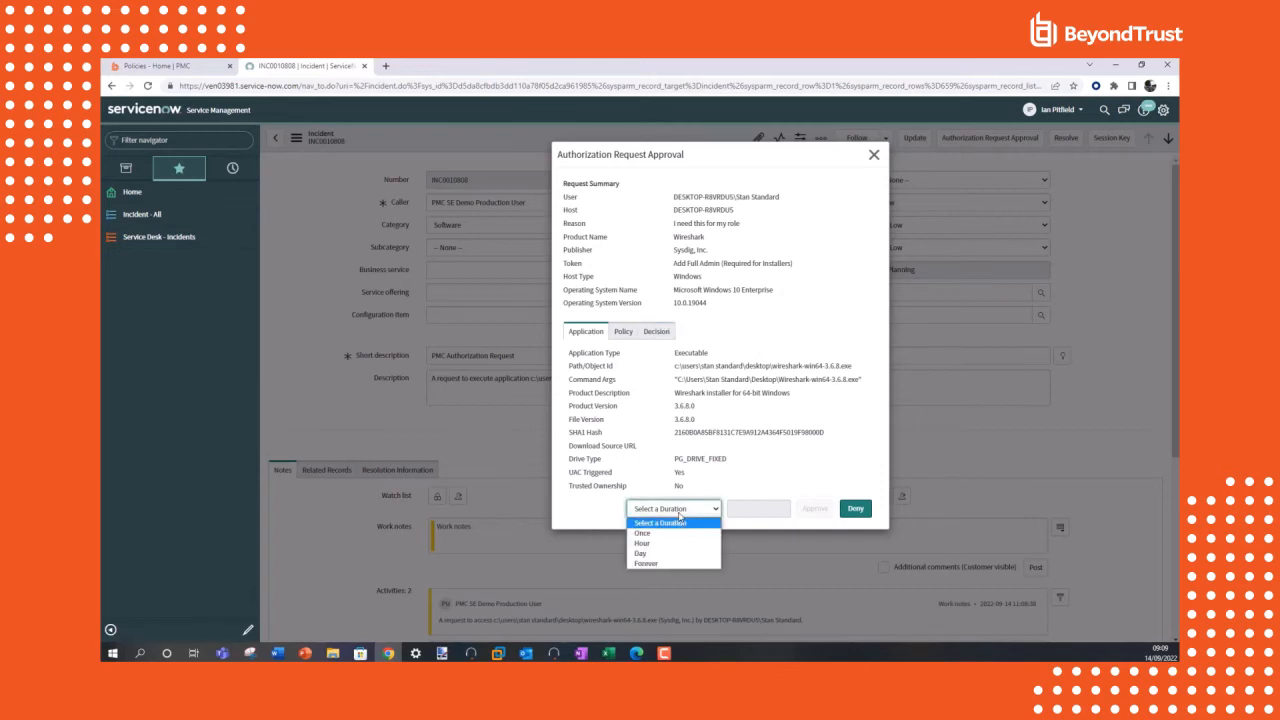
left_click(641, 532)
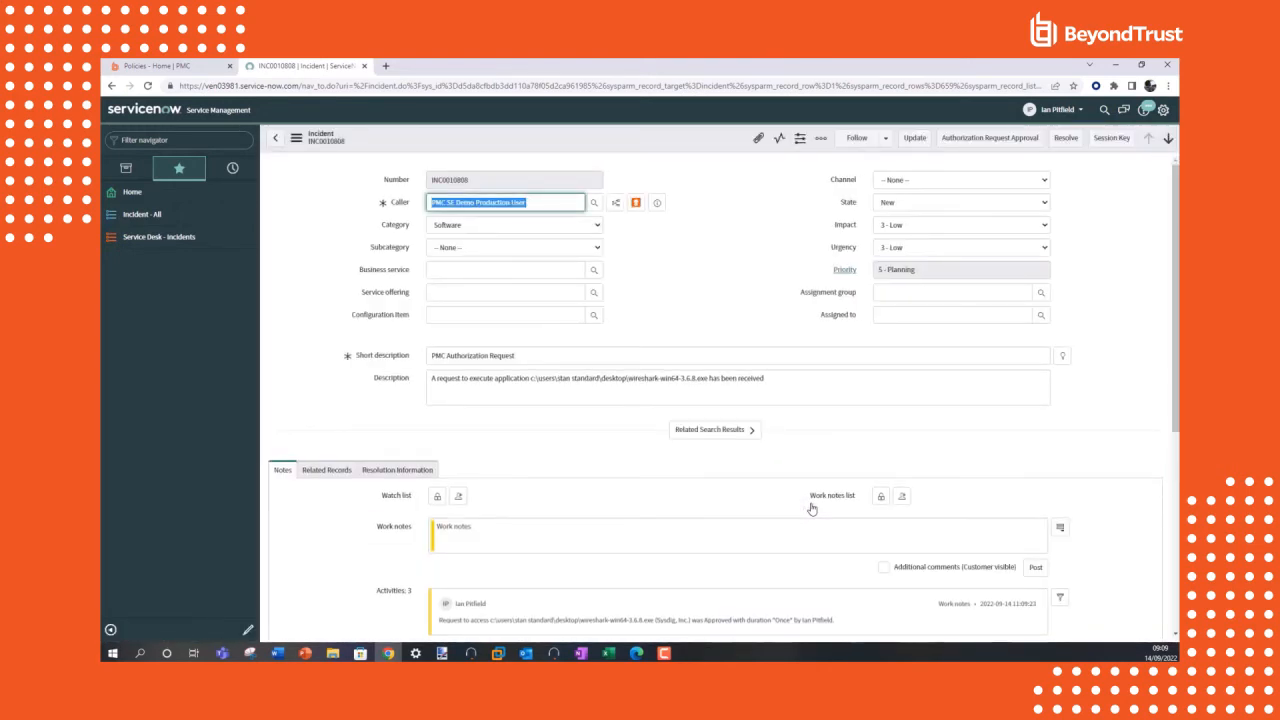
mouse_move(1078, 155)
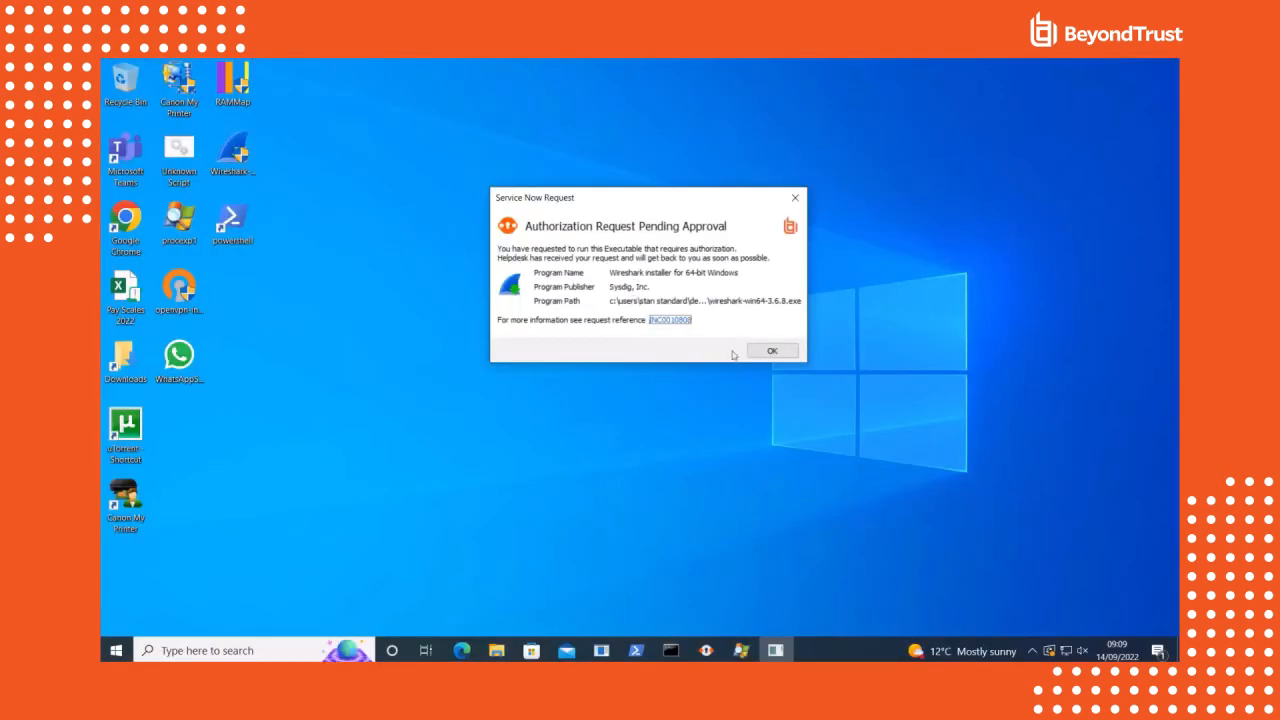
Run the approved Wireshark 3.6.8 installer past the licence, components and Npcap pages
left_click(771, 350)
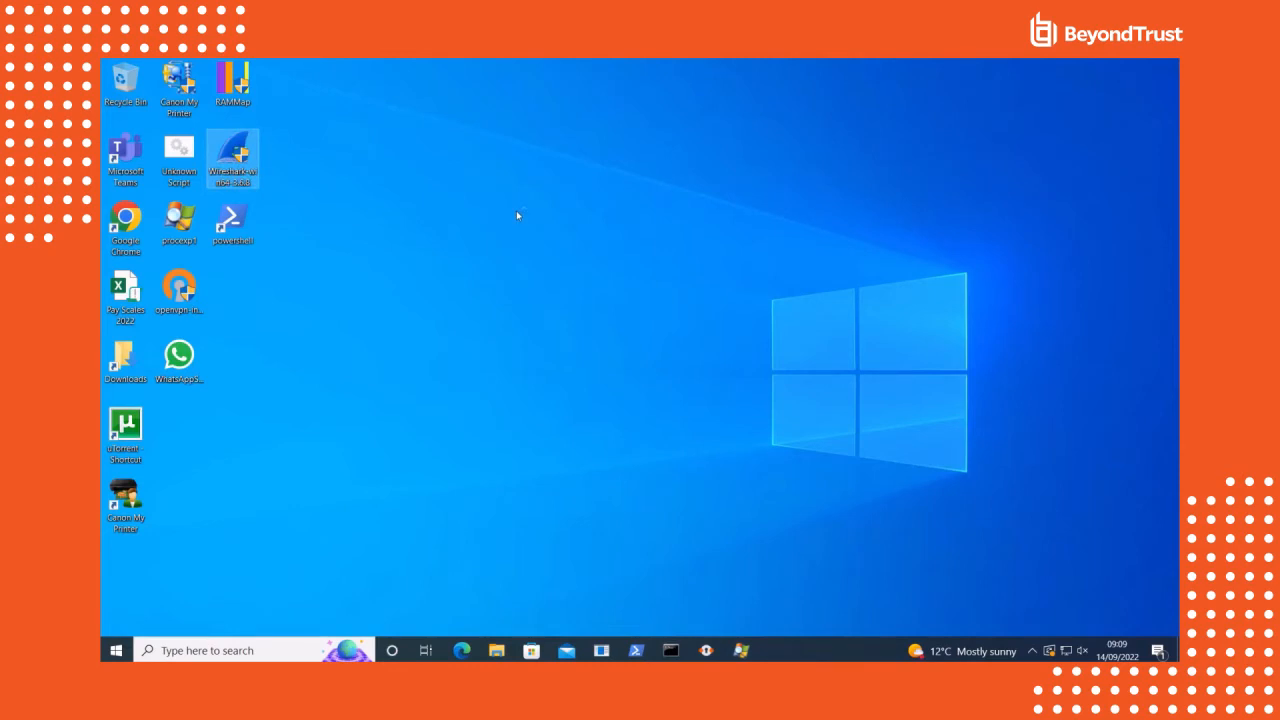
double_click(232, 158)
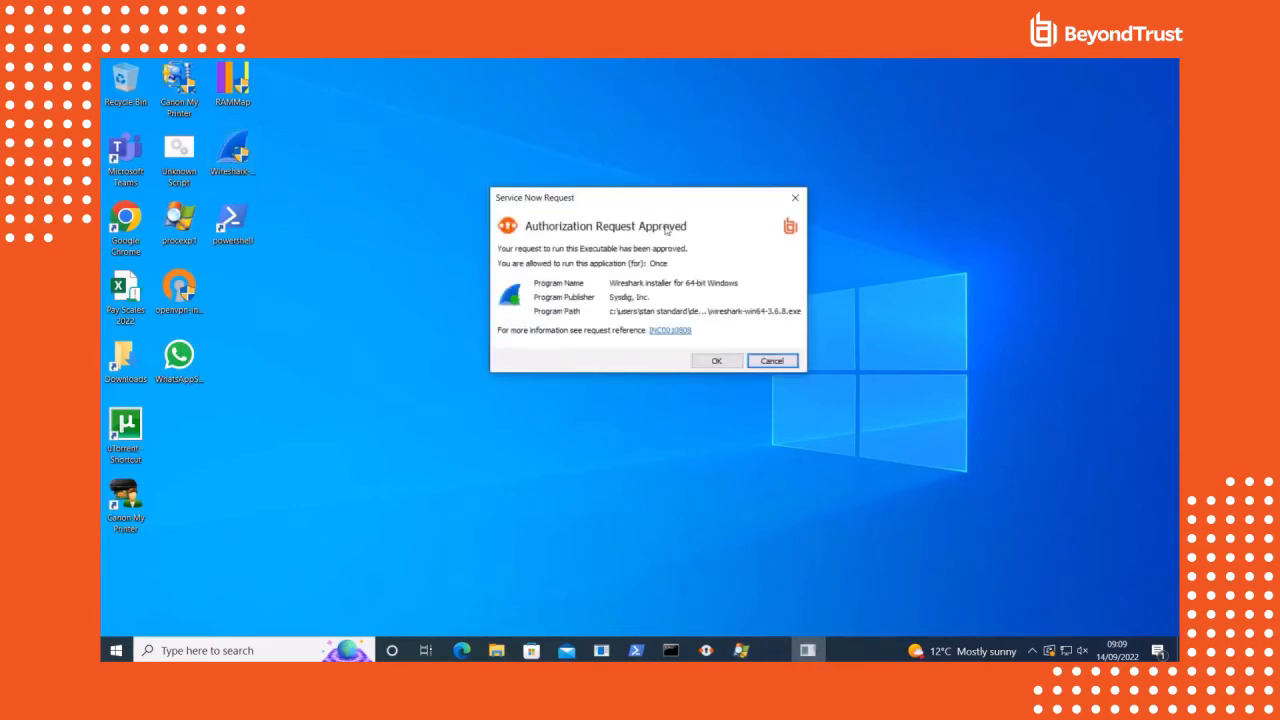
left_click(716, 360)
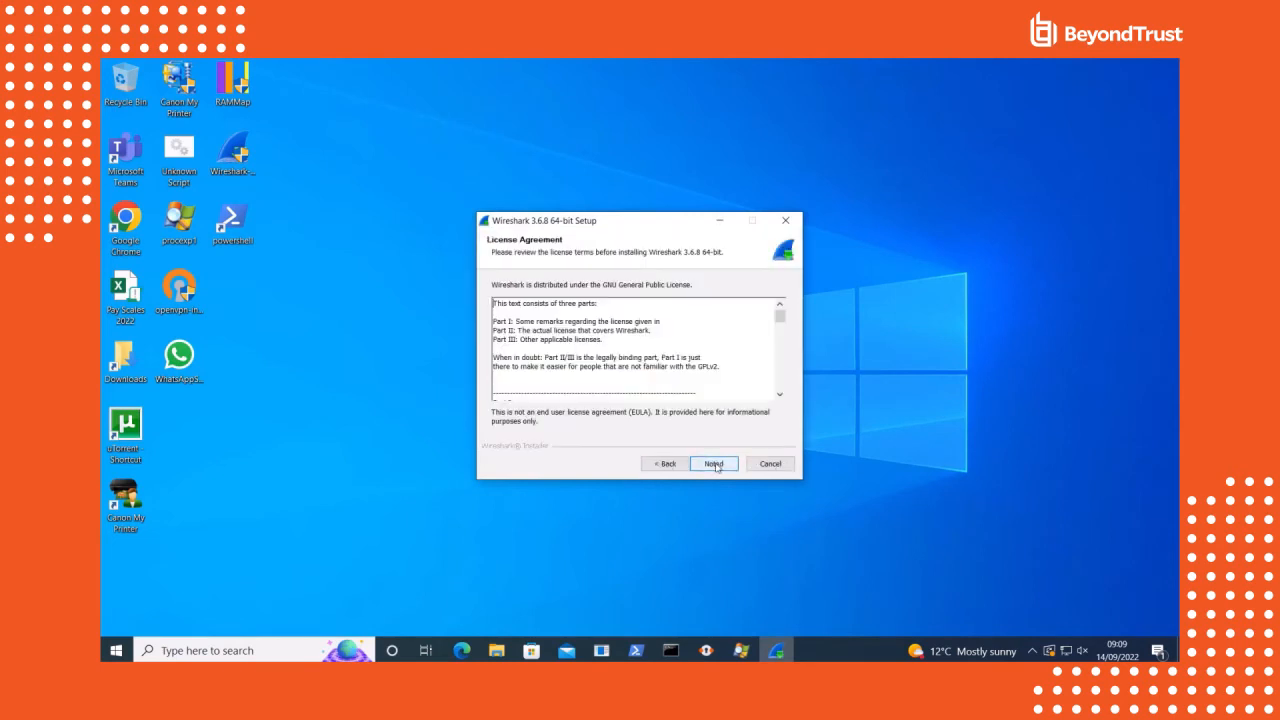
left_click(713, 463)
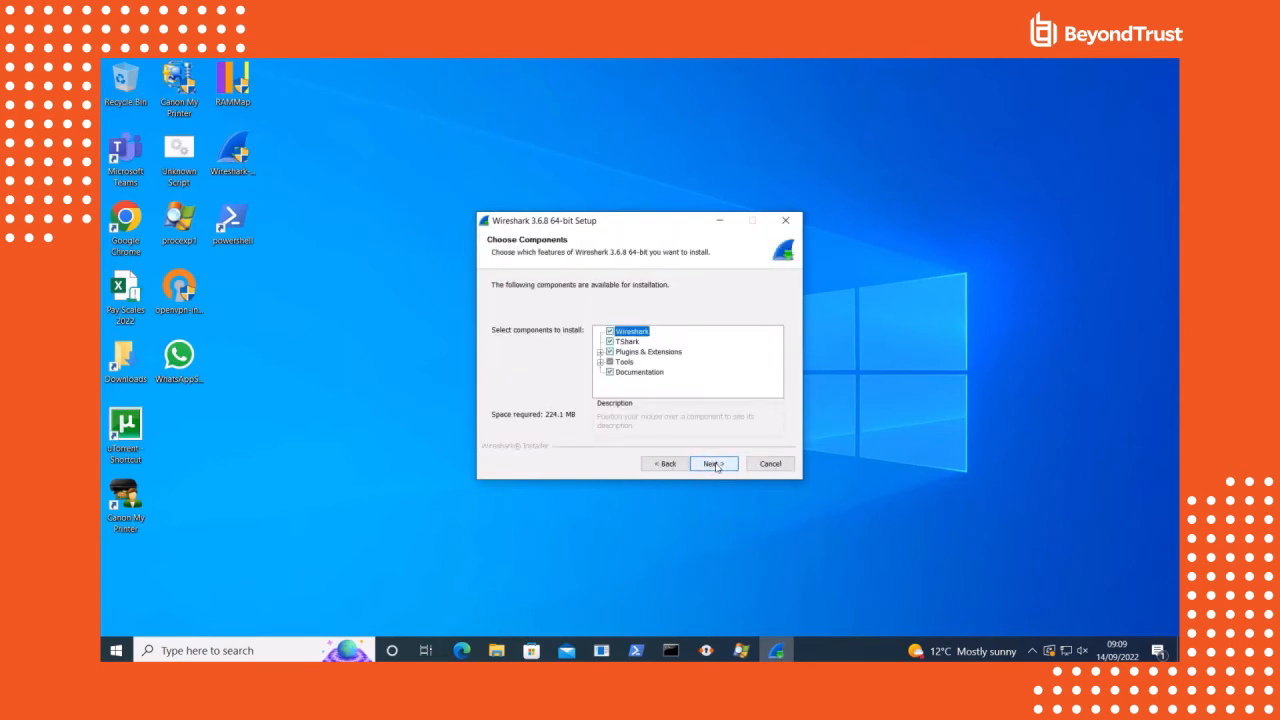
left_click(713, 463)
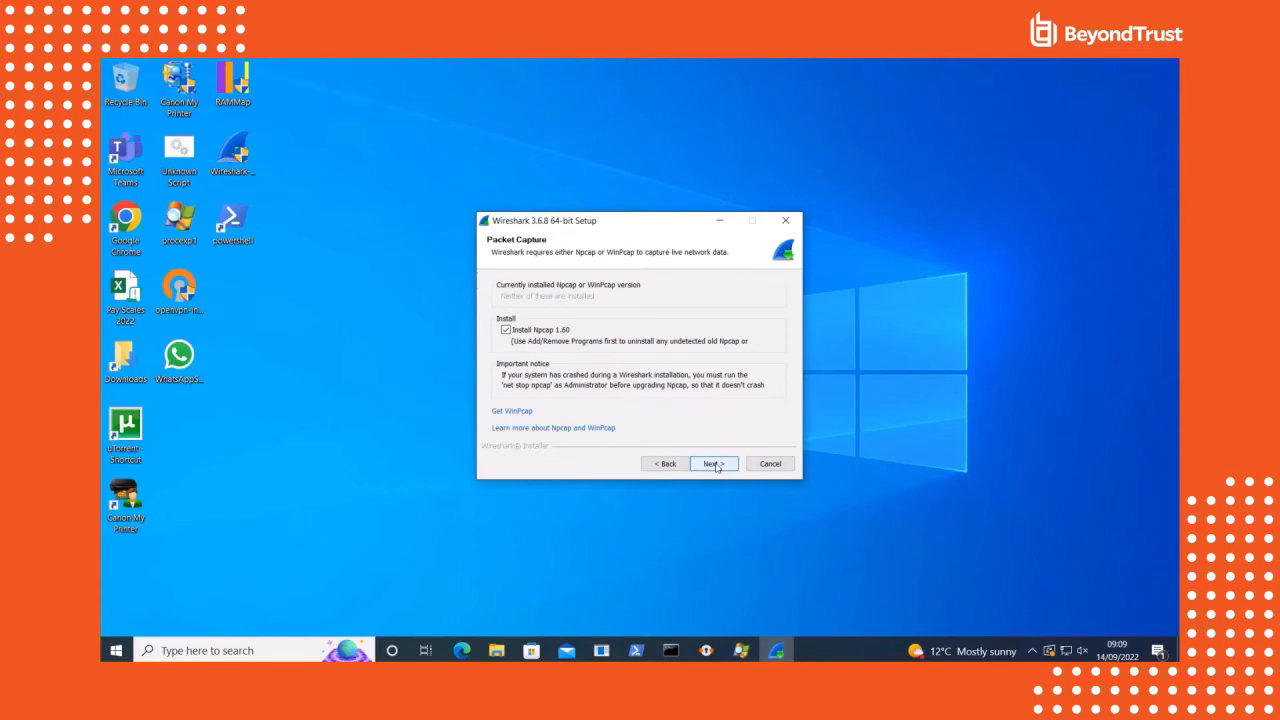
left_click(713, 463)
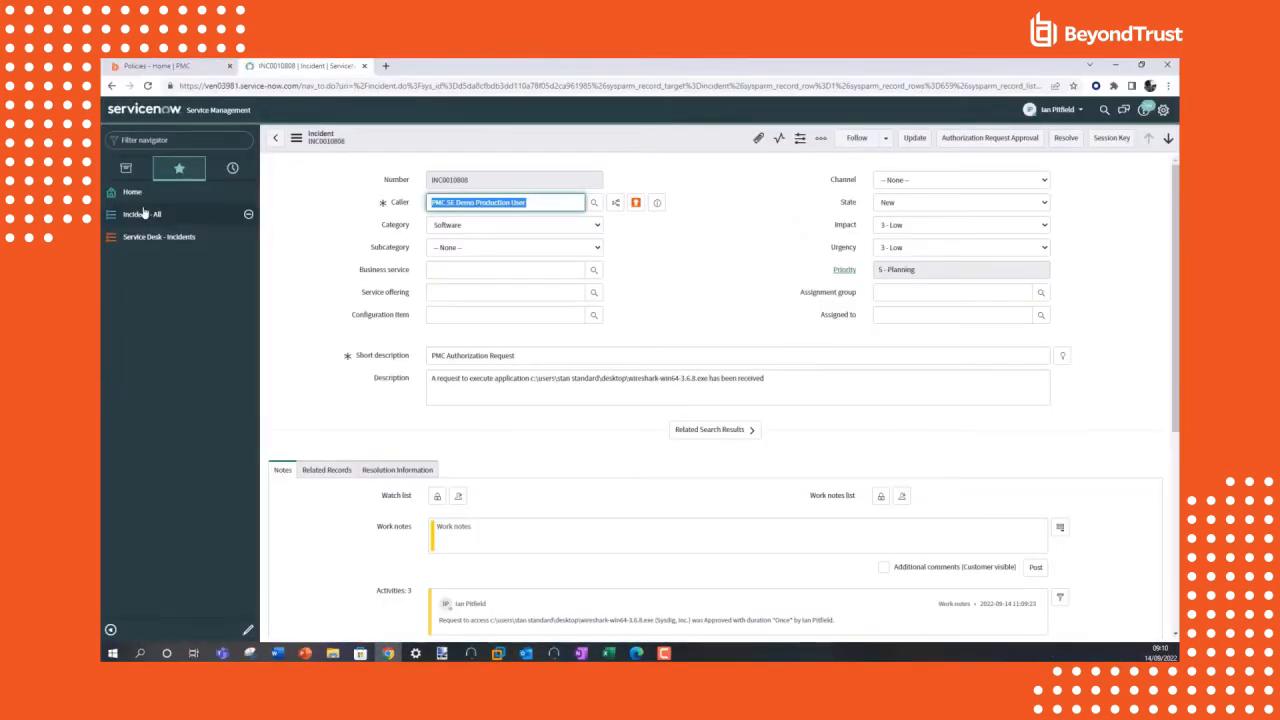
View Analytics' Privileged Logons by user type for the last 7 days
left_click(170, 65)
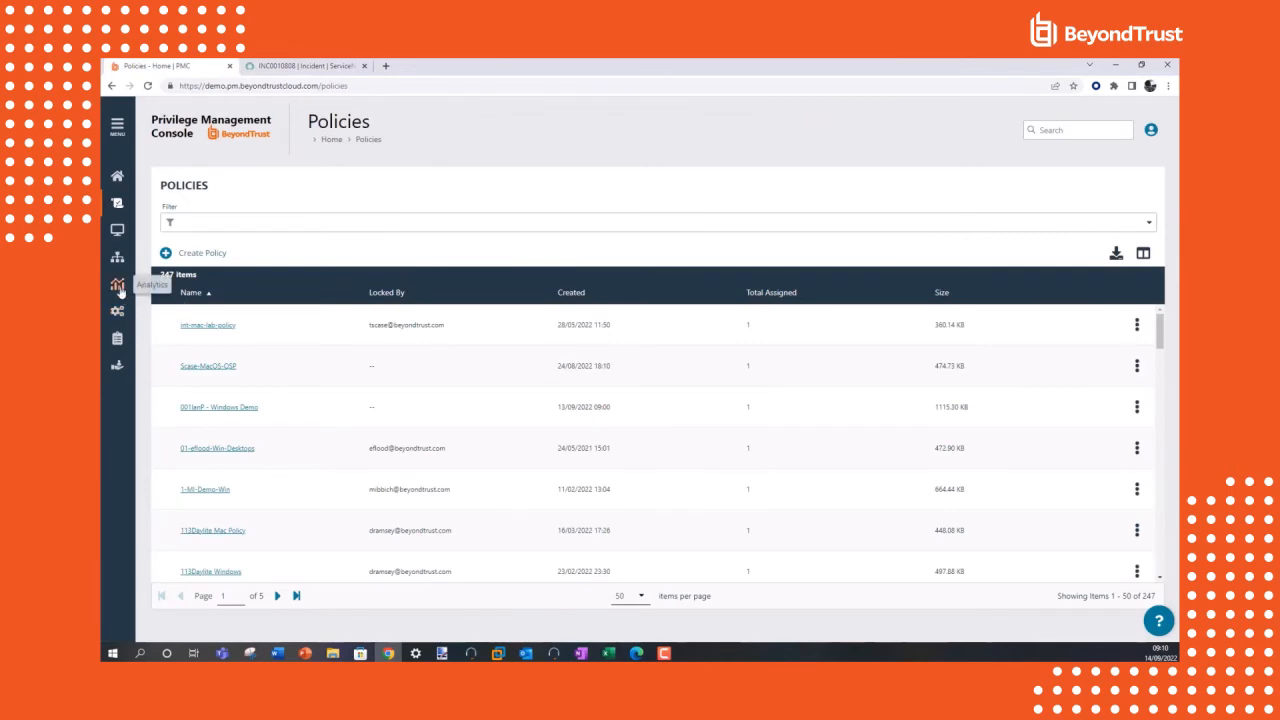
left_click(117, 285)
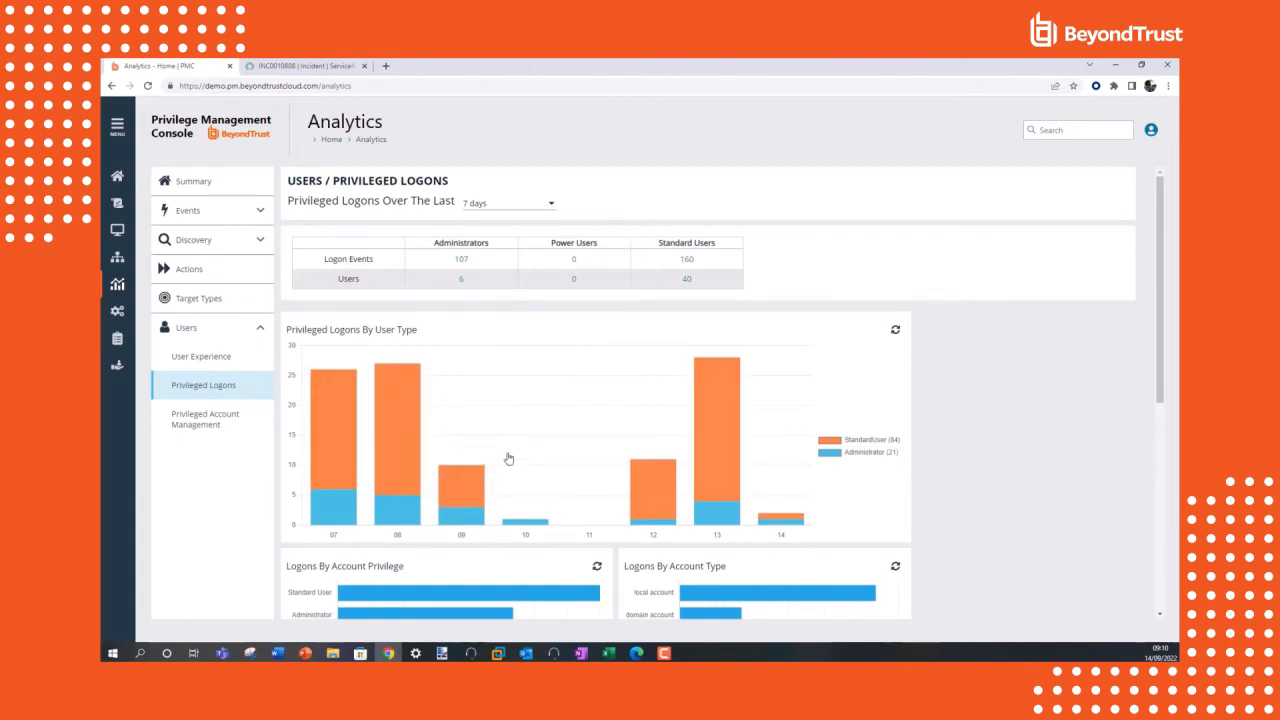
mouse_move(350, 353)
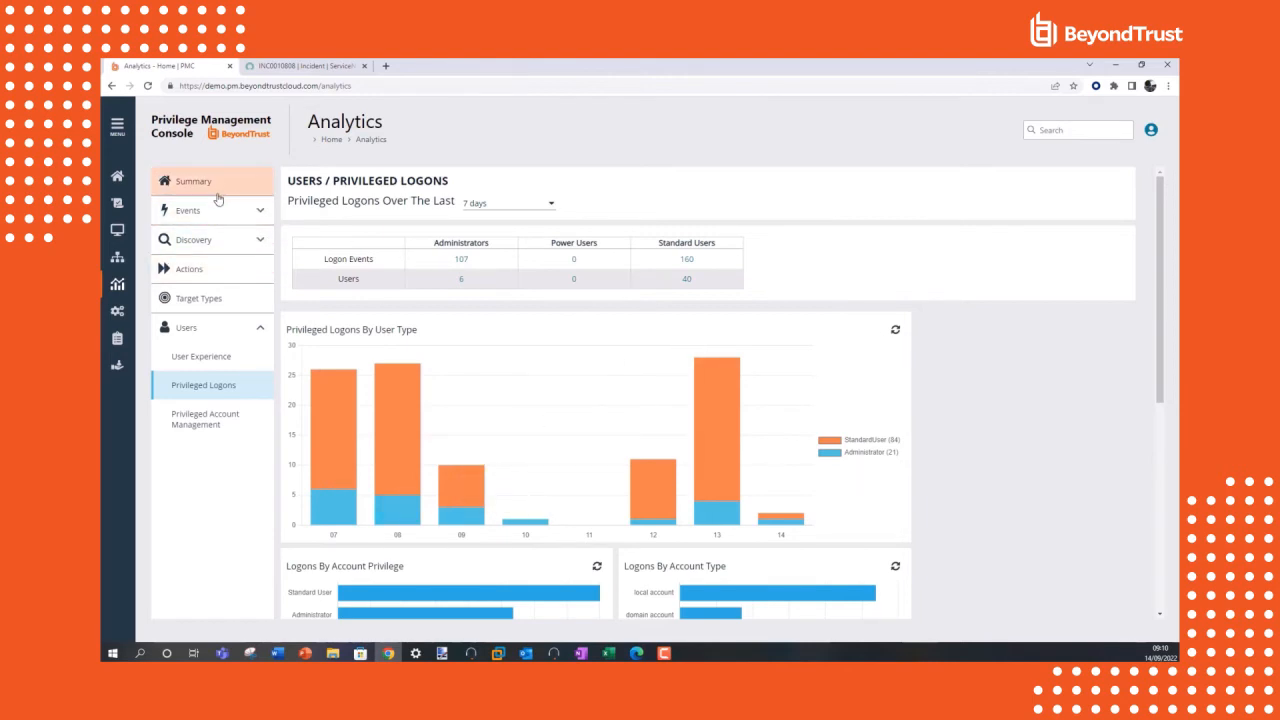
Browse Discovery by path for the 41 User Profiles applications, then return to Process Detail events
left_click(188, 210)
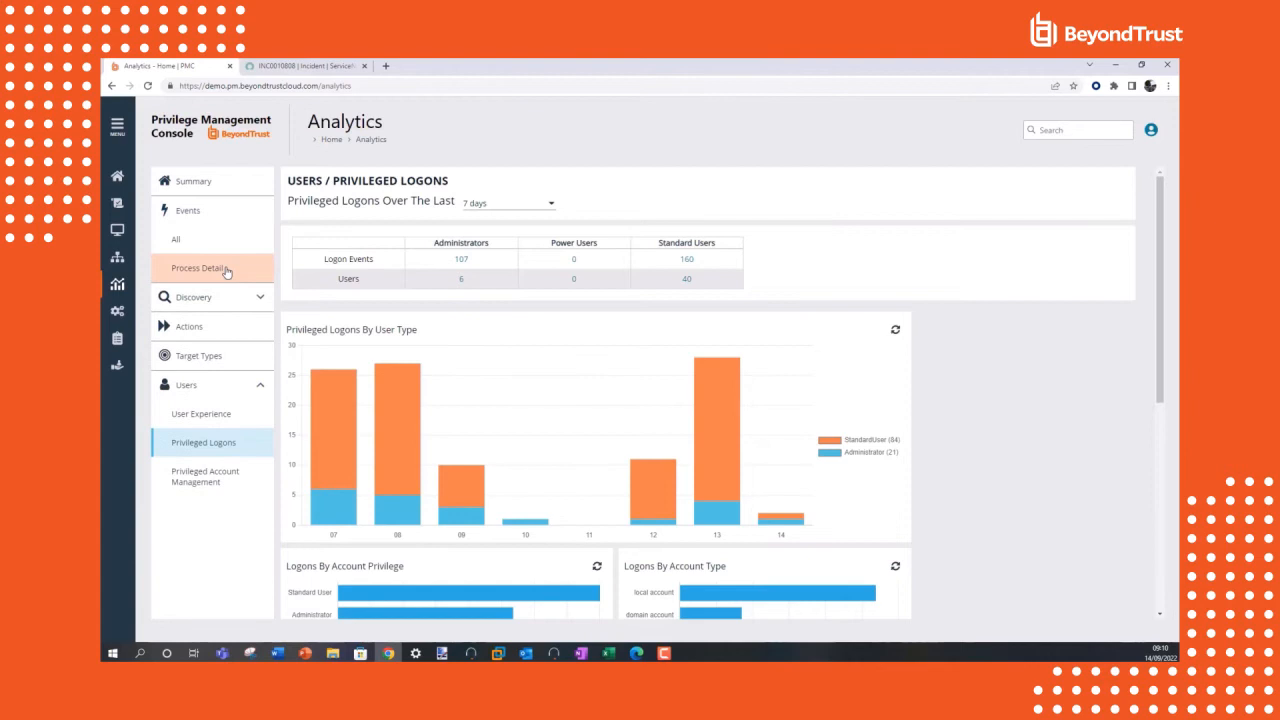
left_click(197, 268)
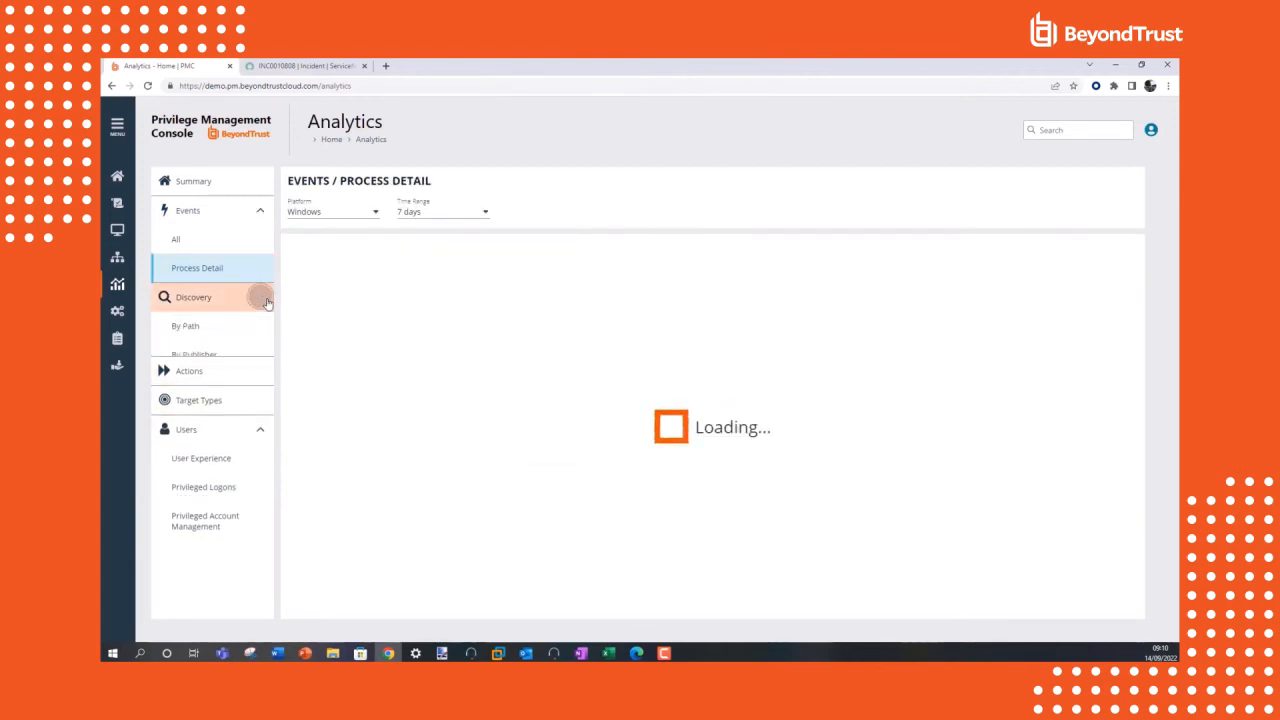
left_click(193, 297)
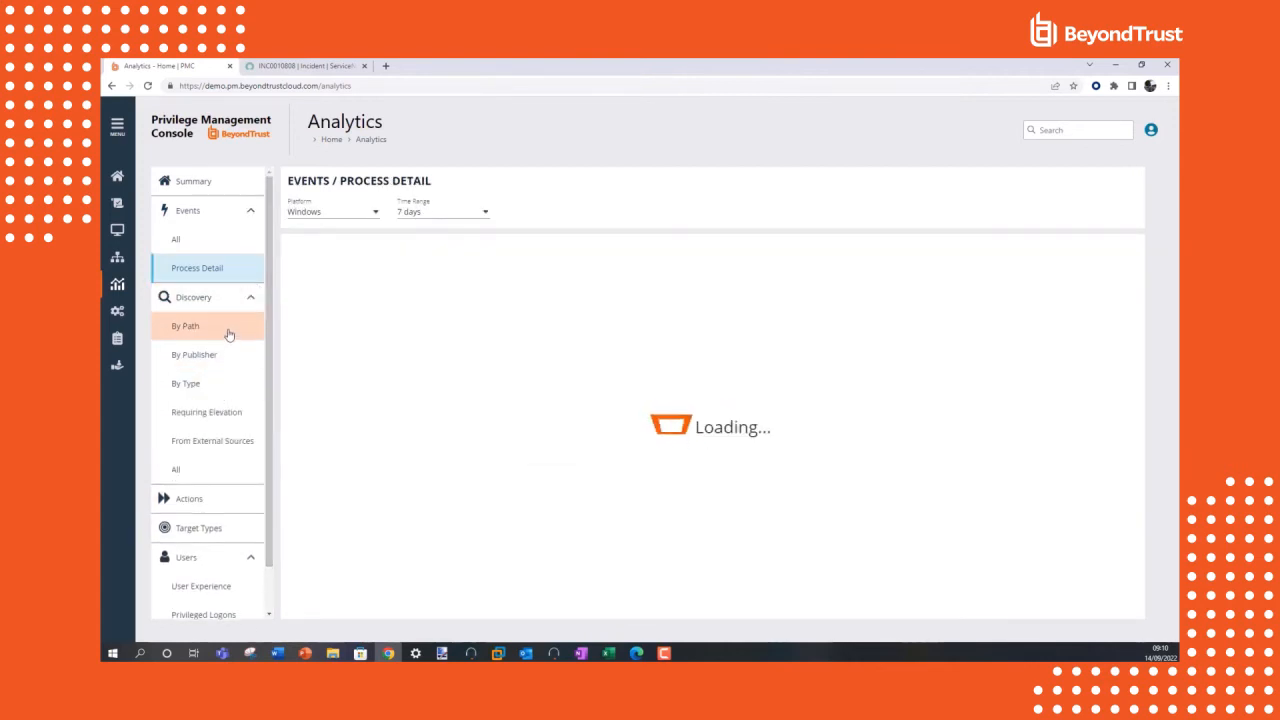
left_click(186, 325)
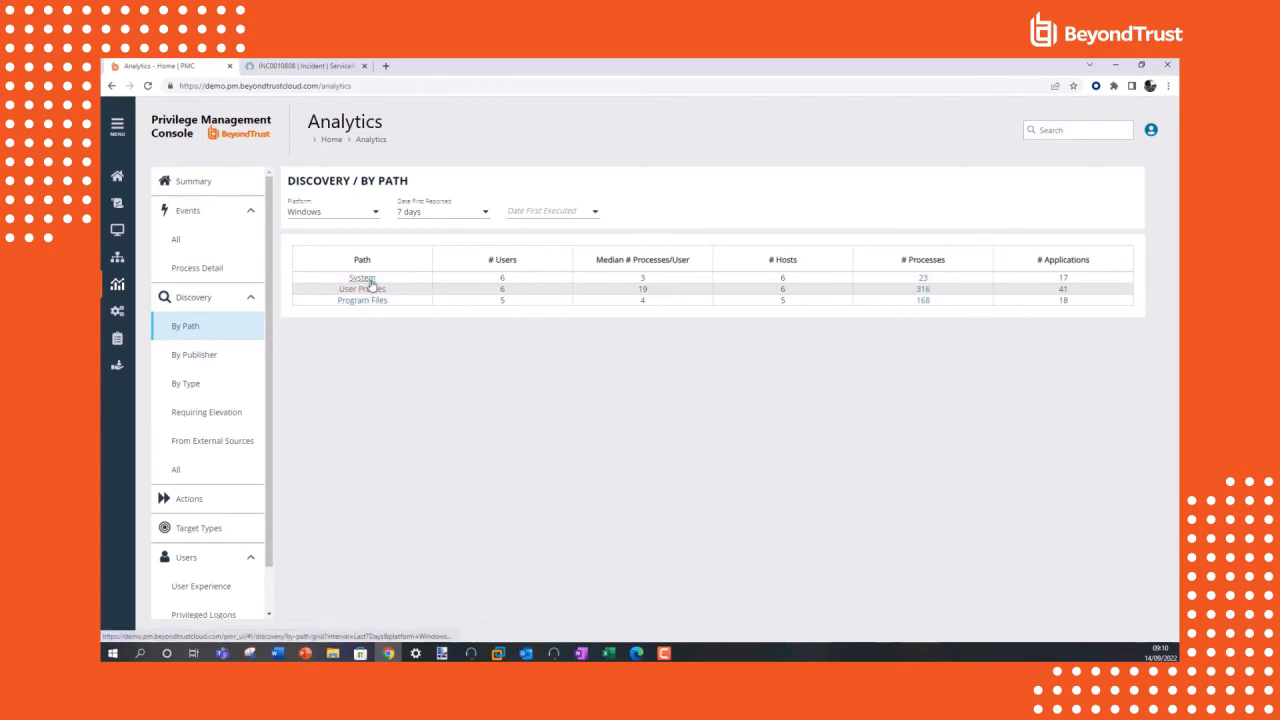
left_click(361, 289)
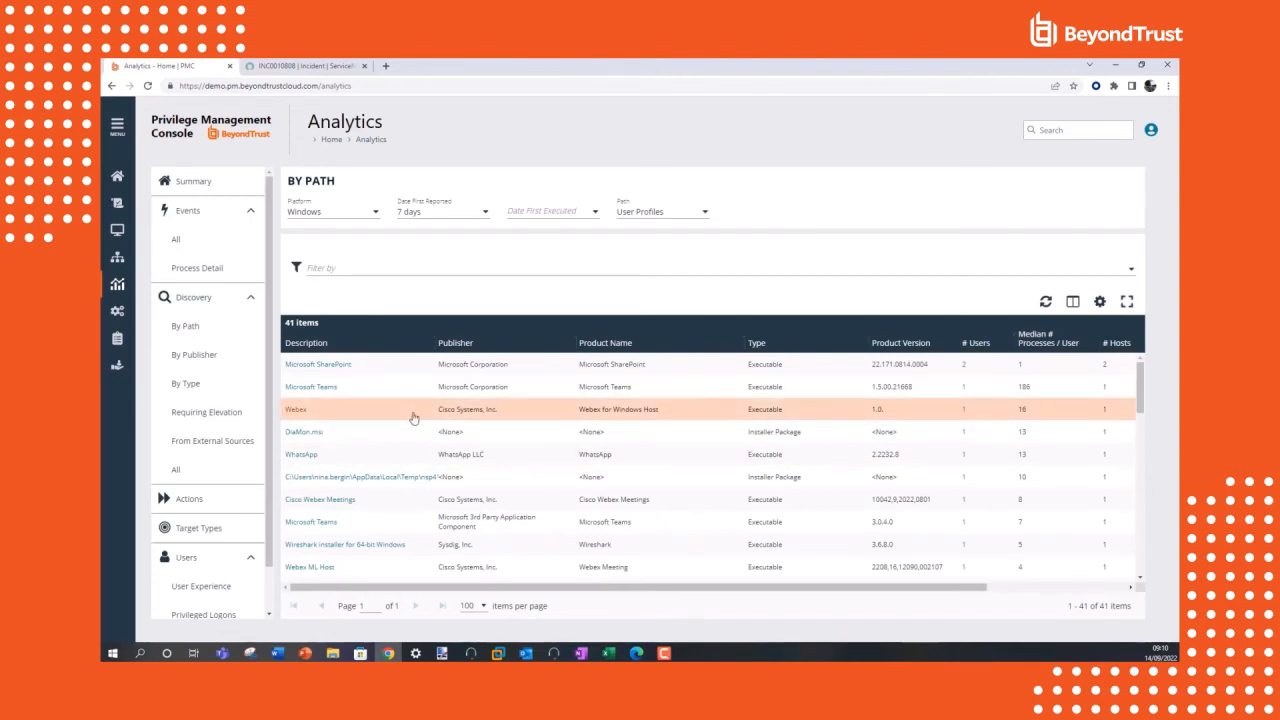
scroll("down", 3)
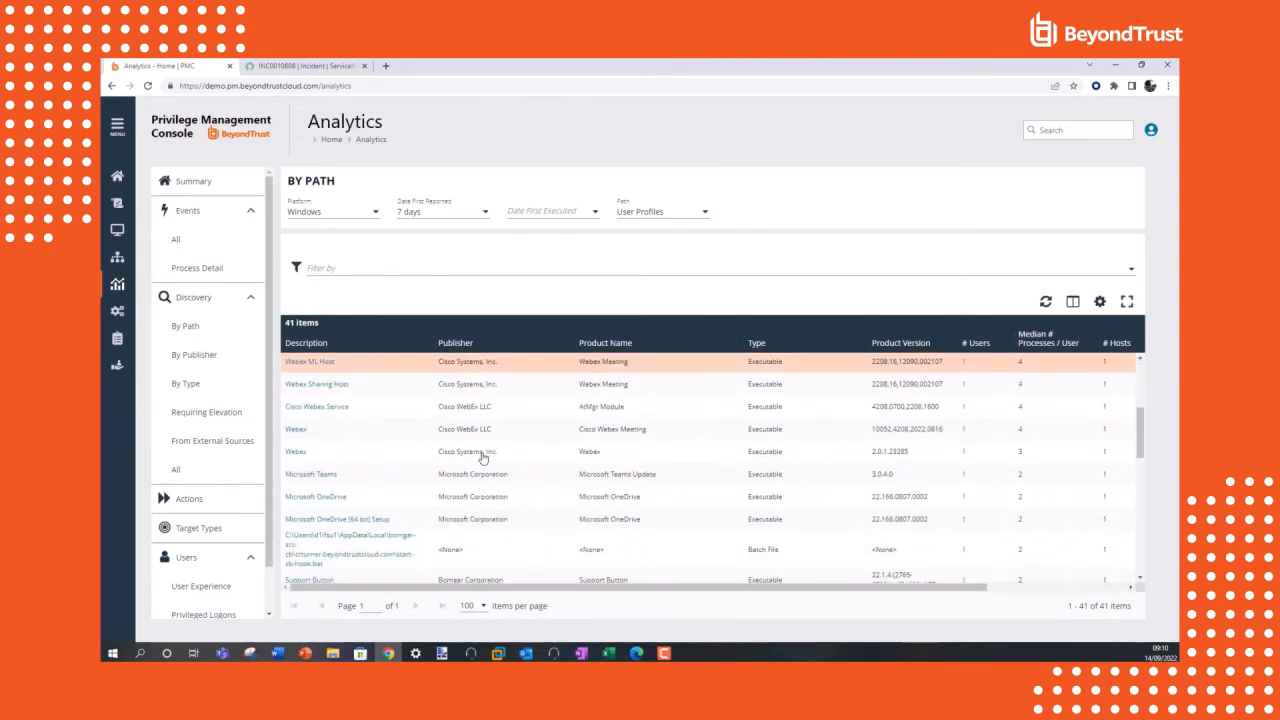
left_click(197, 267)
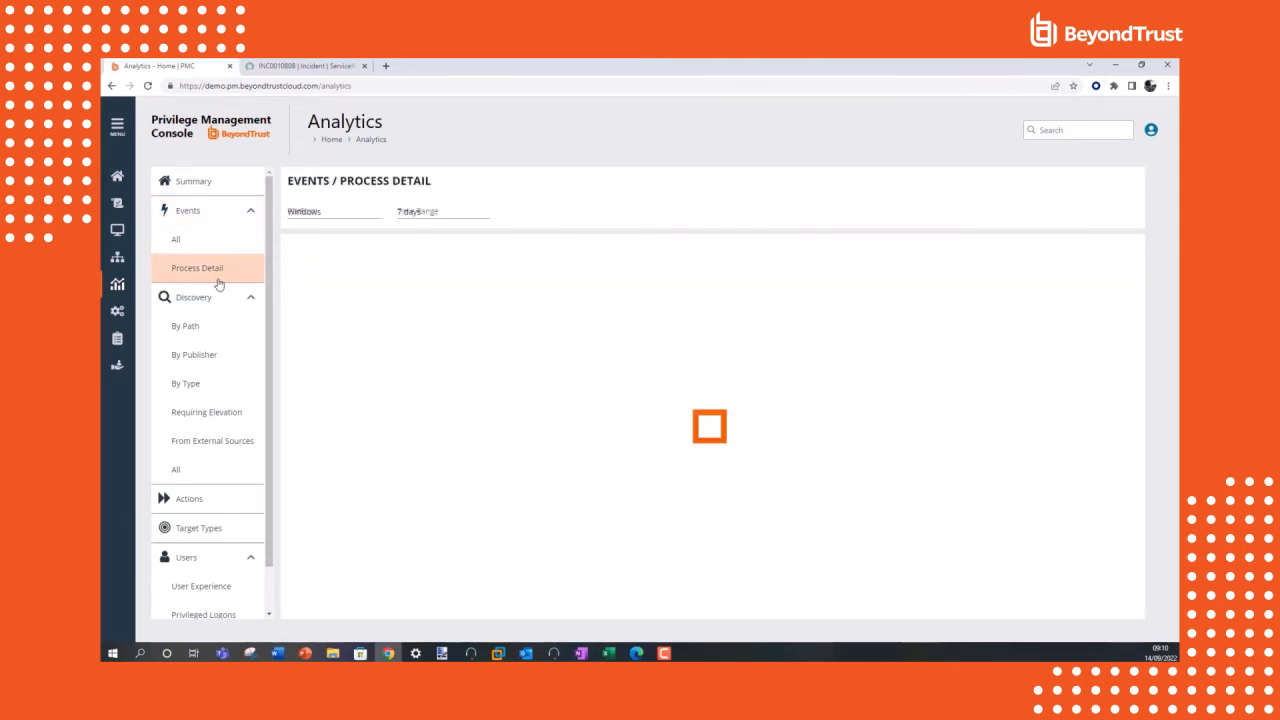
Select the Visual C++ 2015-2019 Redistributable event in All Events and add it to a policy
left_click(176, 239)
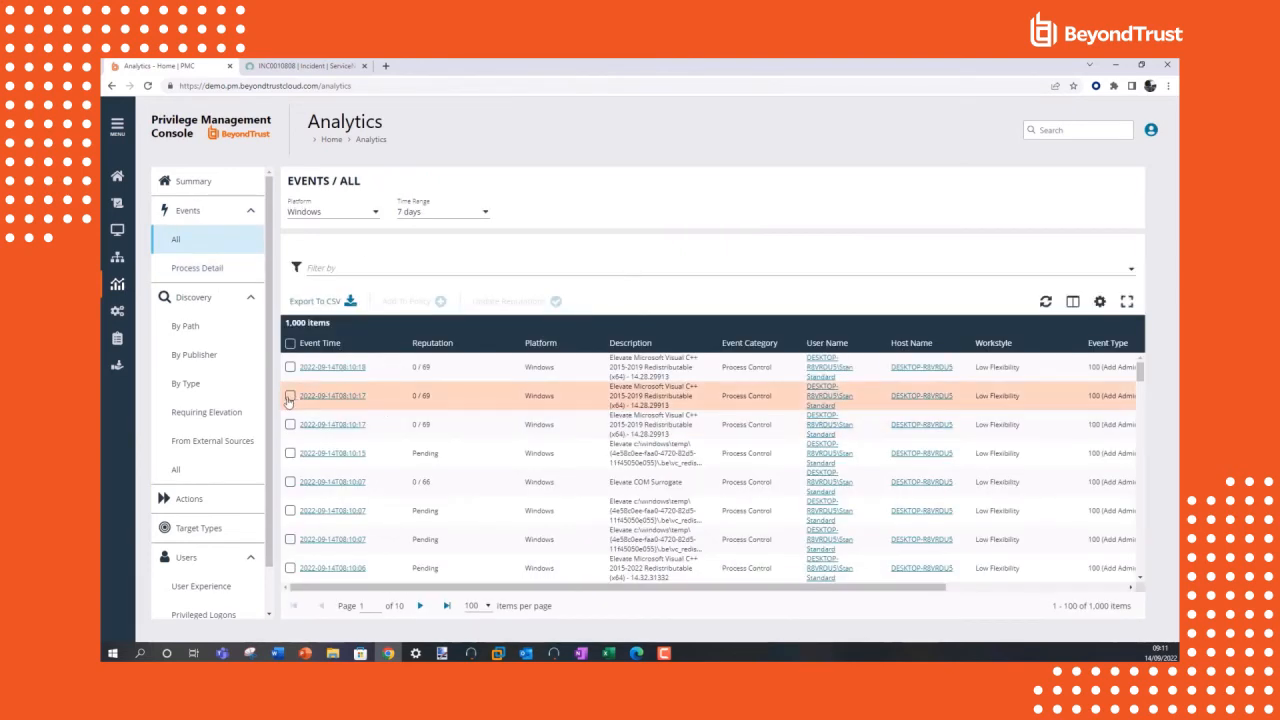
left_click(290, 395)
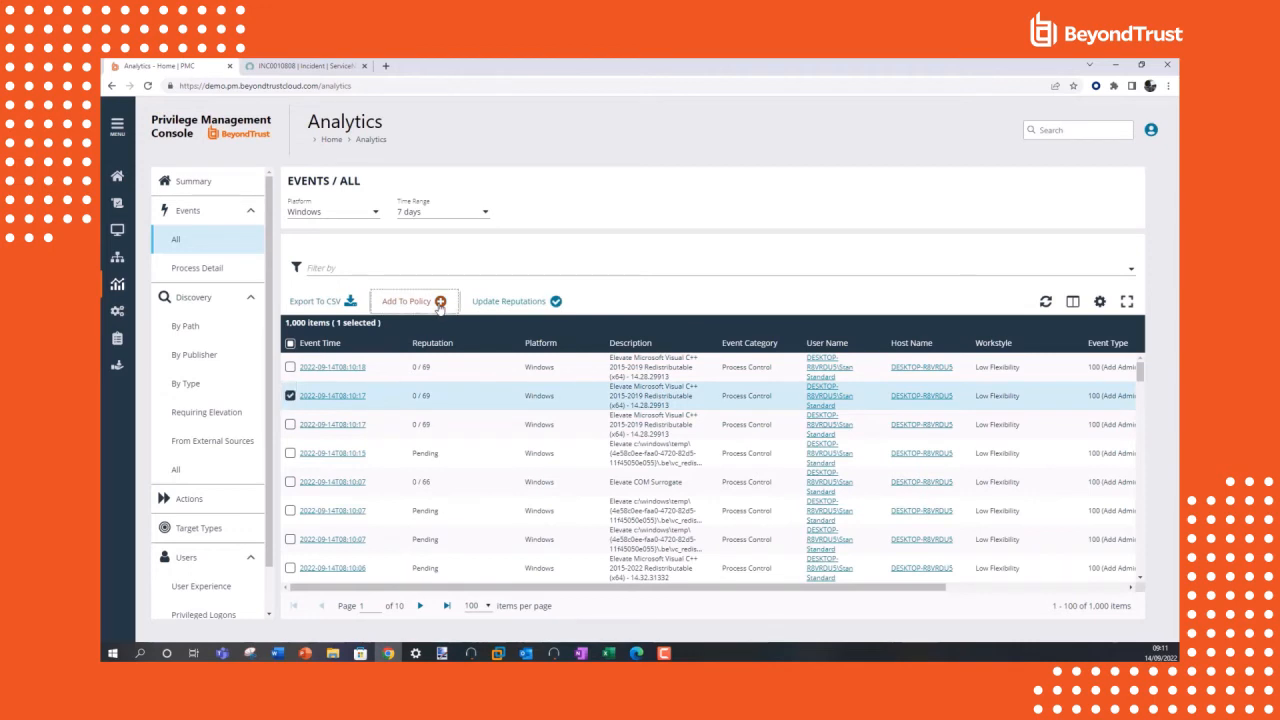
left_click(411, 301)
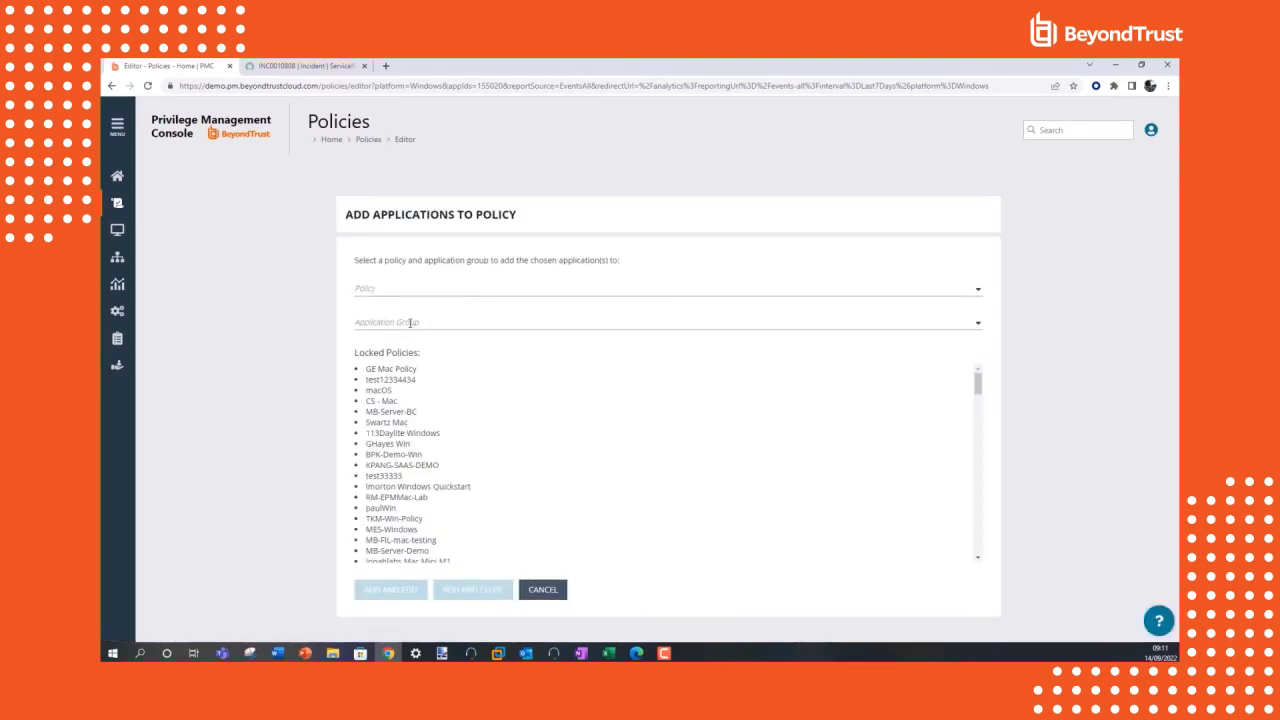
Choose 001IanP - Windows Demo as the target policy and pick an application group
left_click(665, 288)
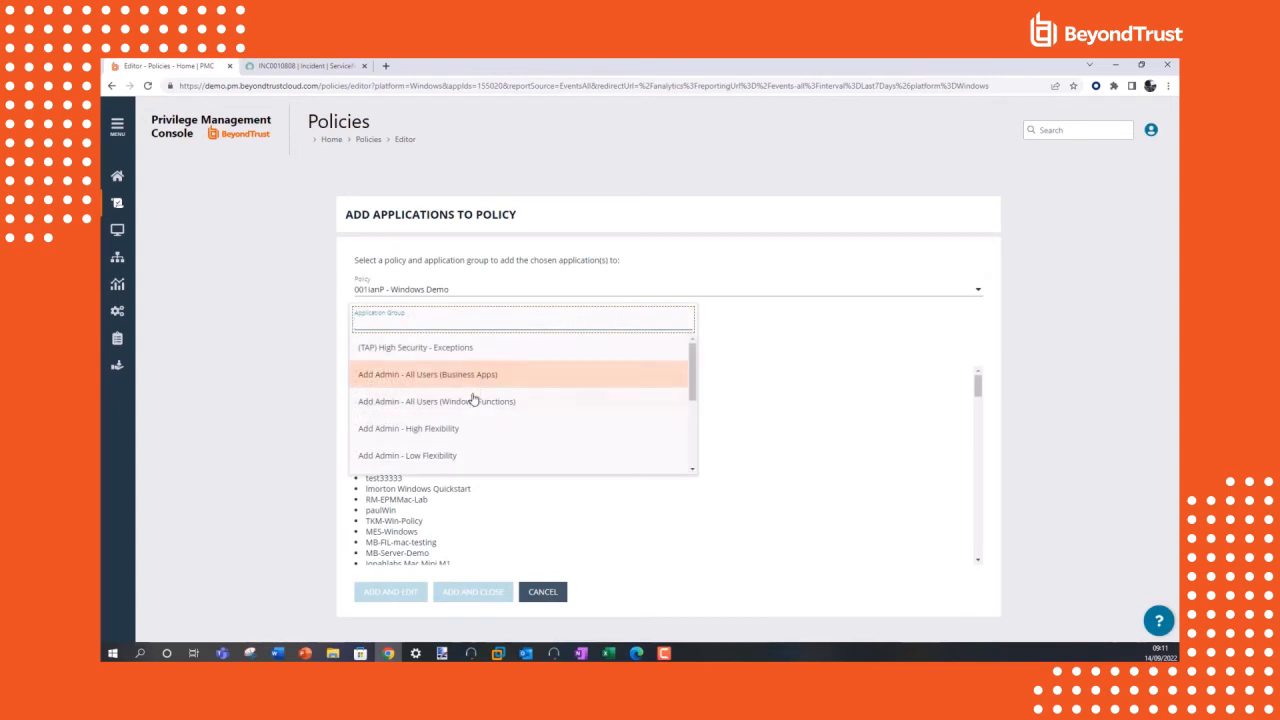
left_click(427, 373)
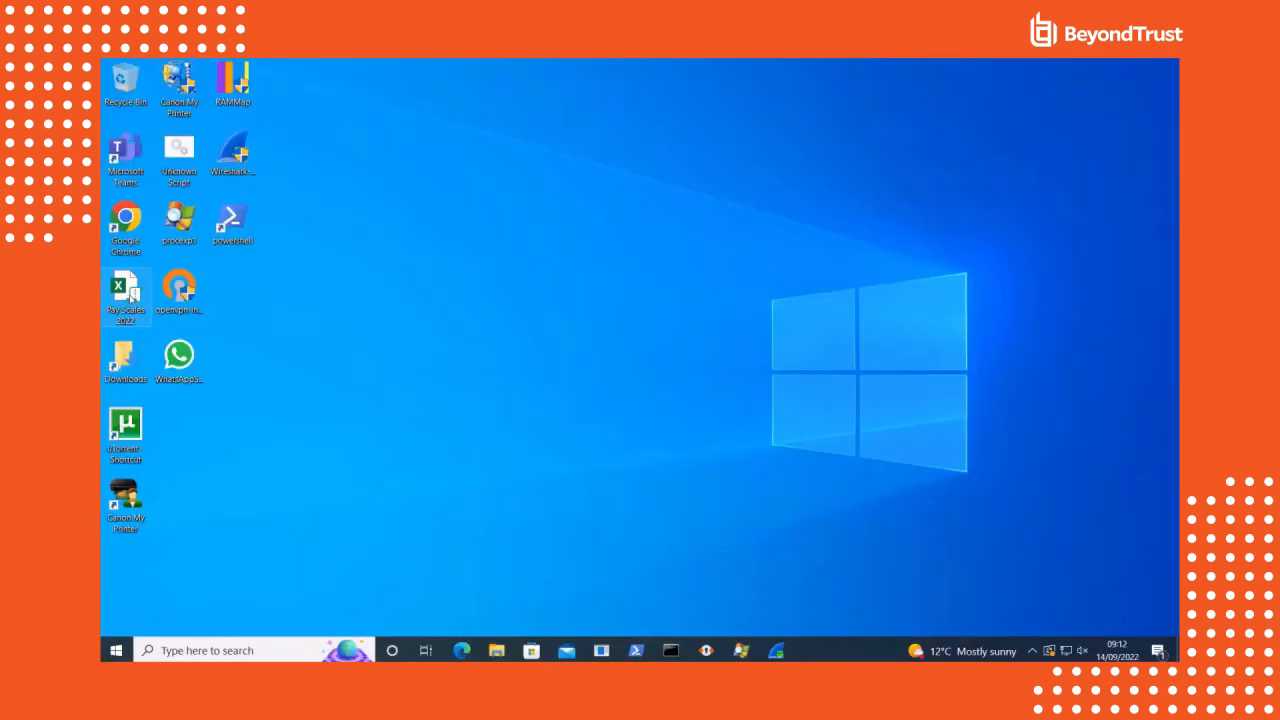
mouse_move(125, 290)
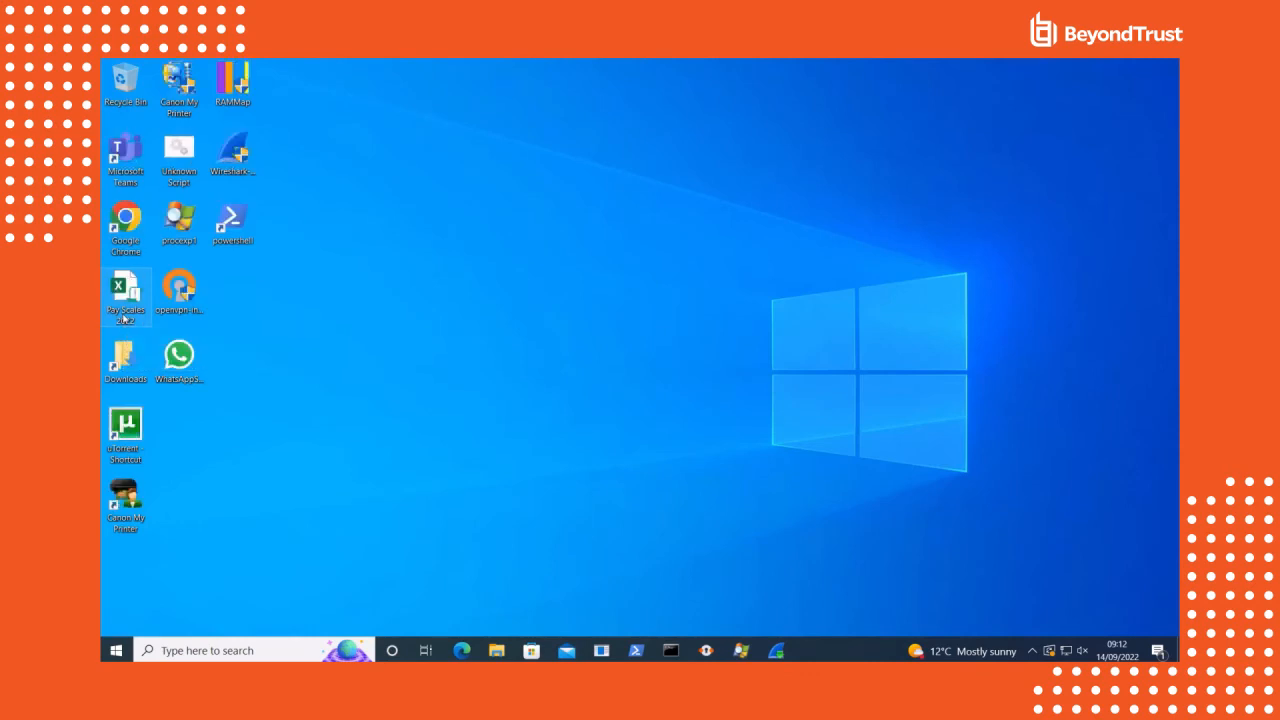
mouse_move(125, 290)
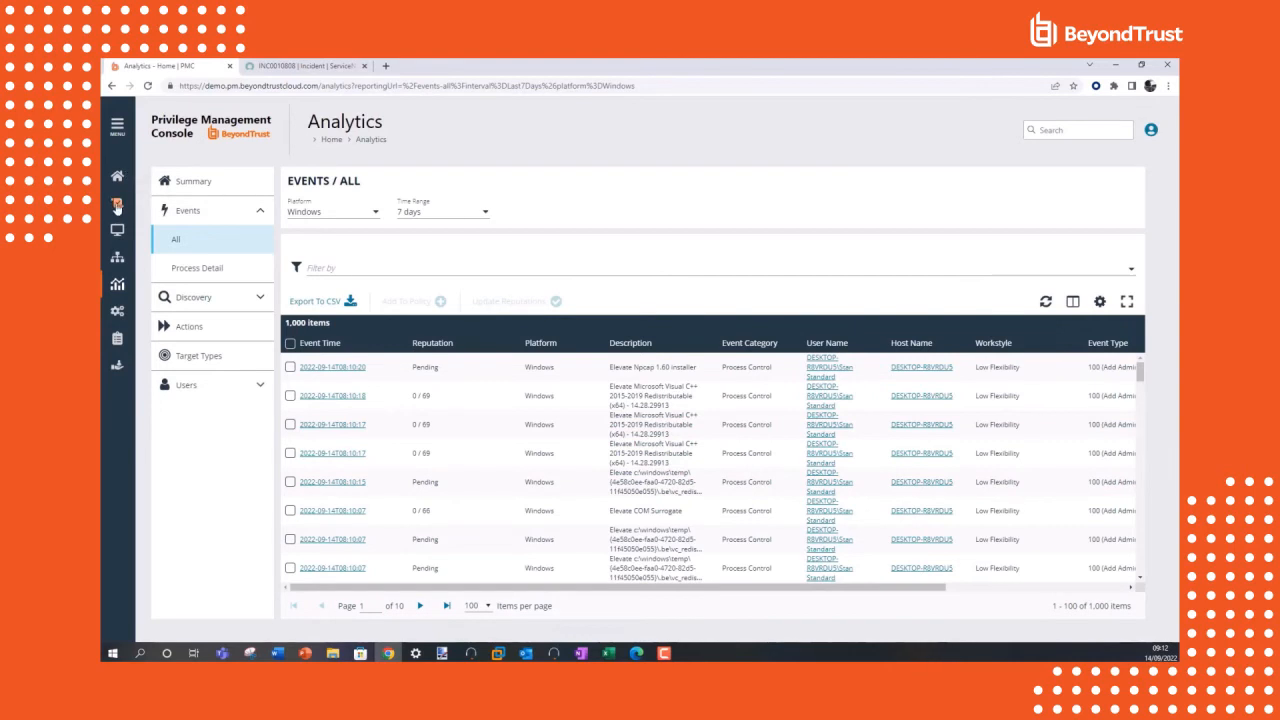
Switch back to the management console in the browser and open the Policies list
left_click(117, 205)
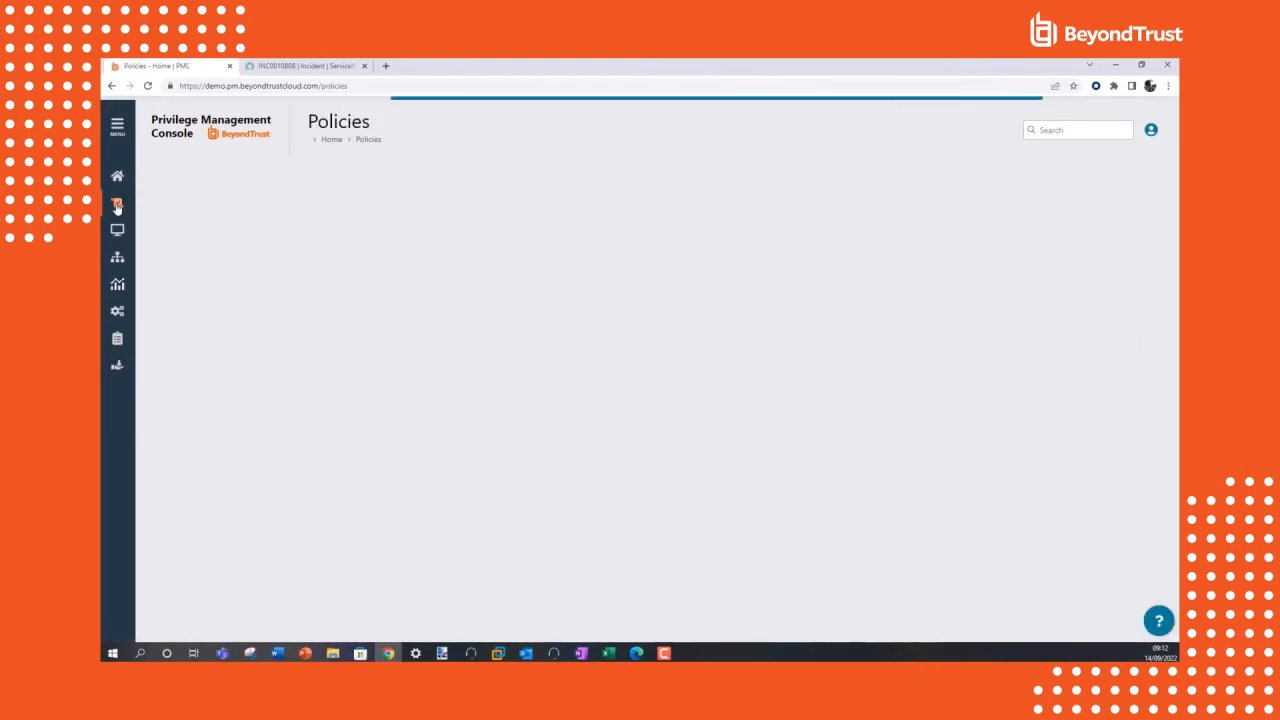
Open the 001IanP - Windows Demo policy and save and unlock it
left_click(117, 205)
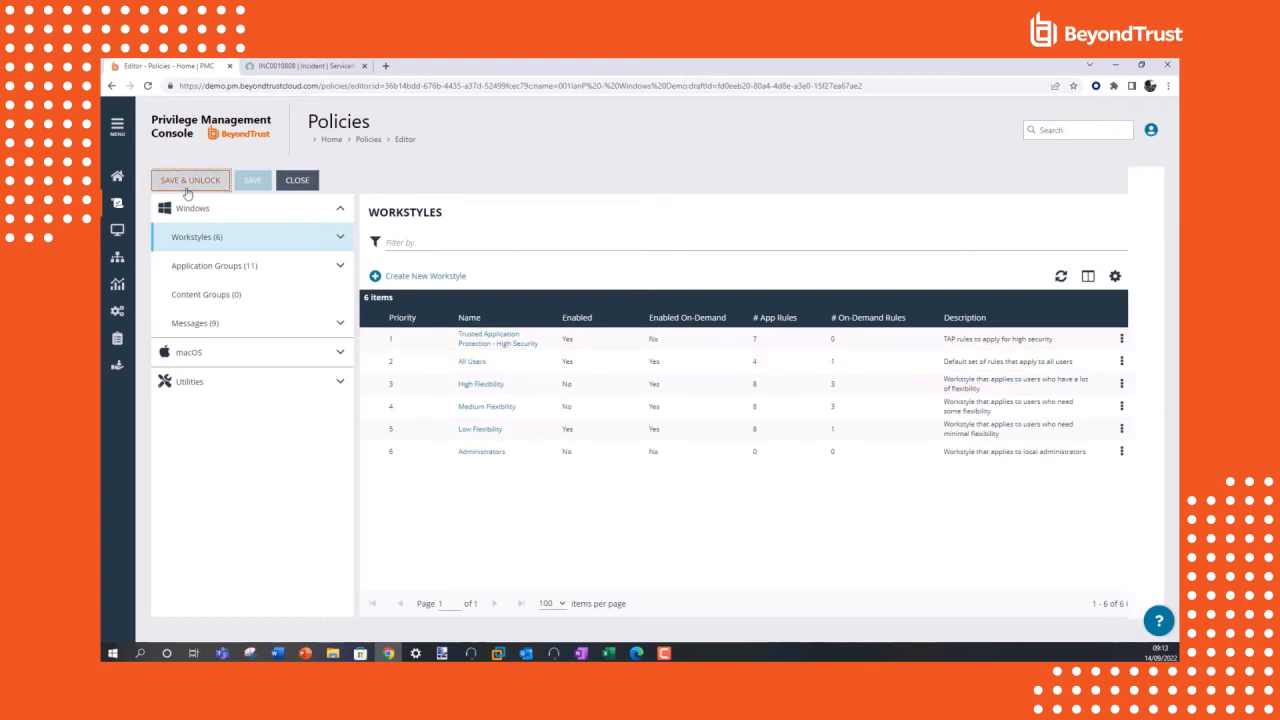
left_click(190, 180)
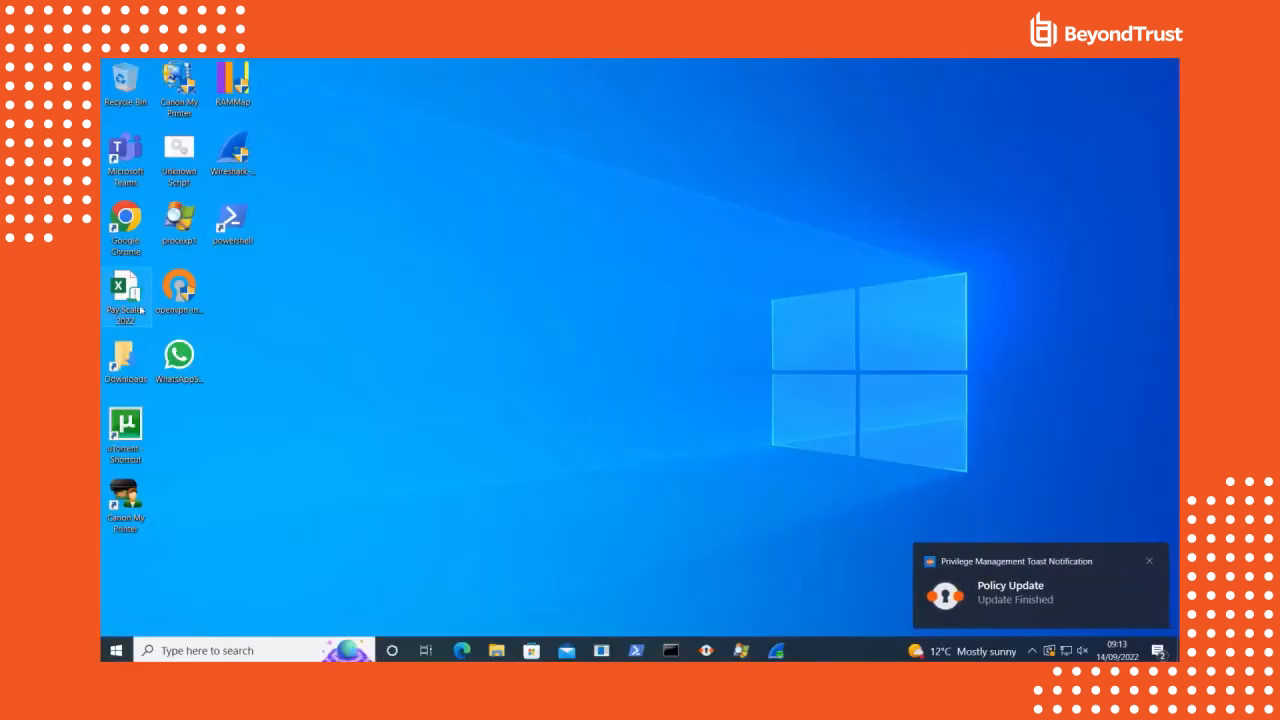
Open Pay Scales 2022, acknowledge the blocked cmd.exe warning, and close Command Prompt
double_click(125, 290)
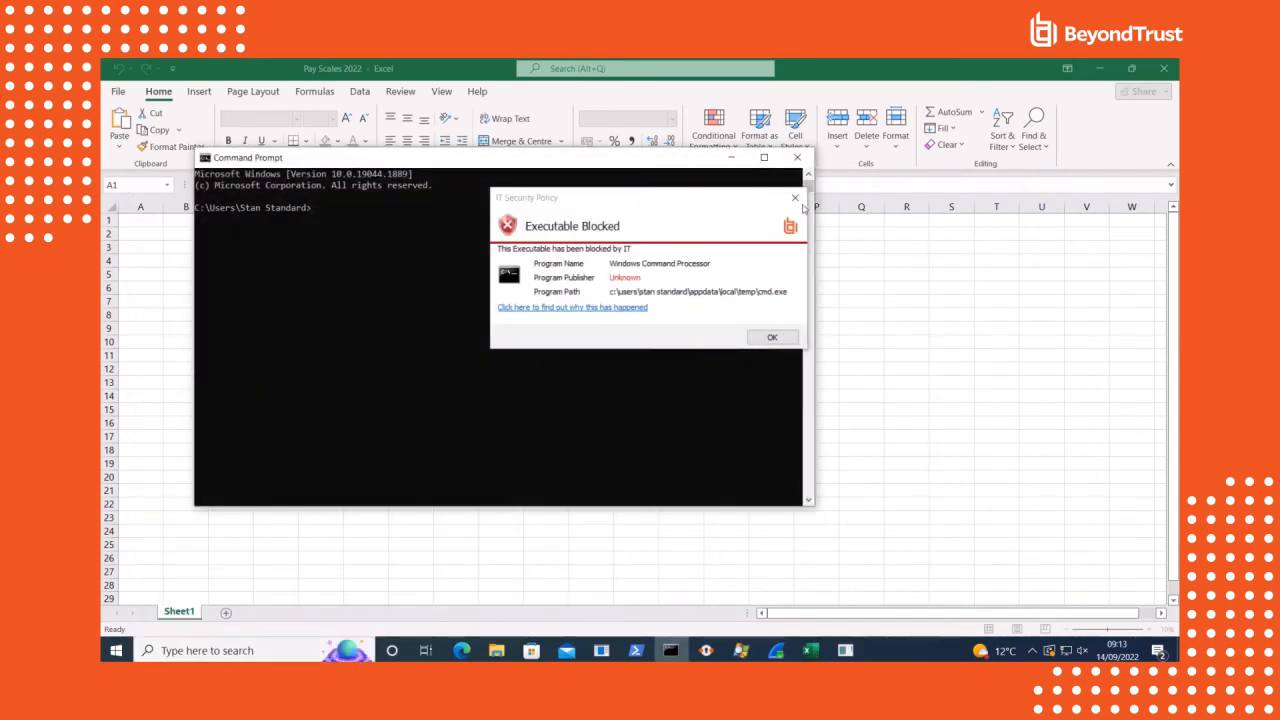
left_click(772, 337)
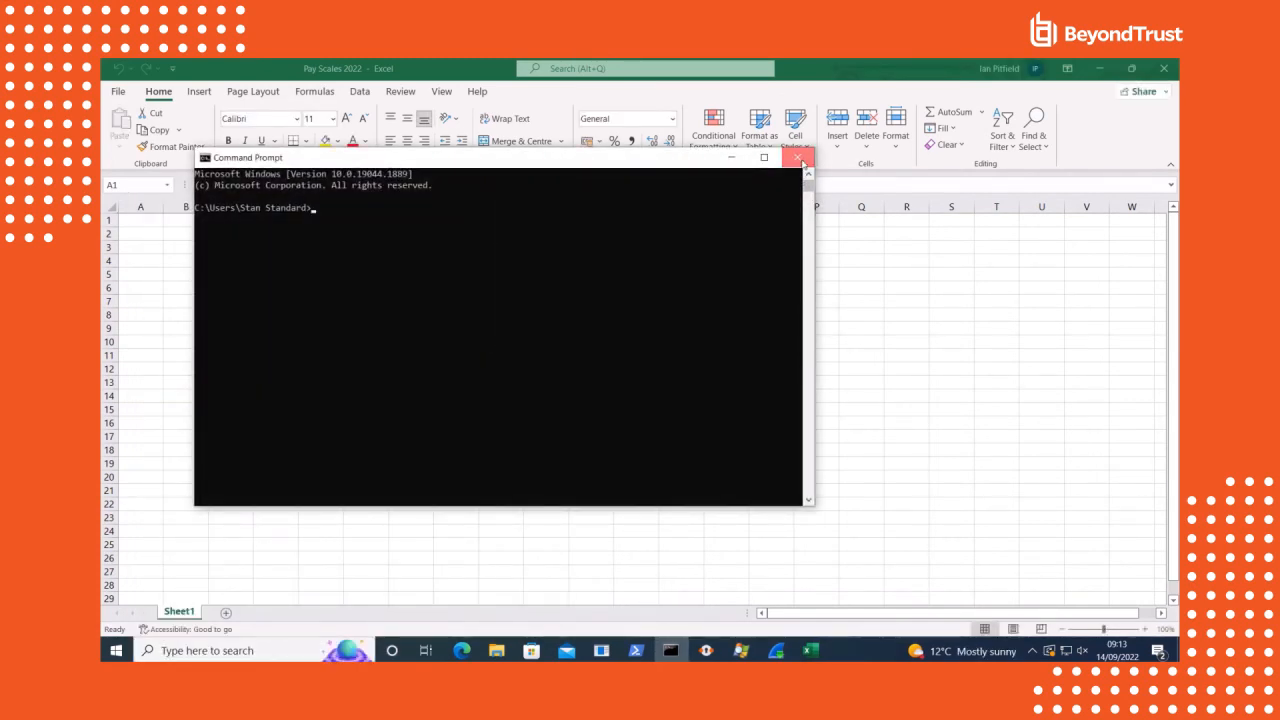
left_click(798, 158)
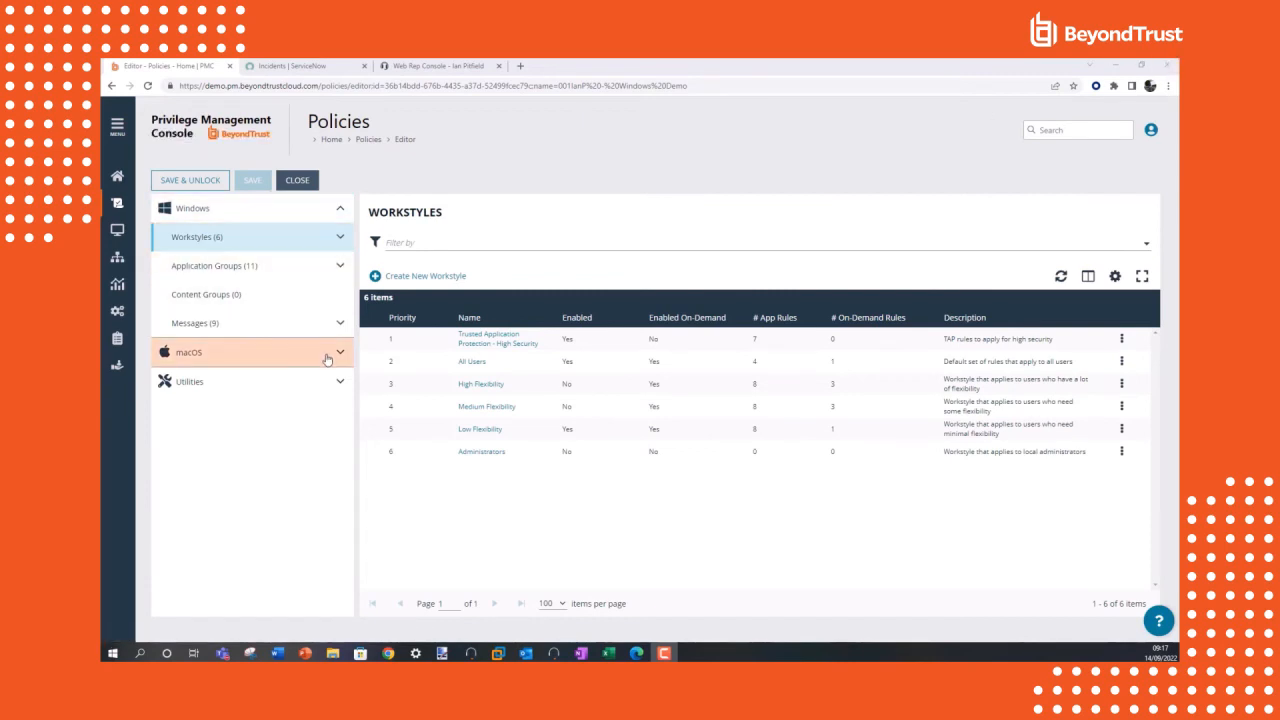
Expand macOS to list All Users, High, Medium and Low Flexibility workstyles
left_click(189, 352)
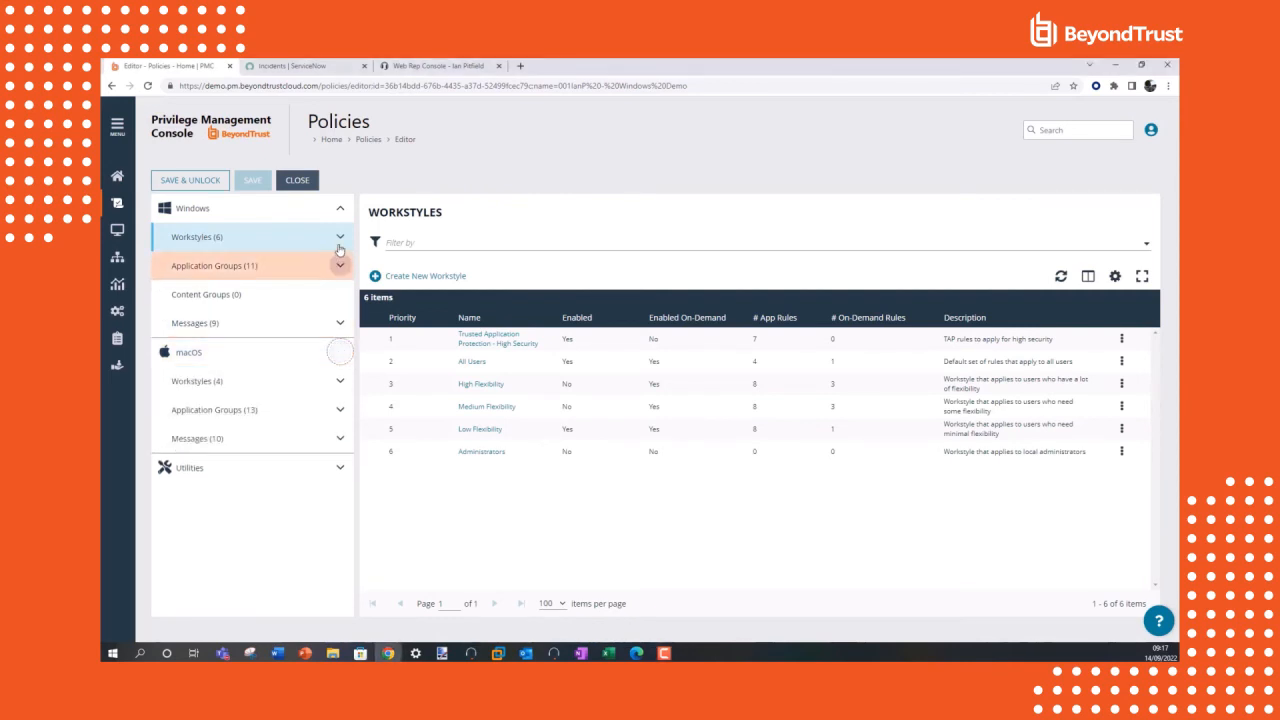
left_click(340, 208)
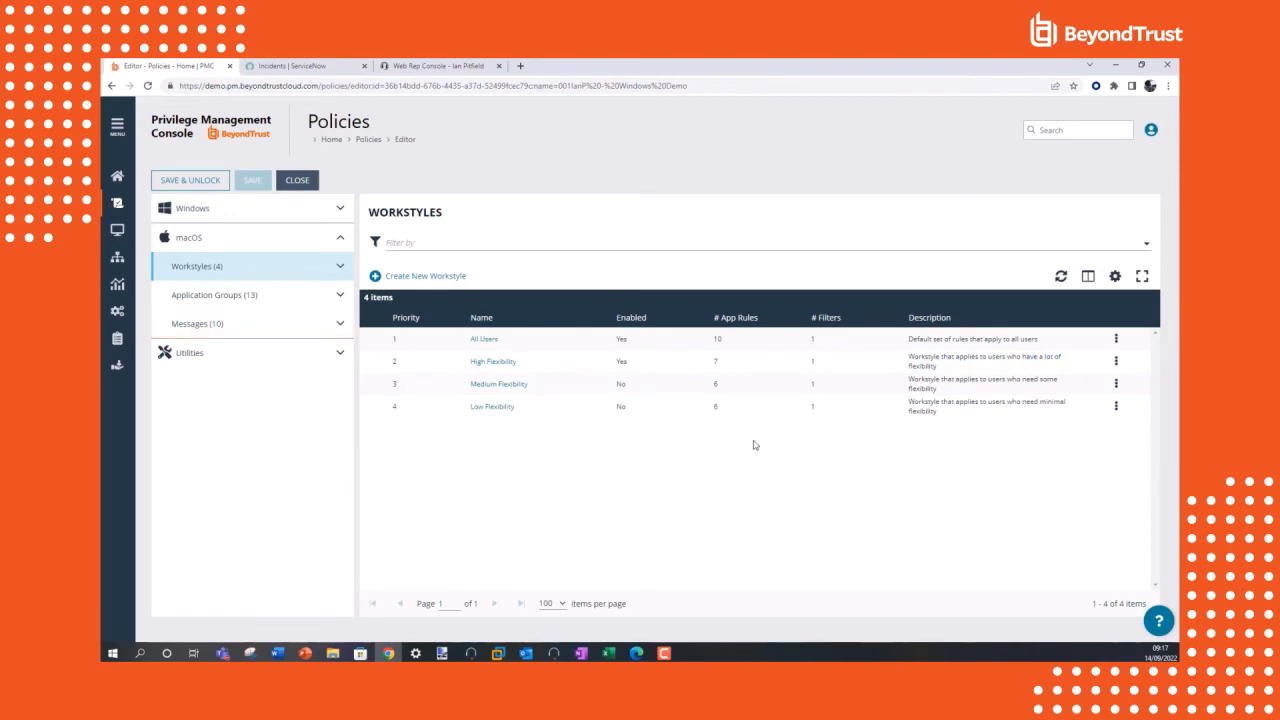
mouse_move(755, 164)
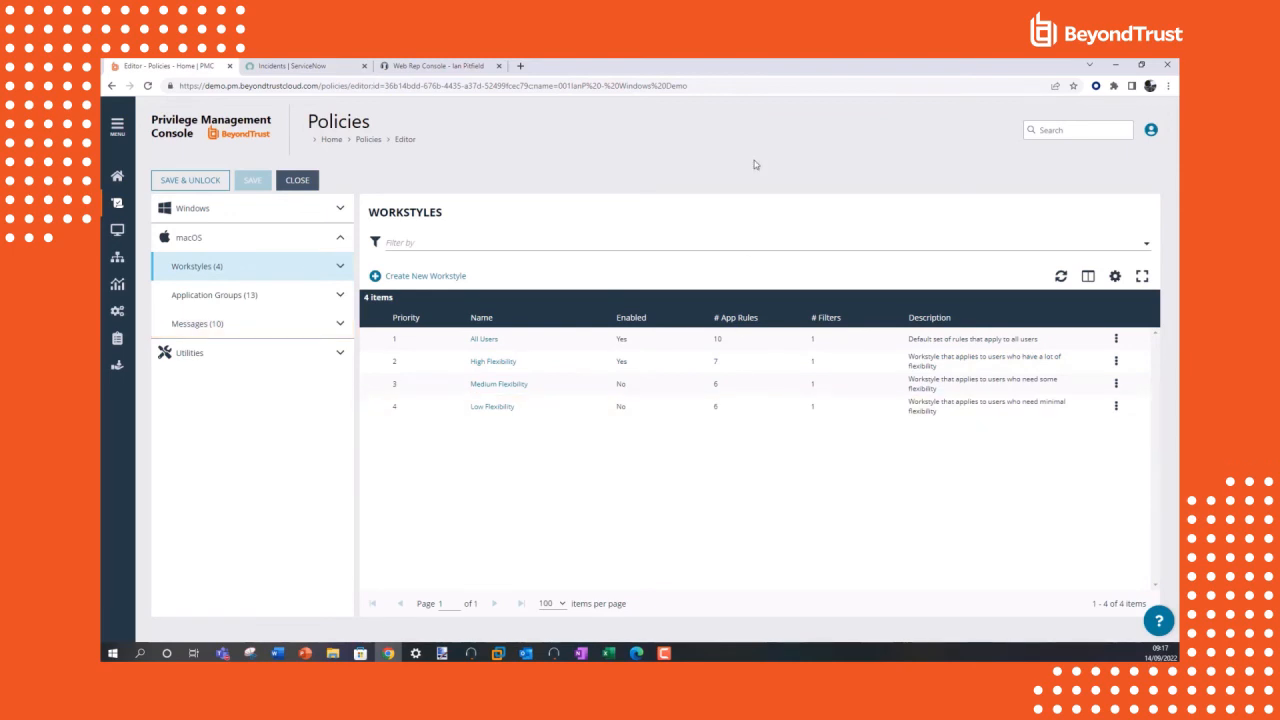
mouse_move(756, 406)
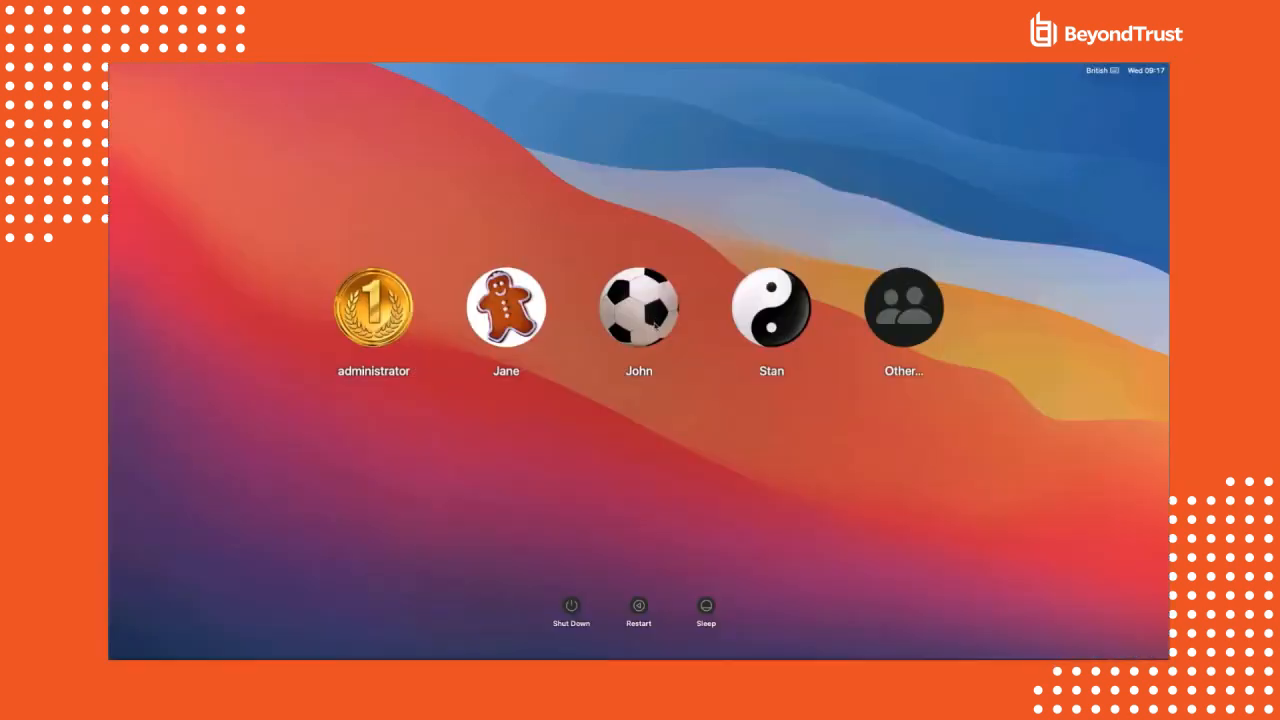
Sign in as the standard user and unlock the Energy Saver preferences
left_click(638, 307)
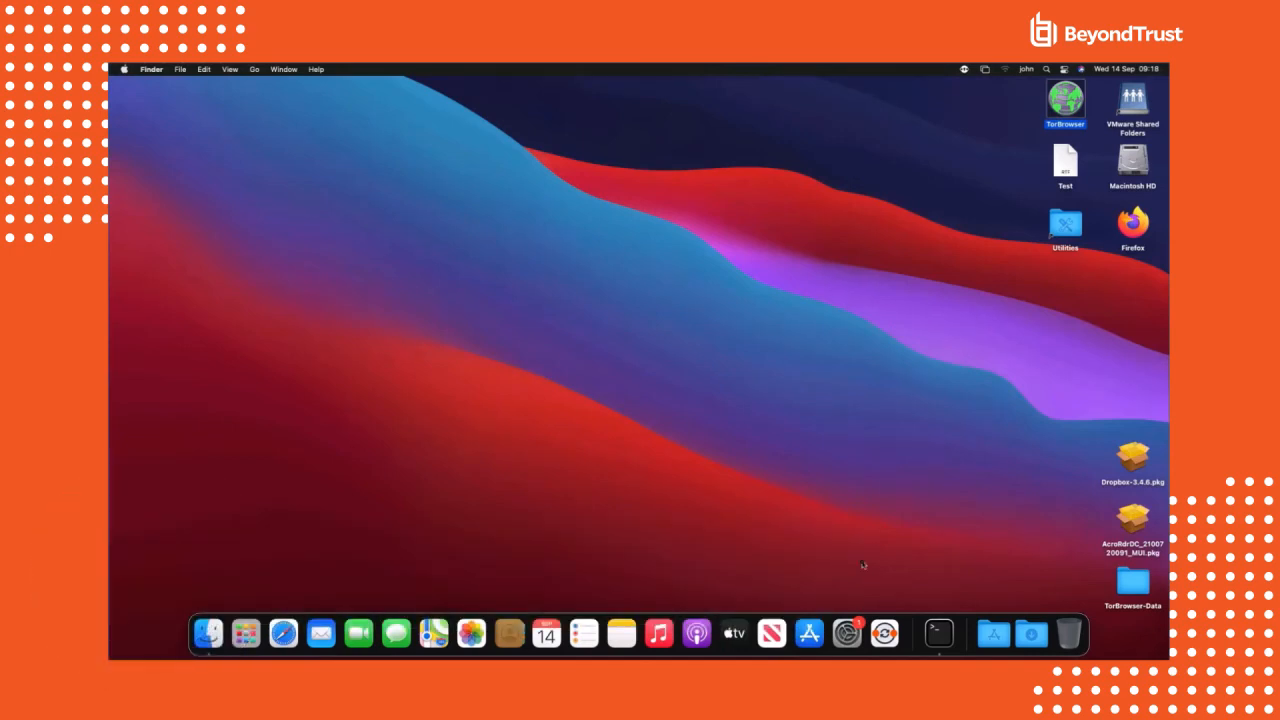
mouse_move(846, 633)
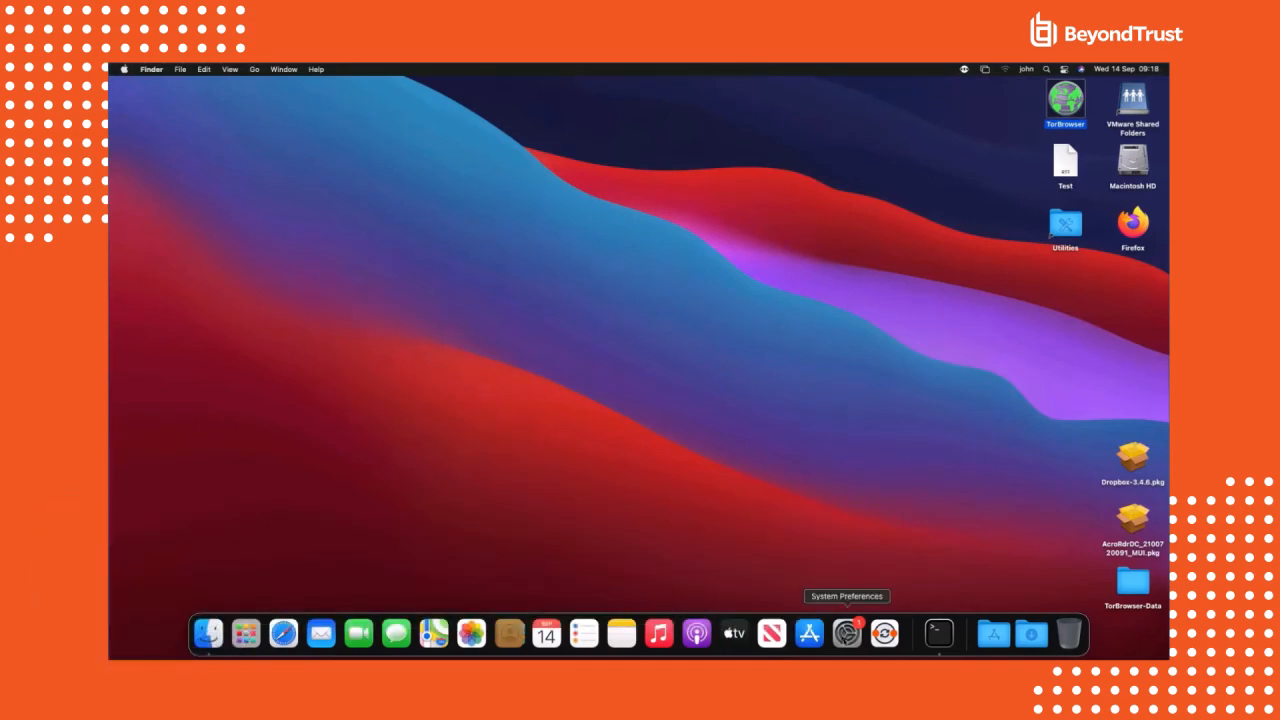
left_click(846, 633)
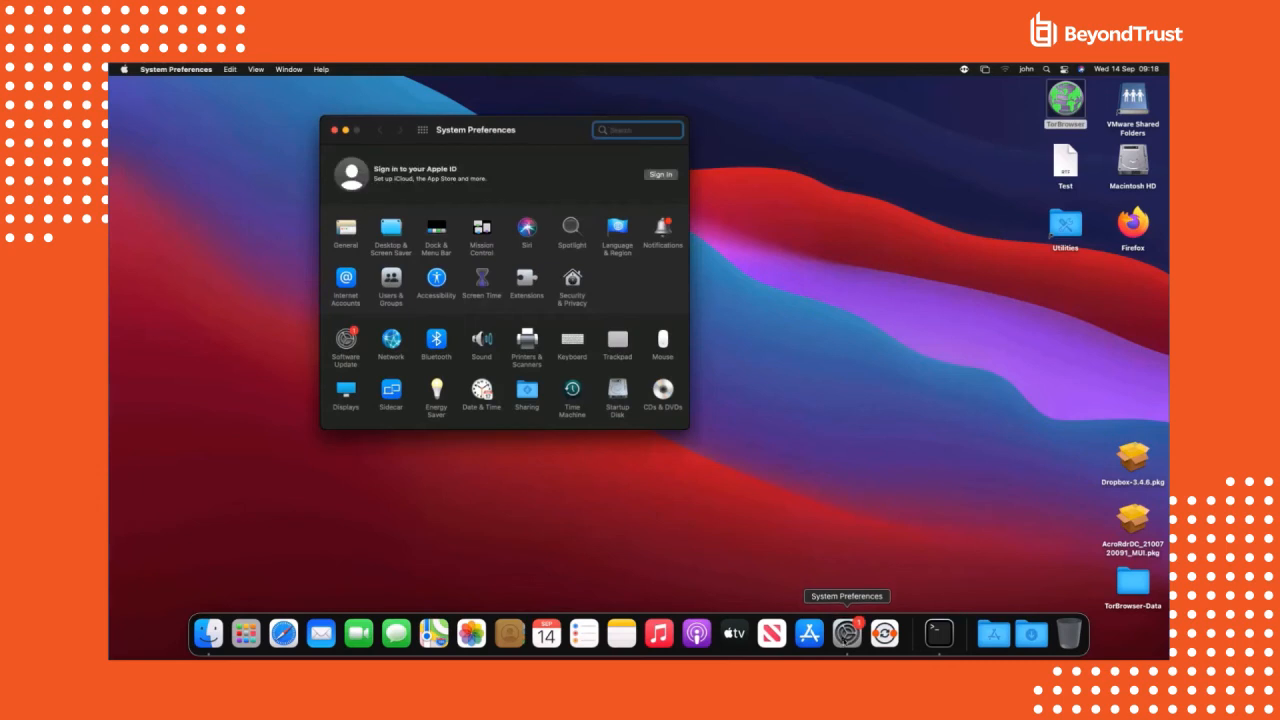
mouse_move(388, 444)
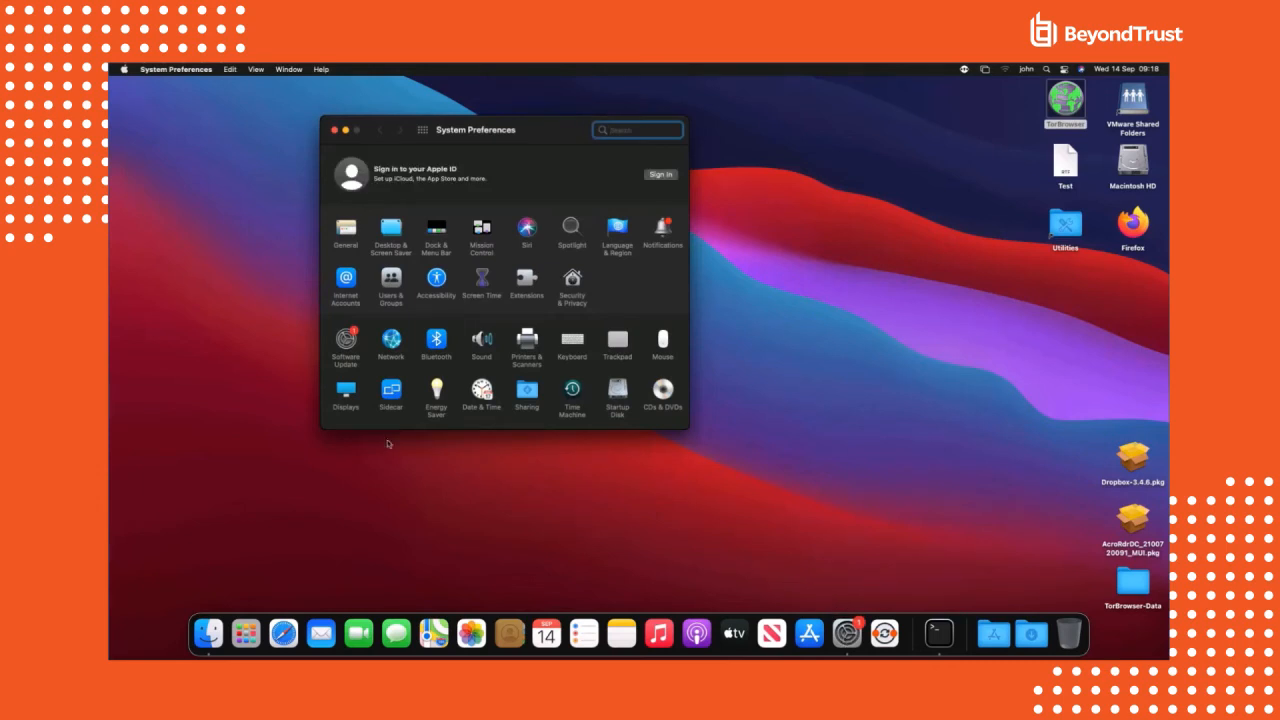
left_click(436, 395)
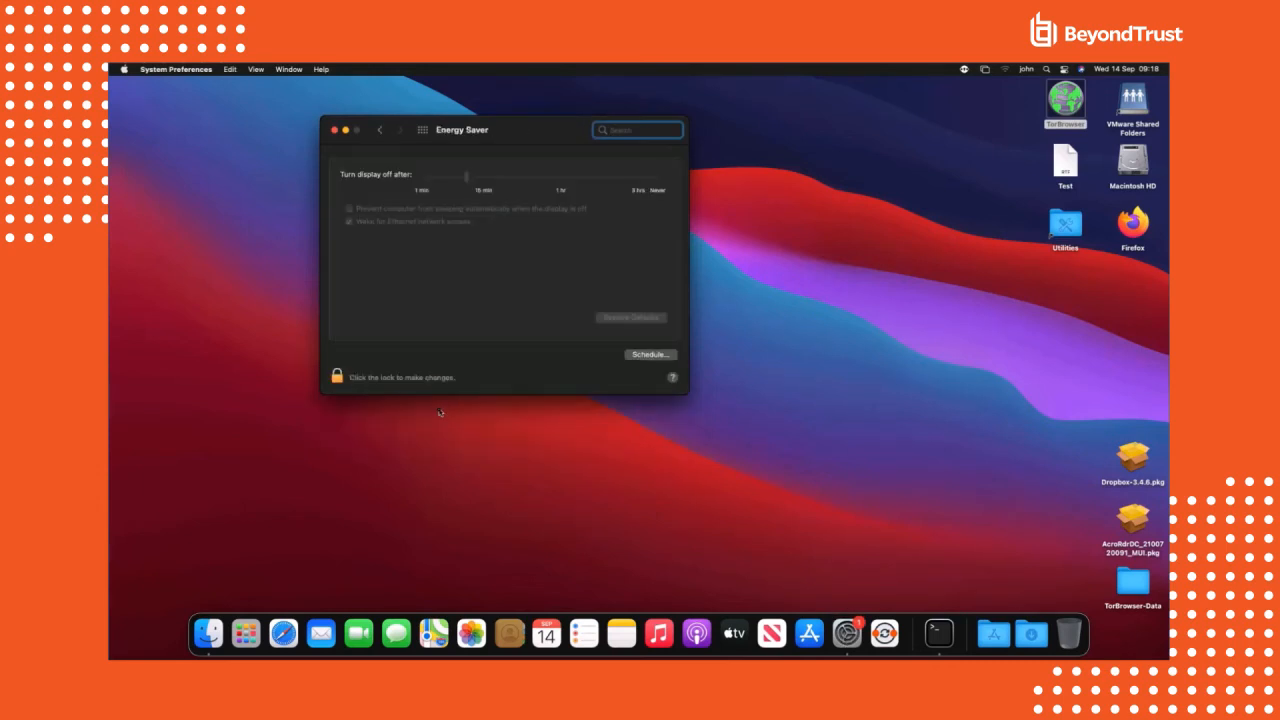
left_click(337, 377)
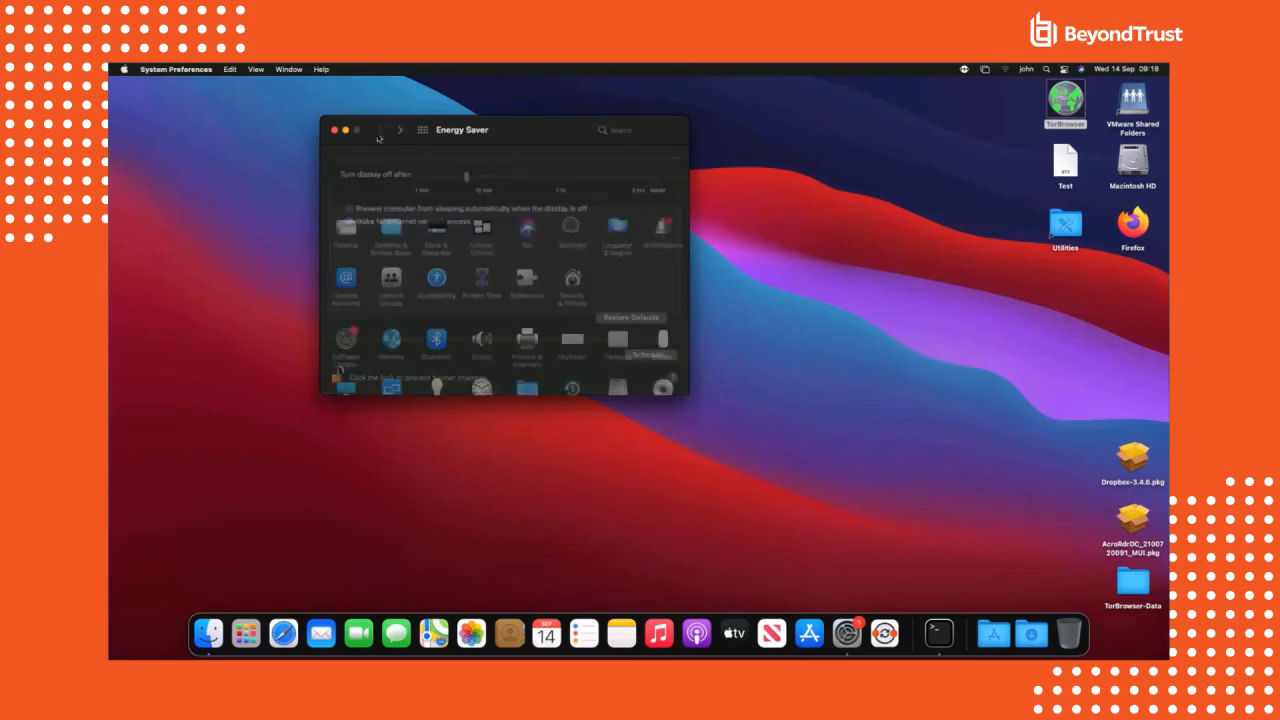
left_click(380, 129)
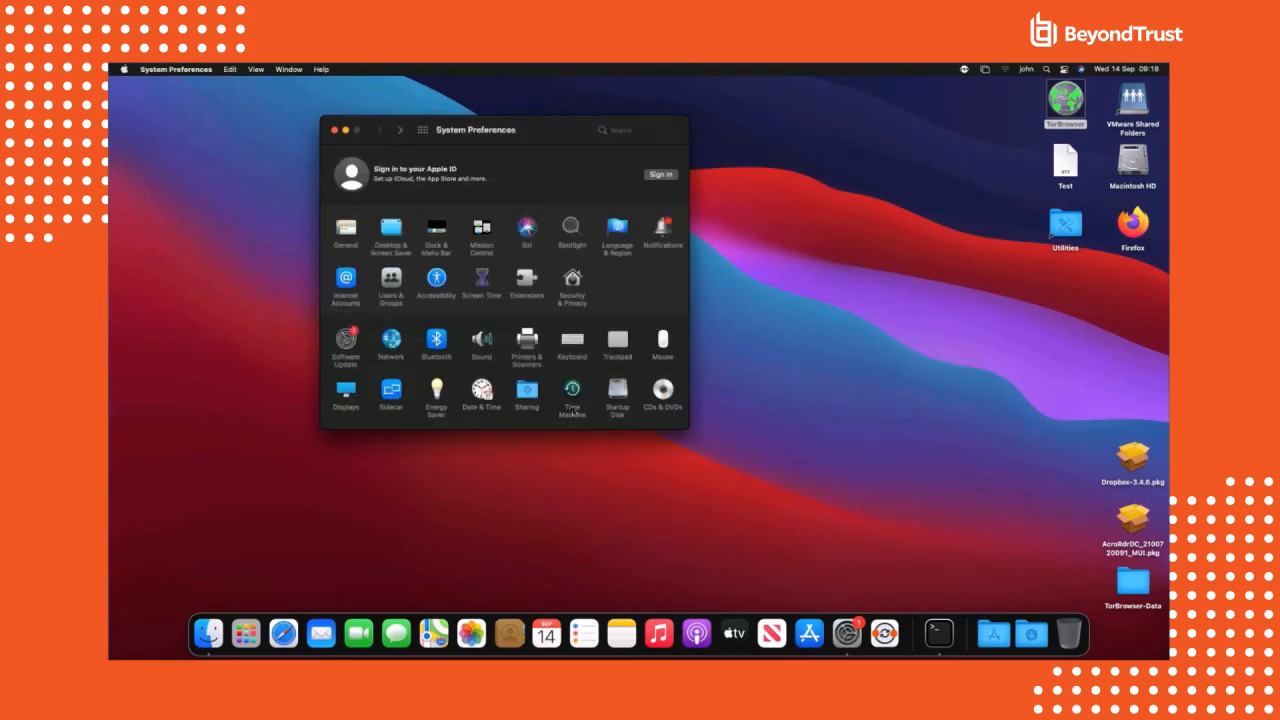
Unlock the Time Machine preferences, then quit System Preferences
left_click(571, 393)
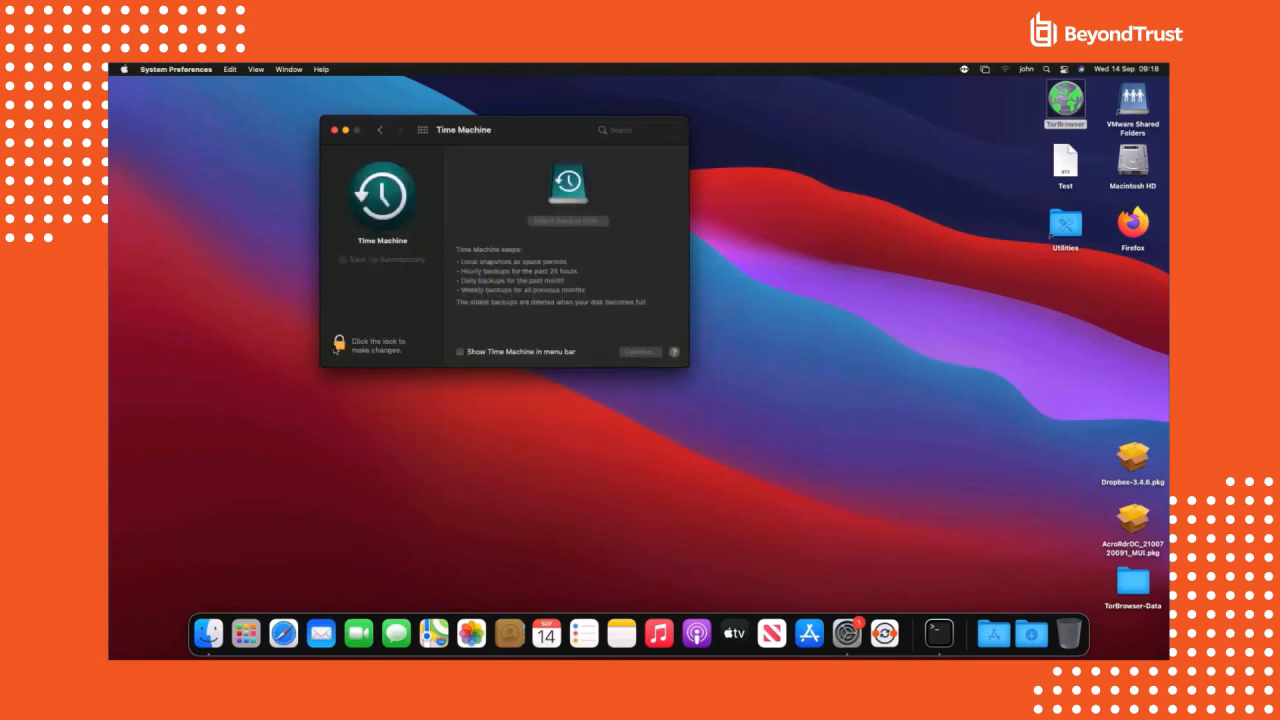
left_click(339, 343)
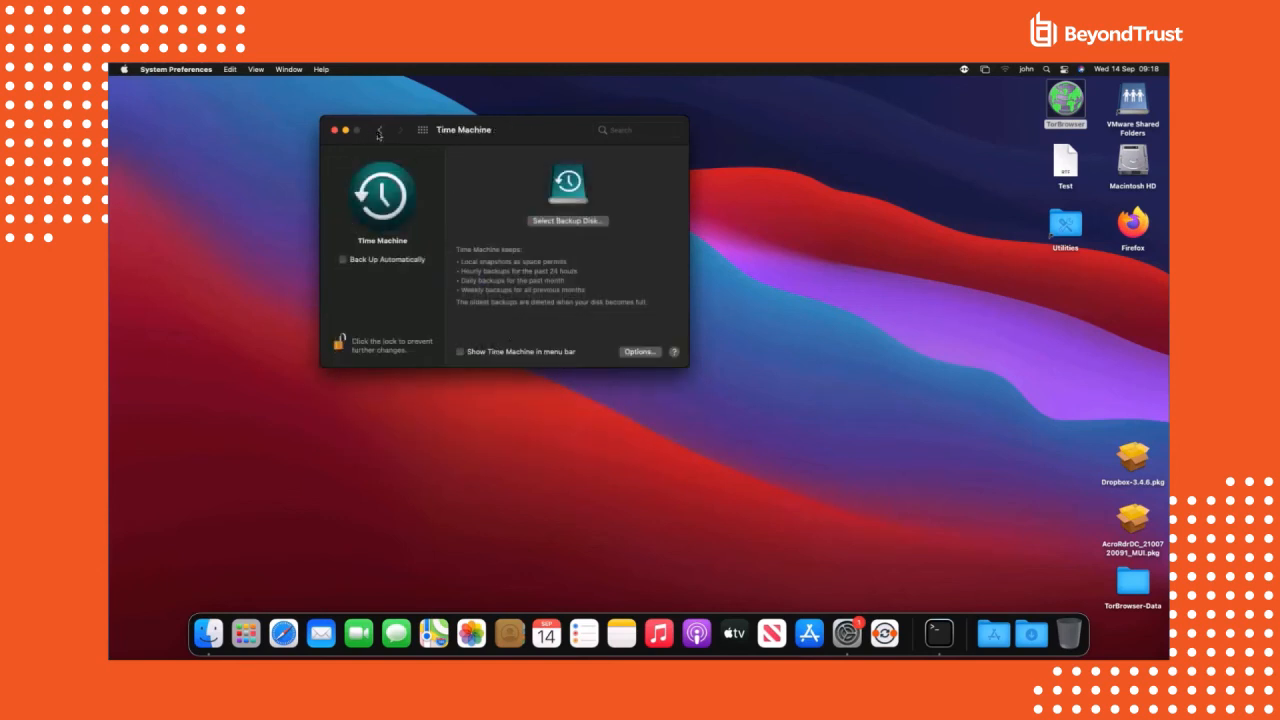
left_click(379, 129)
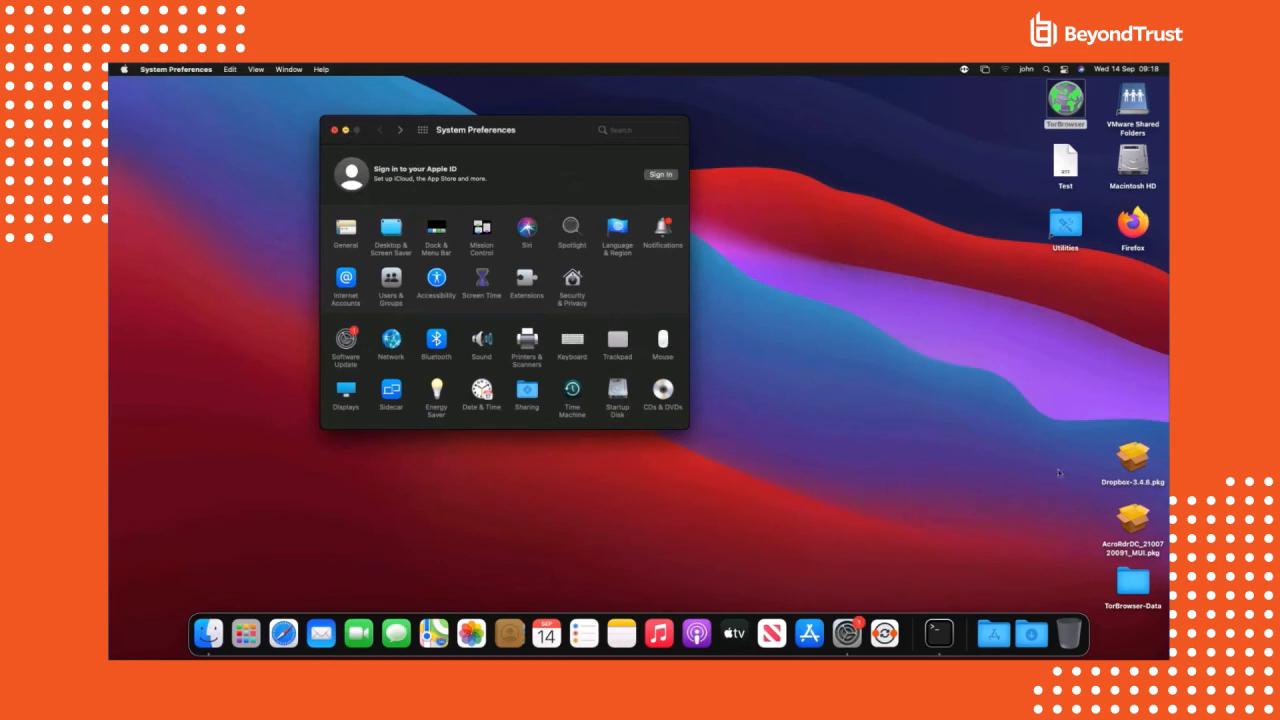
left_click(335, 130)
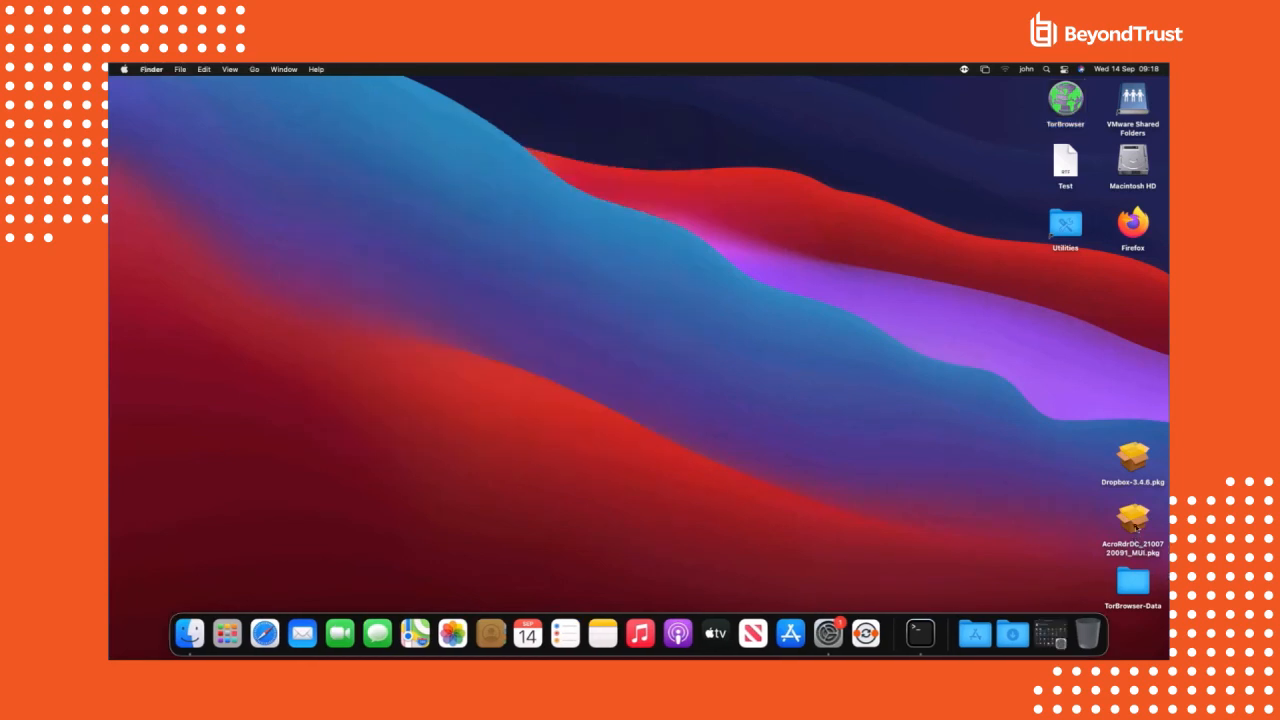
Install Acrobat Reader DC from the AcroRdrDC package, approving admin rights, then launch TorBrowser
double_click(1132, 518)
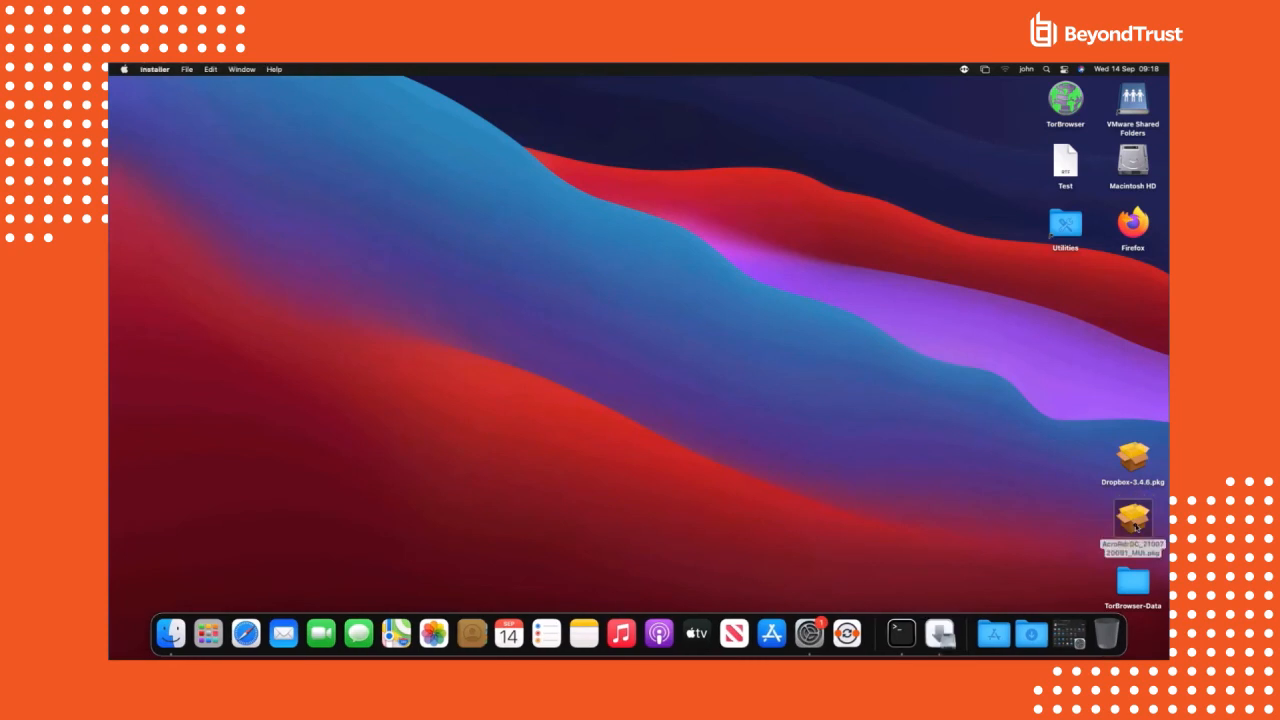
mouse_move(762, 366)
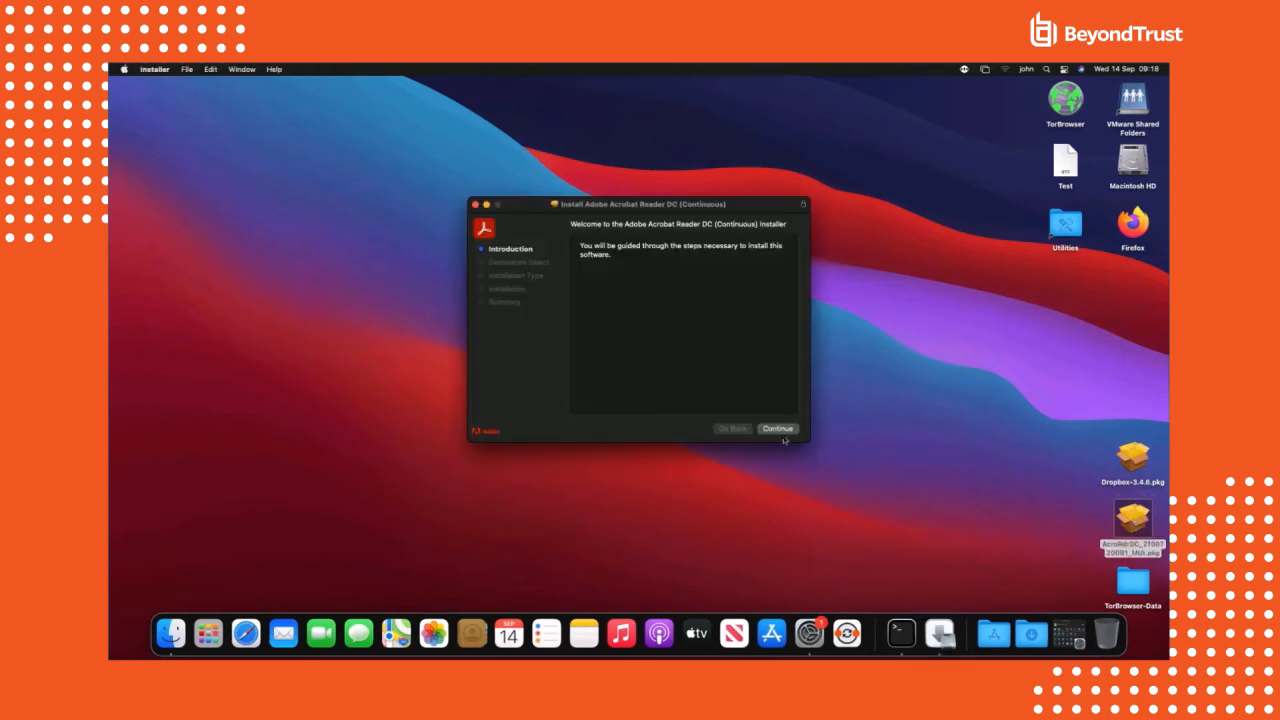
left_click(778, 428)
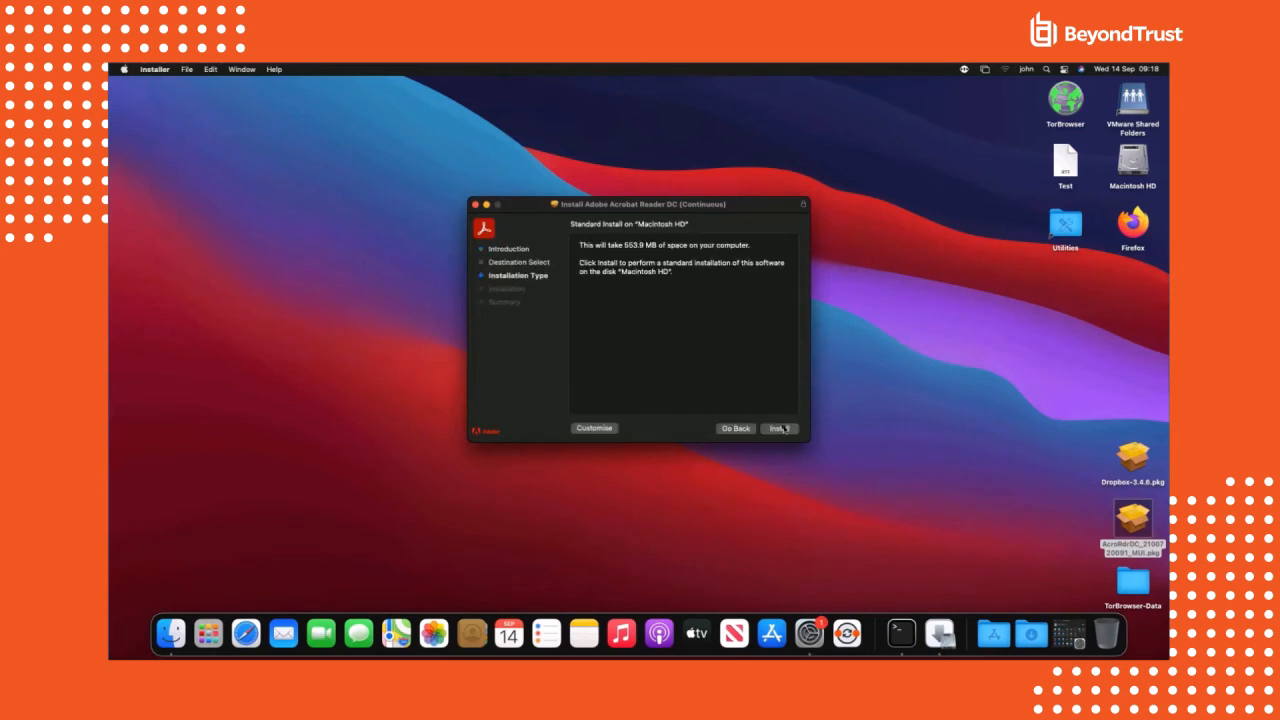
left_click(779, 428)
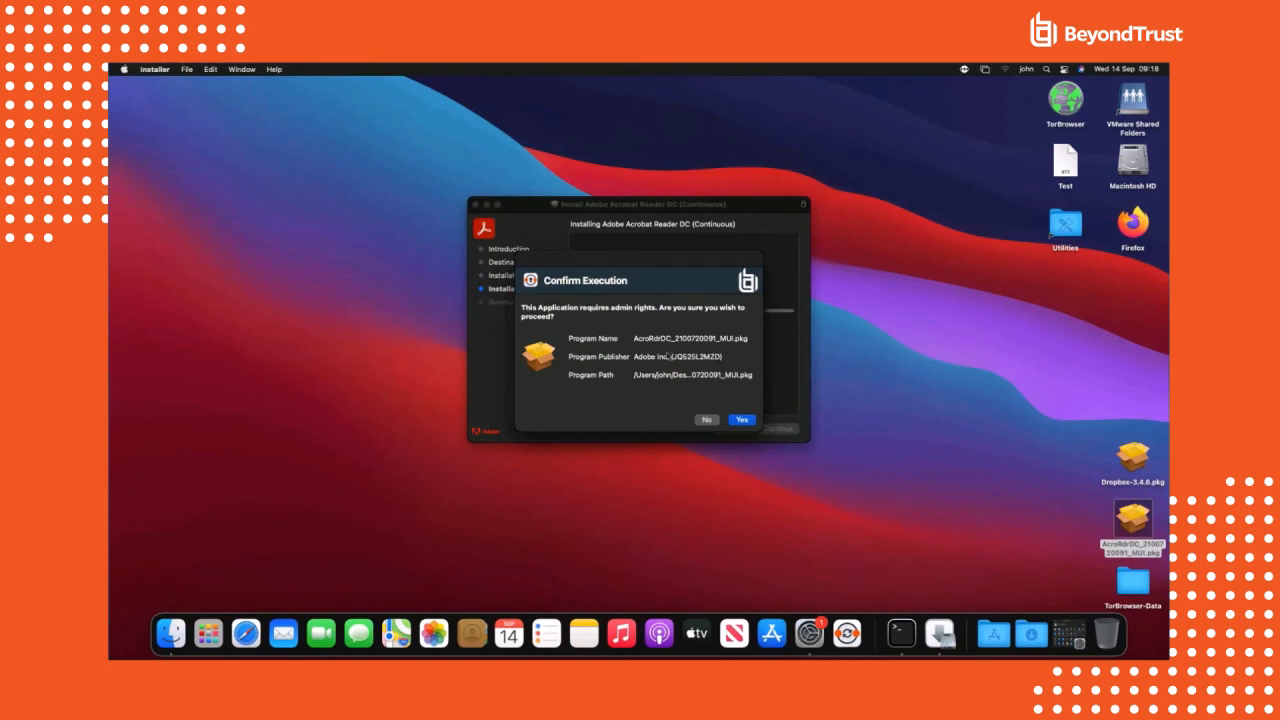
left_click(741, 419)
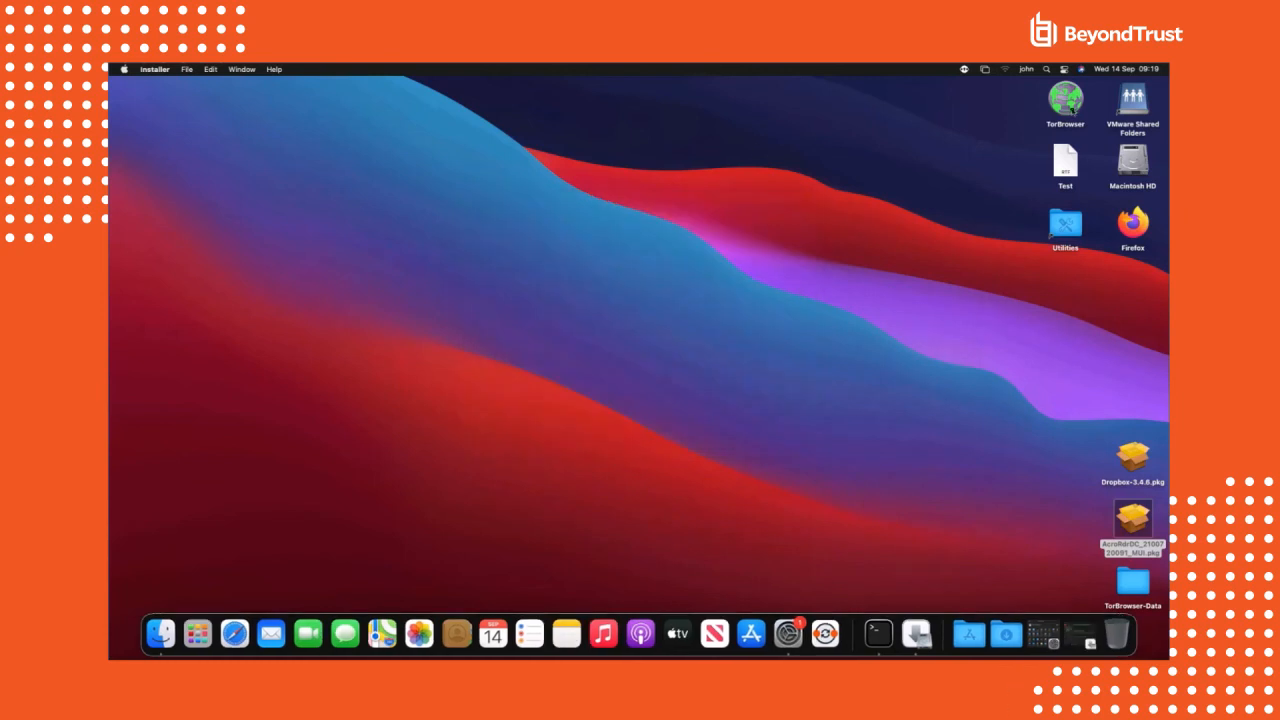
double_click(1065, 103)
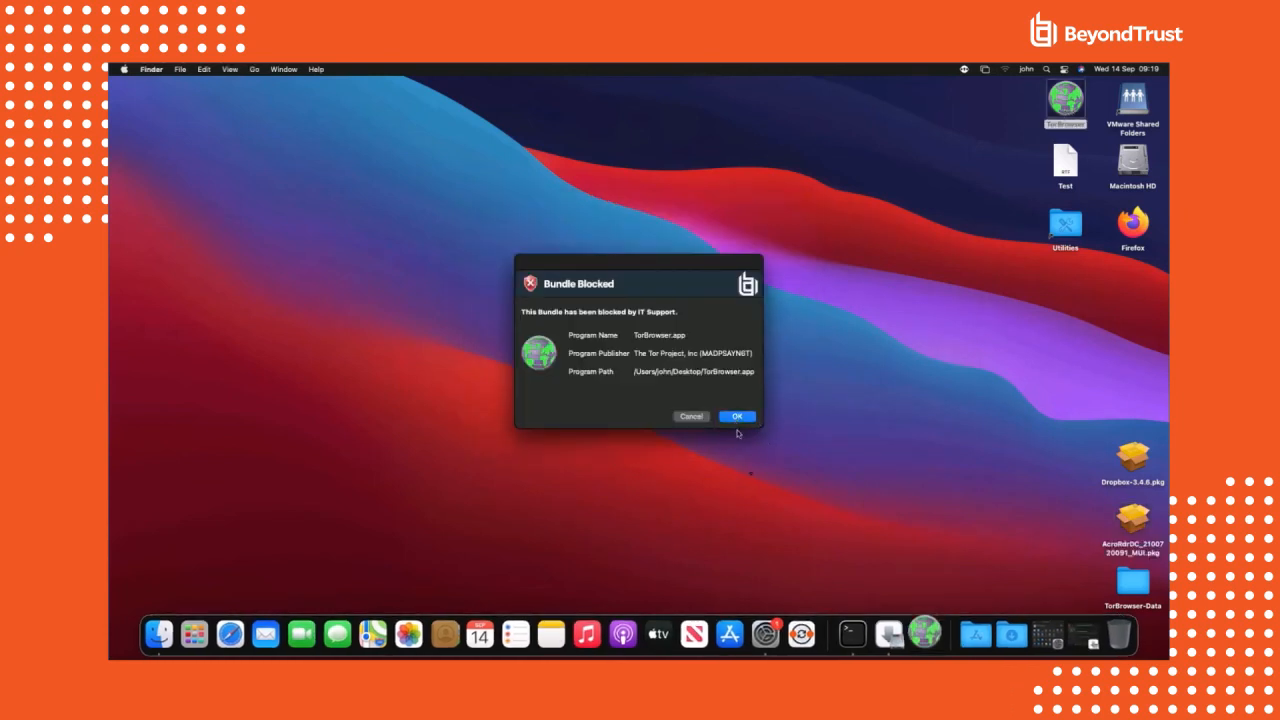
Dismiss the Bundle Blocked notice for TorBrowser
left_click(737, 416)
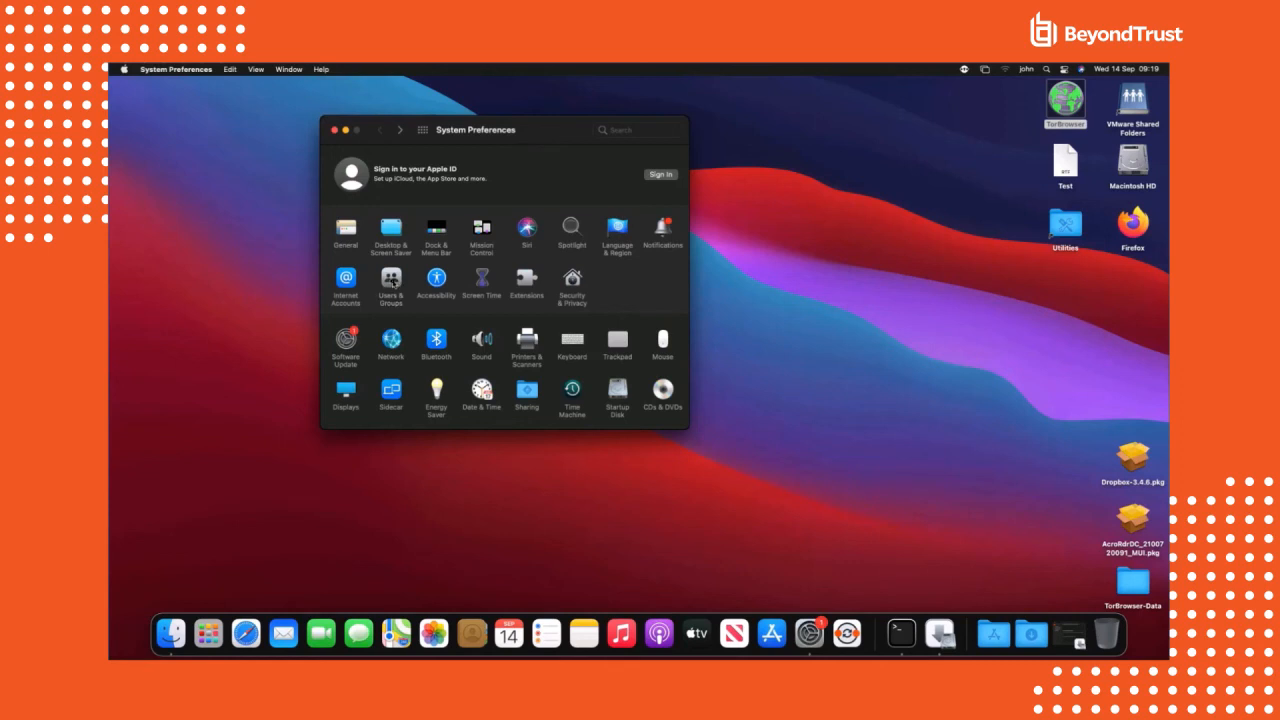
Request authorization to unlock Users & Groups with reason 'I need this', then close preferences
left_click(390, 282)
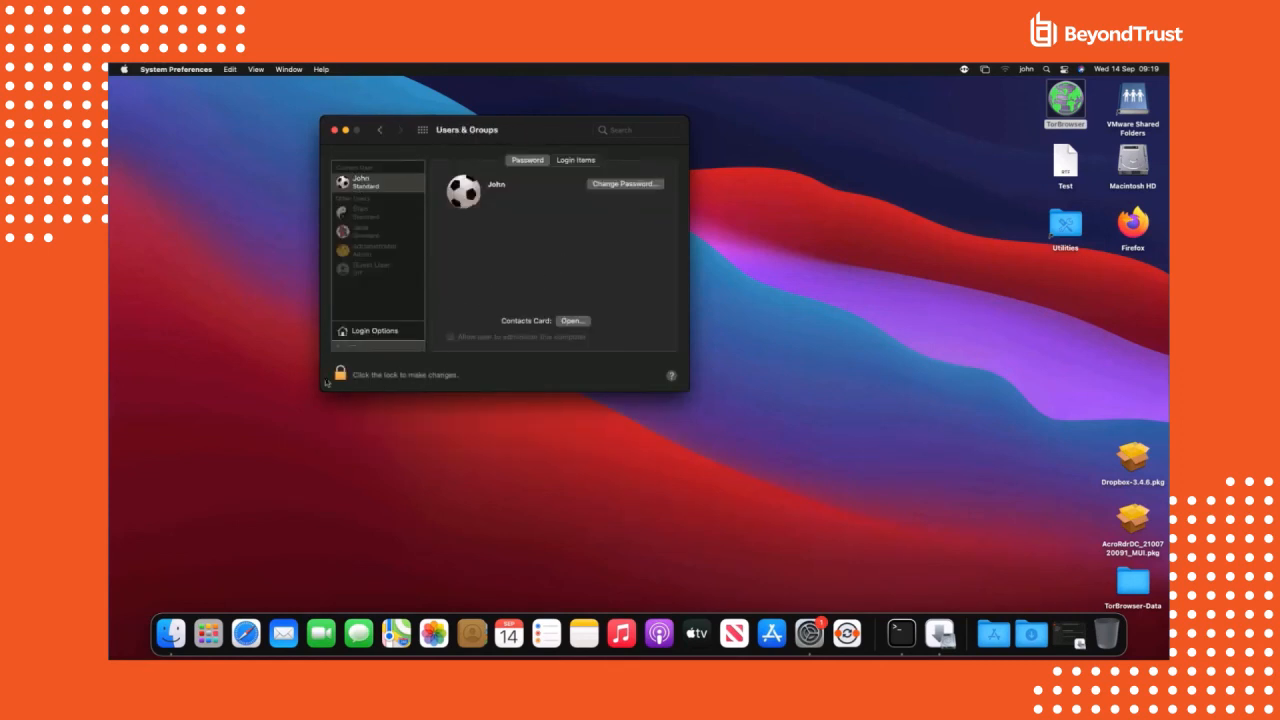
left_click(339, 374)
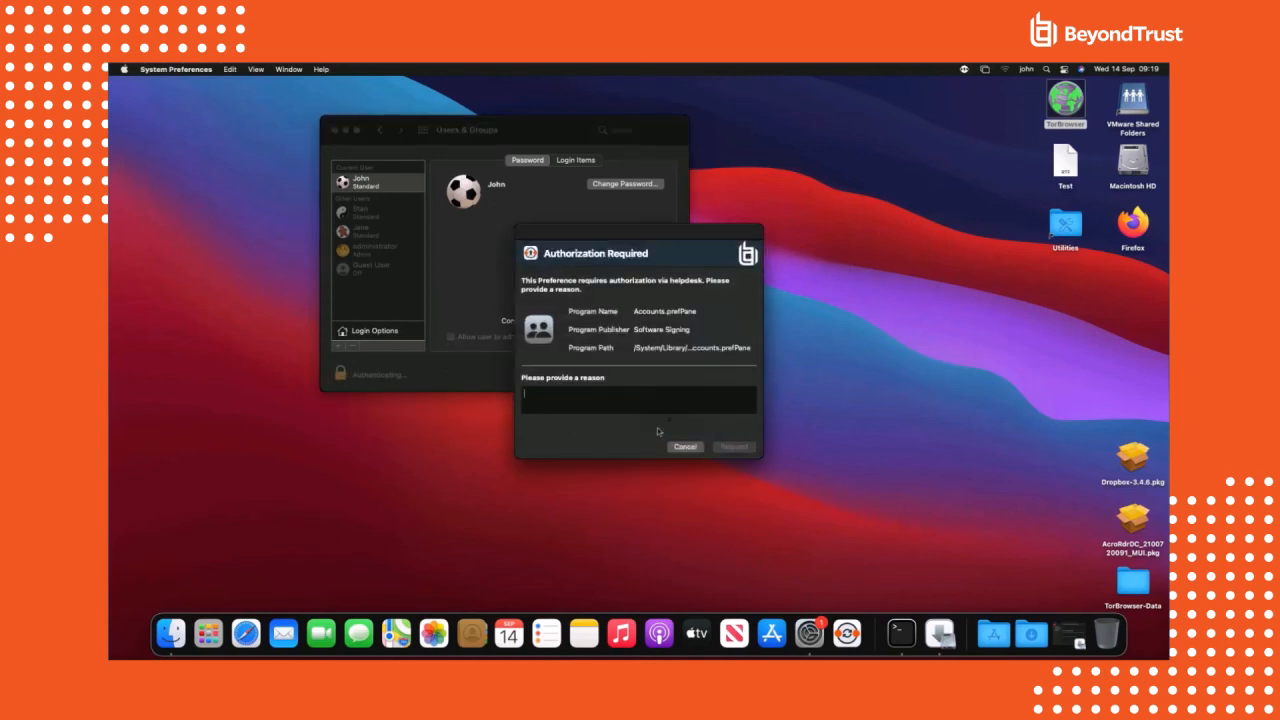
type("I need this")
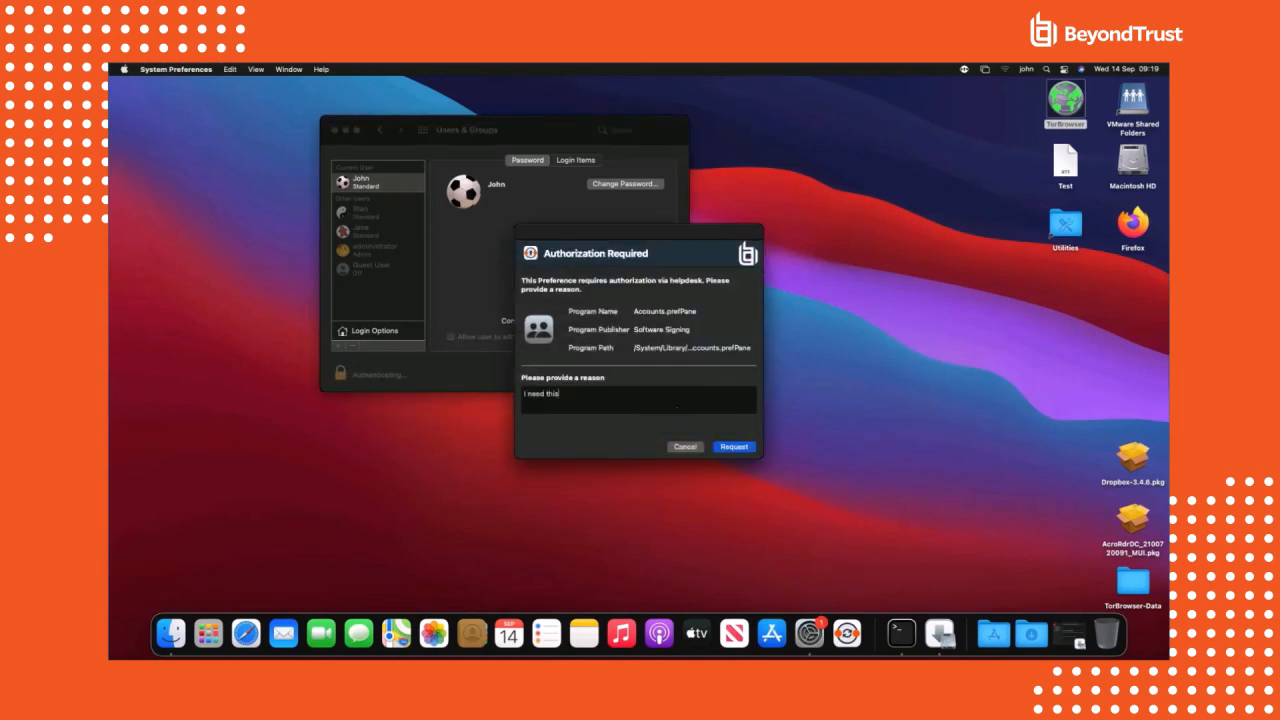
left_click(684, 446)
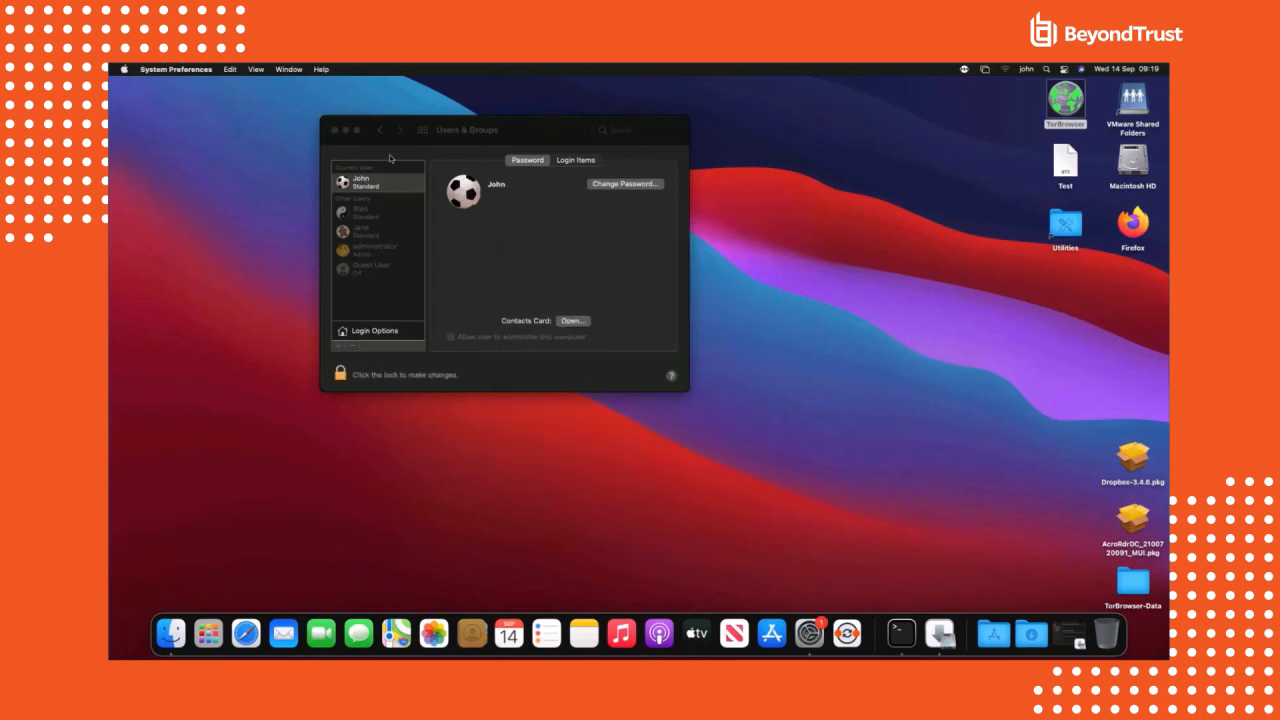
left_click(335, 130)
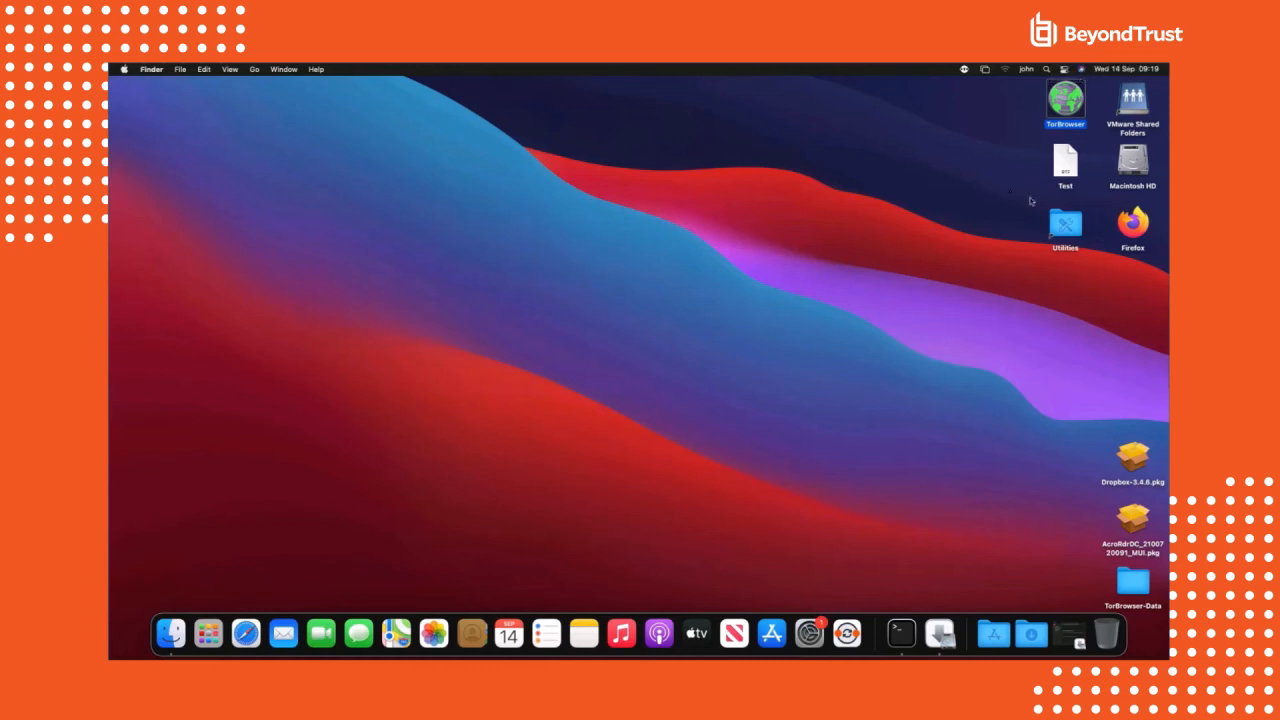
mouse_move(970, 553)
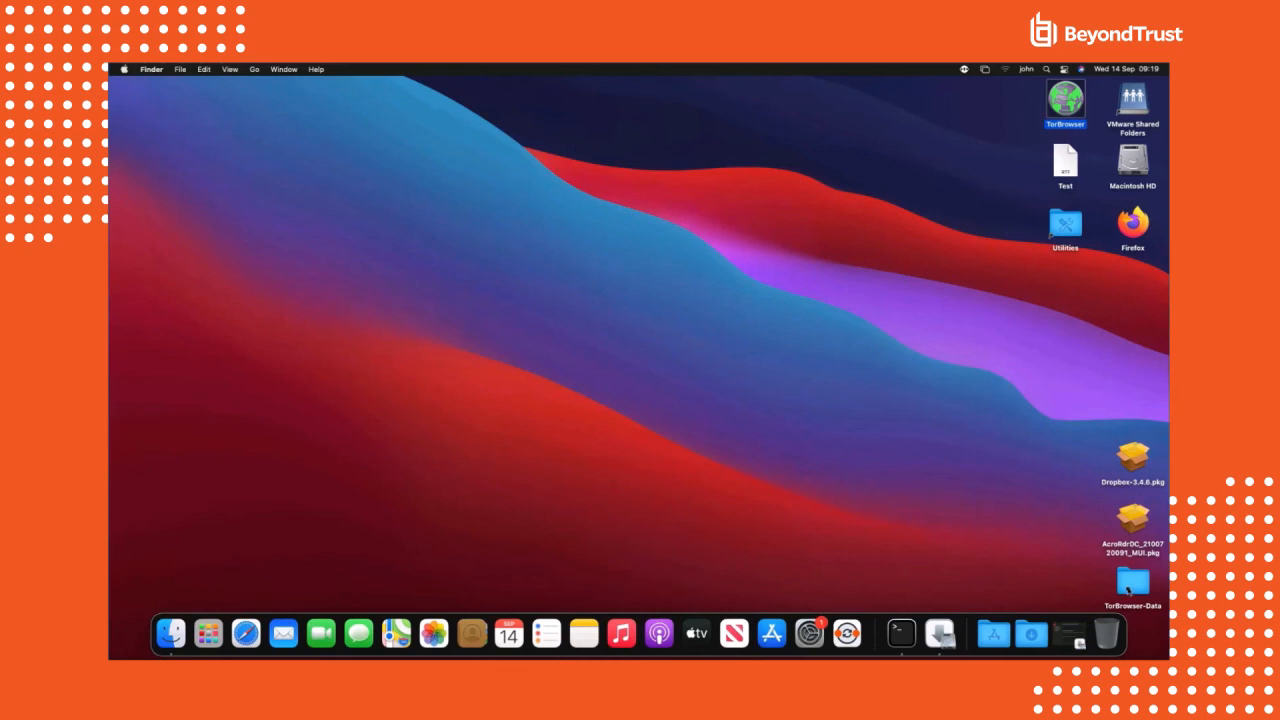
mouse_move(900, 633)
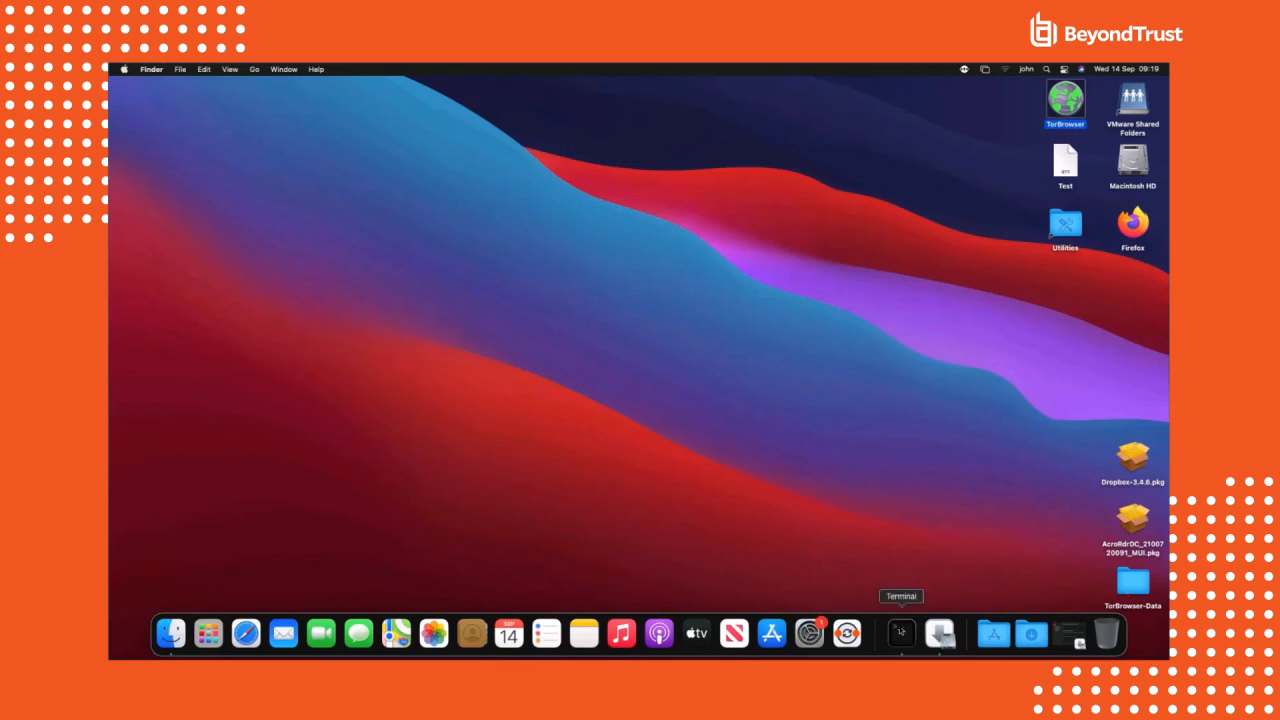
Edit /etc/hosts with sudo nano in Terminal, then close the window and terminate its processes
left_click(900, 633)
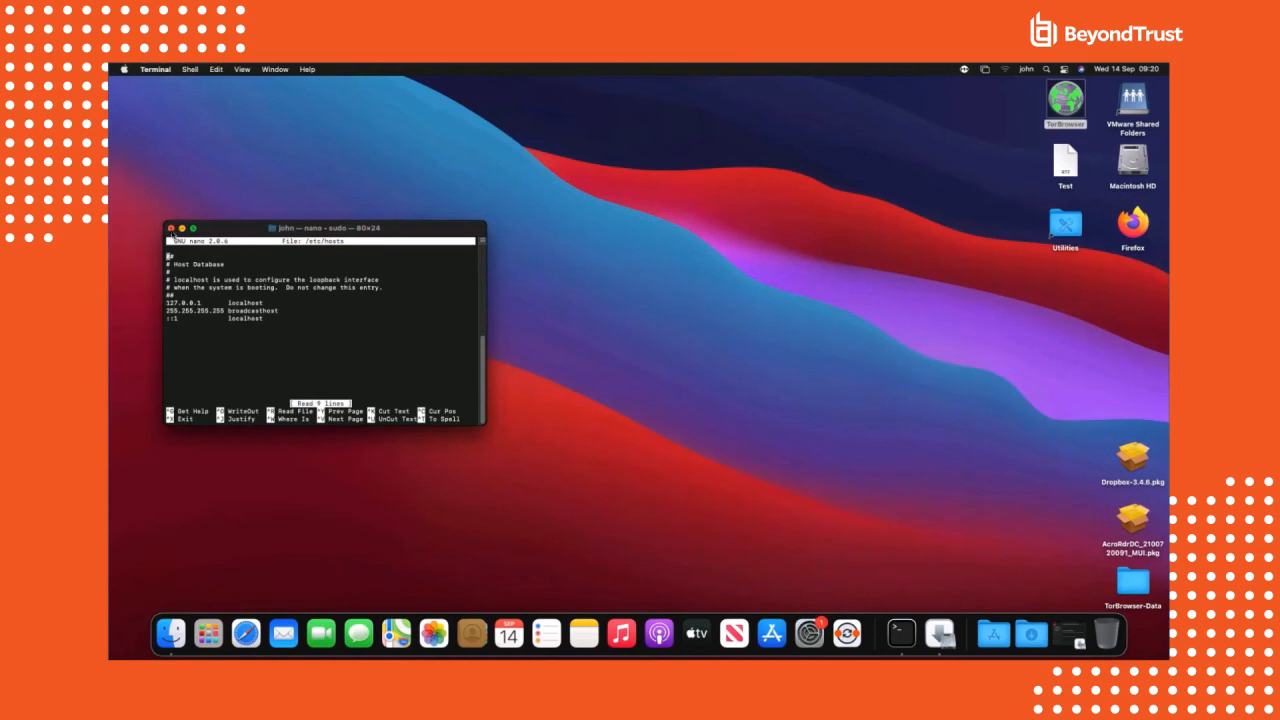
left_click(170, 228)
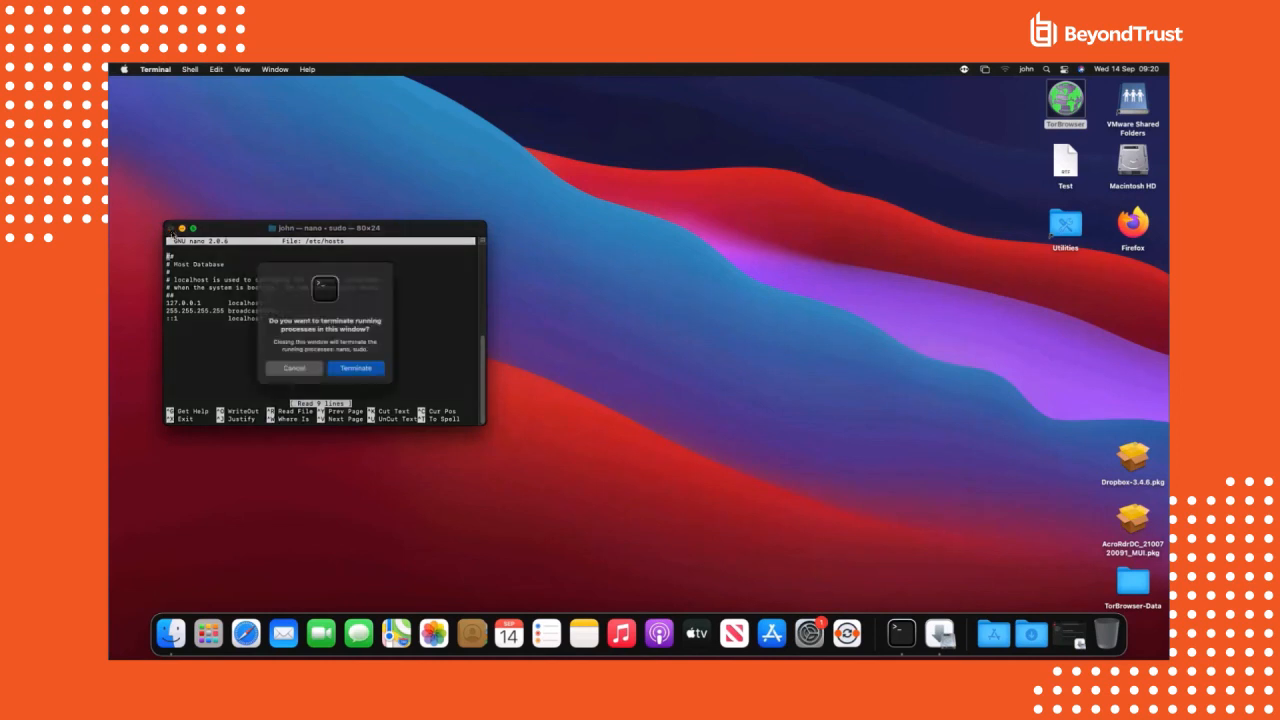
left_click(355, 368)
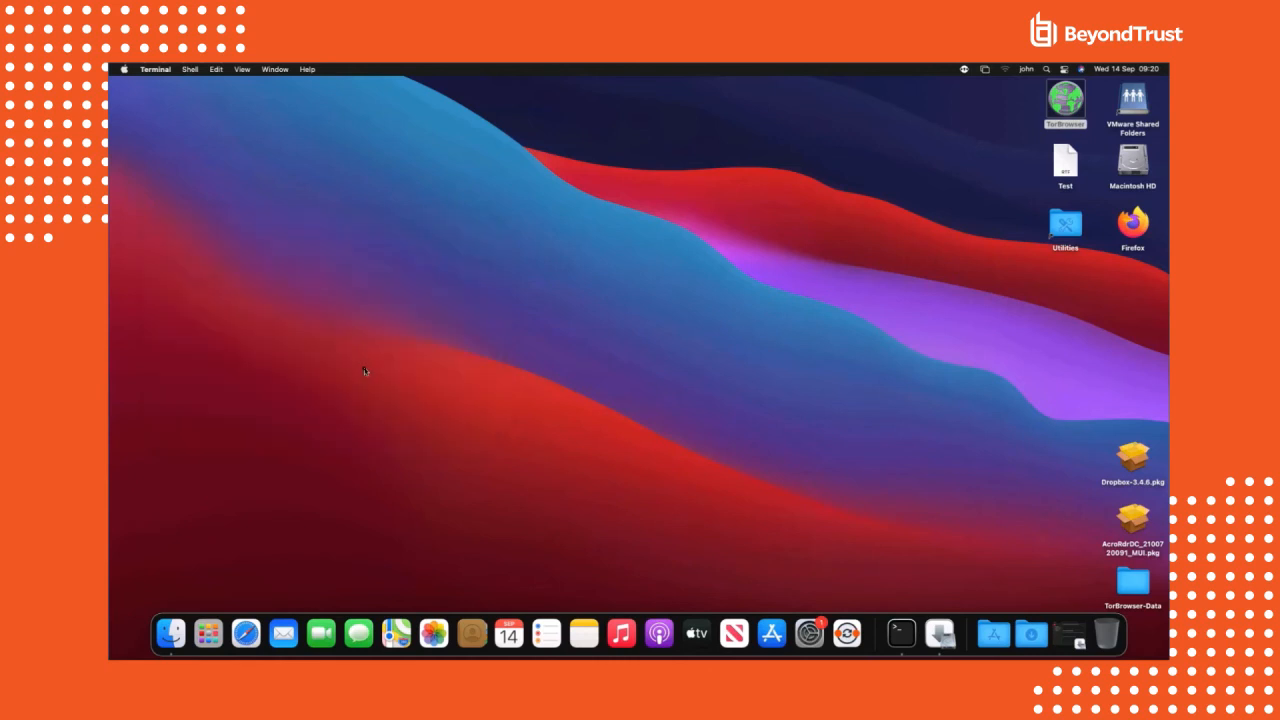